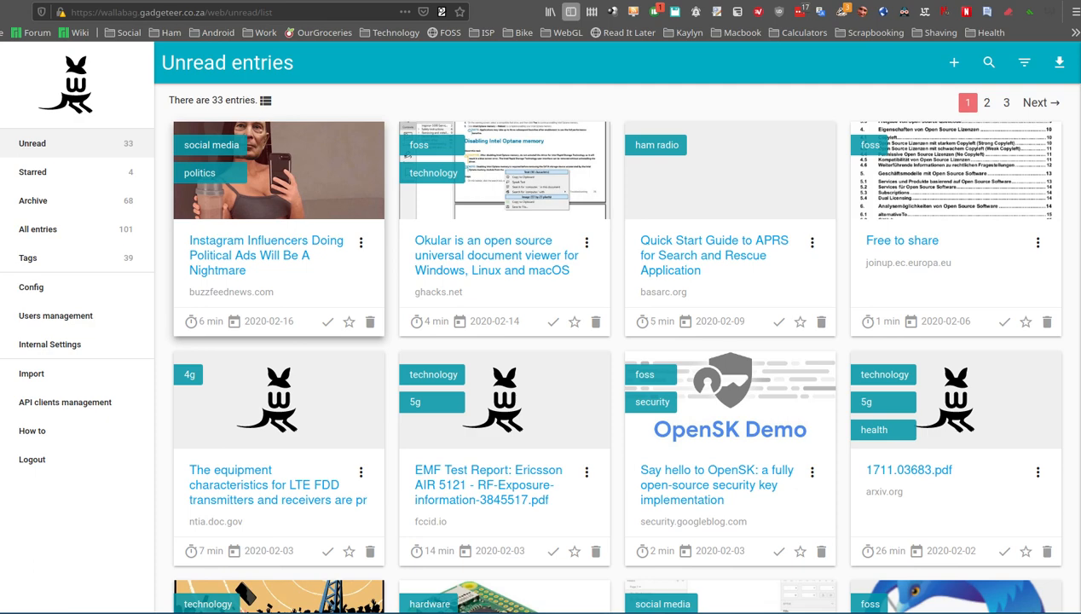
{"action": "mouse_move", "coordinate": [1055, 217]}
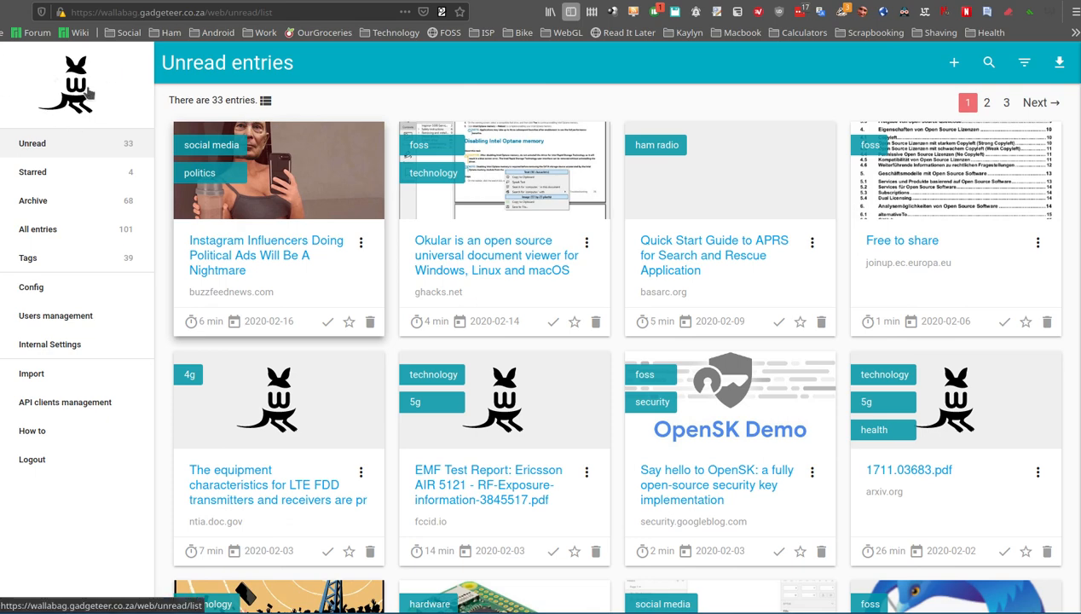
{"action": "mouse_move", "coordinate": [100, 92]}
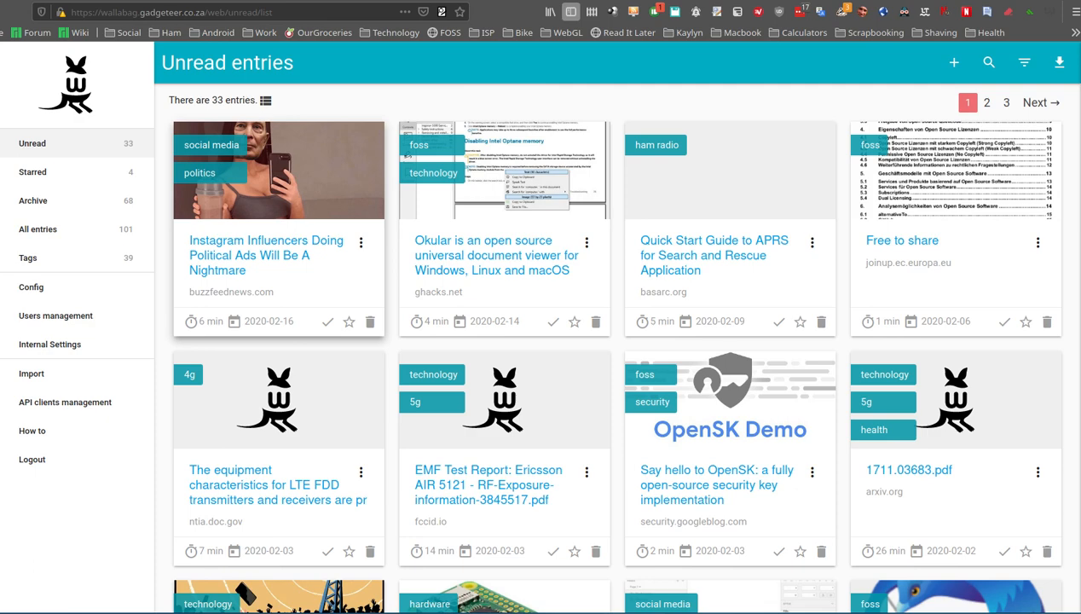
{"action": "mouse_move", "coordinate": [1059, 202]}
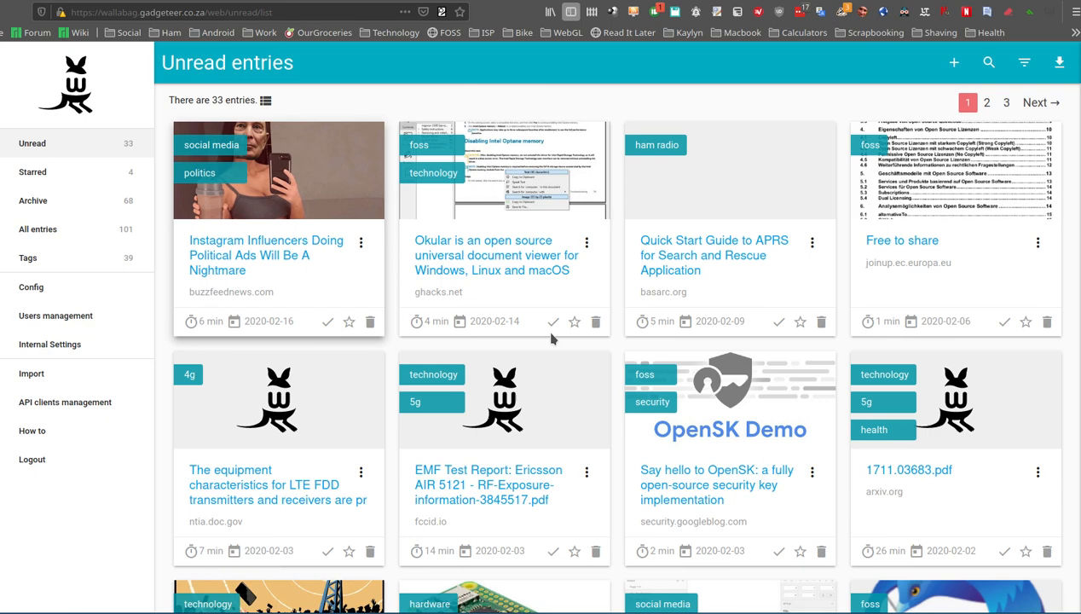
{"action": "mouse_move", "coordinate": [716, 247]}
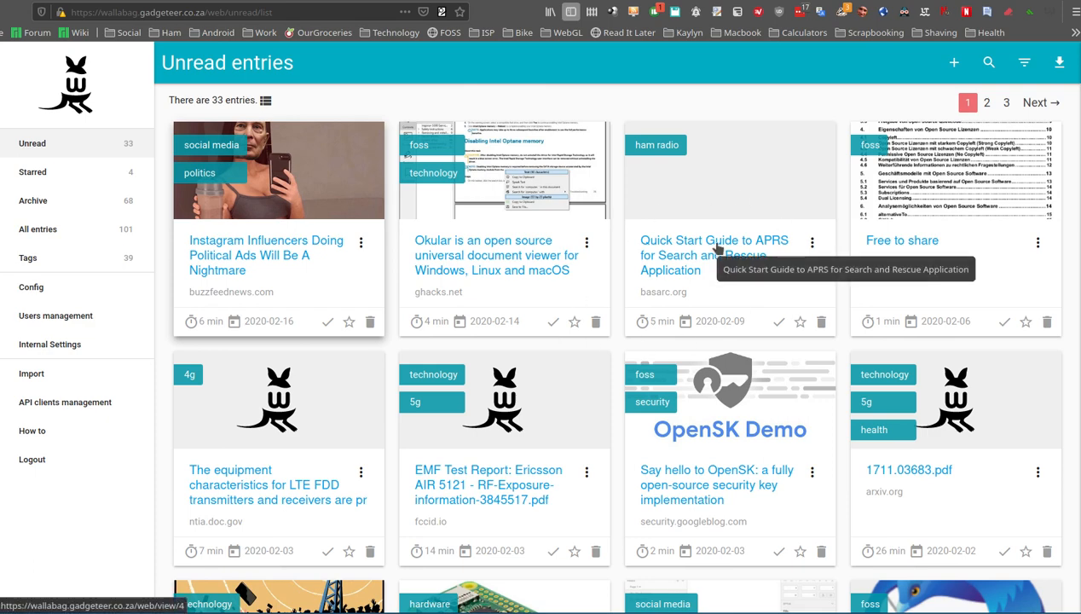
{"action": "mouse_move", "coordinate": [703, 252]}
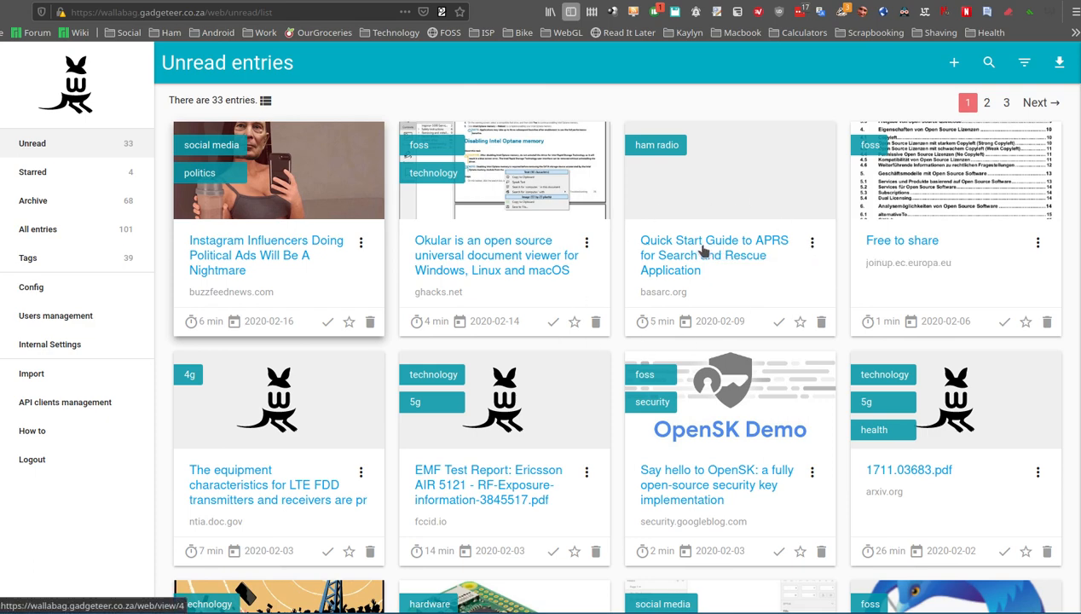
{"action": "mouse_move", "coordinate": [31, 373]}
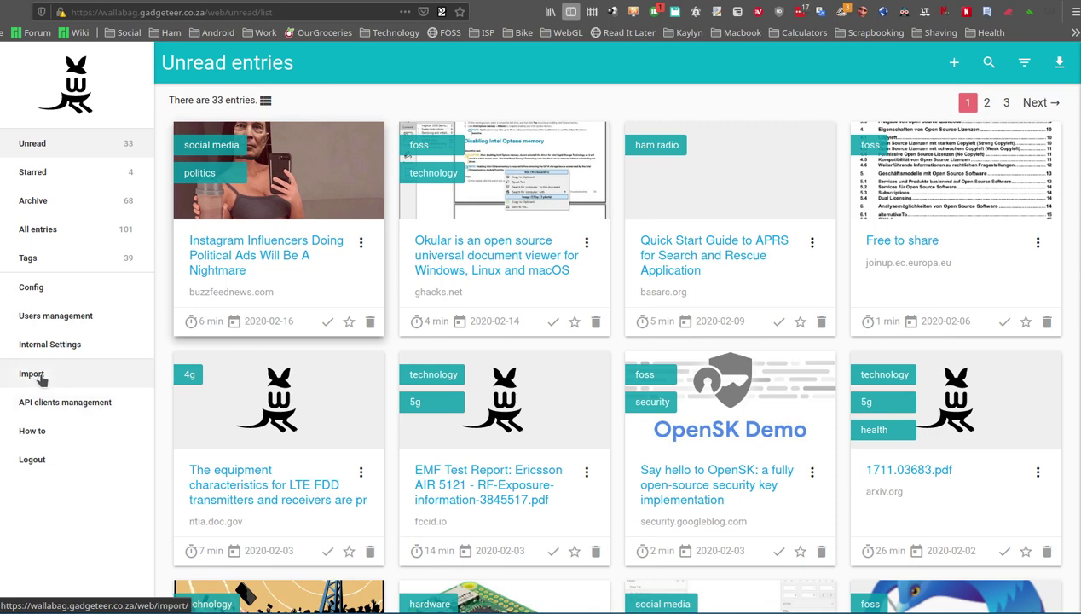
- Open the wallabag Import page listing Pocket, wallabag, Readability and Instapaper importers
{"action": "left_click", "coordinate": [31, 373]}
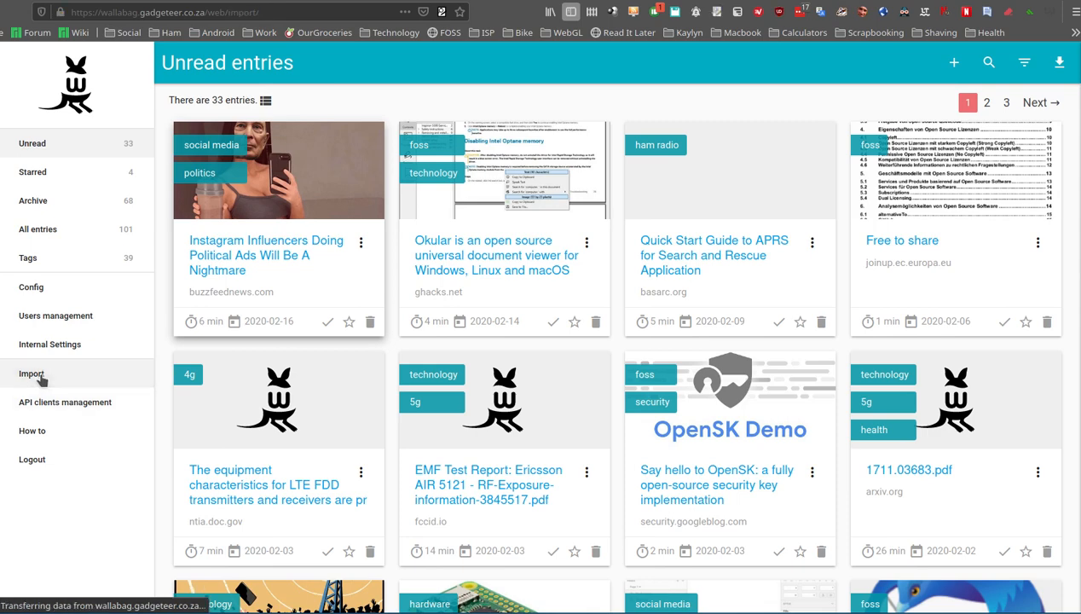
{"action": "left_click", "coordinate": [31, 374]}
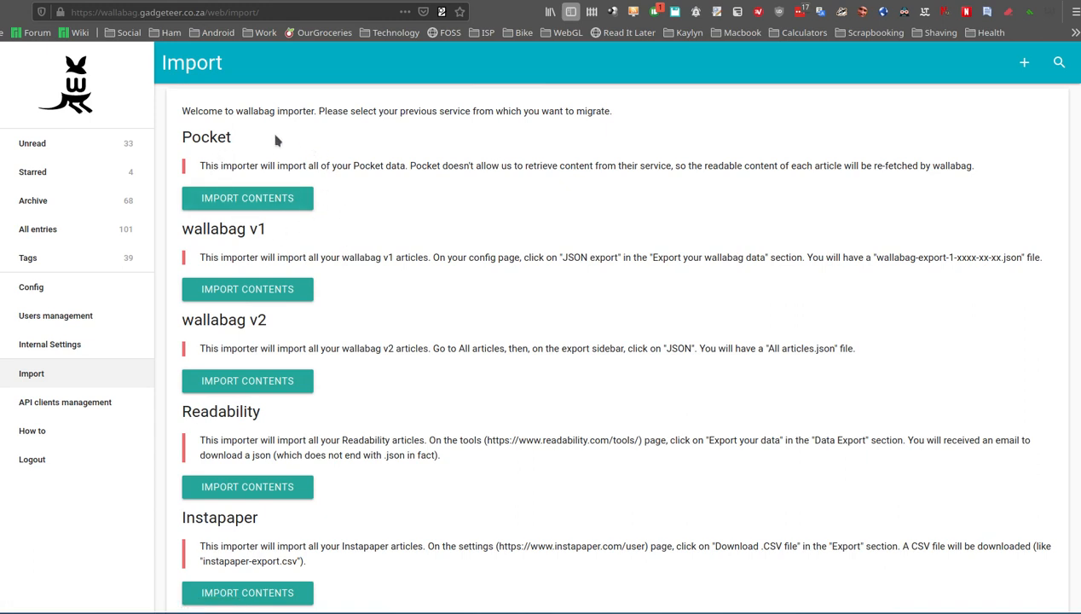
{"action": "mouse_move", "coordinate": [452, 207]}
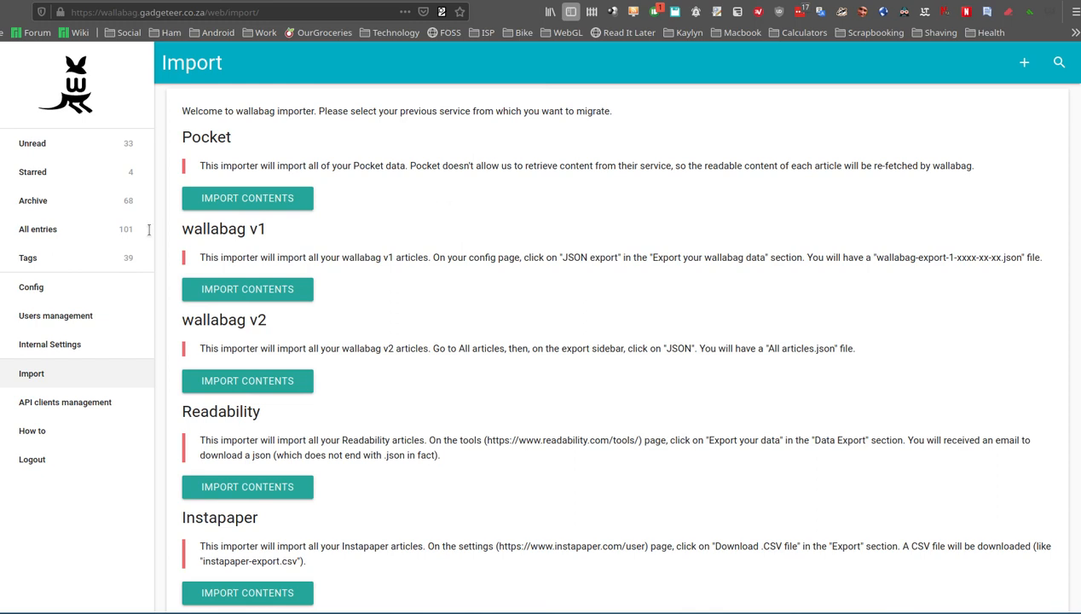
{"action": "mouse_move", "coordinate": [122, 213]}
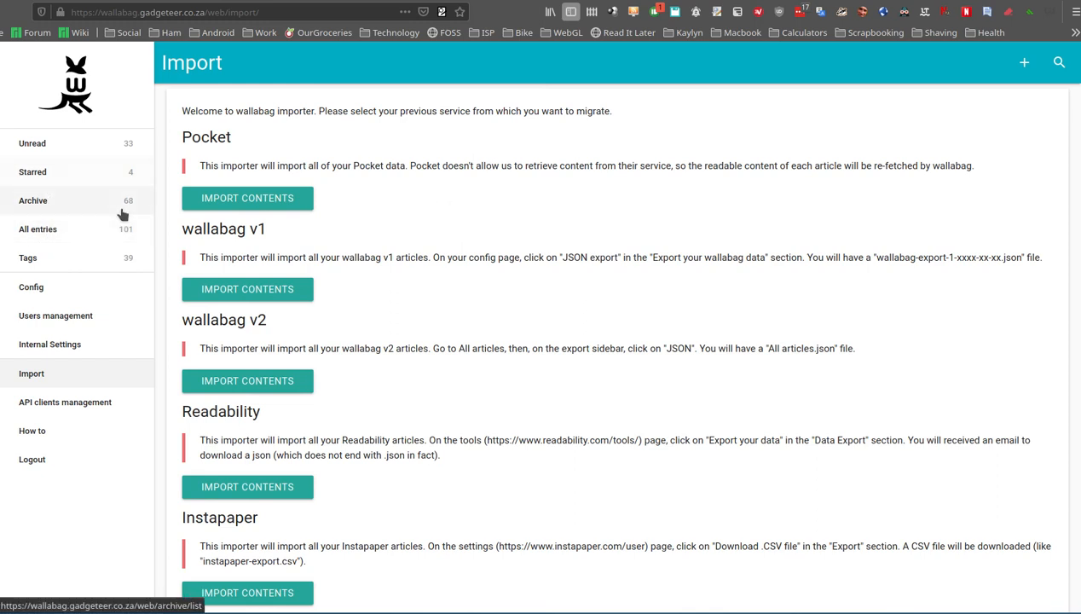
{"action": "mouse_move", "coordinate": [425, 215]}
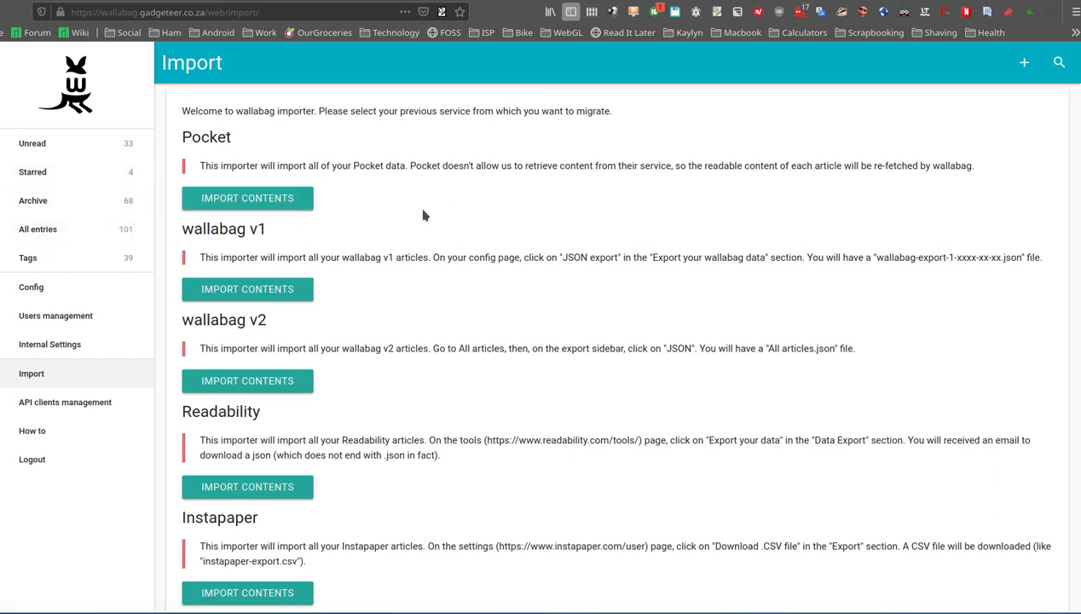
{"action": "scroll", "scroll_direction": "down", "scroll_amount": 3}
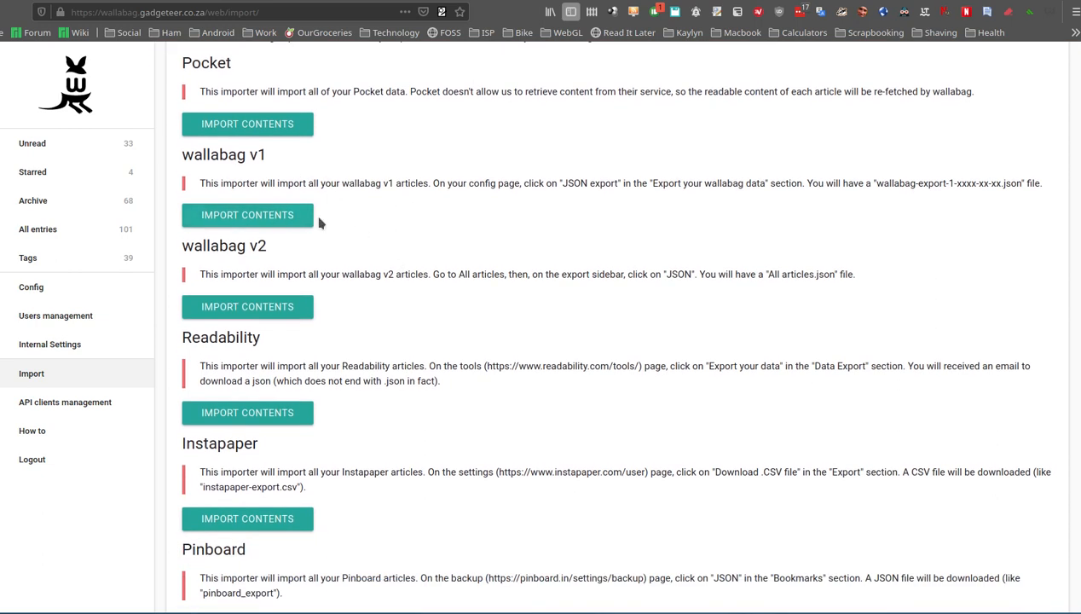
{"action": "mouse_move", "coordinate": [415, 196]}
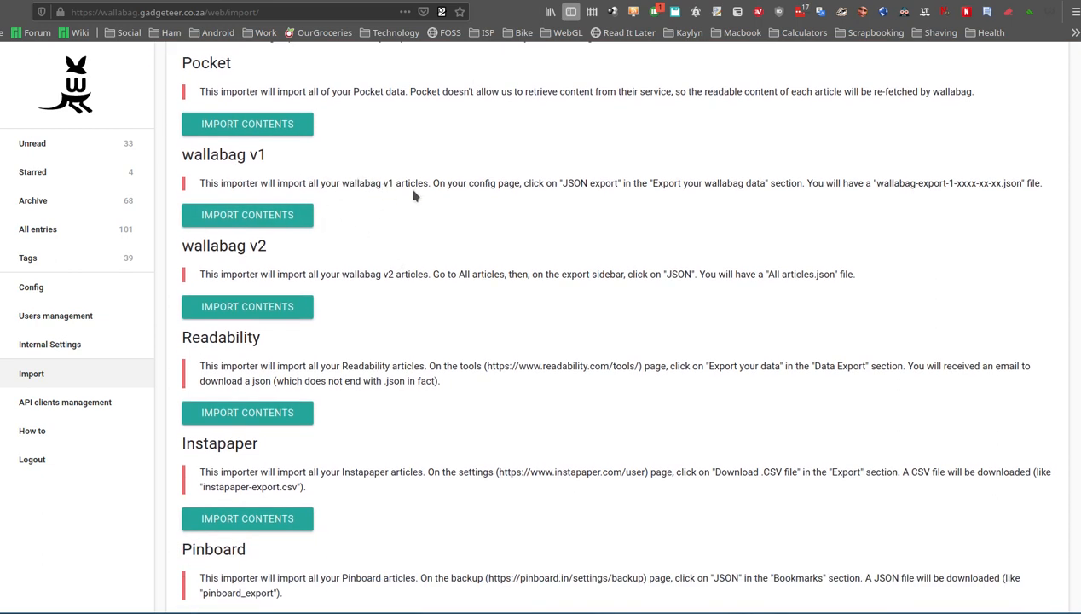
{"action": "mouse_move", "coordinate": [443, 183]}
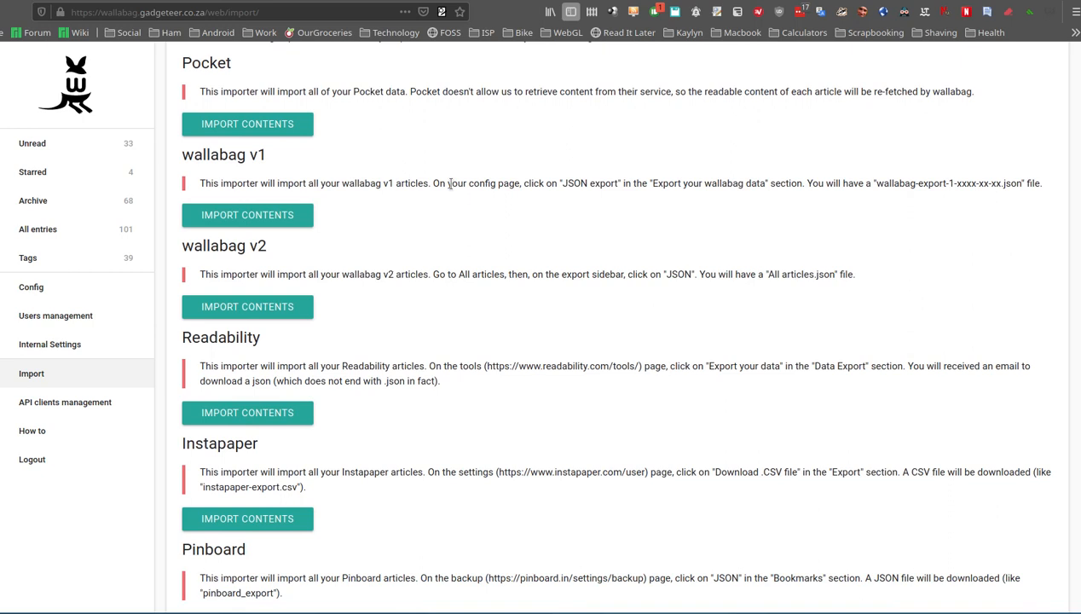
{"action": "mouse_move", "coordinate": [405, 183]}
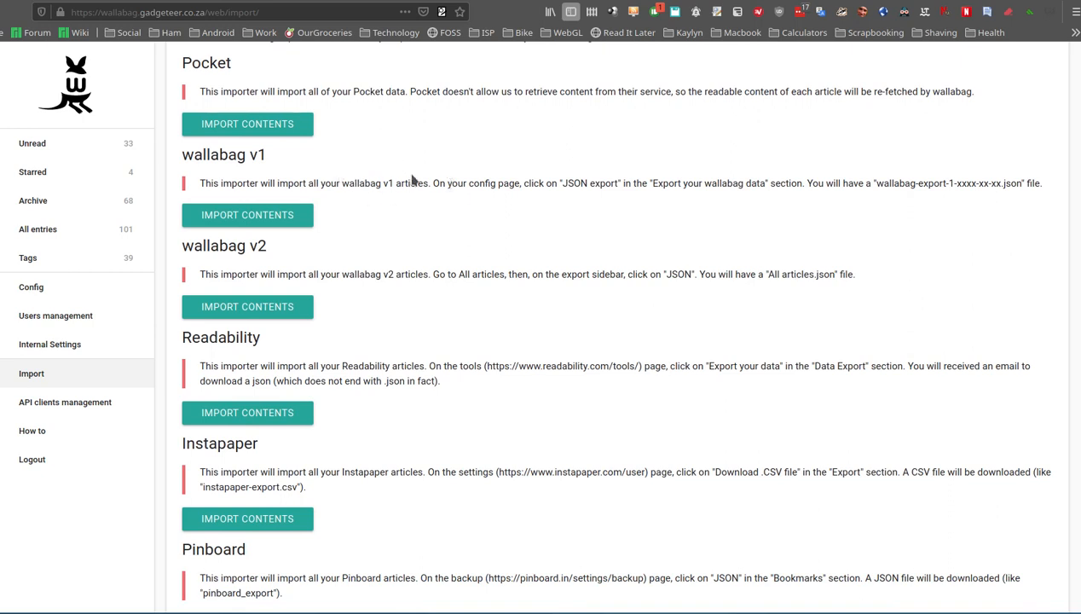
{"action": "mouse_move", "coordinate": [322, 262]}
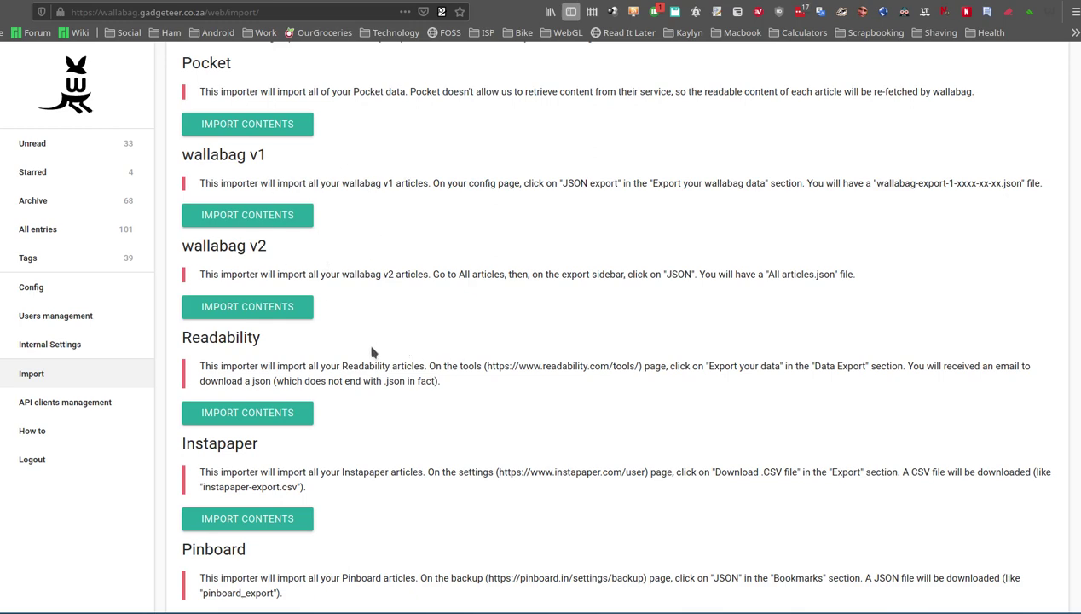
{"action": "scroll", "scroll_direction": "down", "scroll_amount": 3}
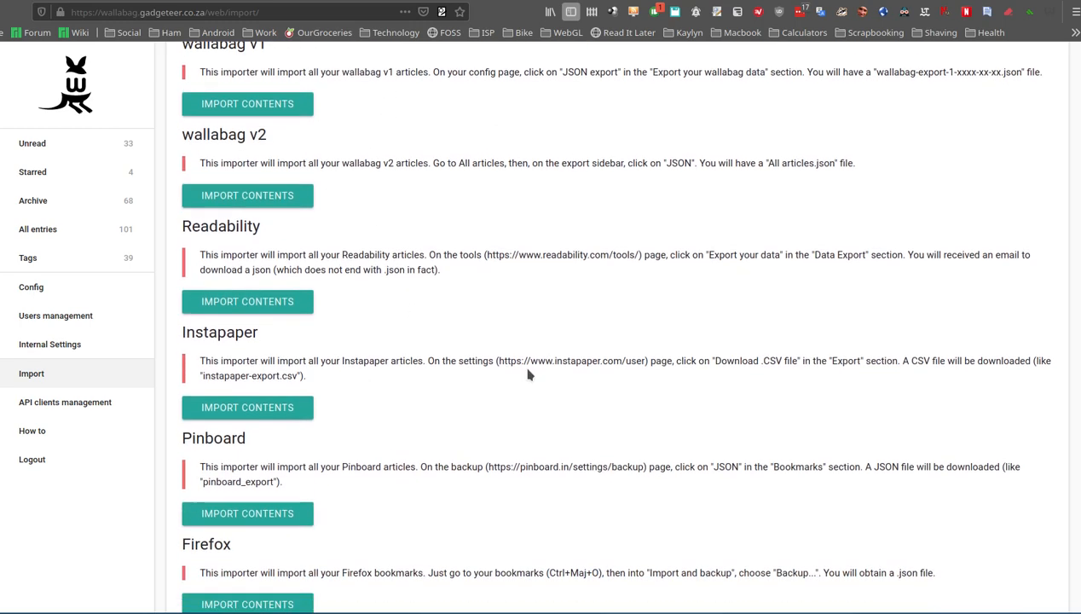
{"action": "scroll", "scroll_direction": "down", "scroll_amount": 3}
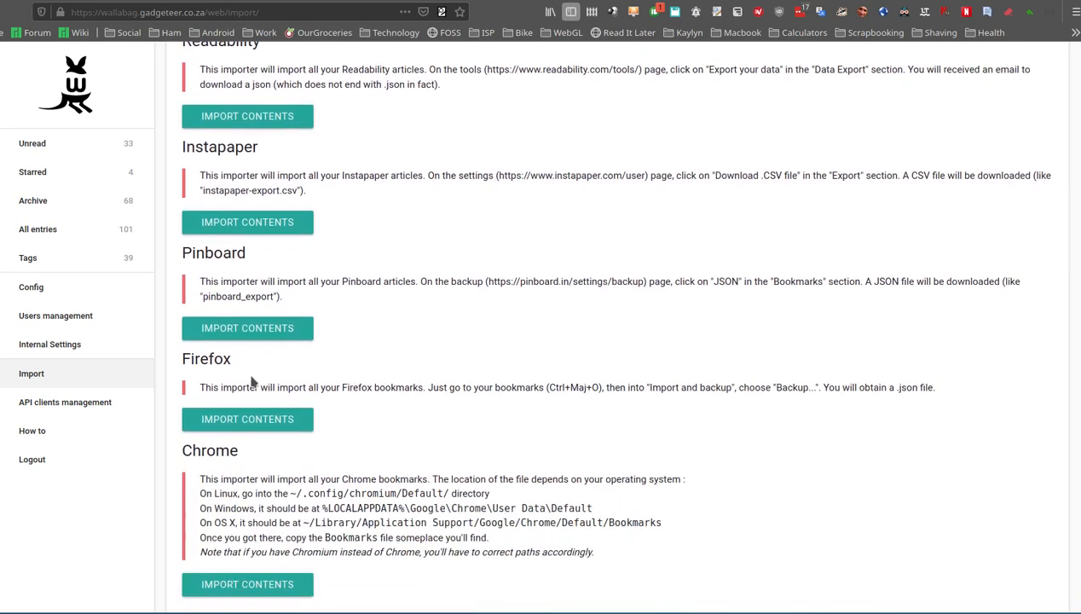
{"action": "mouse_move", "coordinate": [385, 458]}
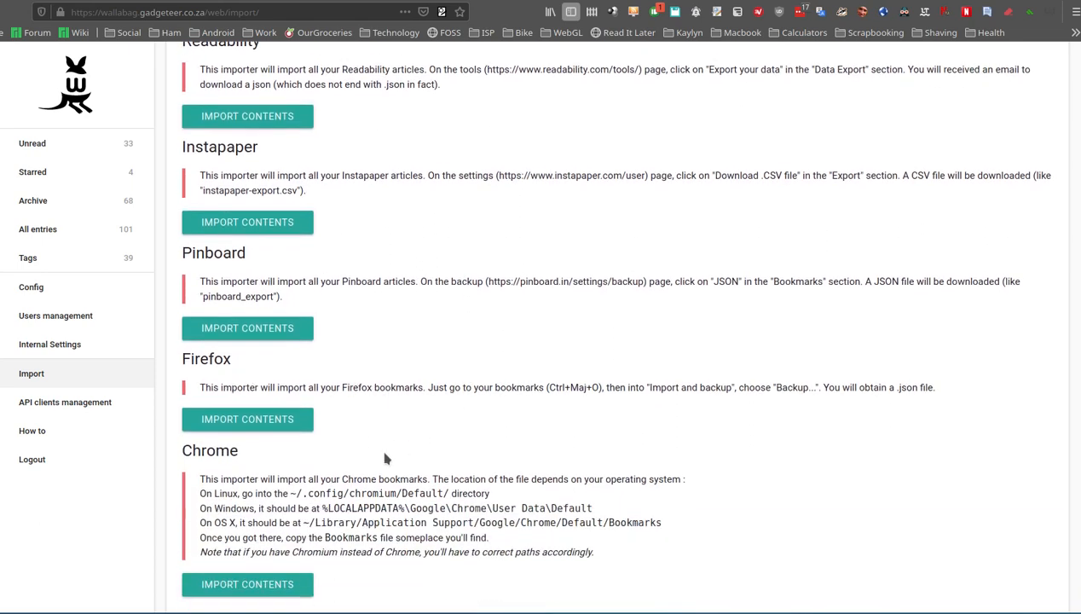
{"action": "scroll", "scroll_direction": "down", "scroll_amount": 3}
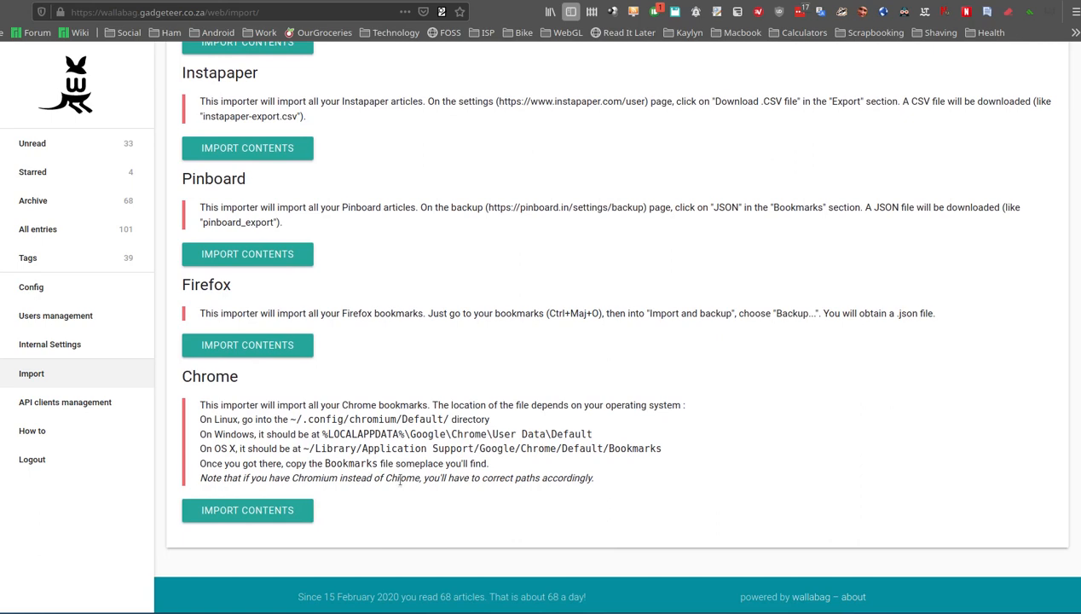
{"action": "scroll", "scroll_direction": "up", "scroll_amount": 3}
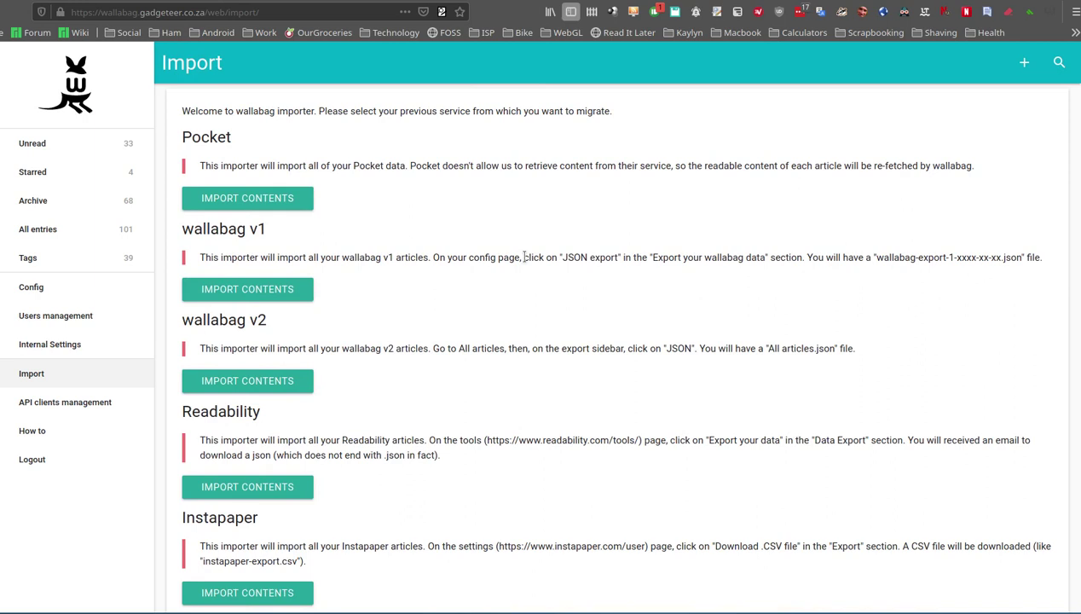
{"action": "mouse_move", "coordinate": [665, 335]}
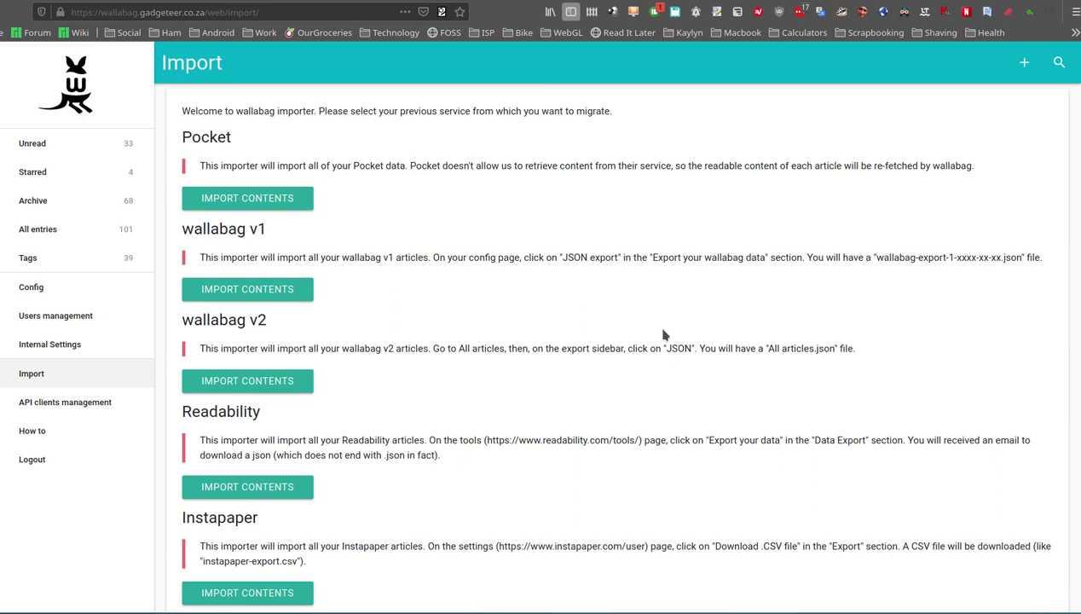
{"action": "mouse_move", "coordinate": [763, 307]}
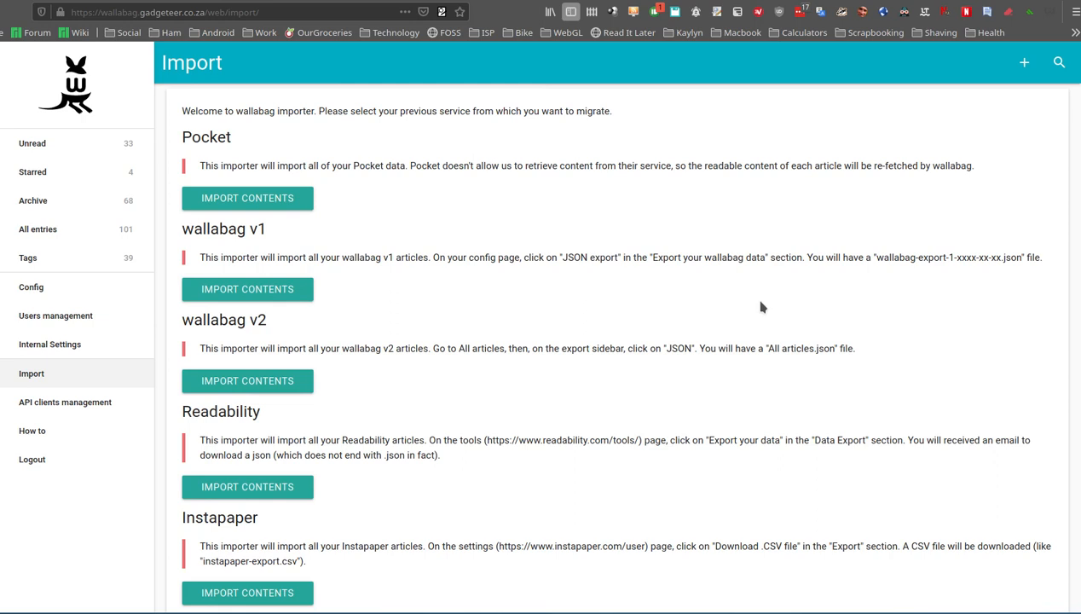
{"action": "mouse_move", "coordinate": [627, 332]}
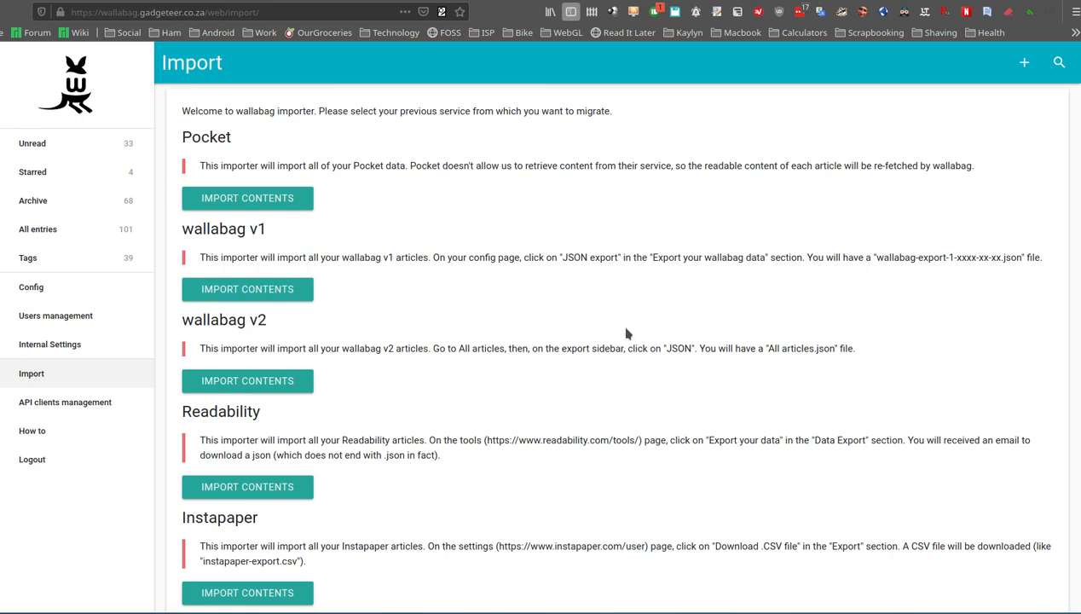
{"action": "mouse_move", "coordinate": [812, 290]}
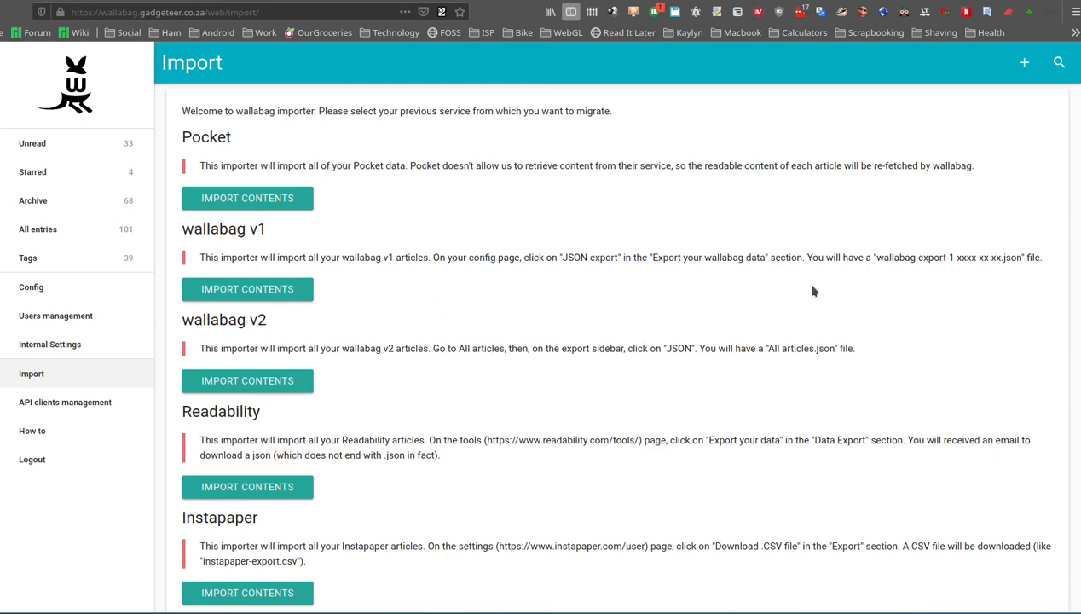
{"action": "mouse_move", "coordinate": [921, 165]}
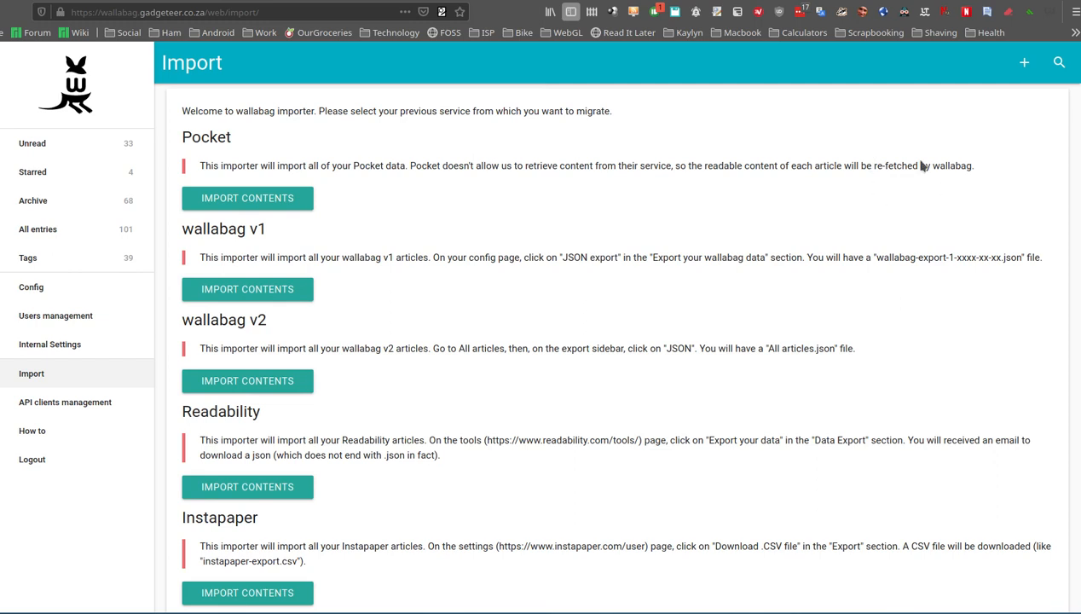
{"action": "mouse_move", "coordinate": [312, 97]}
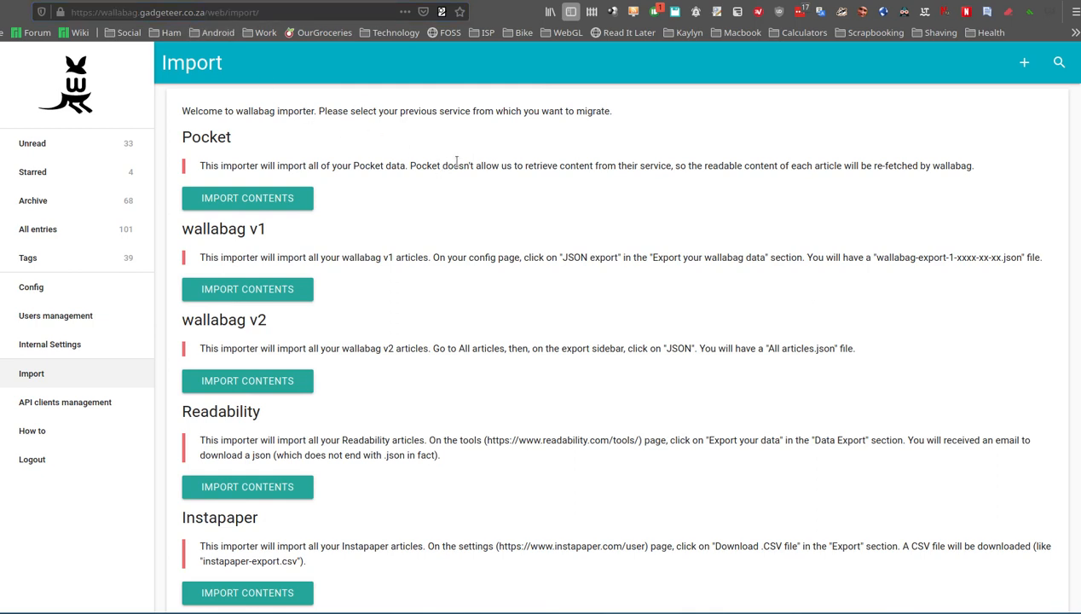
{"action": "mouse_move", "coordinate": [938, 227]}
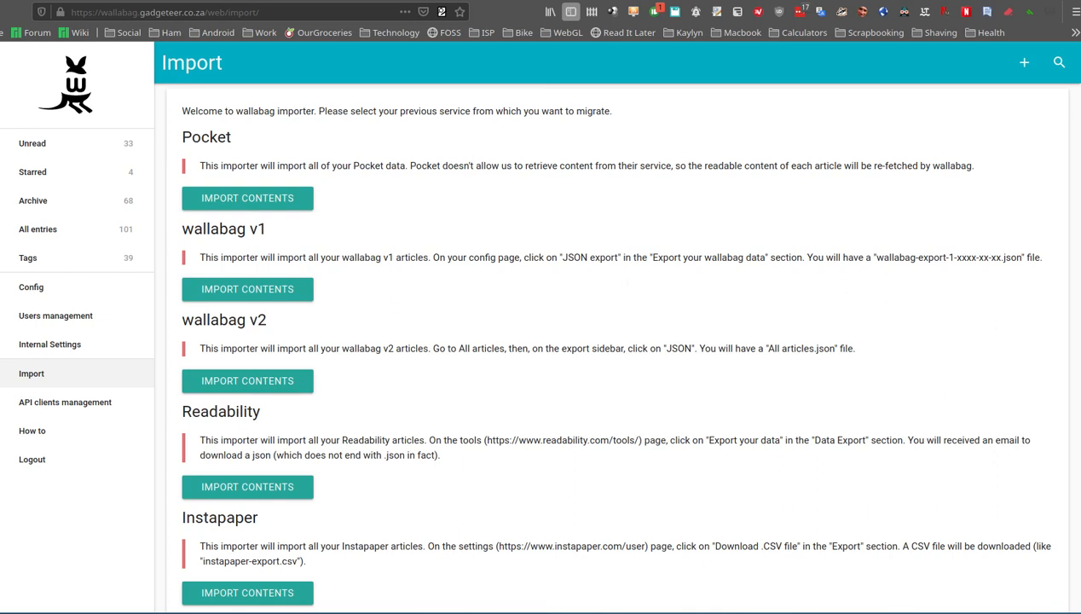
{"action": "mouse_move", "coordinate": [793, 363]}
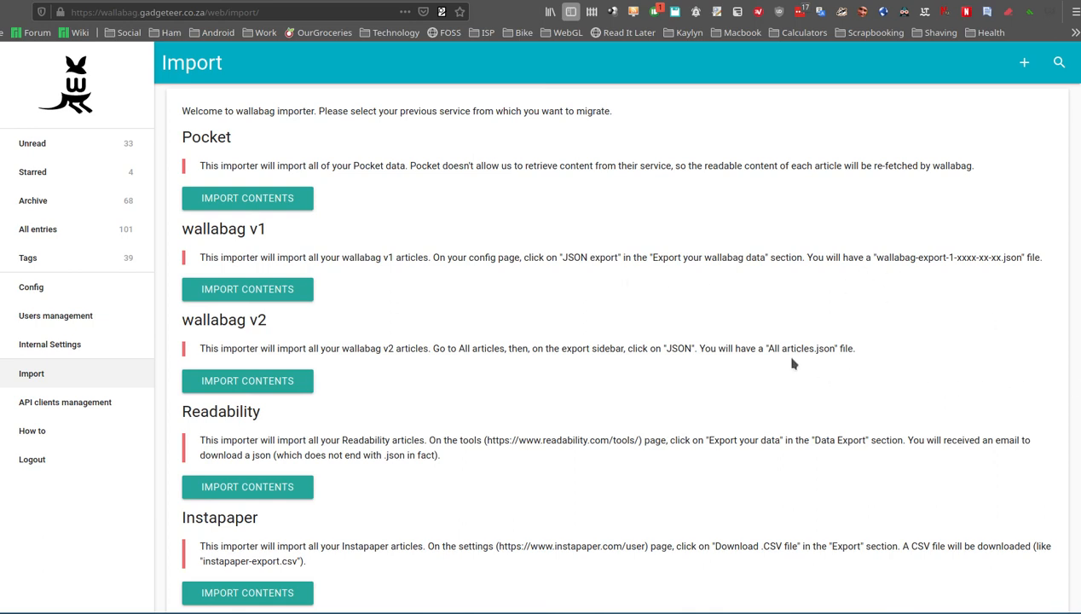
{"action": "mouse_move", "coordinate": [764, 361]}
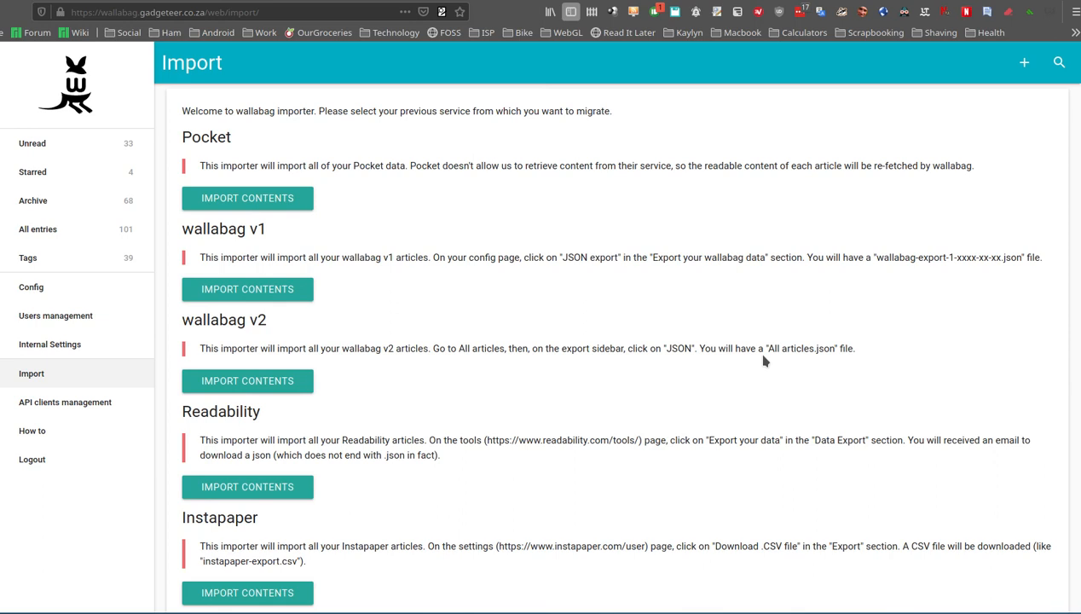
{"action": "mouse_move", "coordinate": [741, 299]}
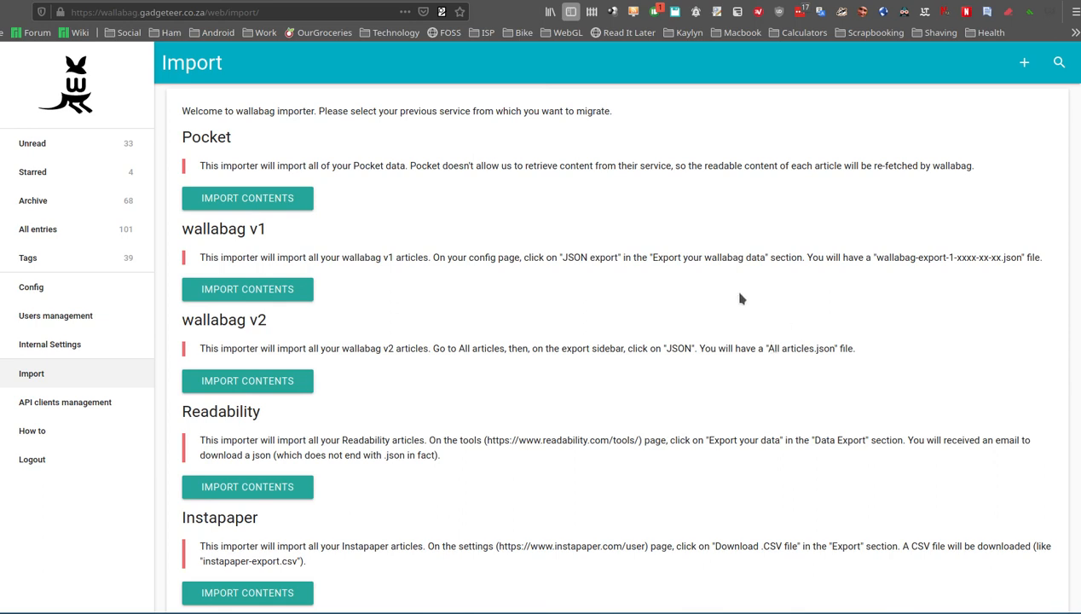
{"action": "mouse_move", "coordinate": [32, 143]}
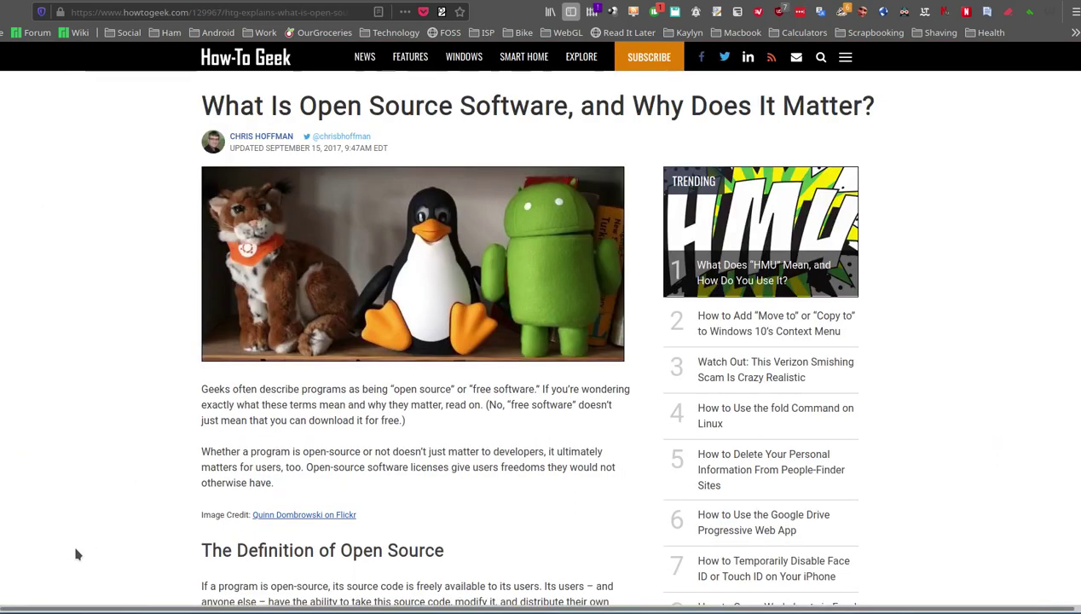
- Scroll through the How-To Geek open source article's opening definition and back to the top
{"action": "scroll", "scroll_direction": "down", "scroll_amount": 3}
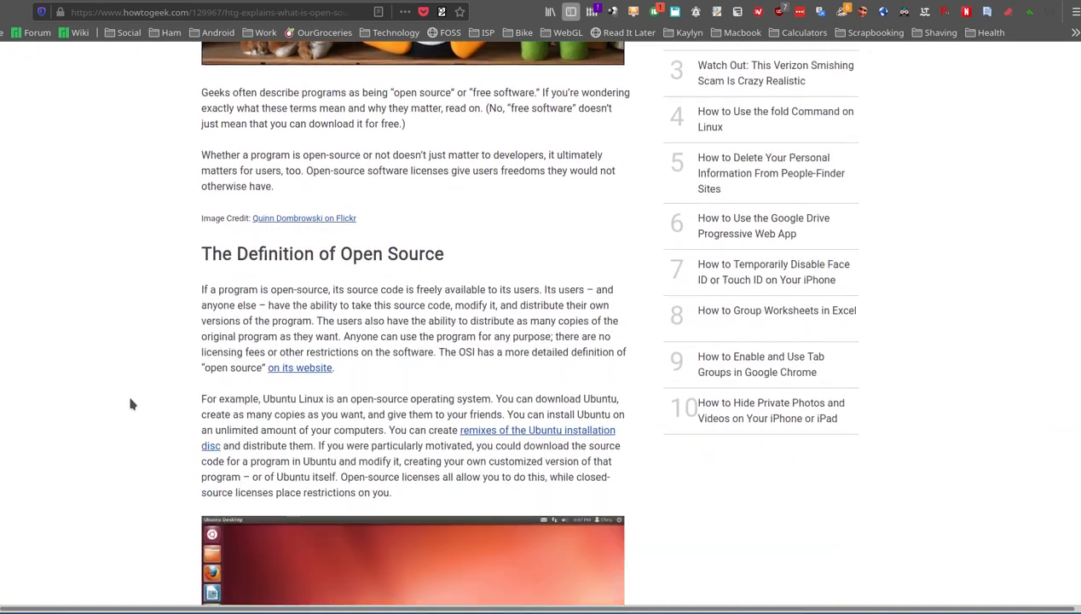
{"action": "scroll", "scroll_direction": "up", "scroll_amount": 3}
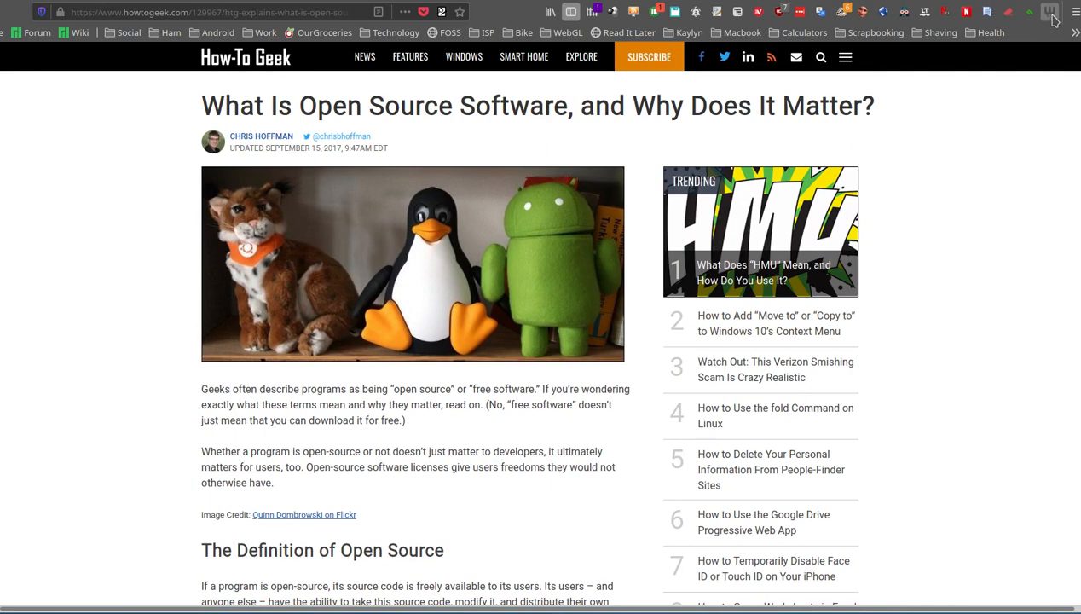
{"action": "mouse_move", "coordinate": [1050, 12]}
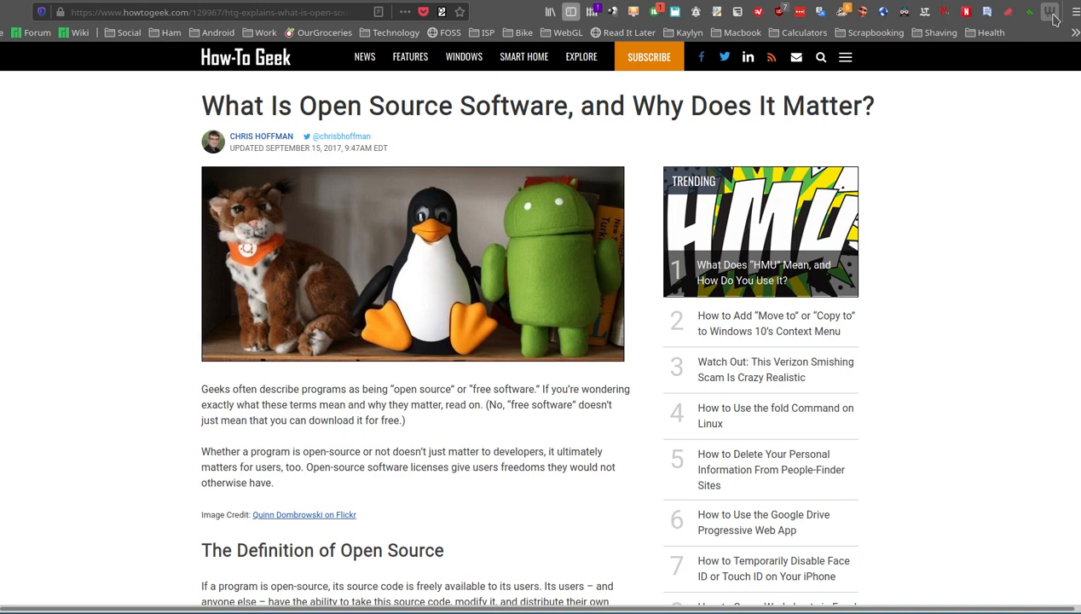
{"action": "mouse_move", "coordinate": [1051, 12]}
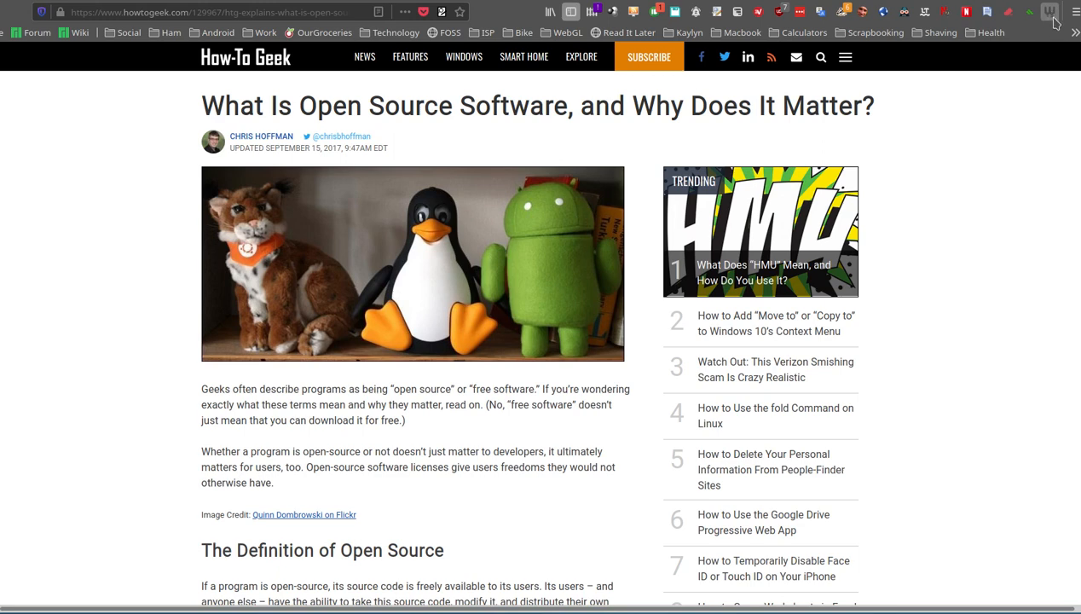
{"action": "mouse_move", "coordinate": [1058, 19]}
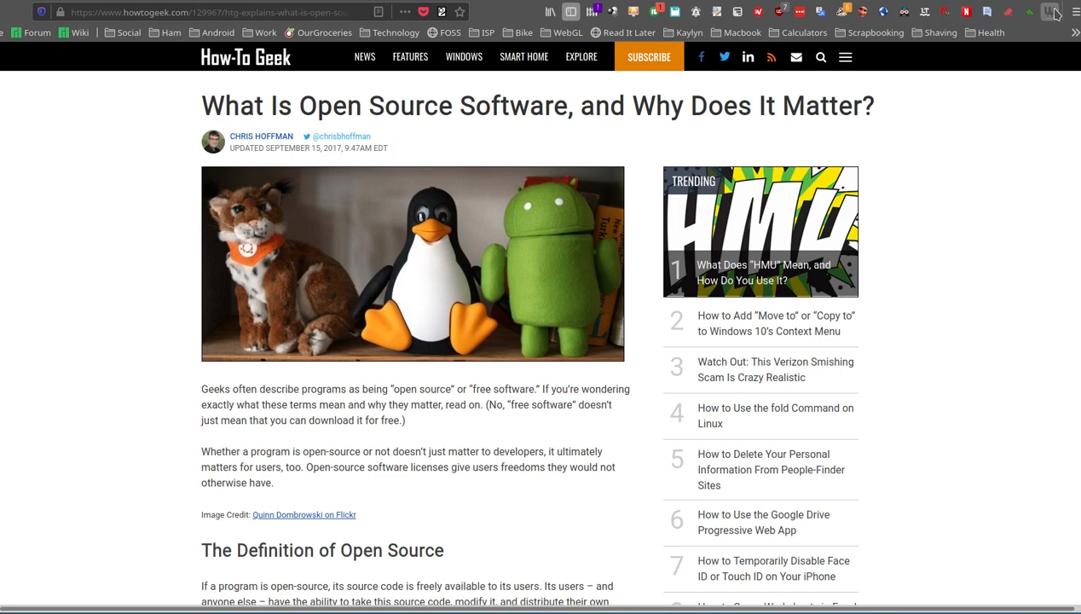
{"action": "mouse_move", "coordinate": [1020, 26]}
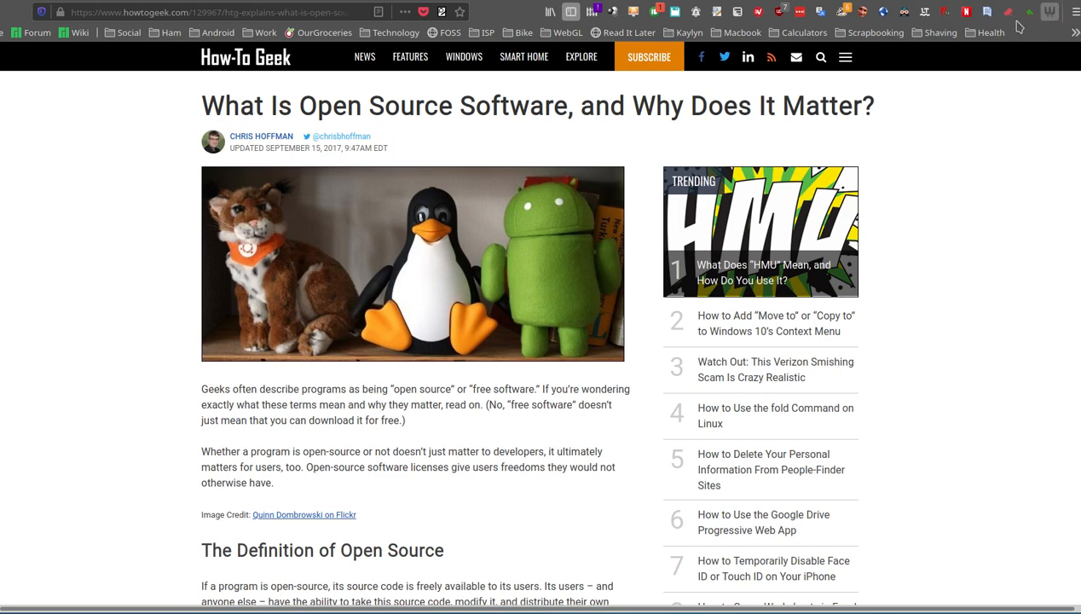
{"action": "mouse_move", "coordinate": [283, 29]}
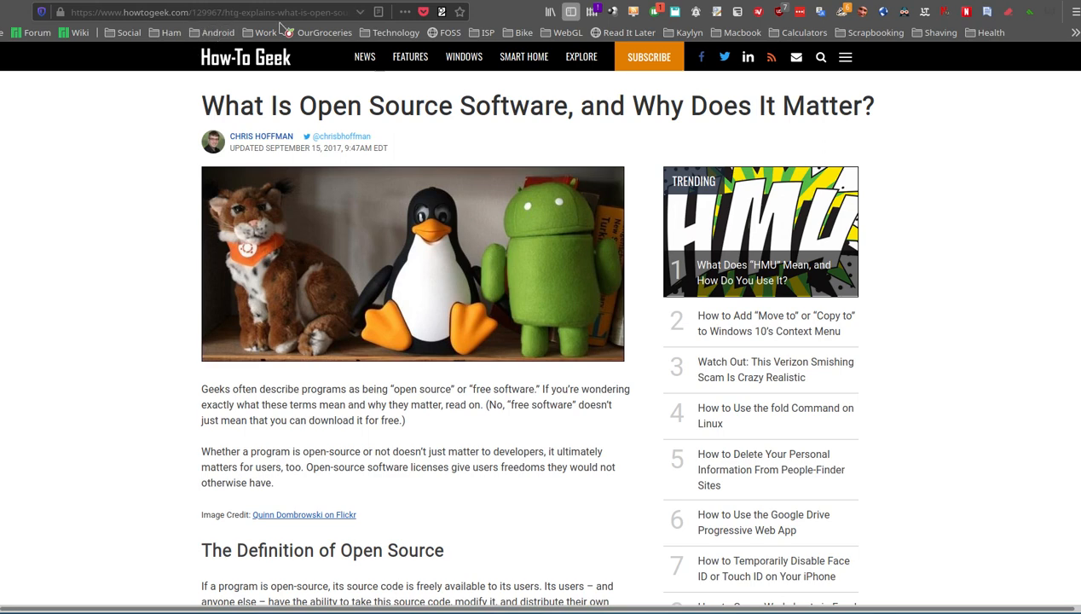
{"action": "mouse_move", "coordinate": [1003, 117]}
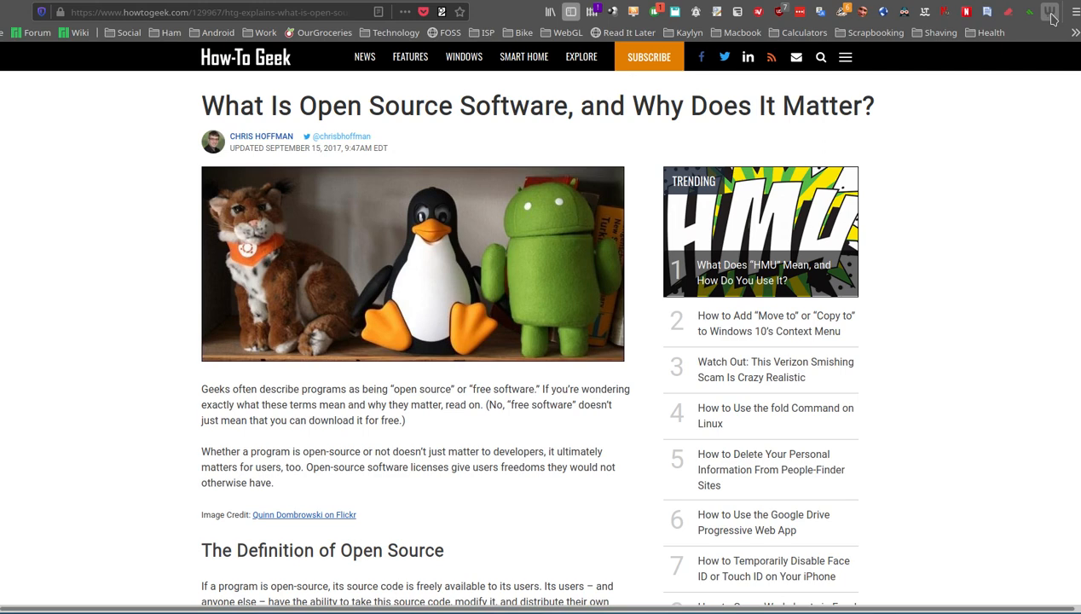
{"action": "mouse_move", "coordinate": [1025, 87]}
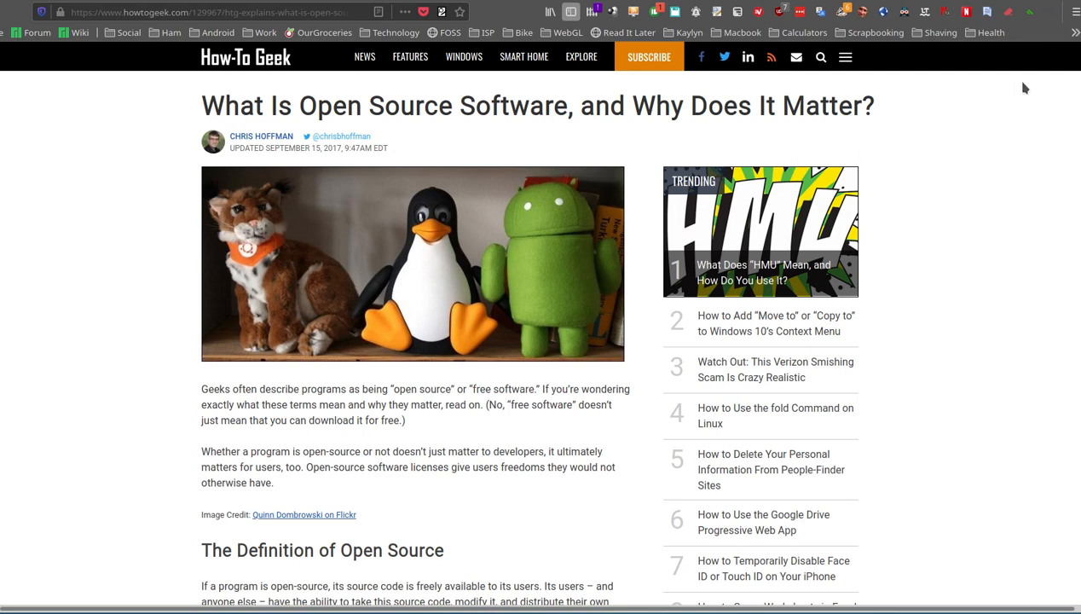
- Save the open source article through Wallabagger with the foss tag, then dismiss the preview
{"action": "left_click", "coordinate": [1052, 11]}
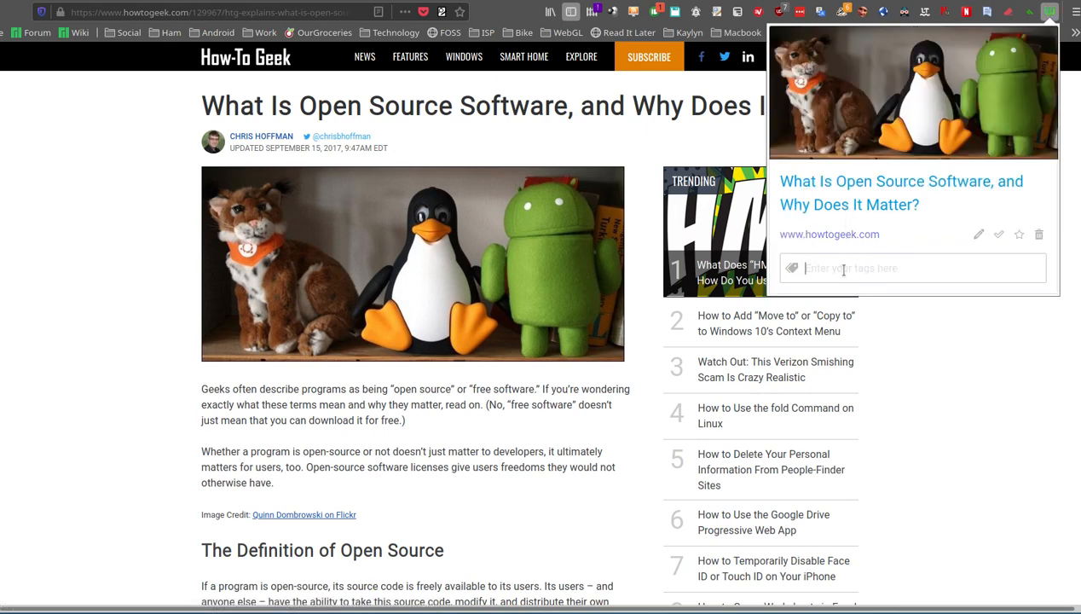
{"action": "type", "text": "fo"}
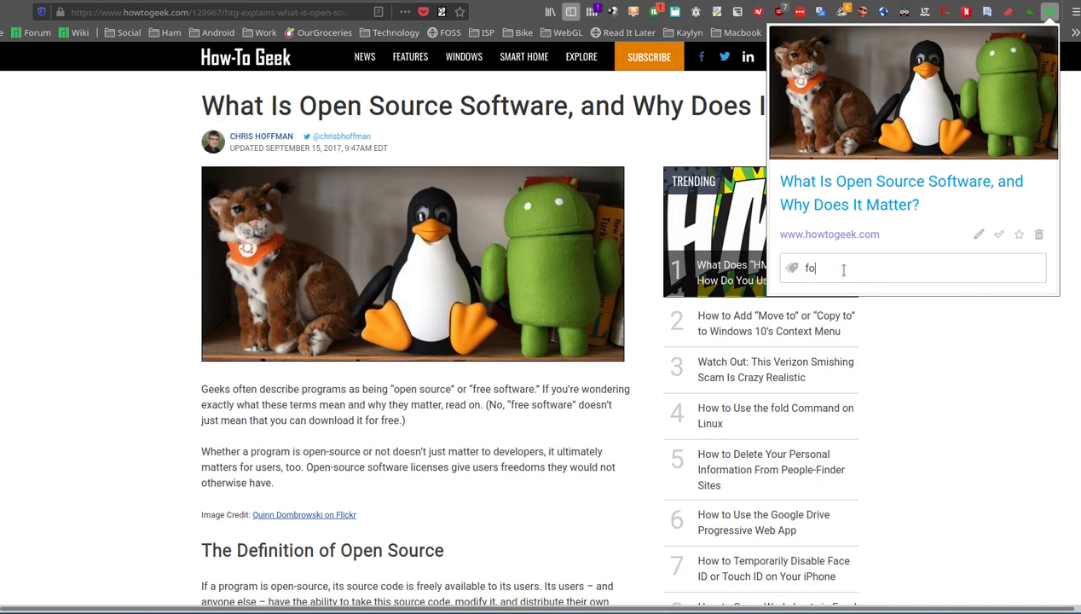
{"action": "type", "text": "s"}
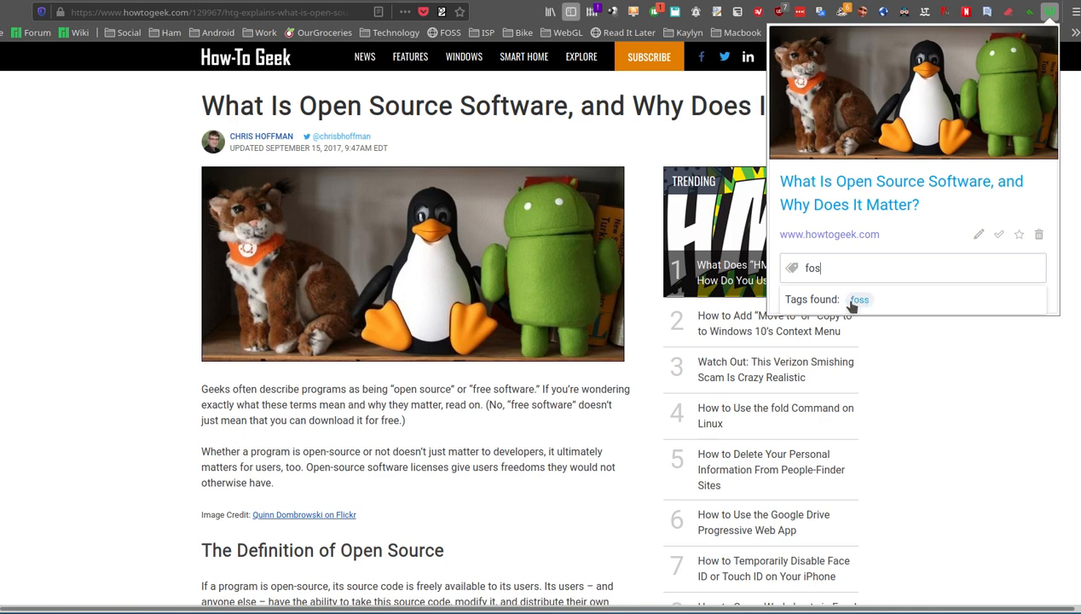
{"action": "mouse_move", "coordinate": [858, 307]}
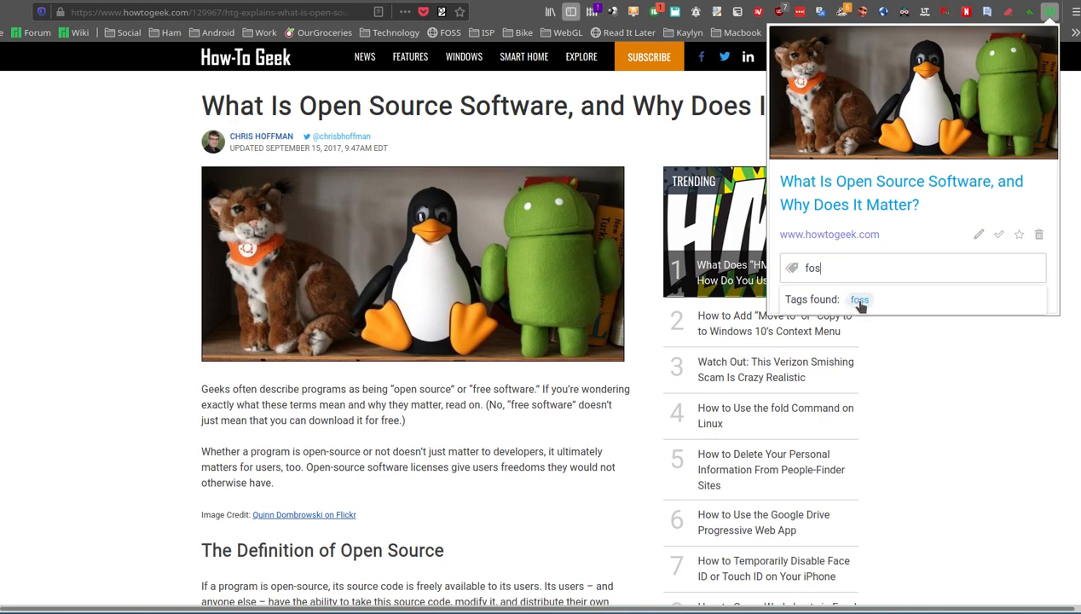
{"action": "left_click", "coordinate": [859, 299]}
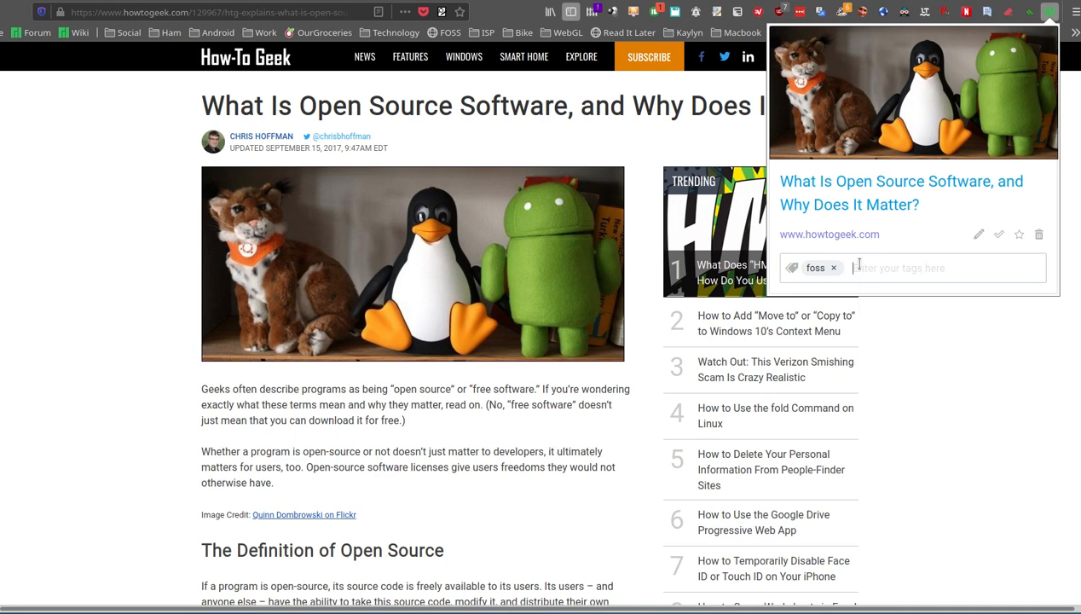
{"action": "mouse_move", "coordinate": [978, 259]}
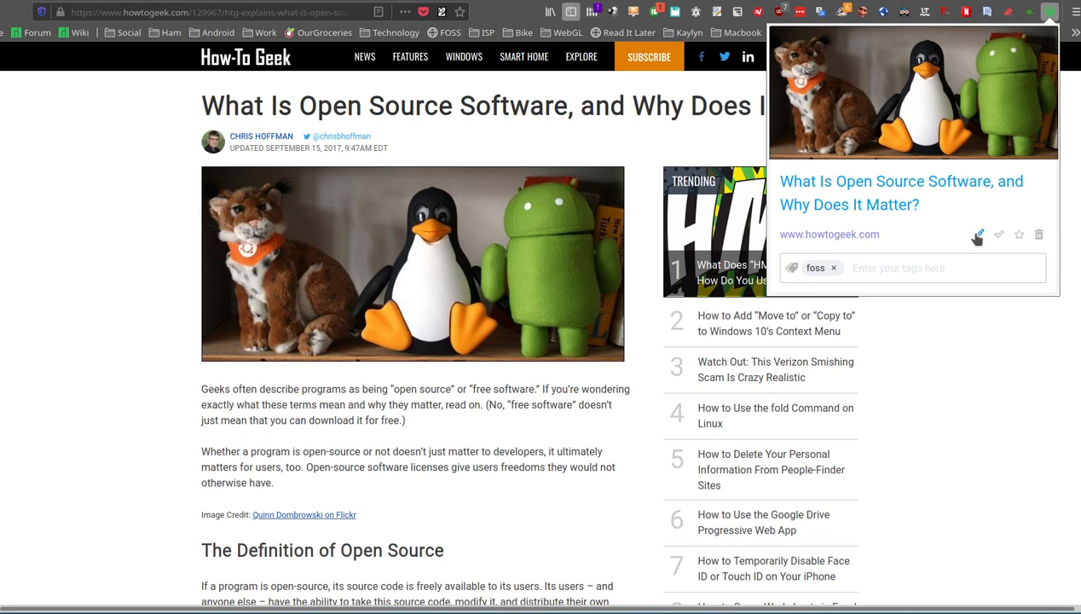
{"action": "mouse_move", "coordinate": [978, 235]}
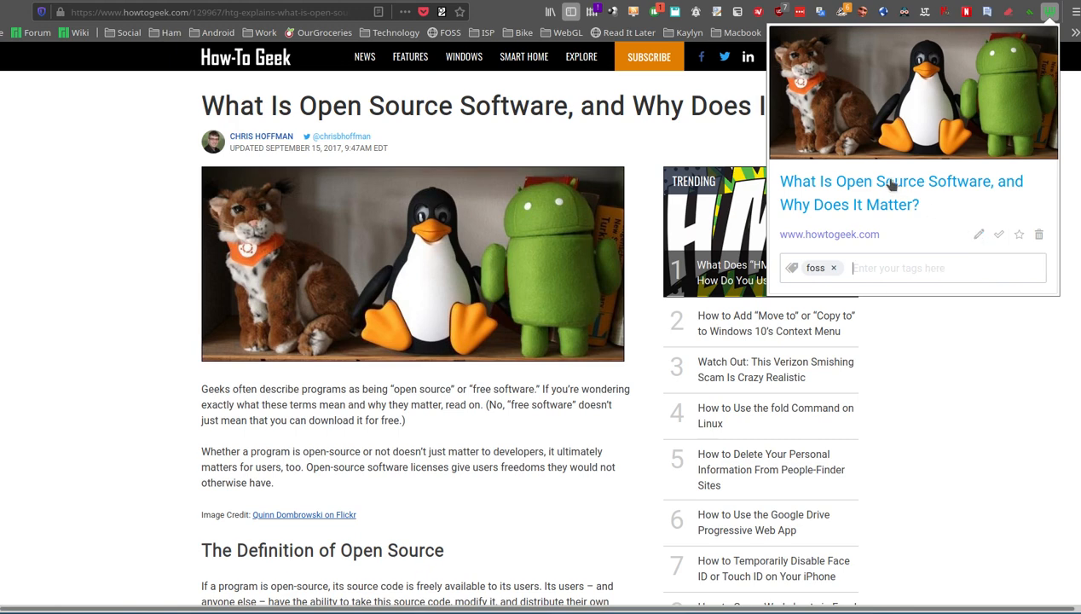
{"action": "mouse_move", "coordinate": [836, 190]}
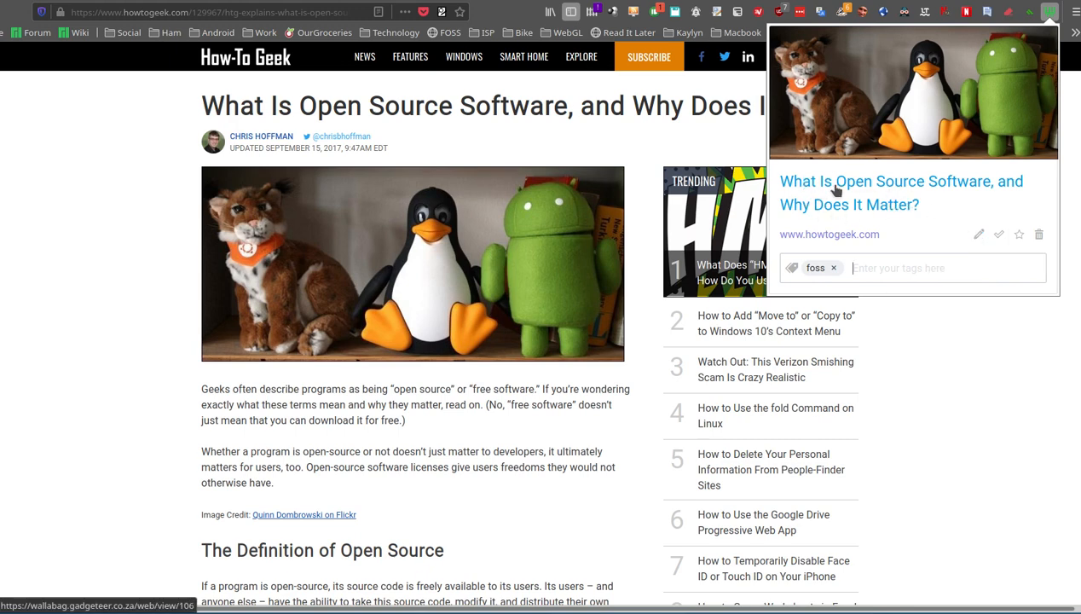
{"action": "mouse_move", "coordinate": [822, 202]}
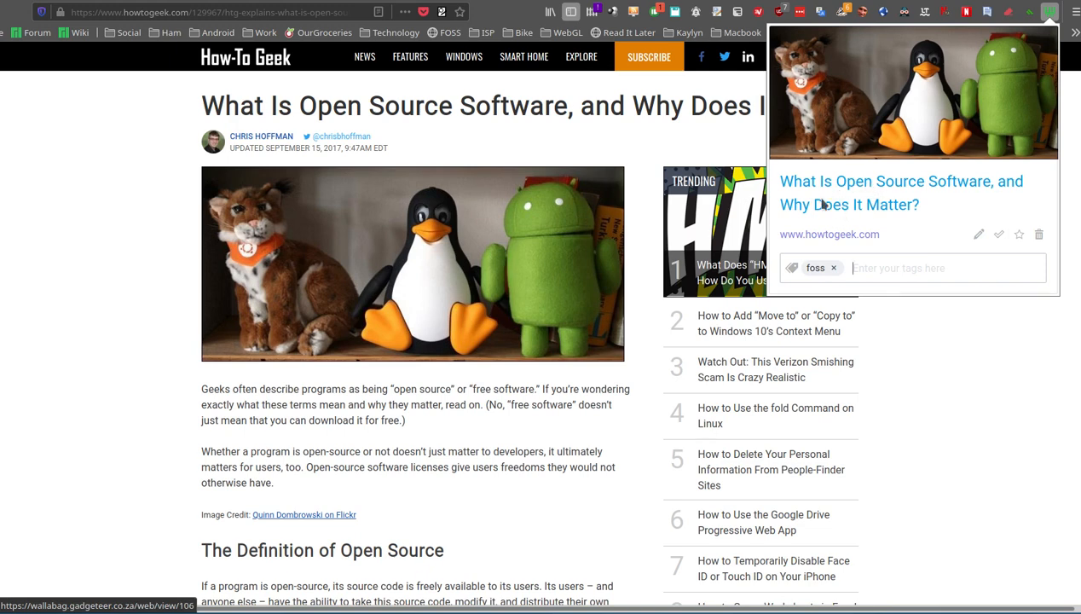
{"action": "mouse_move", "coordinate": [998, 235]}
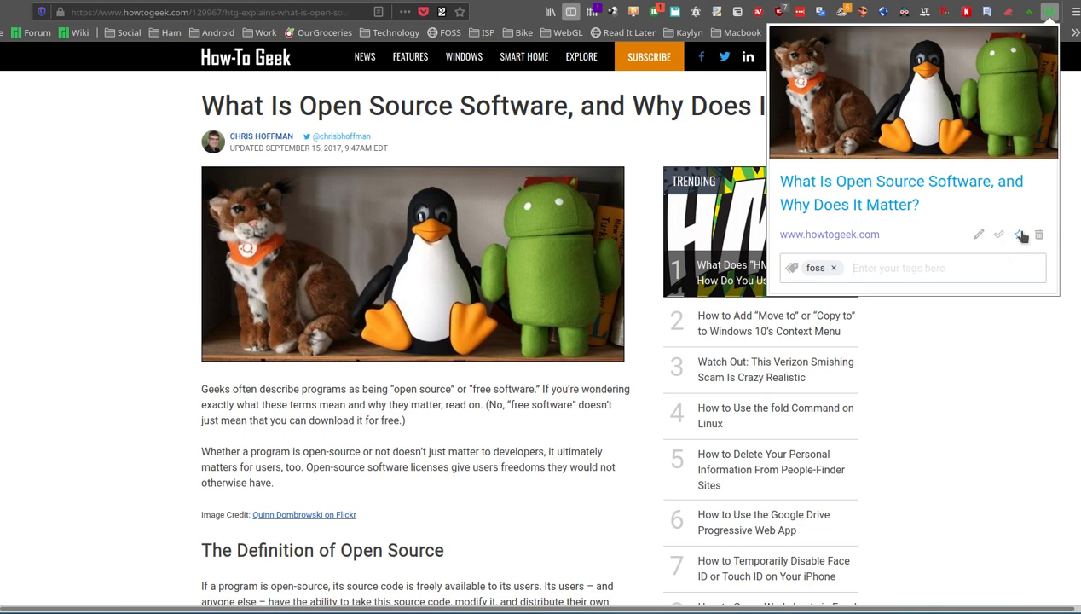
{"action": "mouse_move", "coordinate": [1020, 234]}
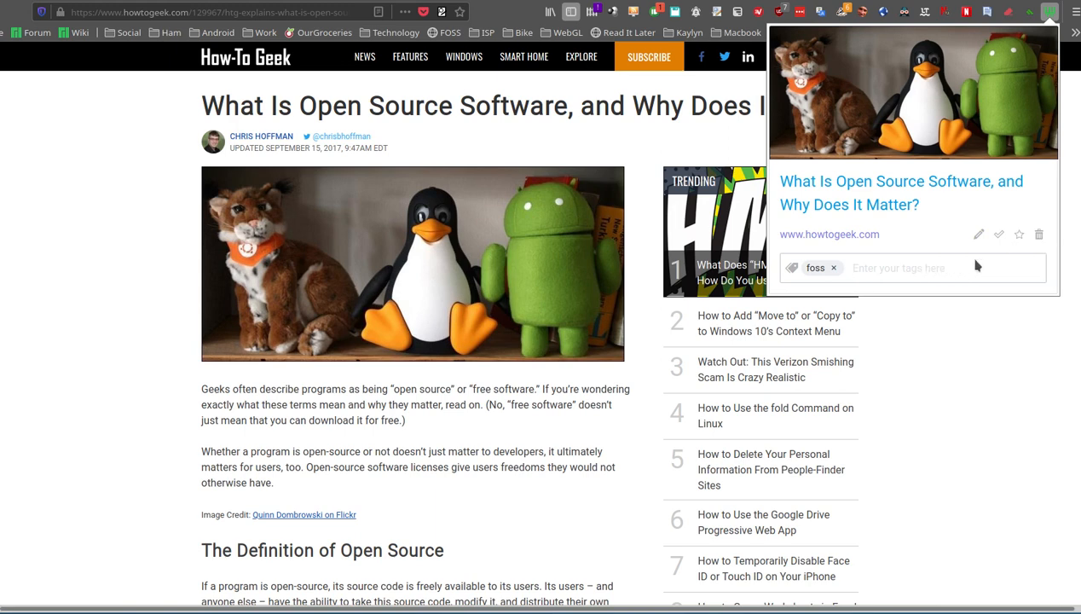
{"action": "mouse_move", "coordinate": [945, 375]}
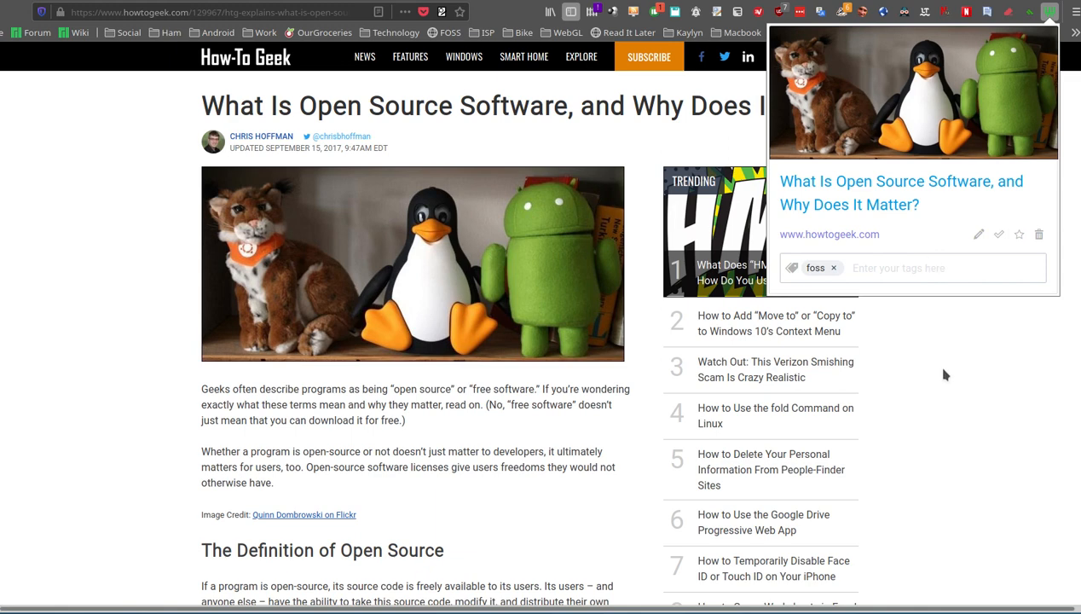
{"action": "left_click", "coordinate": [1050, 12]}
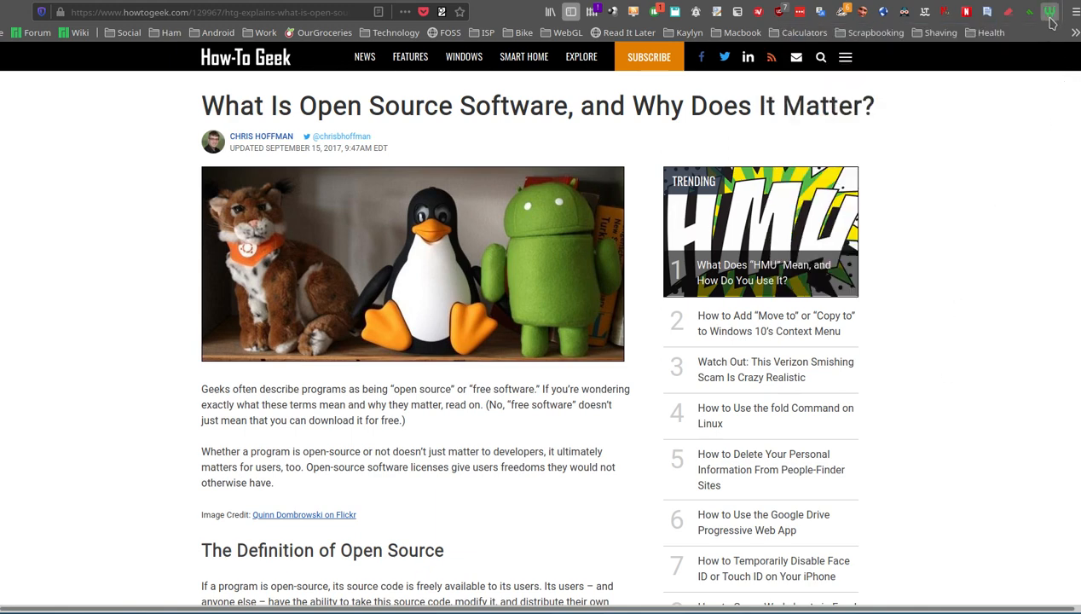
{"action": "mouse_move", "coordinate": [1040, 30]}
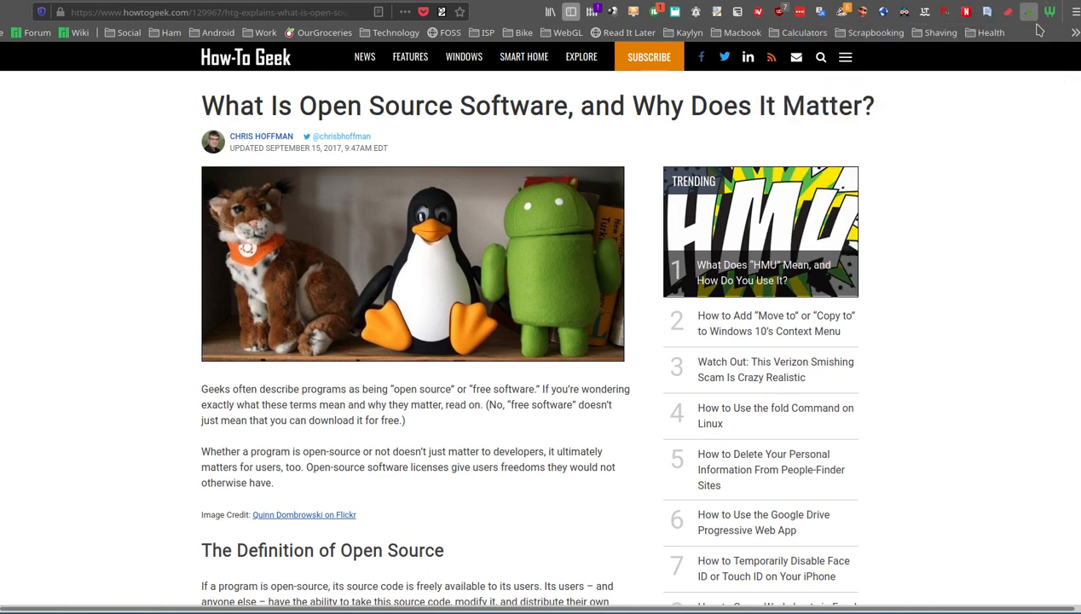
{"action": "mouse_move", "coordinate": [1027, 12]}
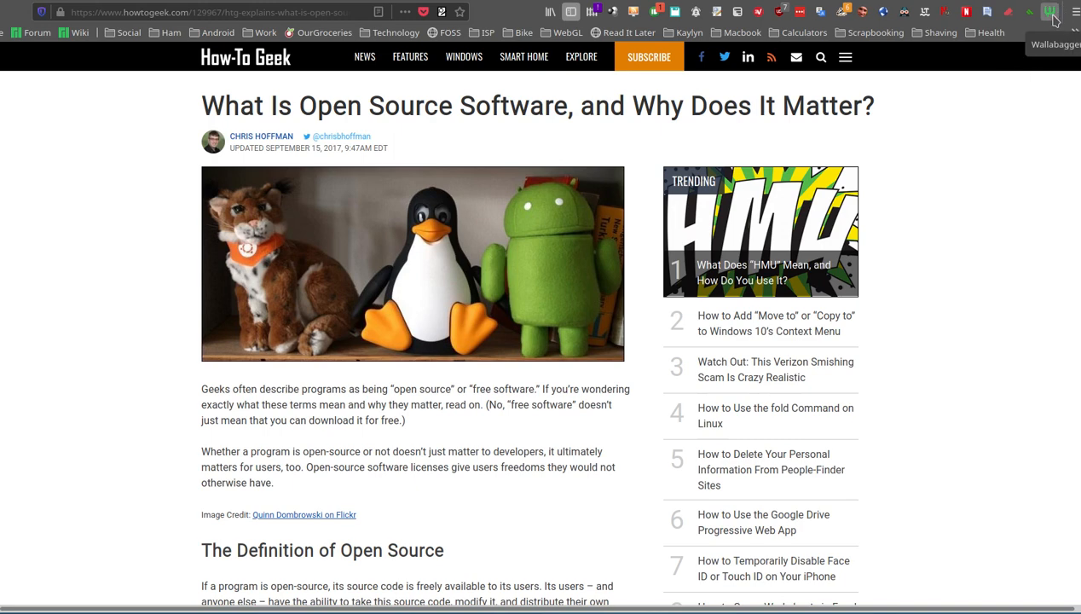
- Reopen the saved article preview, then return to the wallabag import page tab
{"action": "left_click", "coordinate": [1050, 11]}
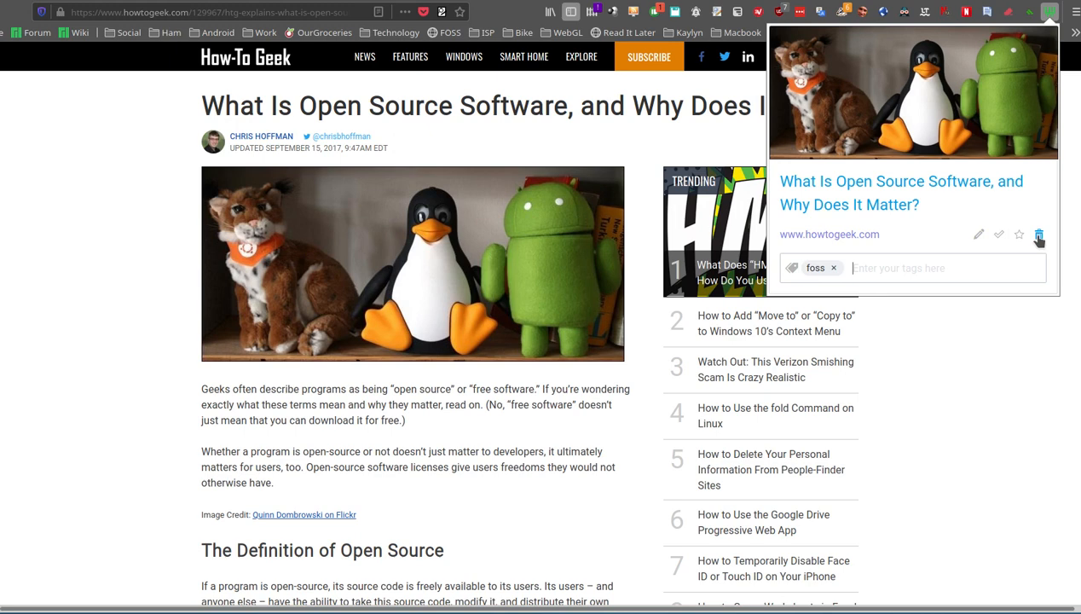
{"action": "mouse_move", "coordinate": [1038, 235]}
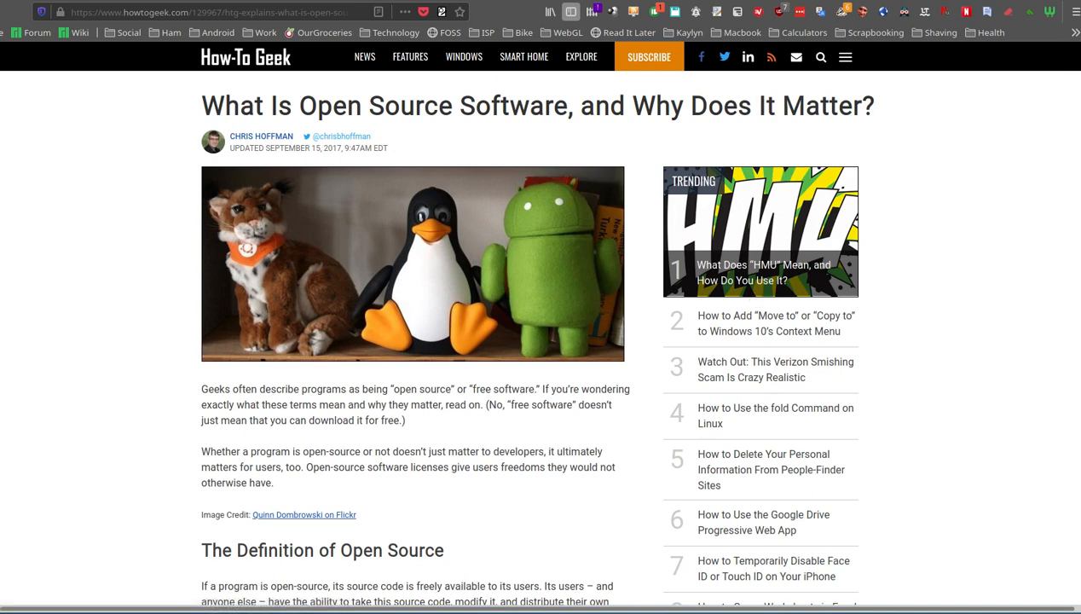
{"action": "left_click", "coordinate": [213, 12]}
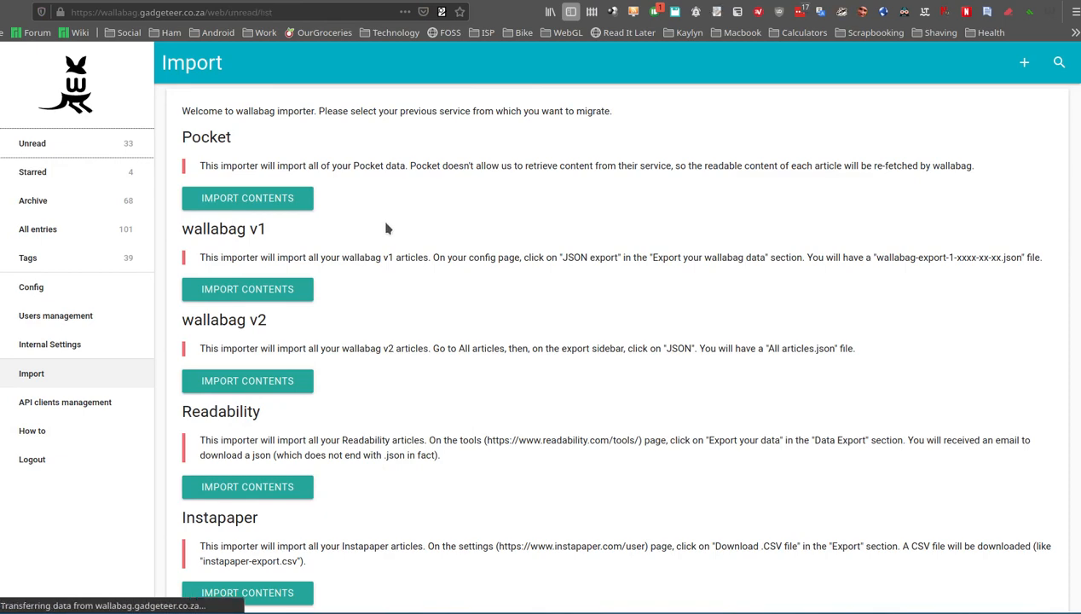
- View the 34 unread entries with the foss-tagged article first, then switch to Starred
{"action": "left_click", "coordinate": [32, 142]}
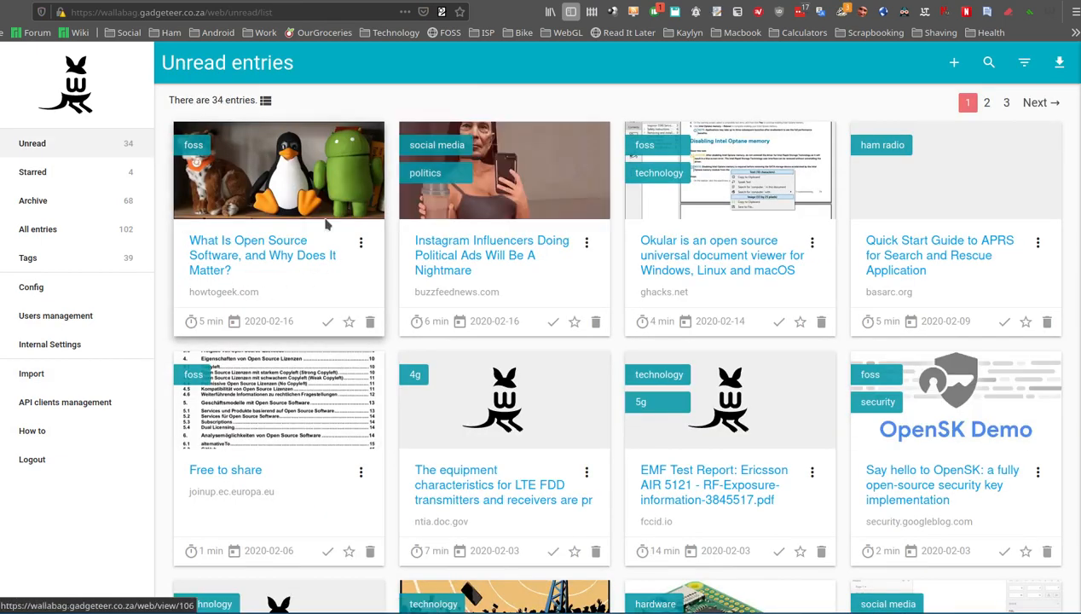
{"action": "mouse_move", "coordinate": [205, 158]}
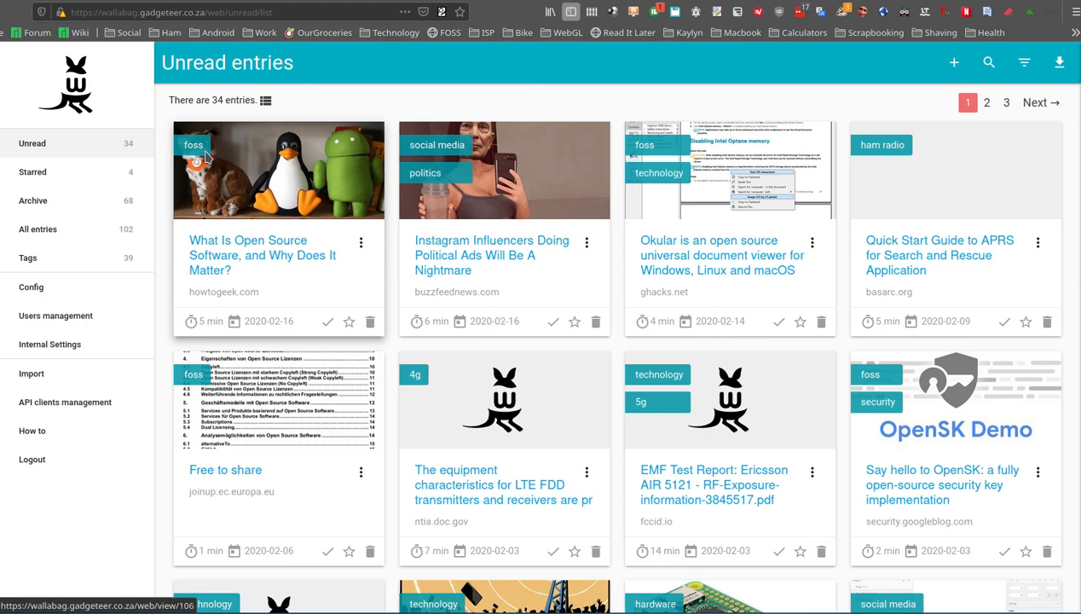
{"action": "mouse_move", "coordinate": [435, 170]}
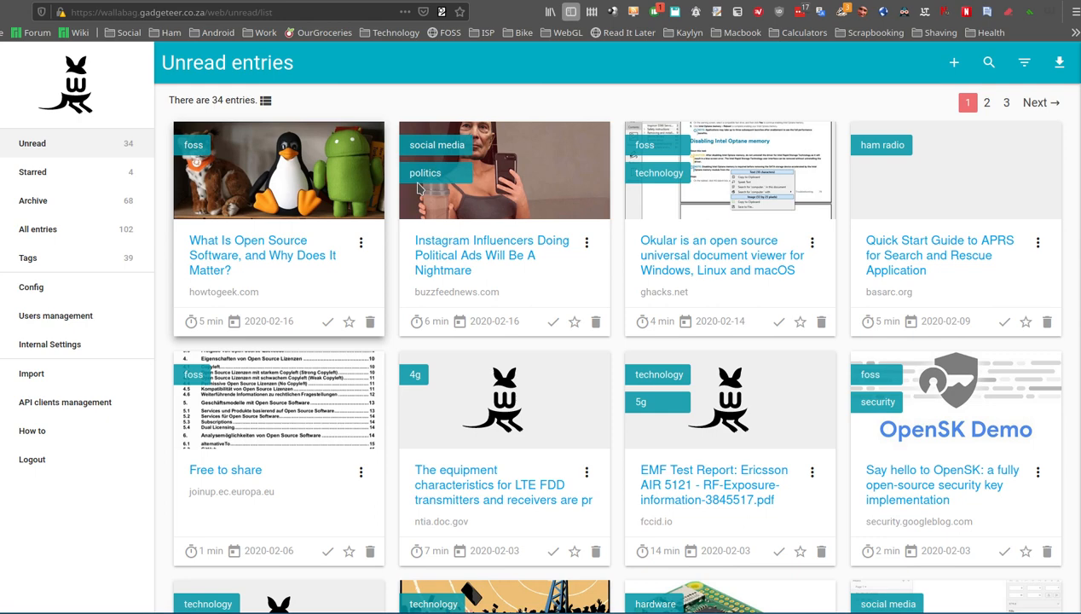
{"action": "mouse_move", "coordinate": [291, 317]}
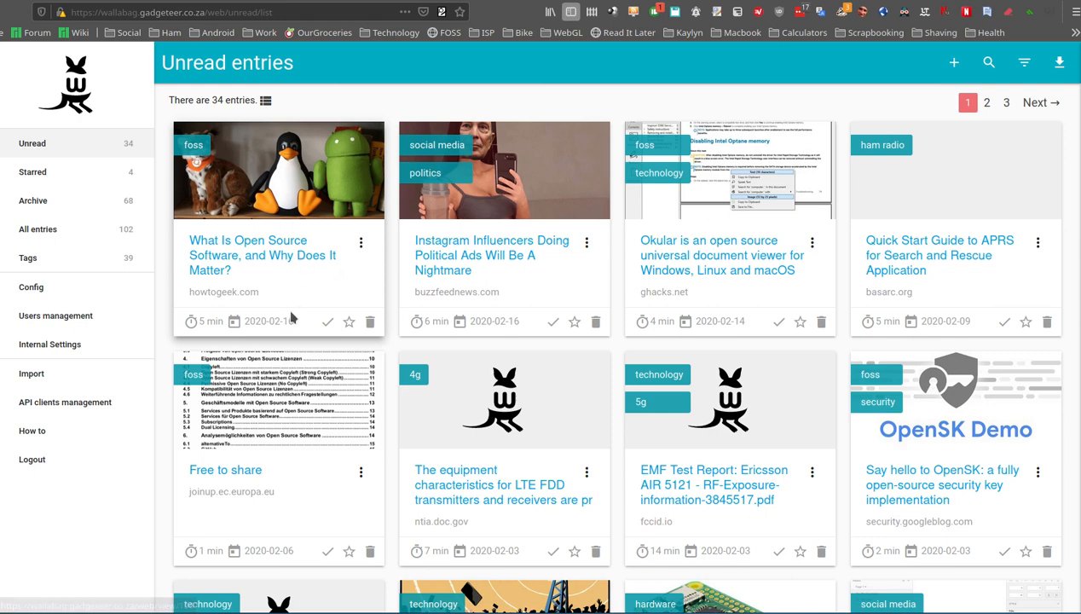
{"action": "mouse_move", "coordinate": [233, 341]}
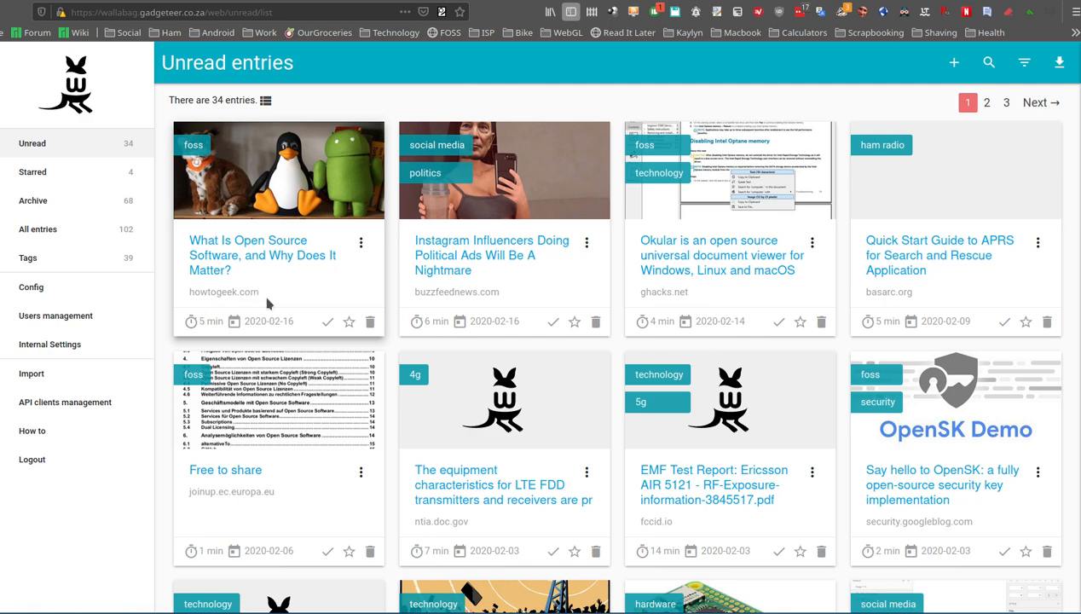
{"action": "mouse_move", "coordinate": [254, 320]}
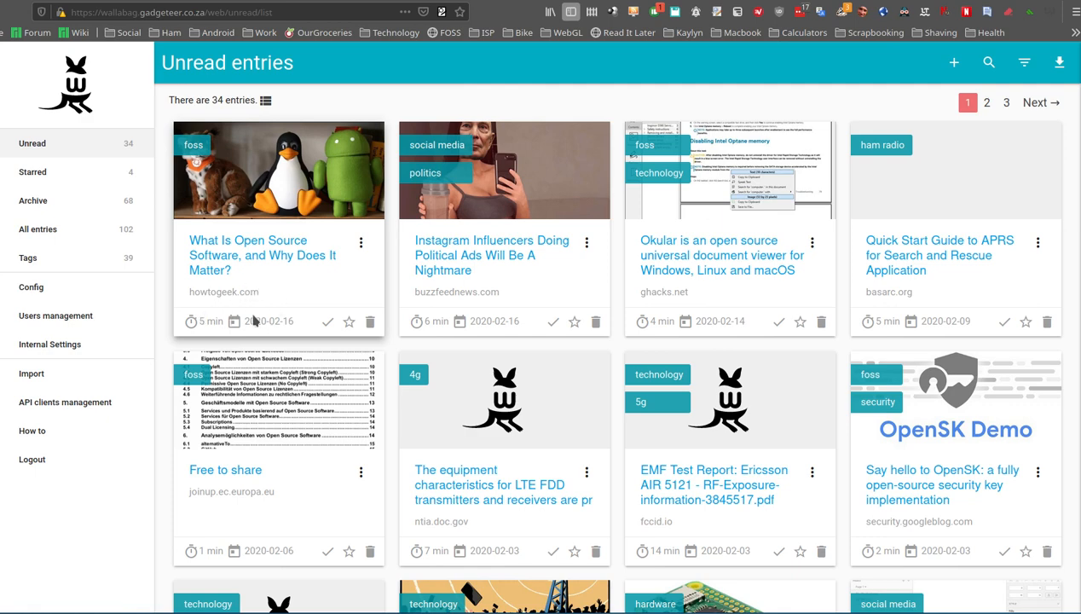
{"action": "mouse_move", "coordinate": [32, 171]}
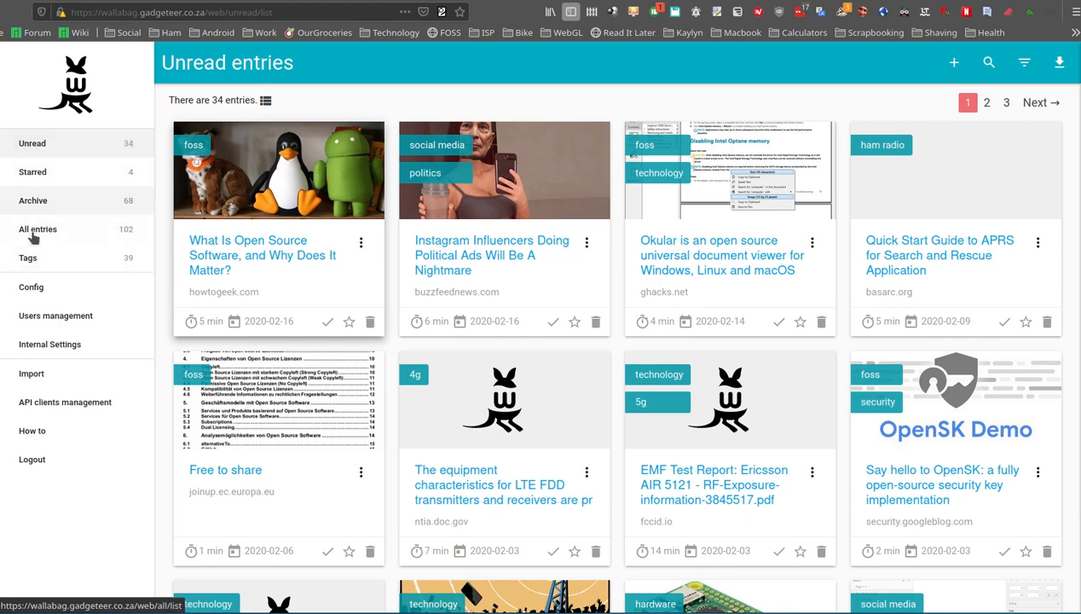
{"action": "mouse_move", "coordinate": [27, 257]}
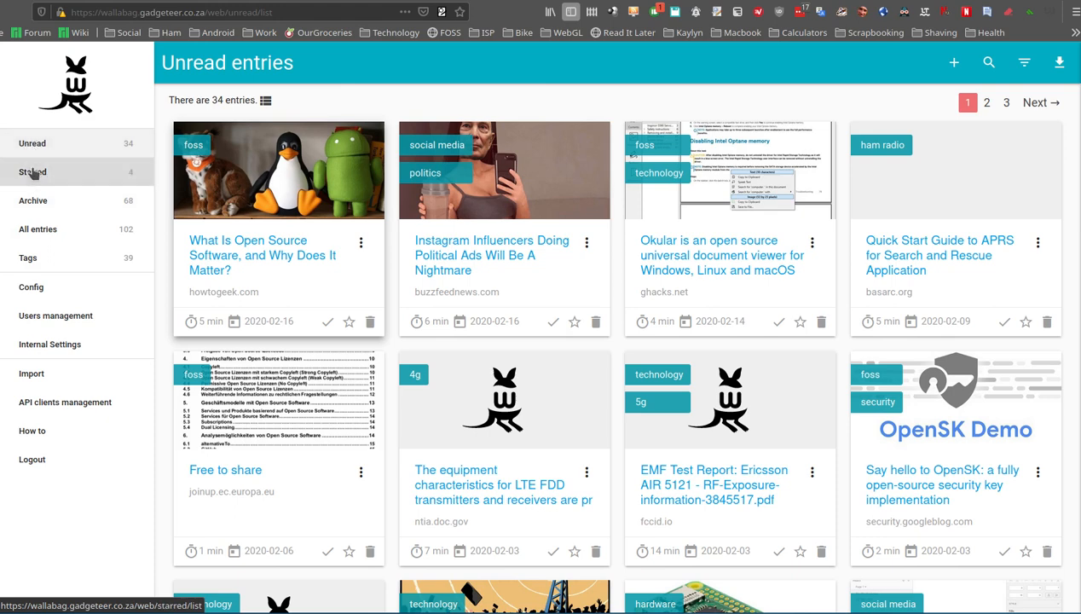
{"action": "left_click", "coordinate": [33, 172]}
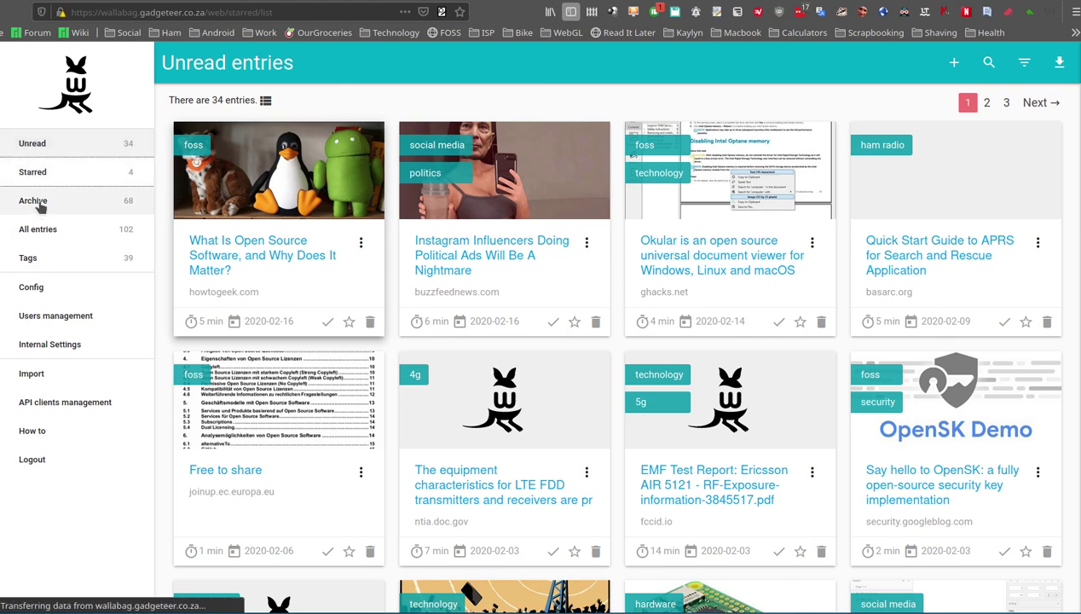
- Browse starred and archived entries, view the 39-tag overview, then head back to Unread
{"action": "left_click", "coordinate": [32, 172]}
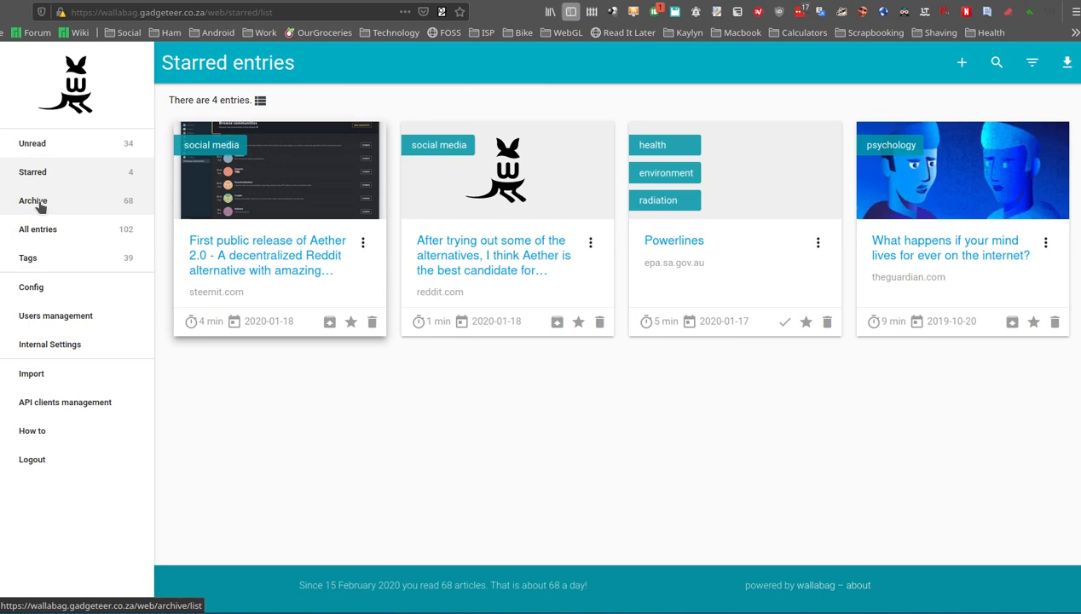
{"action": "left_click", "coordinate": [33, 200]}
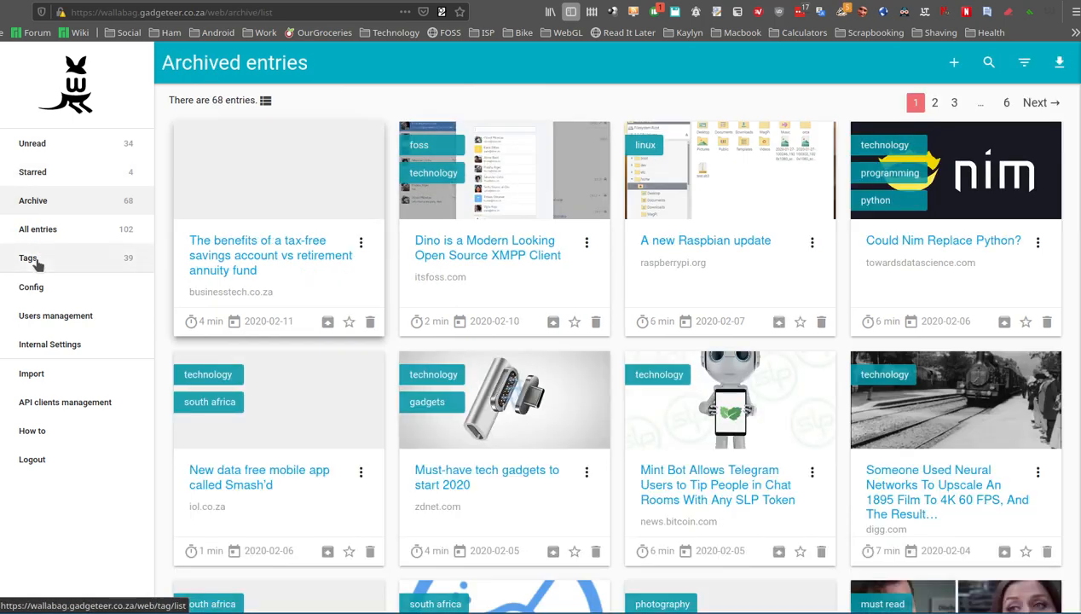
{"action": "left_click", "coordinate": [28, 257]}
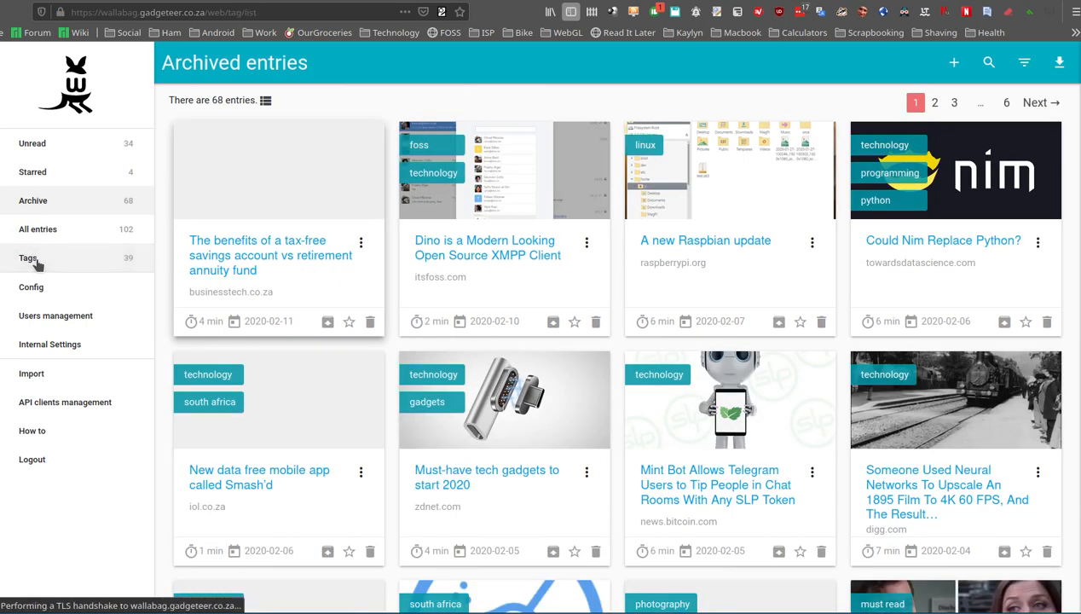
{"action": "left_click", "coordinate": [28, 258]}
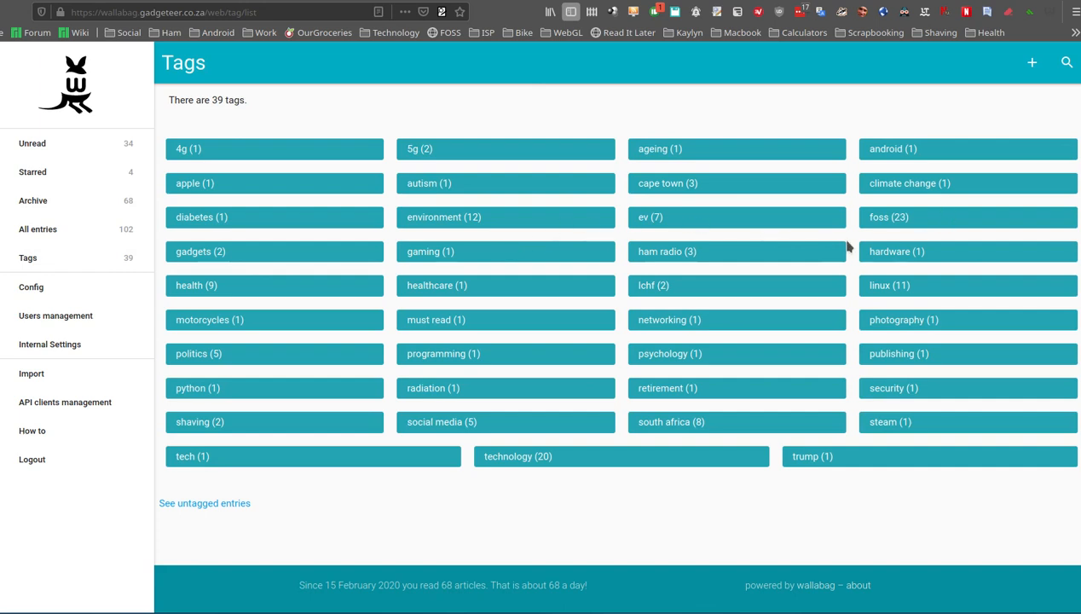
{"action": "mouse_move", "coordinate": [612, 331]}
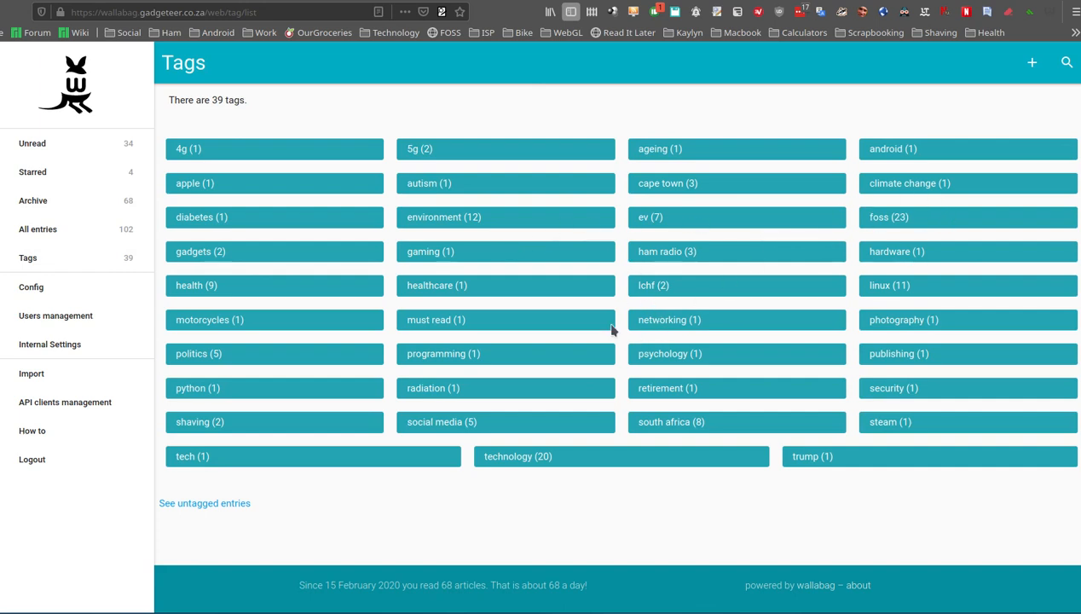
{"action": "mouse_move", "coordinate": [54, 149]}
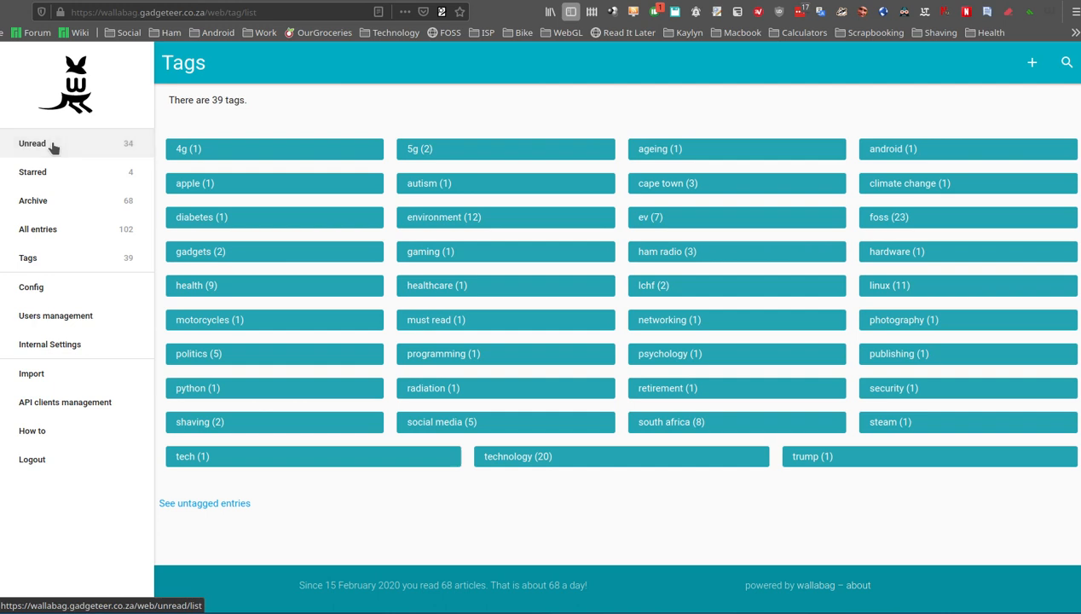
{"action": "left_click", "coordinate": [32, 143]}
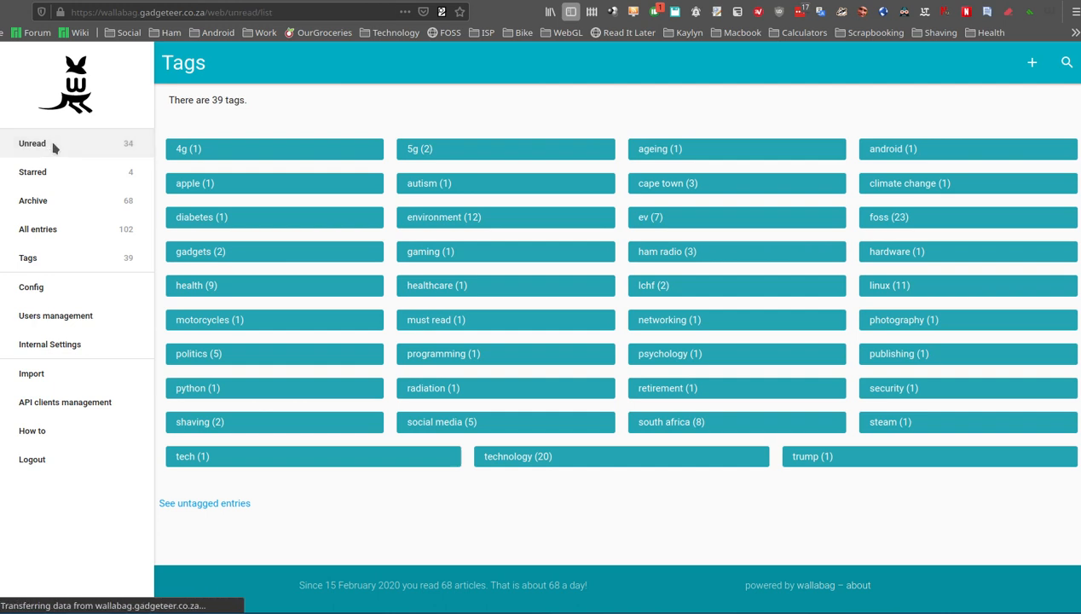
- Return to the 34 unread entries and open the status, language and date filters panel
{"action": "left_click", "coordinate": [31, 142]}
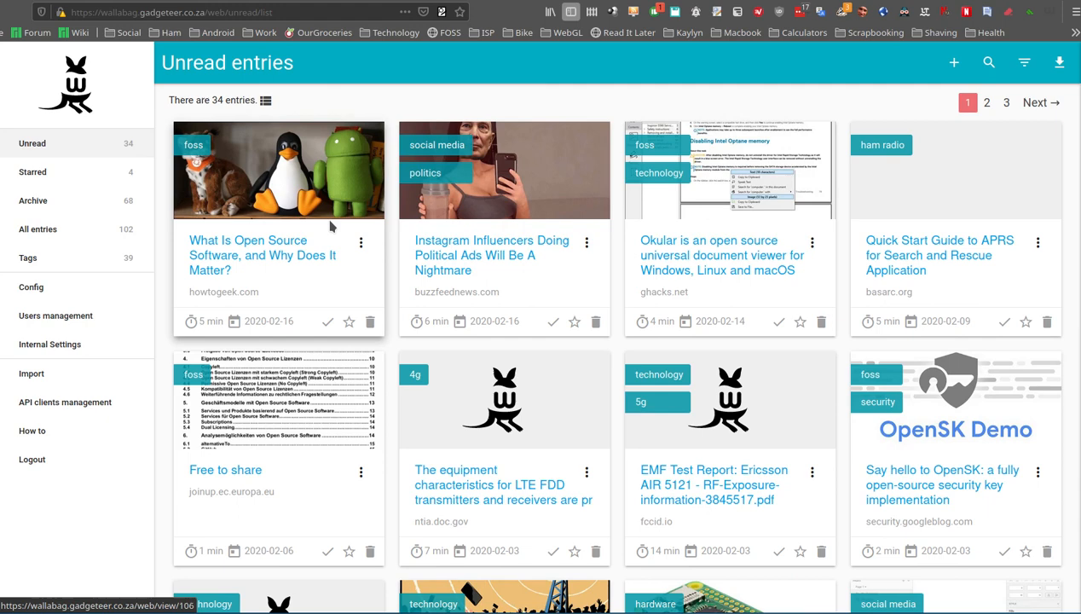
{"action": "mouse_move", "coordinate": [754, 170]}
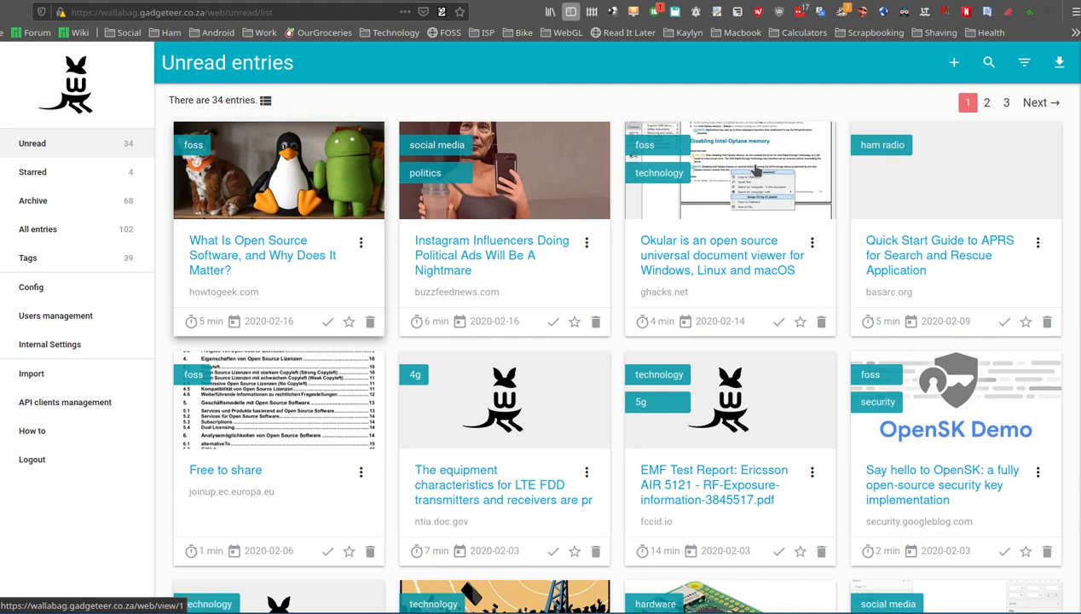
{"action": "mouse_move", "coordinate": [1024, 62]}
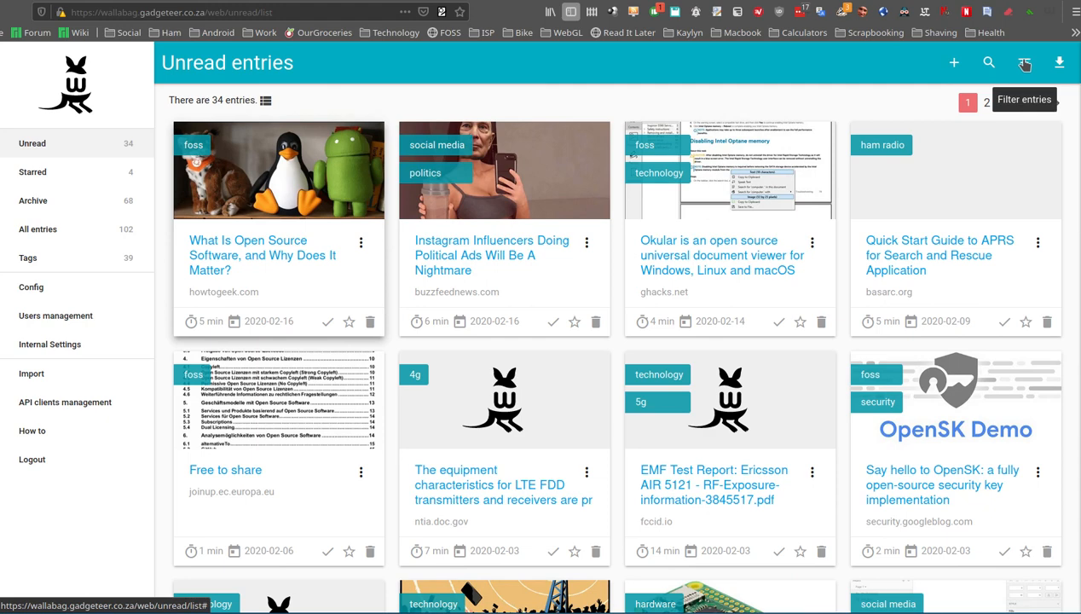
{"action": "mouse_move", "coordinate": [1025, 63]}
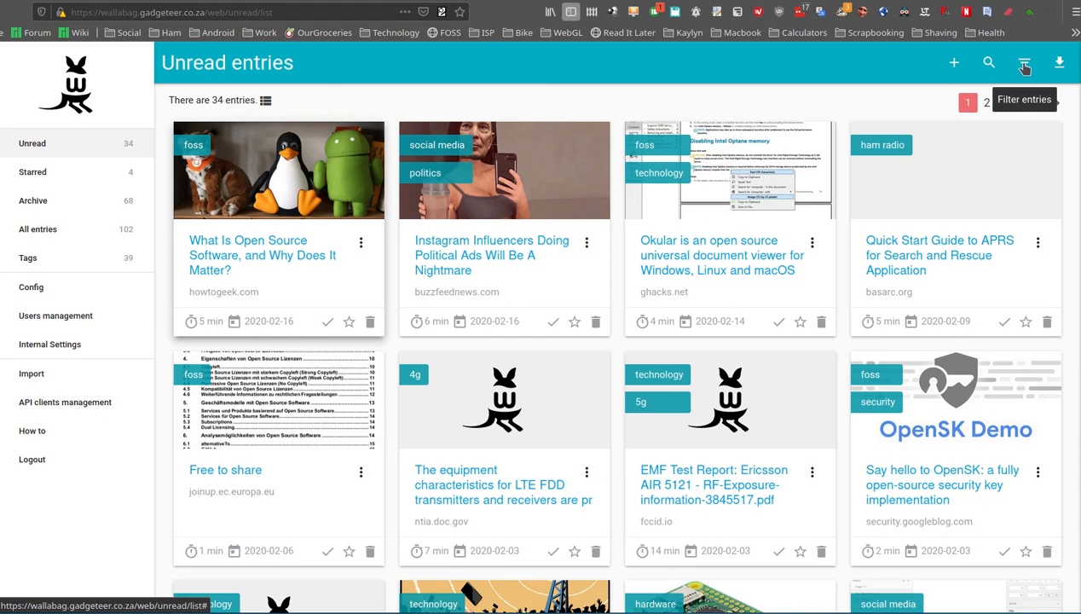
{"action": "left_click", "coordinate": [1024, 62]}
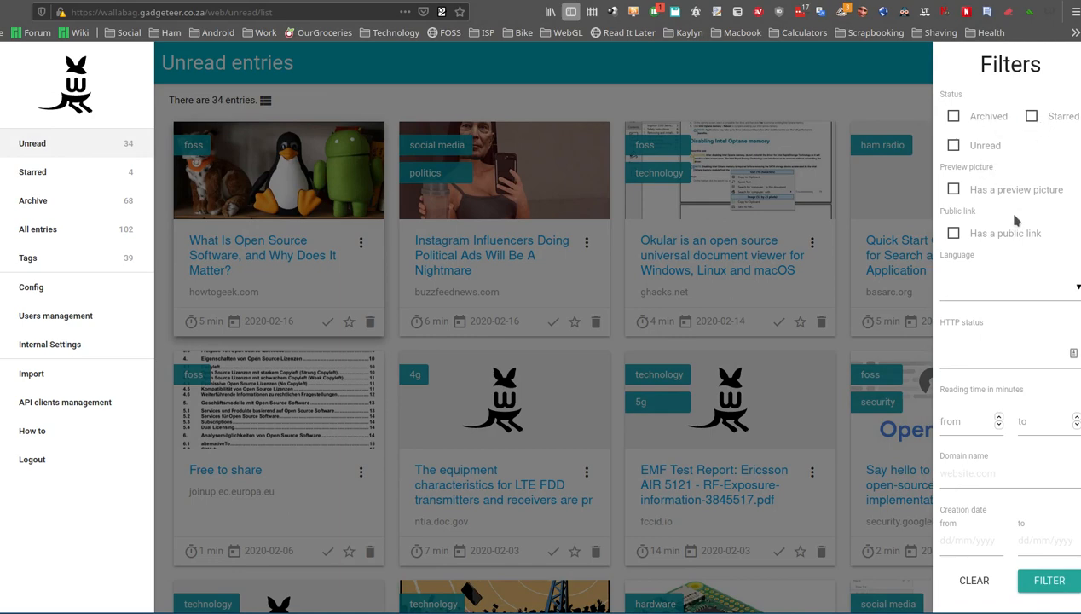
{"action": "mouse_move", "coordinate": [961, 195]}
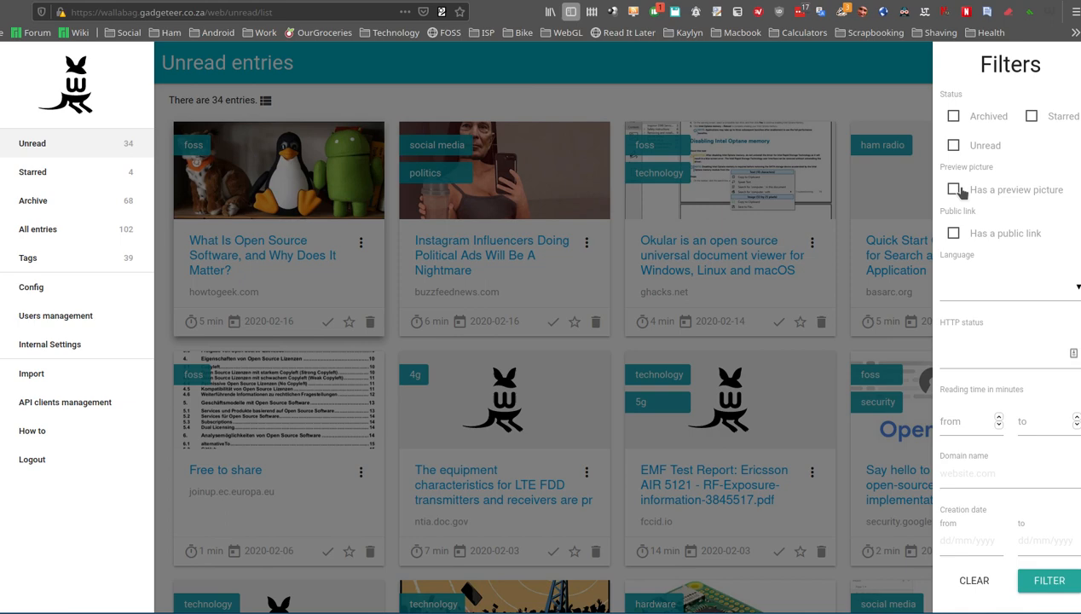
{"action": "mouse_move", "coordinate": [952, 251]}
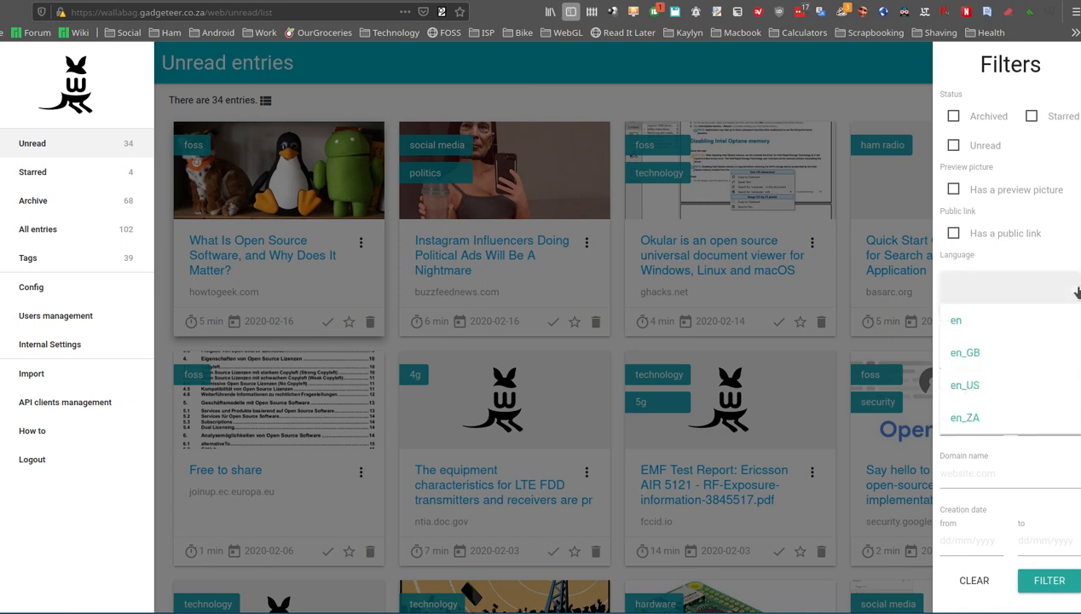
{"action": "left_click", "coordinate": [1077, 287]}
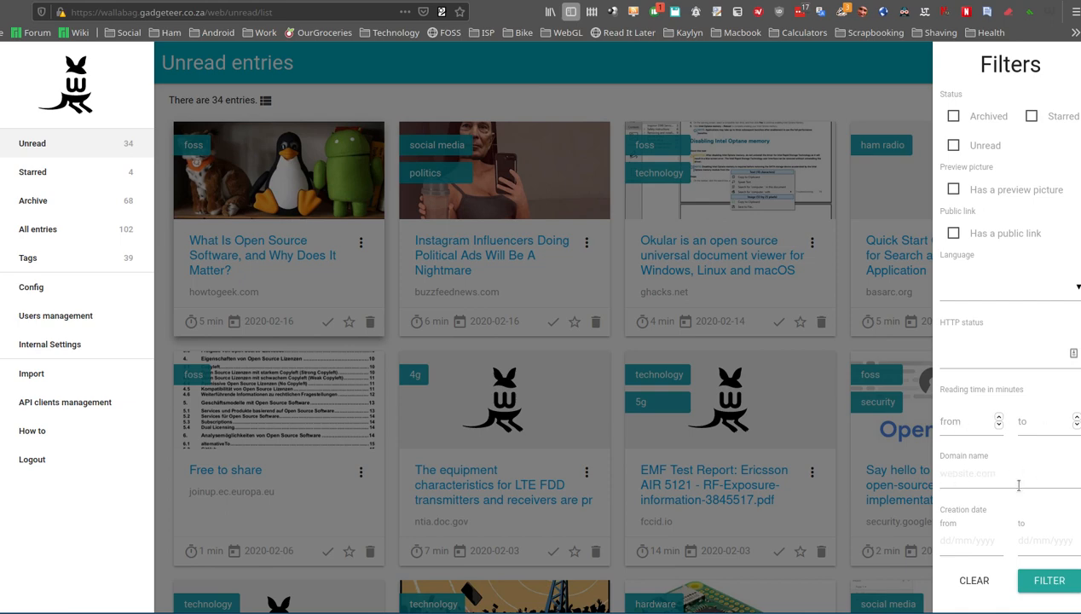
{"action": "mouse_move", "coordinate": [955, 542]}
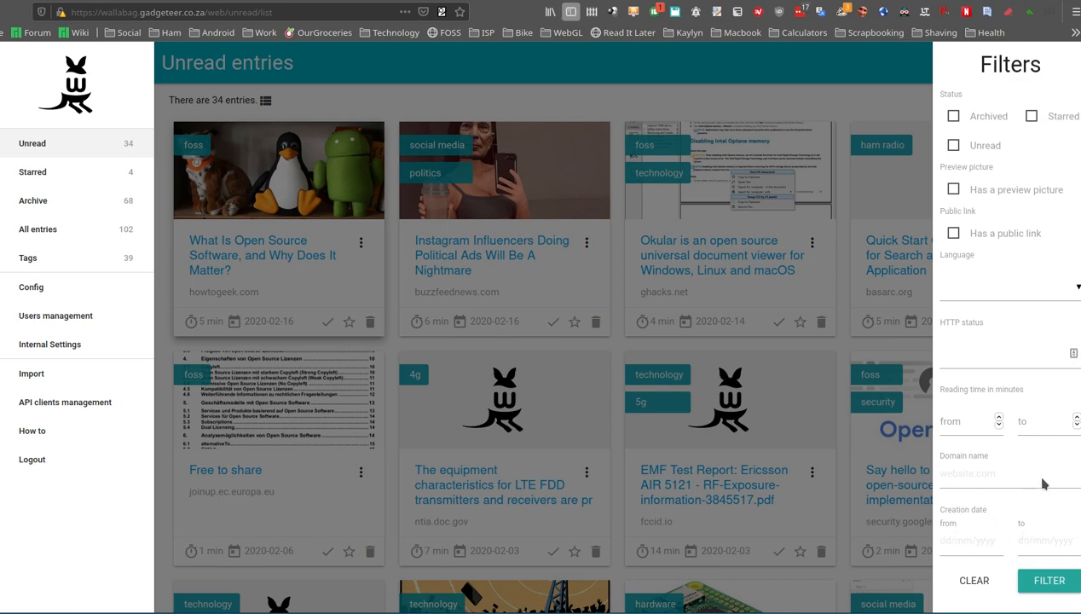
{"action": "mouse_move", "coordinate": [857, 82]}
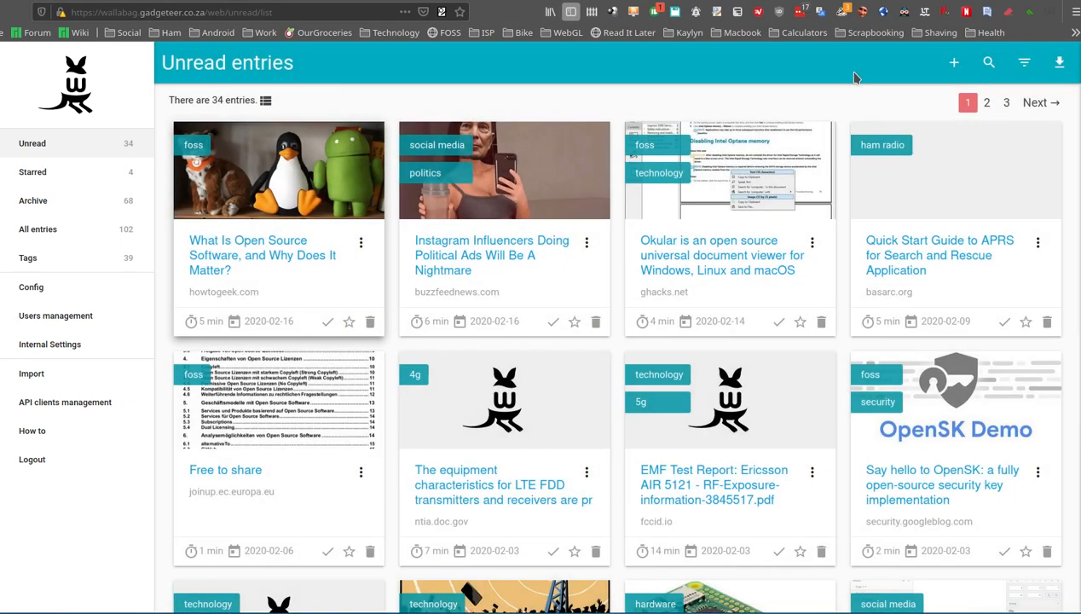
{"action": "mouse_move", "coordinate": [594, 97]}
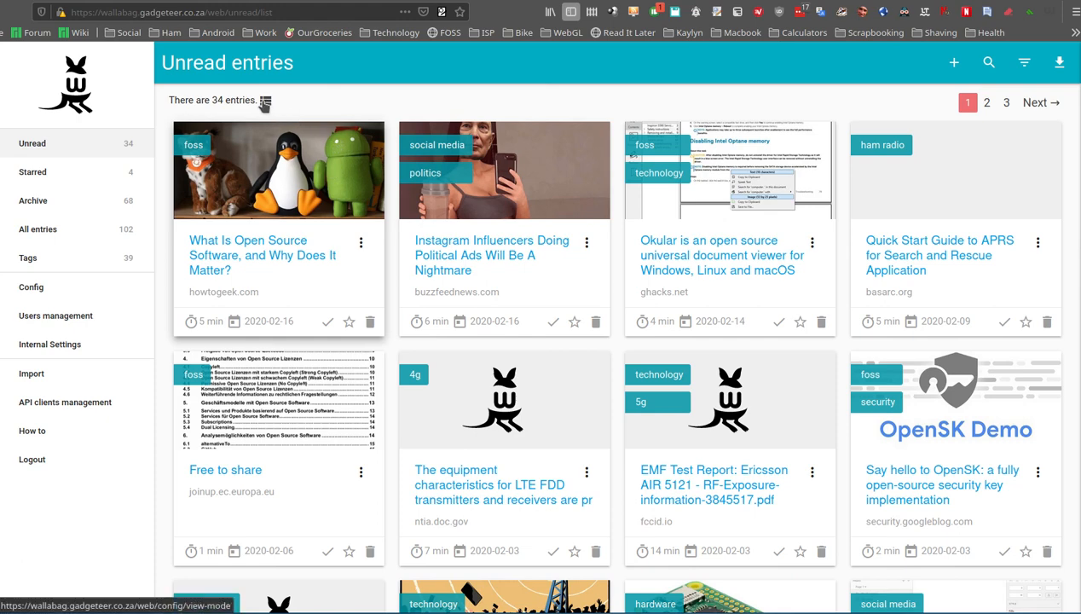
- Toggle unread entries to list and back to card grid, then show export formats
{"action": "left_click", "coordinate": [265, 99]}
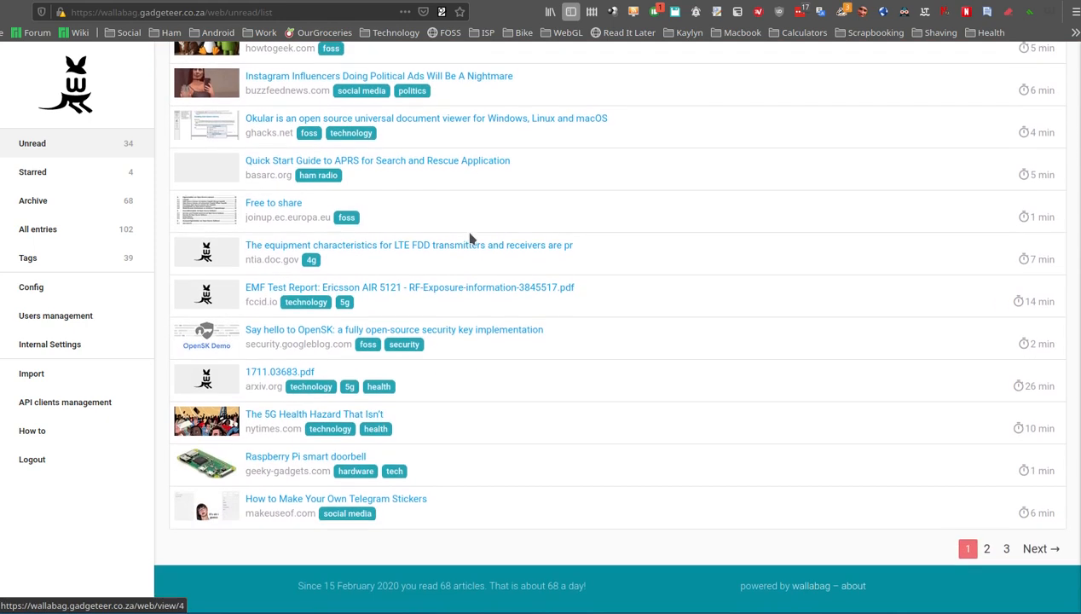
{"action": "scroll", "scroll_direction": "up", "scroll_amount": 3}
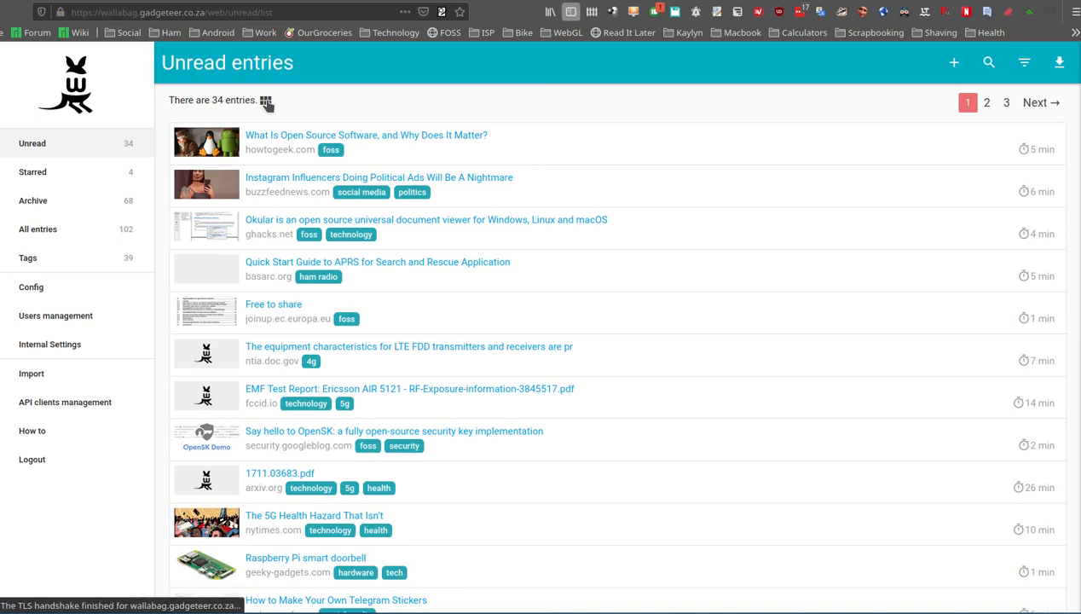
{"action": "left_click", "coordinate": [266, 100]}
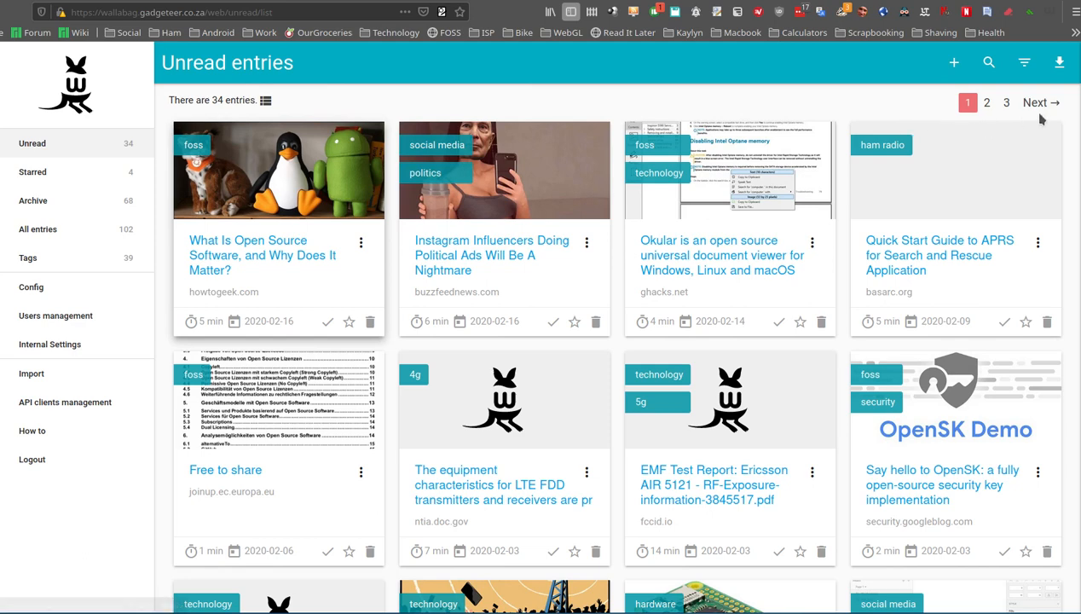
{"action": "left_click", "coordinate": [1059, 62]}
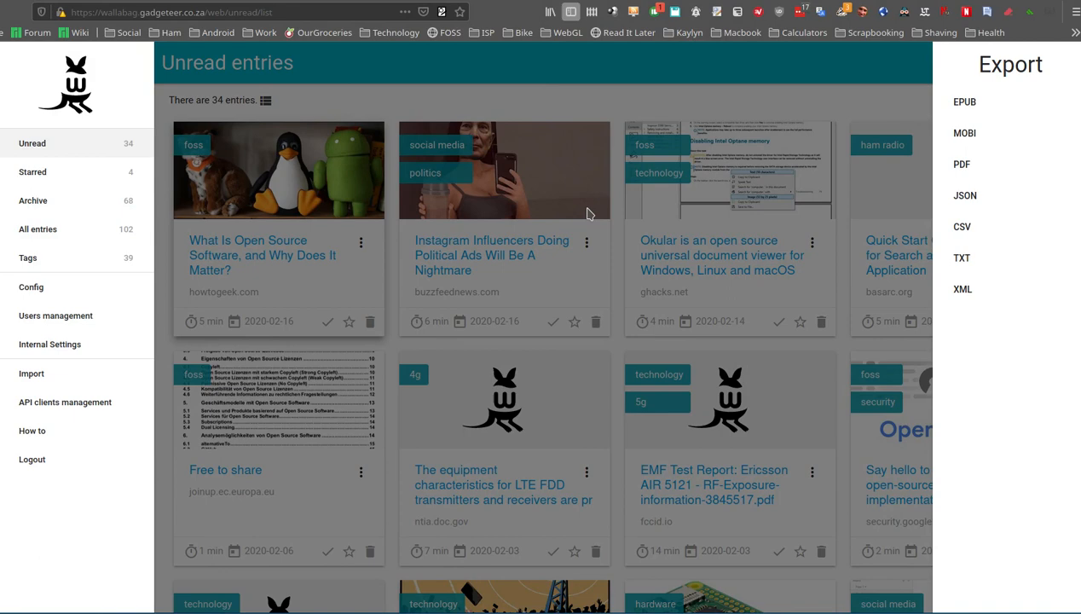
{"action": "mouse_move", "coordinate": [895, 141]}
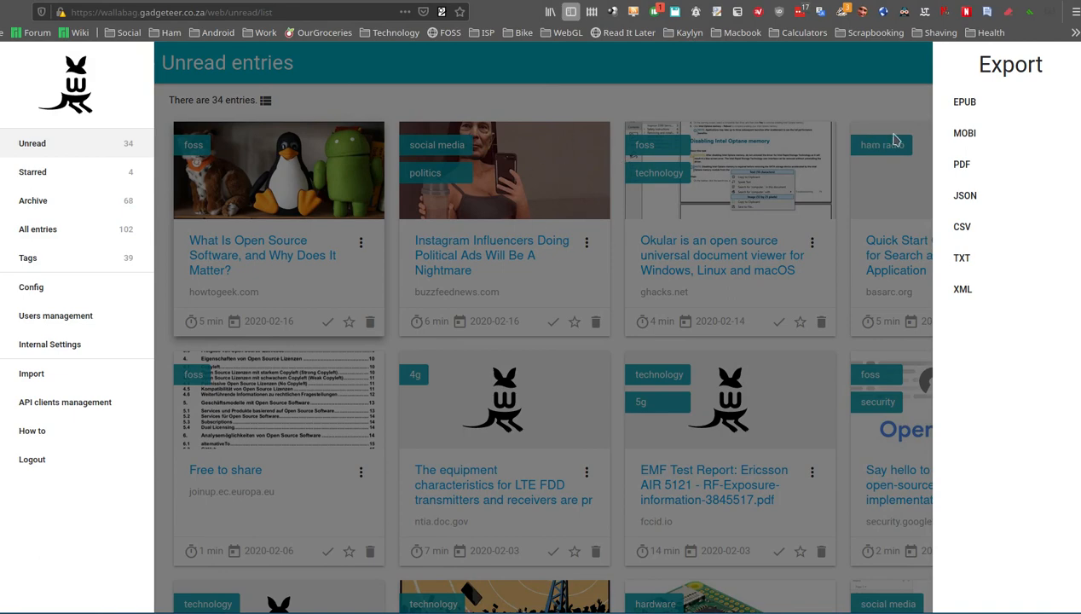
{"action": "mouse_move", "coordinate": [965, 101]}
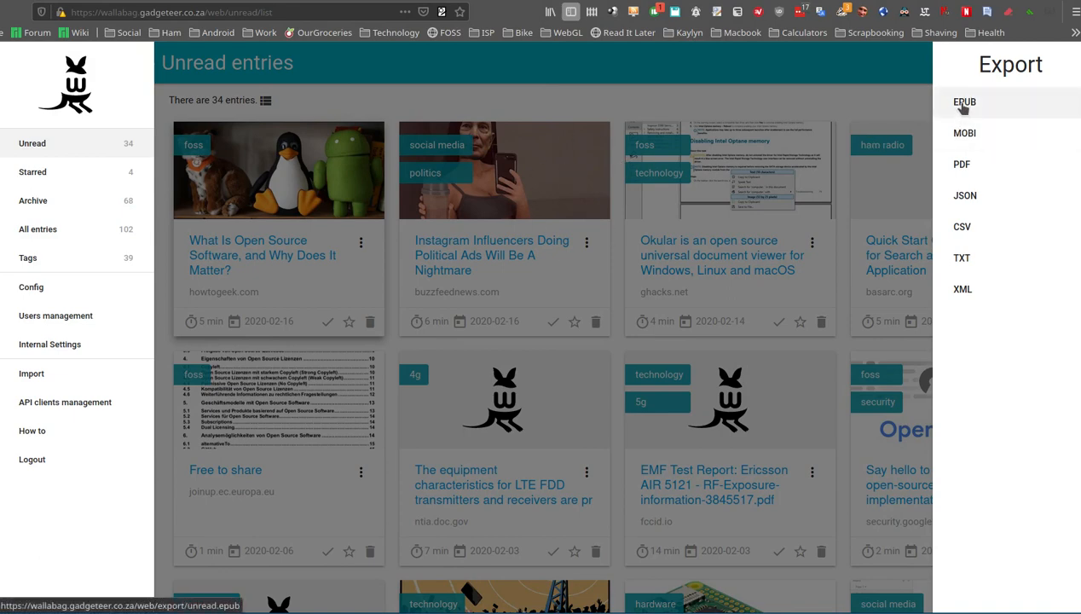
{"action": "mouse_move", "coordinate": [985, 148]}
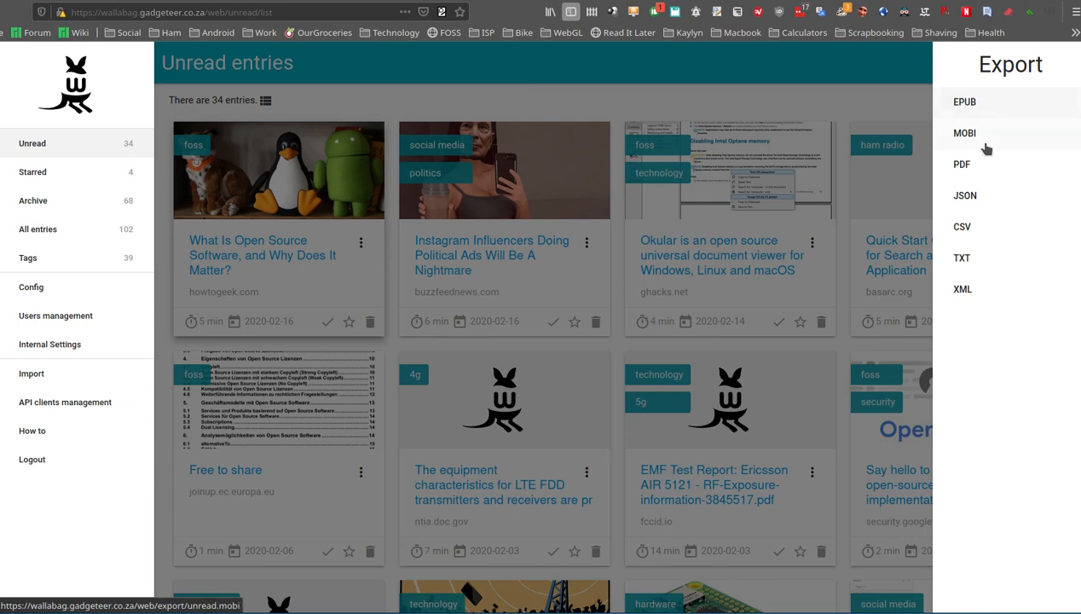
{"action": "mouse_move", "coordinate": [989, 137]}
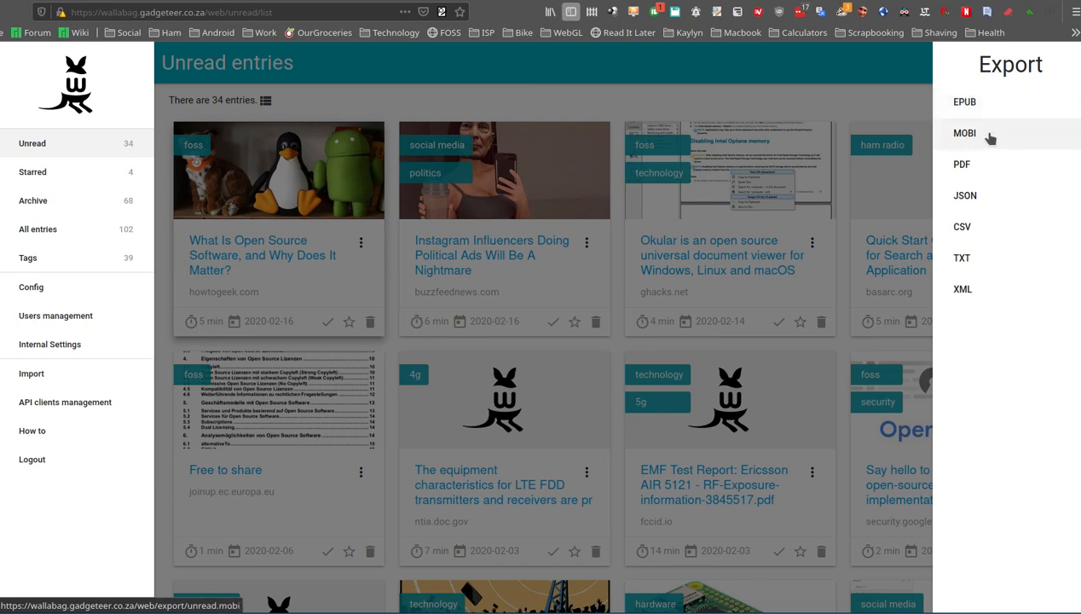
{"action": "mouse_move", "coordinate": [962, 227]}
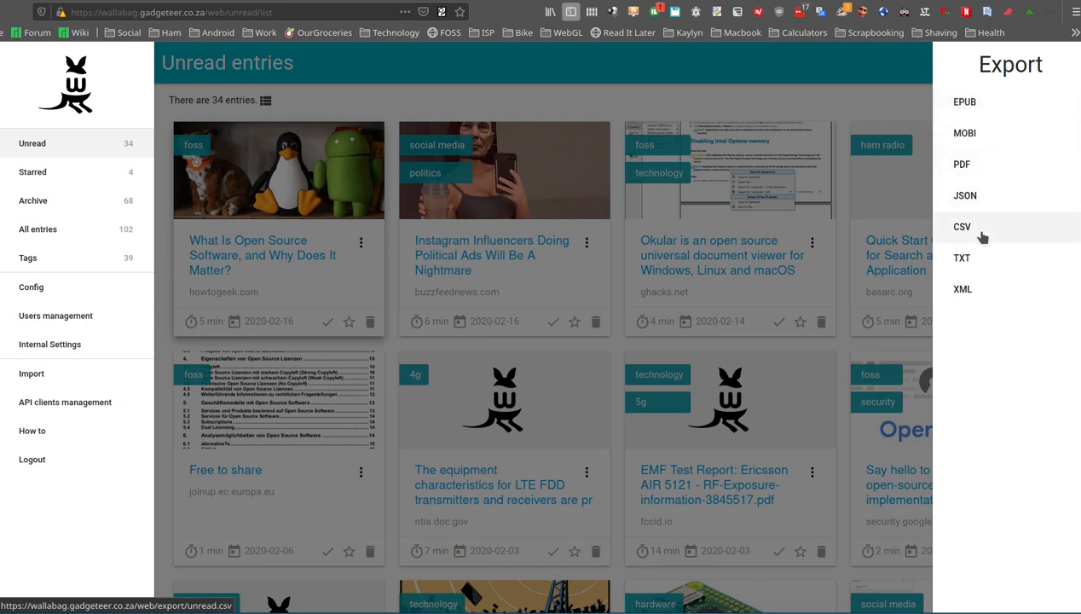
{"action": "mouse_move", "coordinate": [983, 253]}
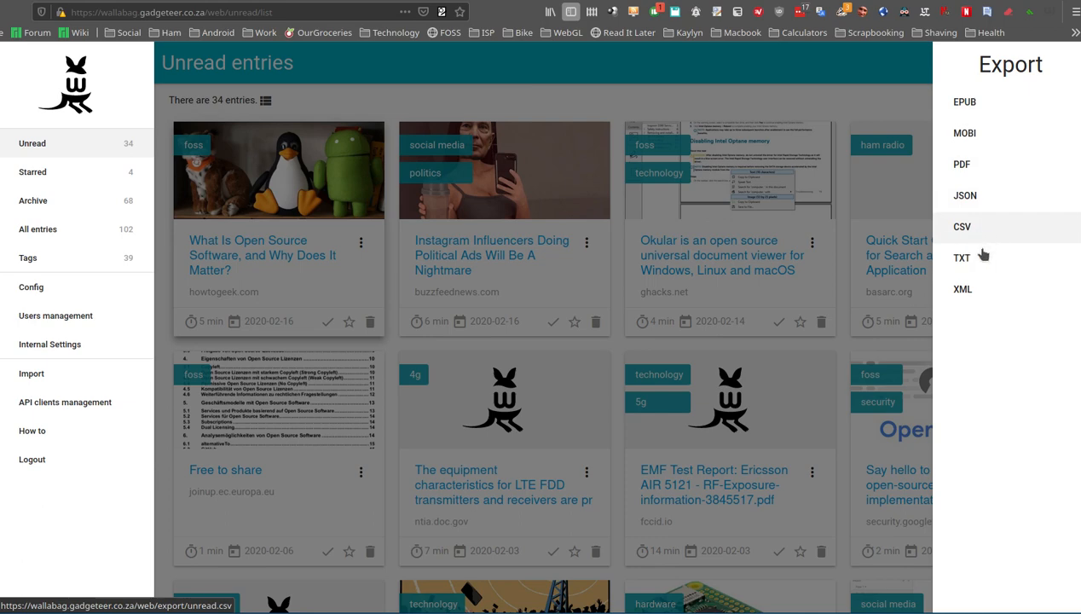
{"action": "mouse_move", "coordinate": [952, 180]}
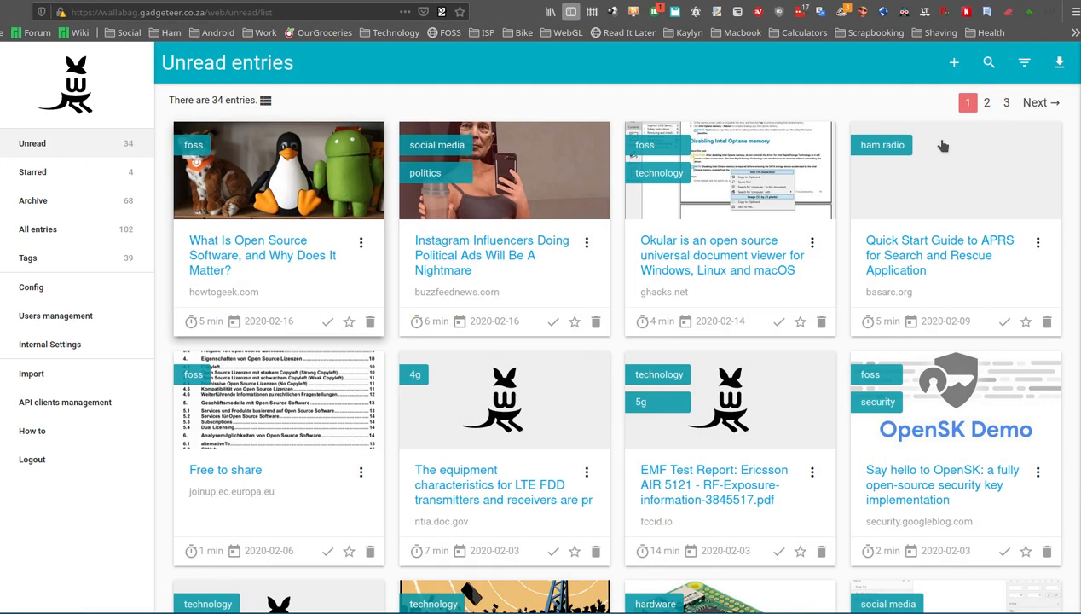
{"action": "mouse_move", "coordinate": [889, 102]}
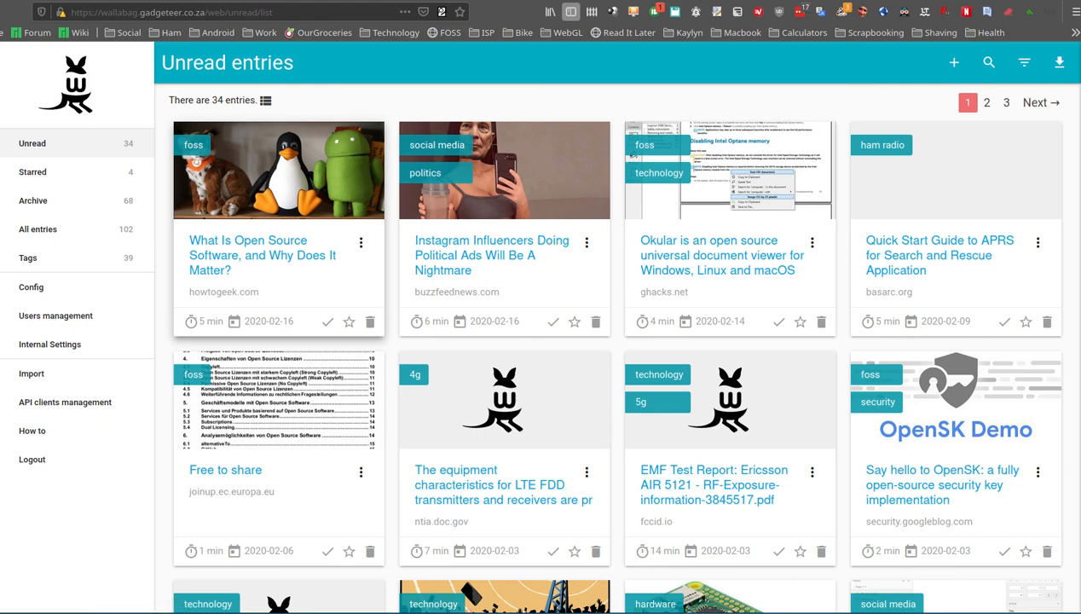
{"action": "mouse_move", "coordinate": [474, 318]}
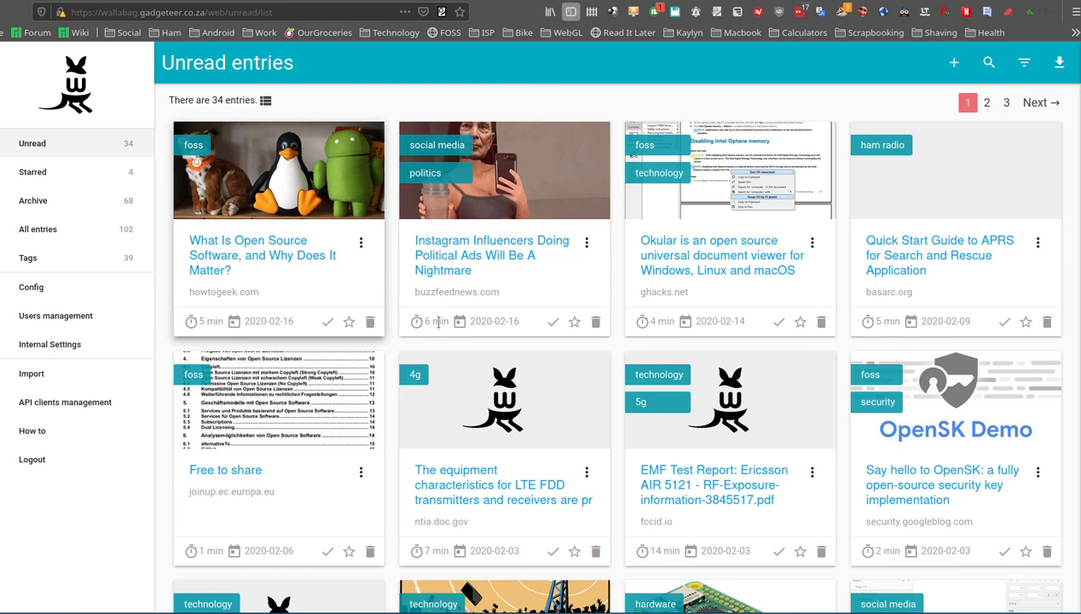
{"action": "mouse_move", "coordinate": [553, 323]}
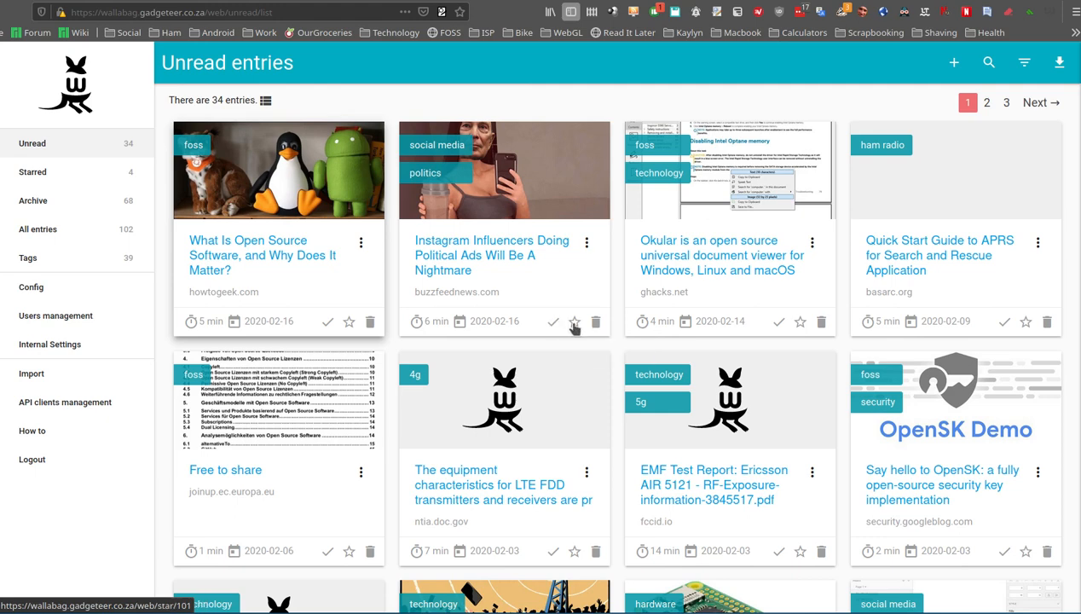
{"action": "mouse_move", "coordinate": [575, 322]}
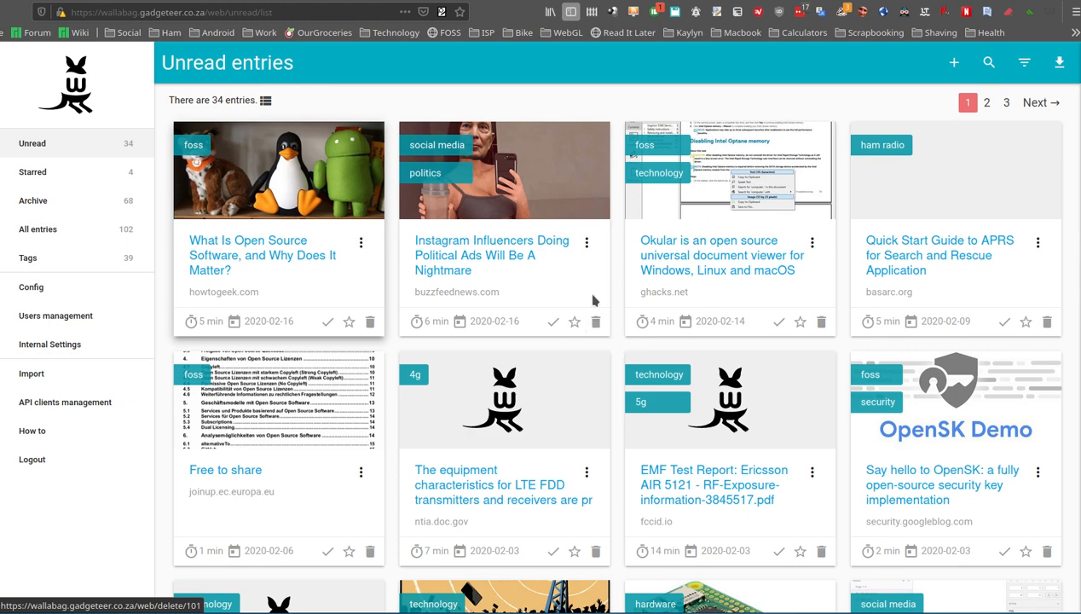
{"action": "mouse_move", "coordinate": [581, 271]}
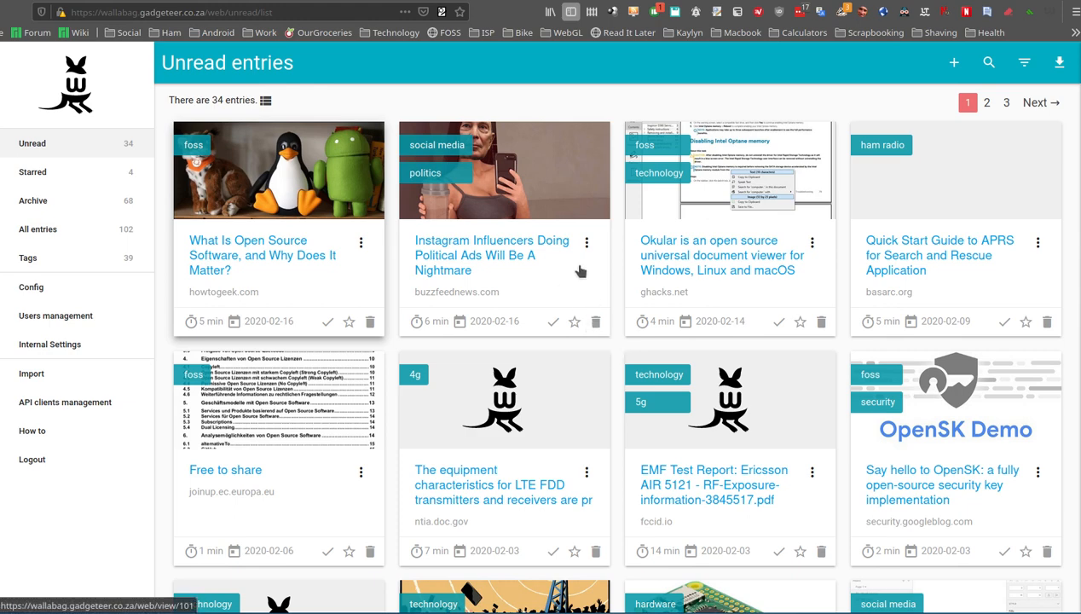
{"action": "mouse_move", "coordinate": [586, 251]}
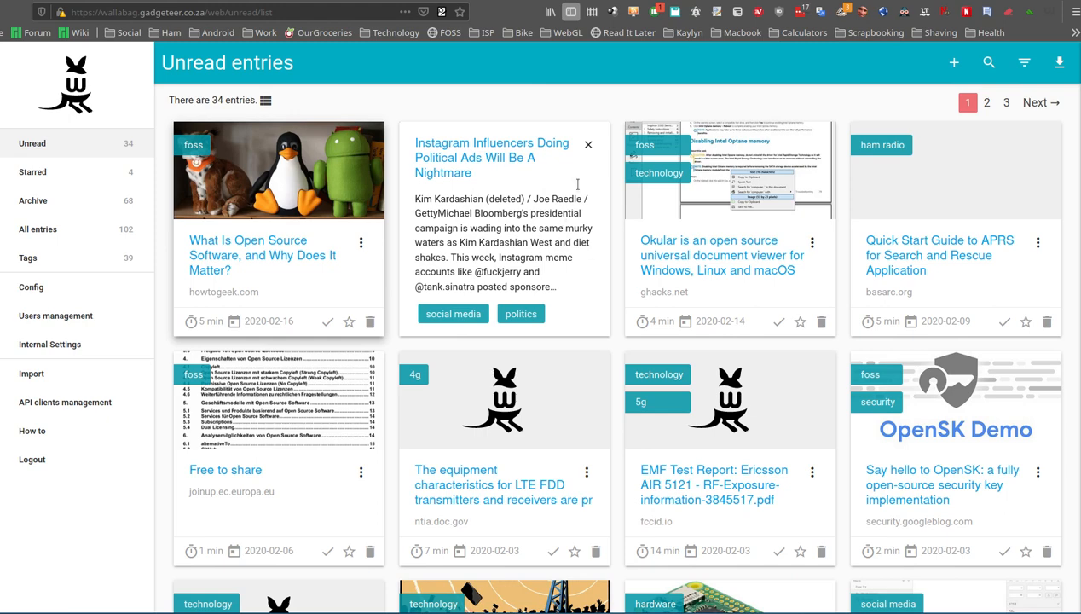
{"action": "left_click", "coordinate": [587, 143]}
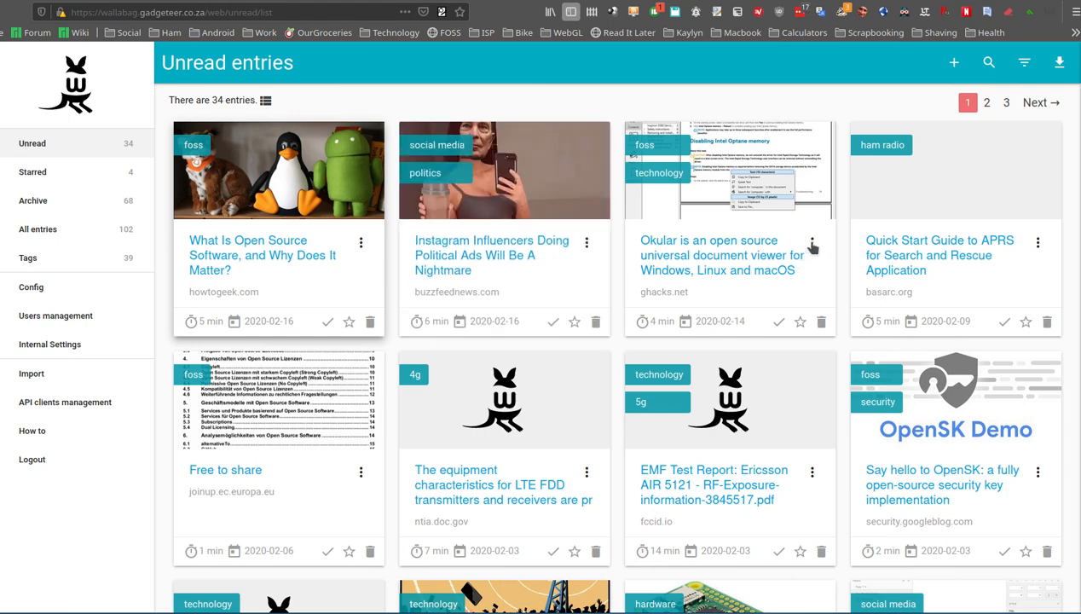
{"action": "mouse_move", "coordinate": [863, 198]}
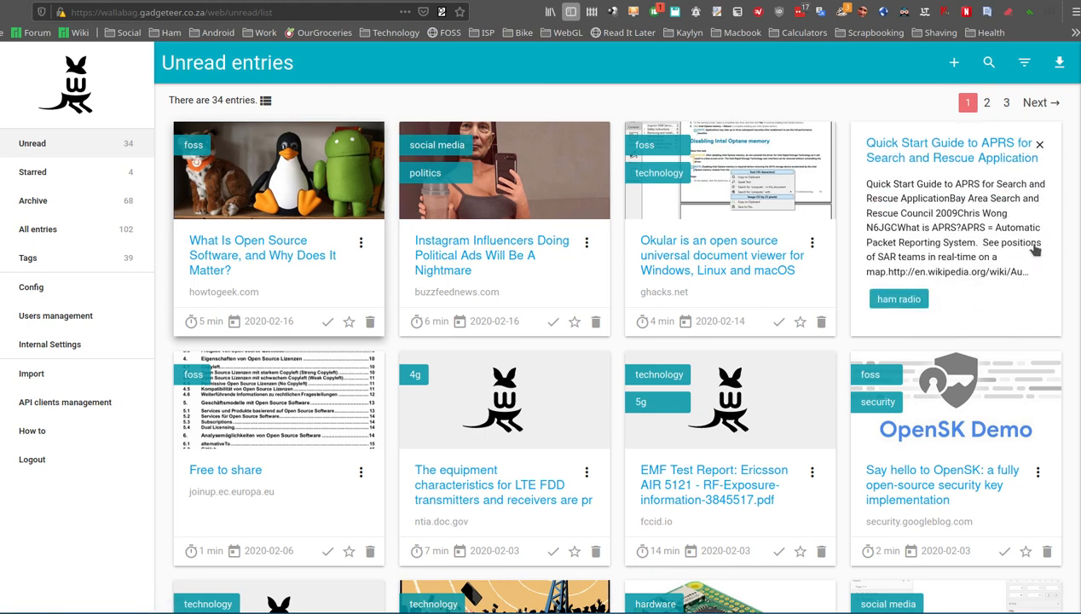
{"action": "mouse_move", "coordinate": [1041, 152]}
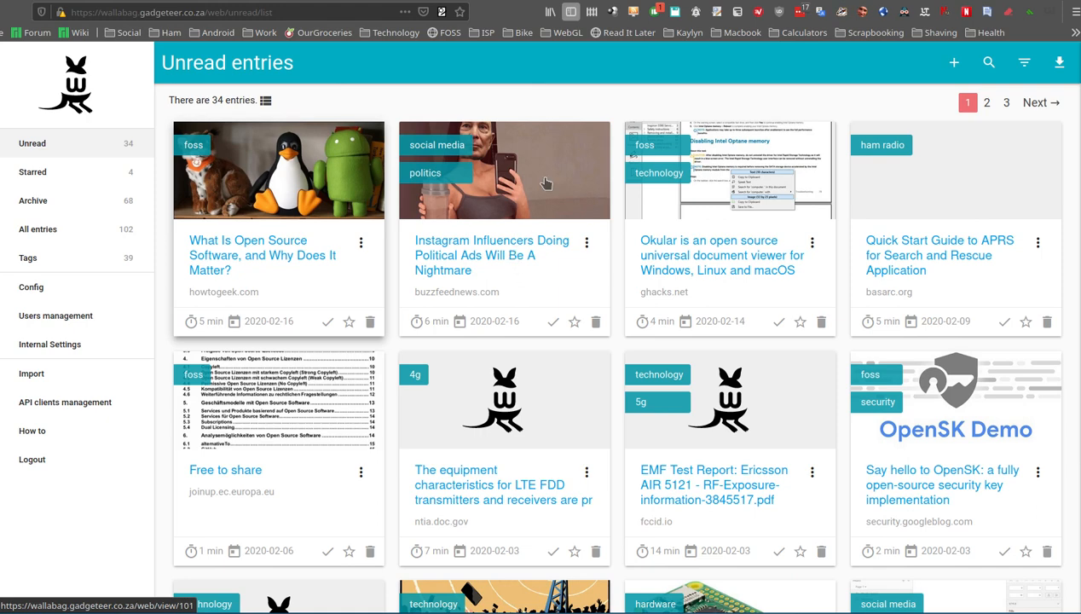
- Open the Instagram Influencers article and scroll to its 'Thought provoking' highlighted passages
{"action": "left_click", "coordinate": [504, 255]}
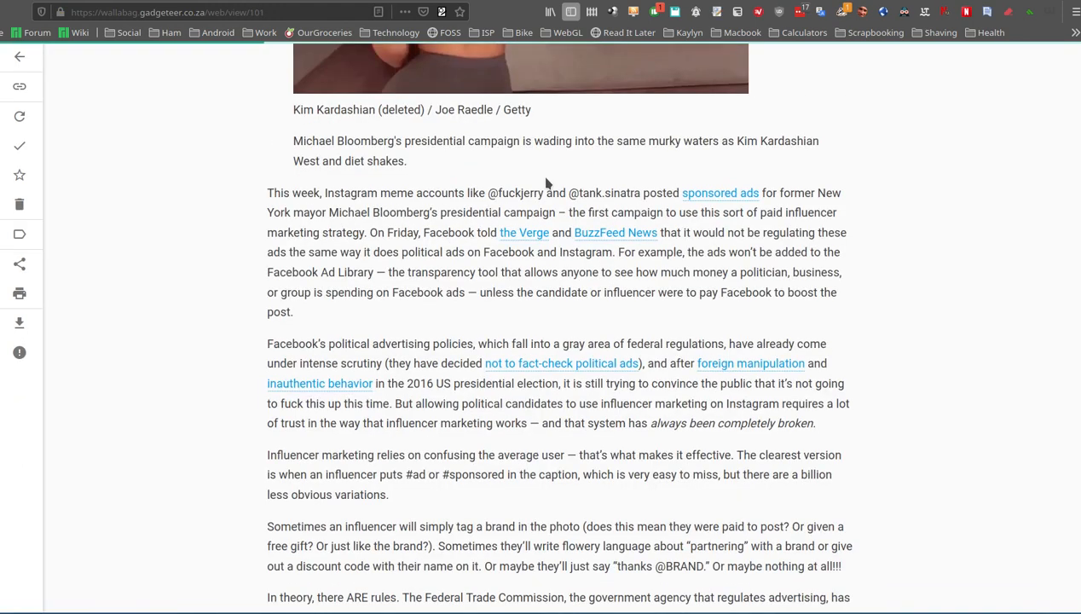
{"action": "scroll", "scroll_direction": "up", "scroll_amount": 3}
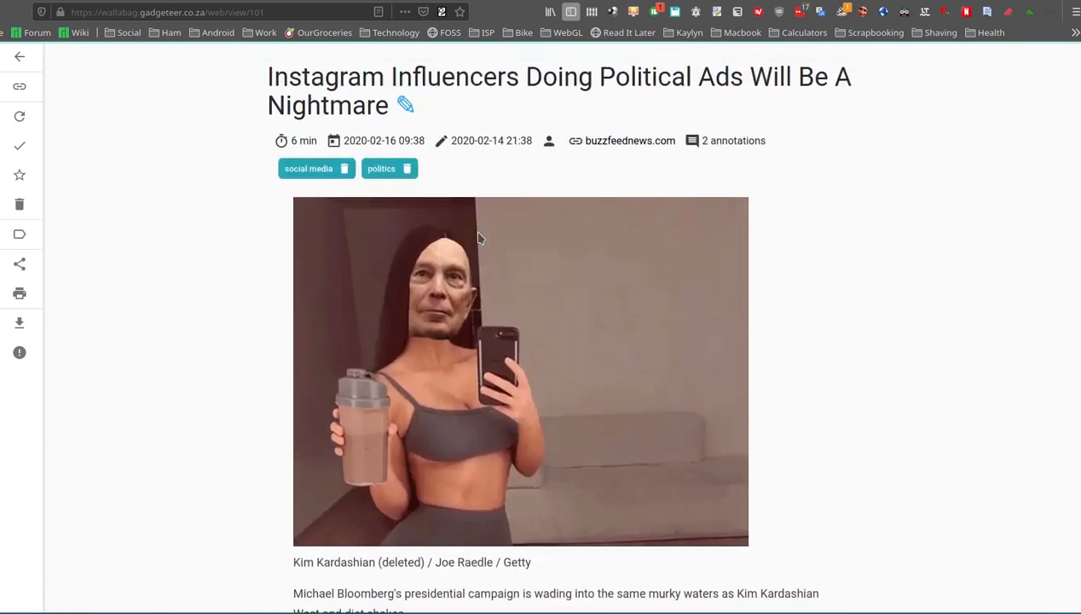
{"action": "mouse_move", "coordinate": [467, 163]}
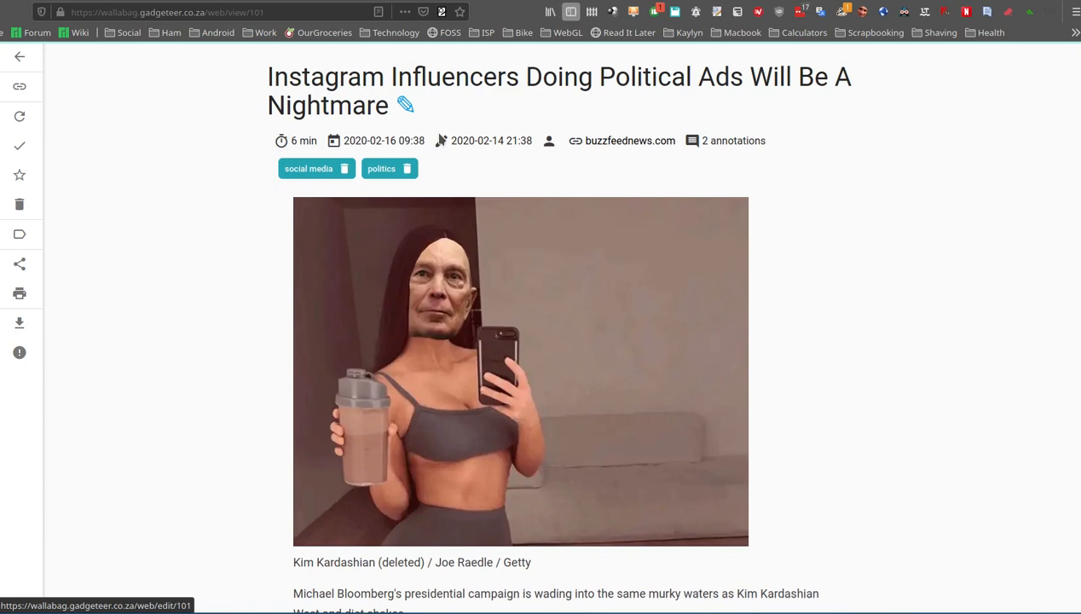
{"action": "mouse_move", "coordinate": [746, 146]}
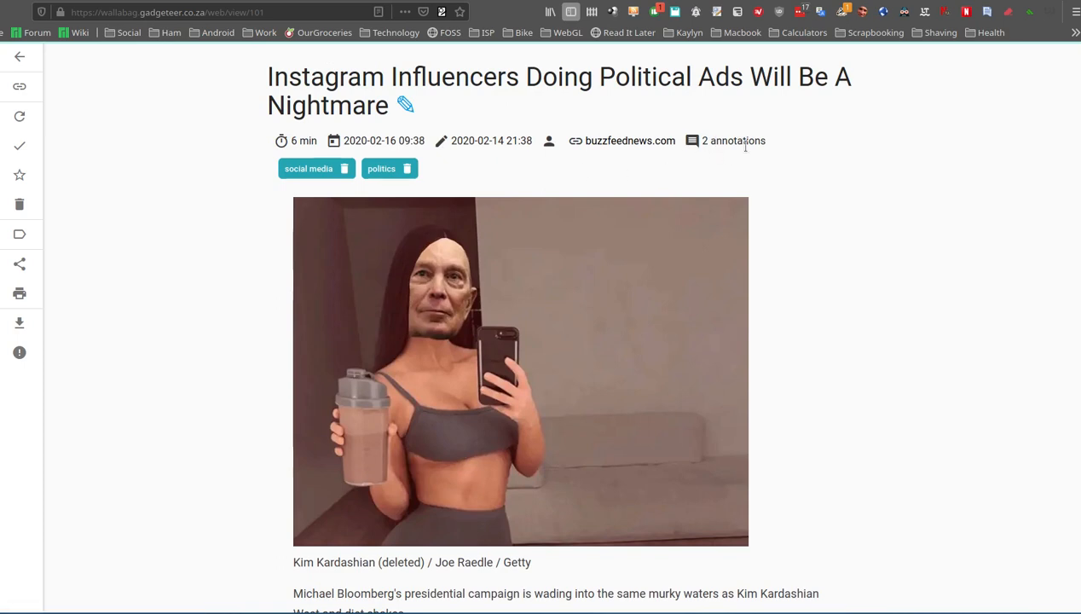
{"action": "scroll", "scroll_direction": "down", "scroll_amount": 3}
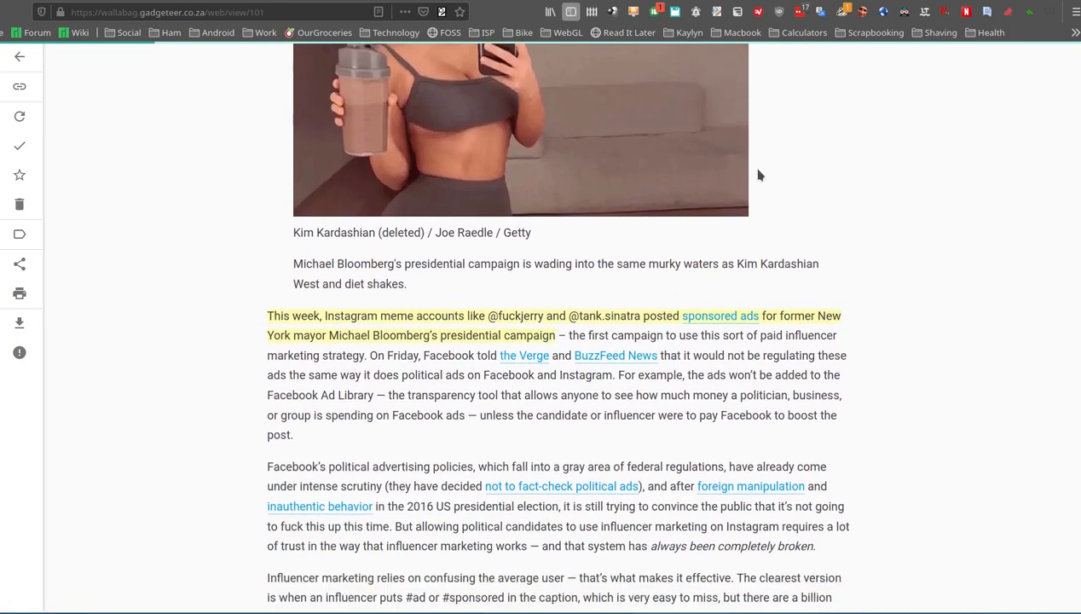
{"action": "scroll", "scroll_direction": "down", "scroll_amount": 3}
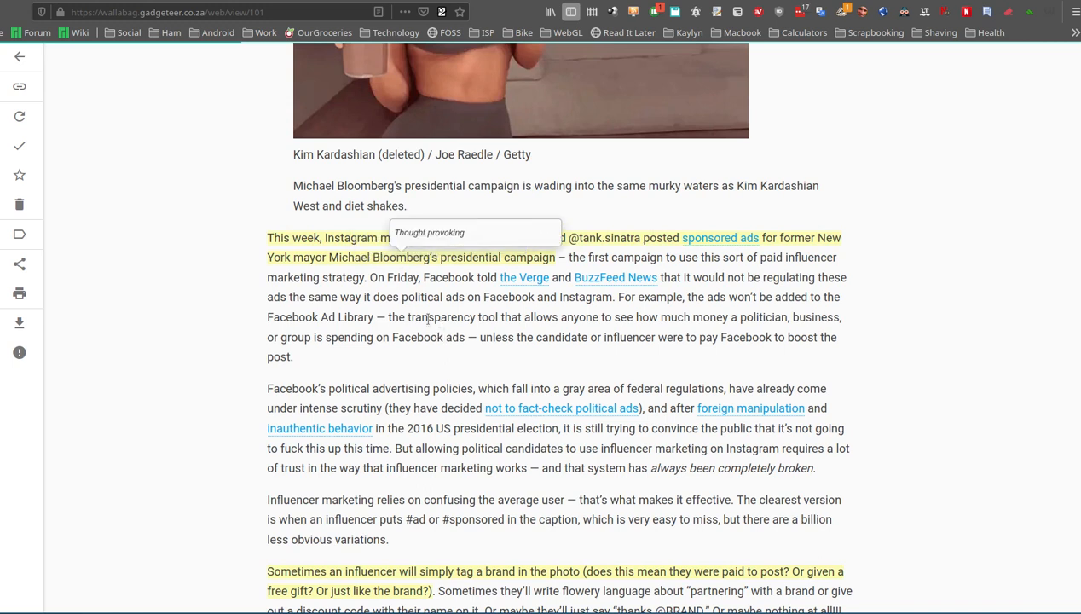
- Highlight the Facebook Ad Library transparency tool passage as a new annotation
{"action": "left_click_drag", "start_coordinate": [389, 317], "coordinate": [466, 337]}
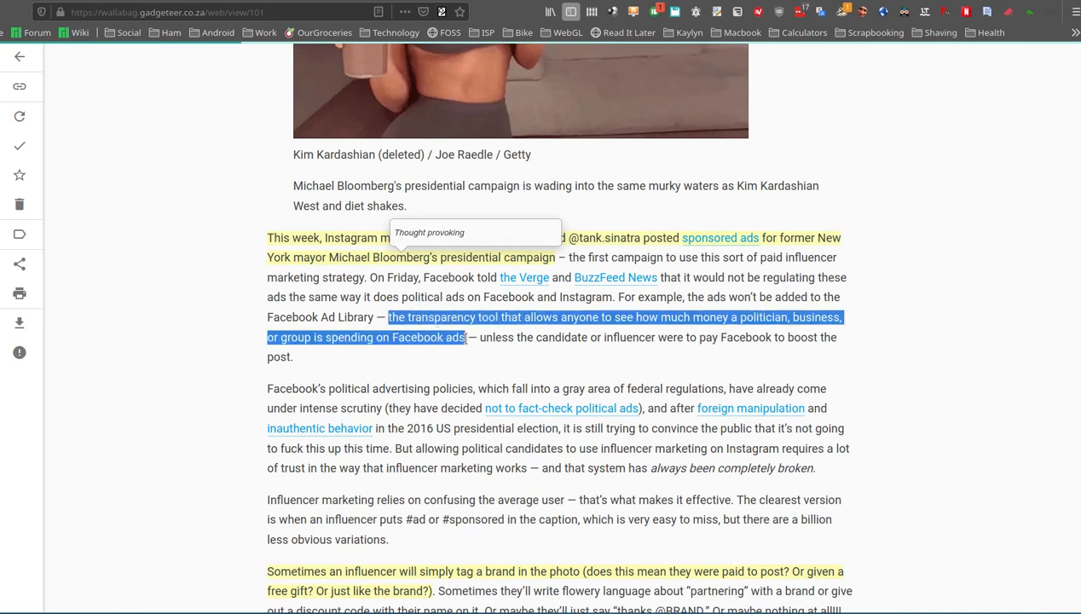
{"action": "mouse_move", "coordinate": [466, 317]}
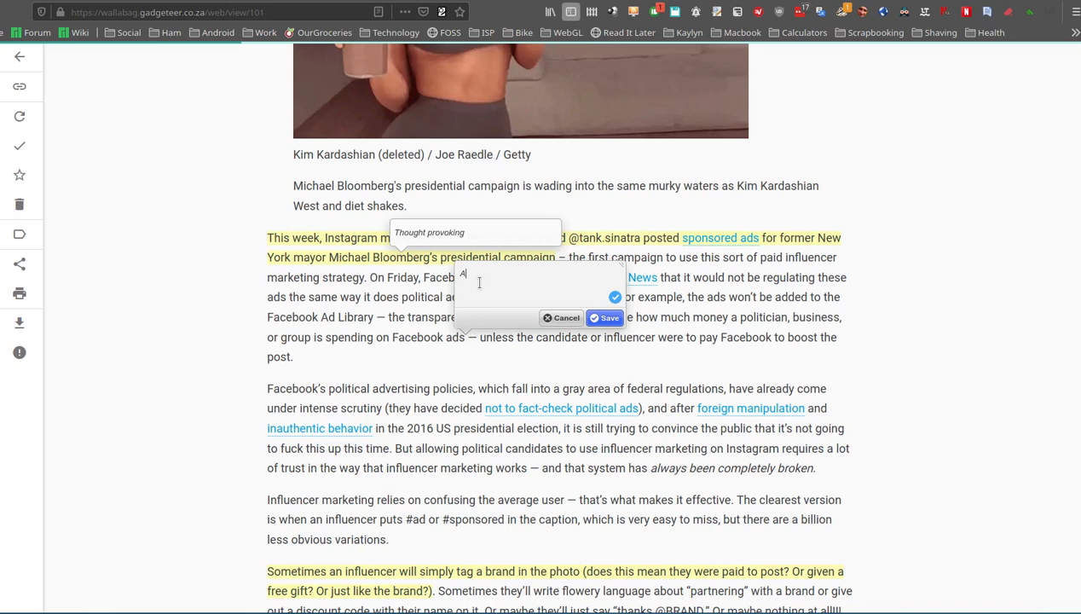
{"action": "type", "text": "Annotet"}
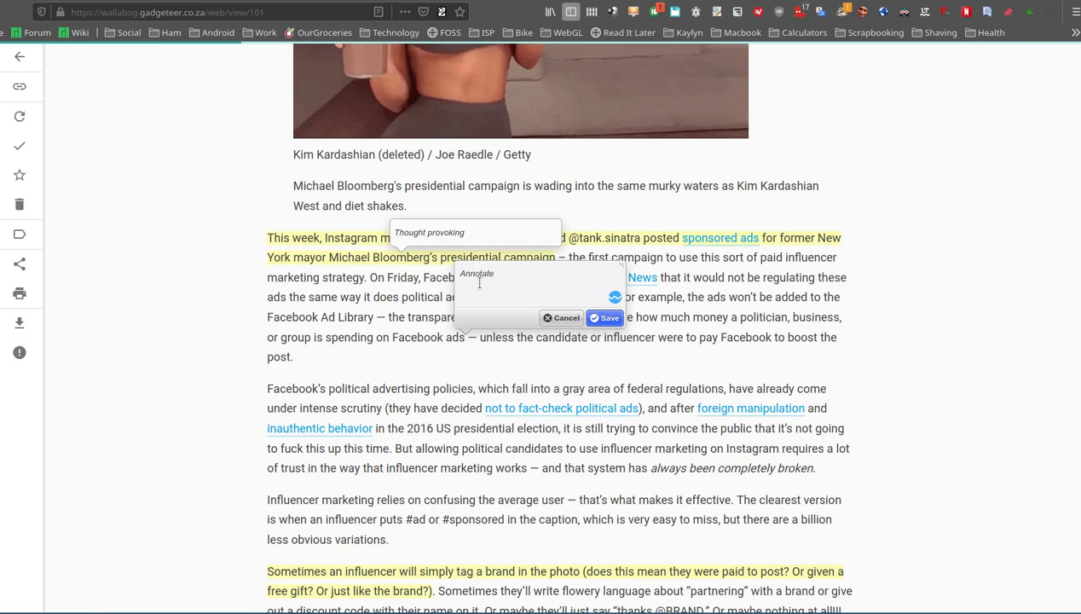
{"action": "left_click", "coordinate": [606, 318]}
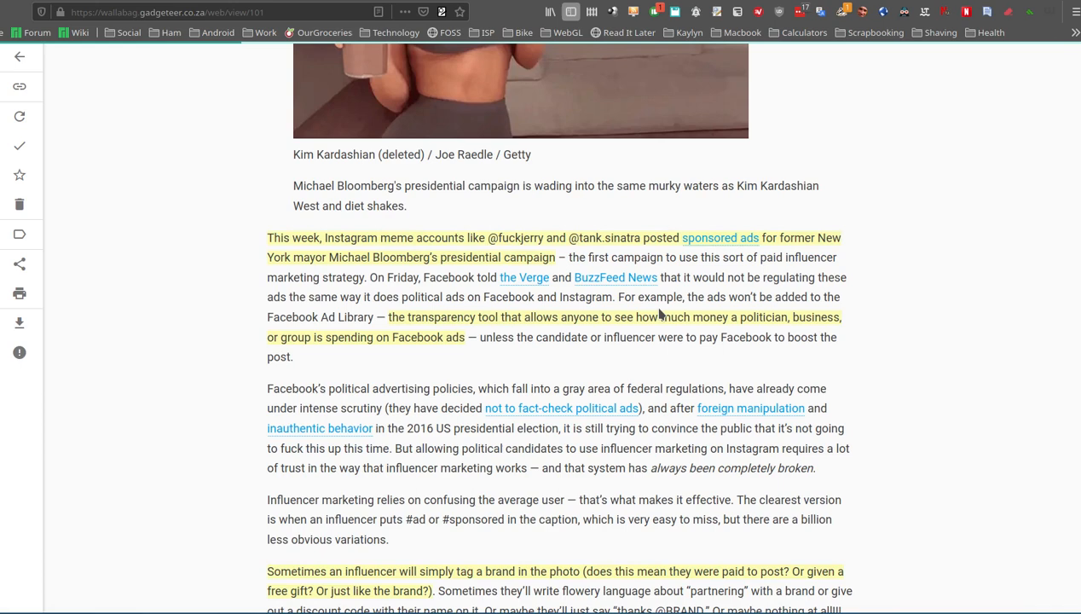
{"action": "mouse_move", "coordinate": [378, 318]}
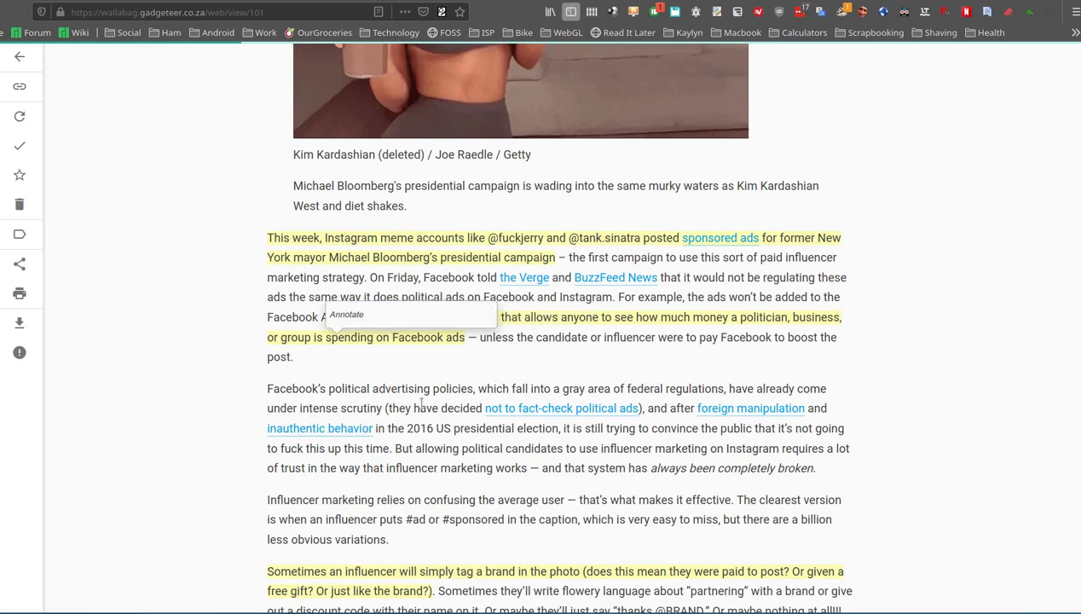
{"action": "scroll", "scroll_direction": "up", "scroll_amount": 3}
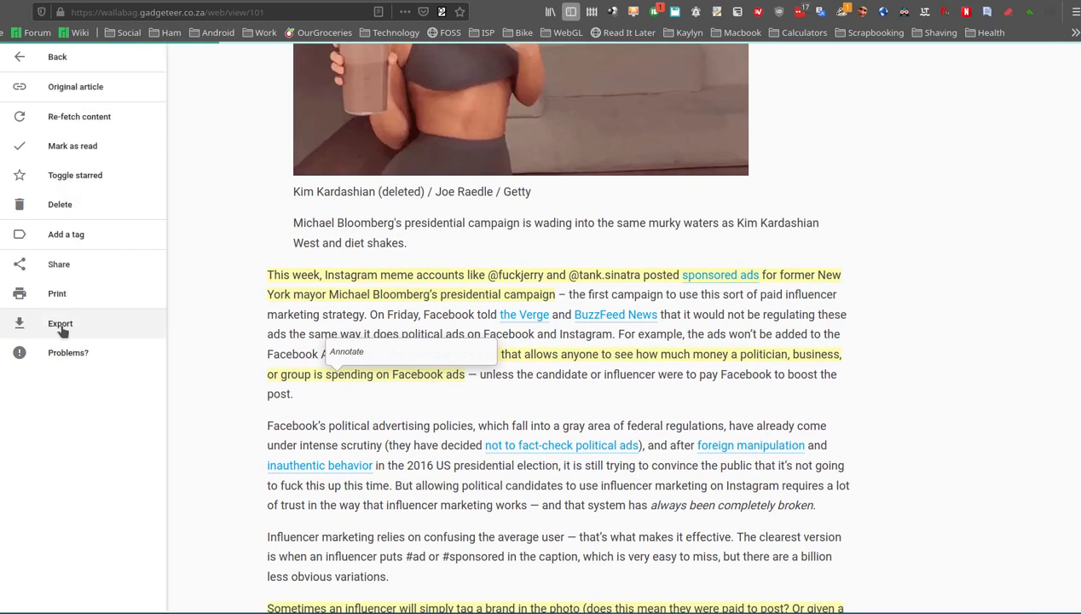
- Expand the article menu's Export list showing EPUB, MOBI, PDF, CSV, JSON, TXT and XML
{"action": "left_click", "coordinate": [60, 323]}
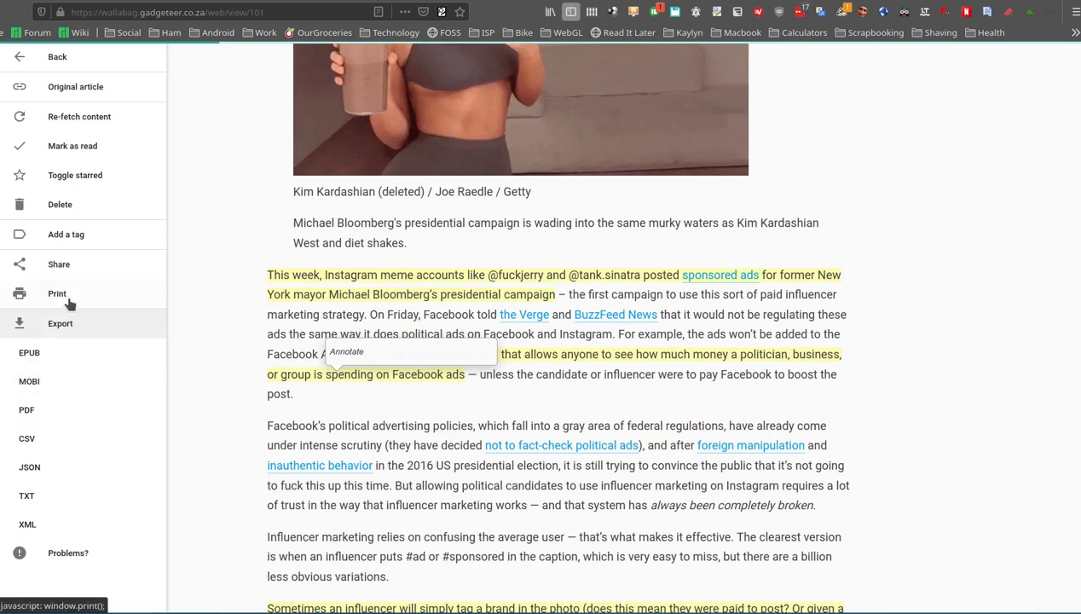
{"action": "left_click", "coordinate": [58, 264]}
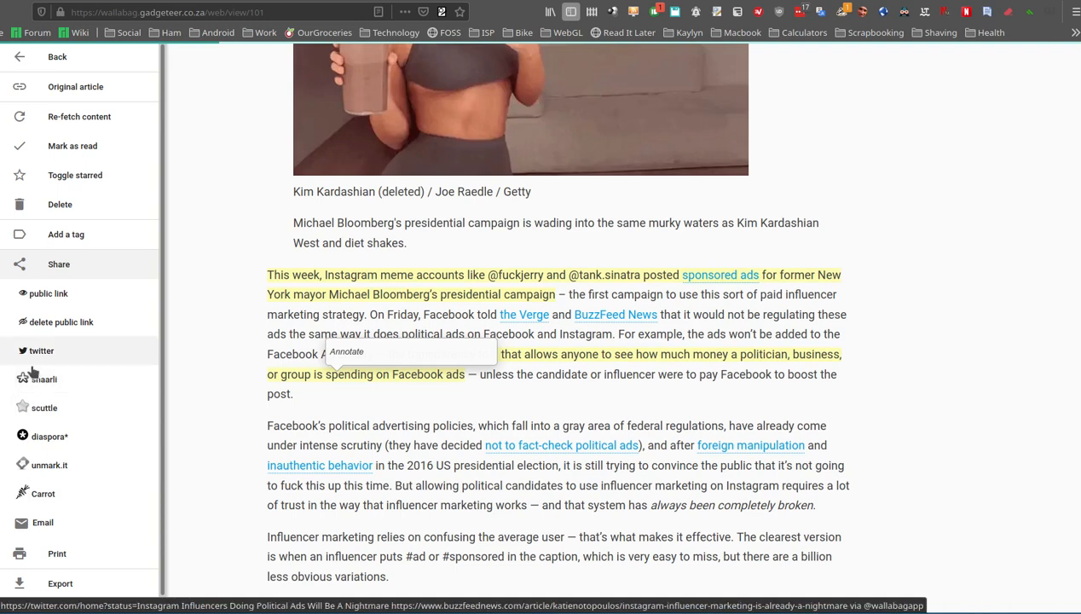
{"action": "mouse_move", "coordinate": [43, 493]}
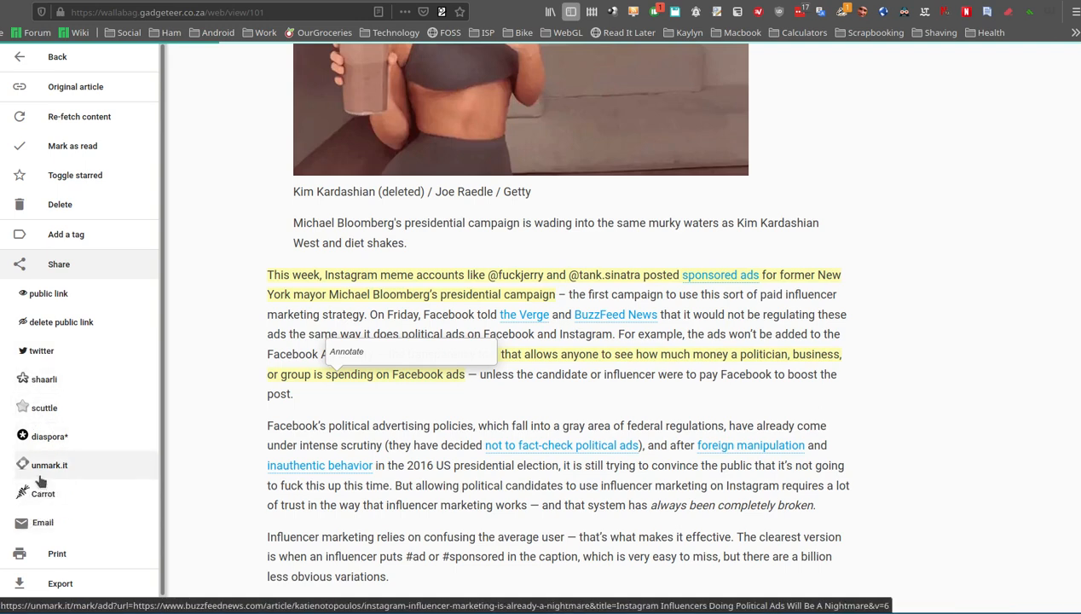
{"action": "mouse_move", "coordinate": [43, 471]}
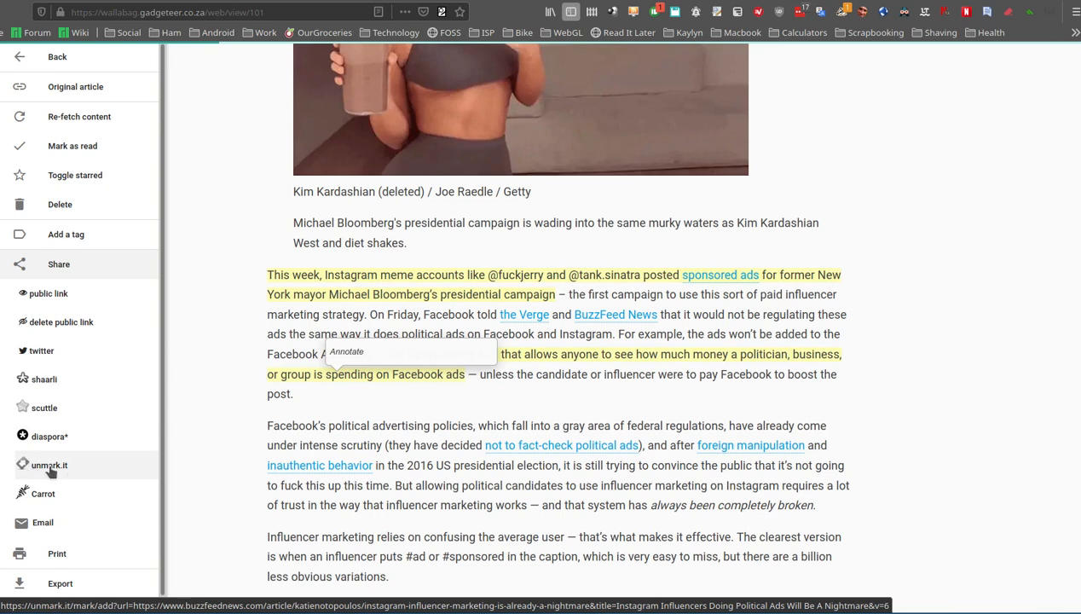
{"action": "mouse_move", "coordinate": [45, 408]}
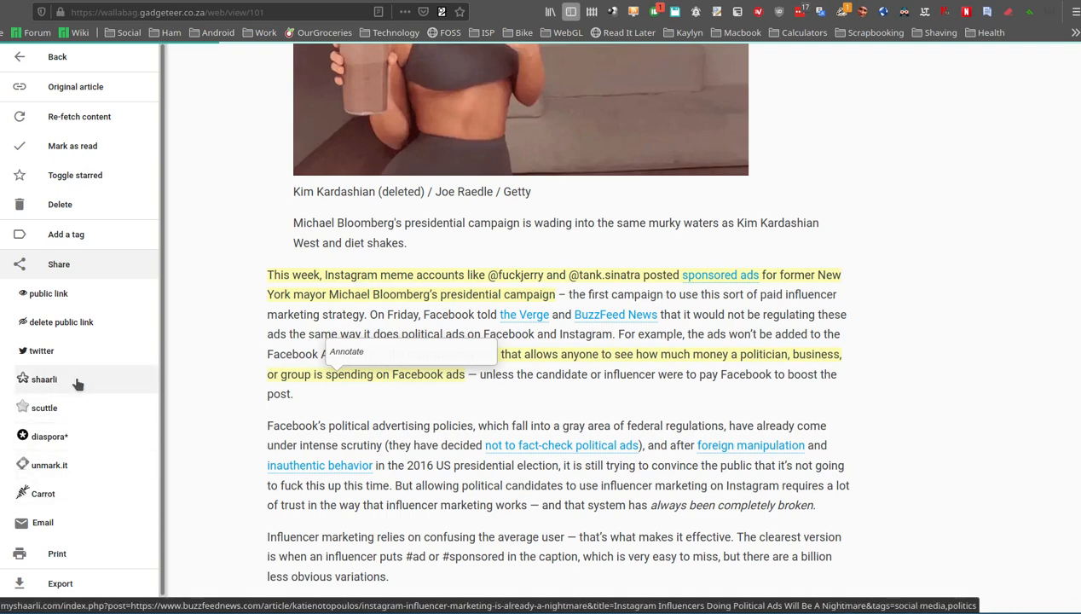
{"action": "mouse_move", "coordinate": [50, 435]}
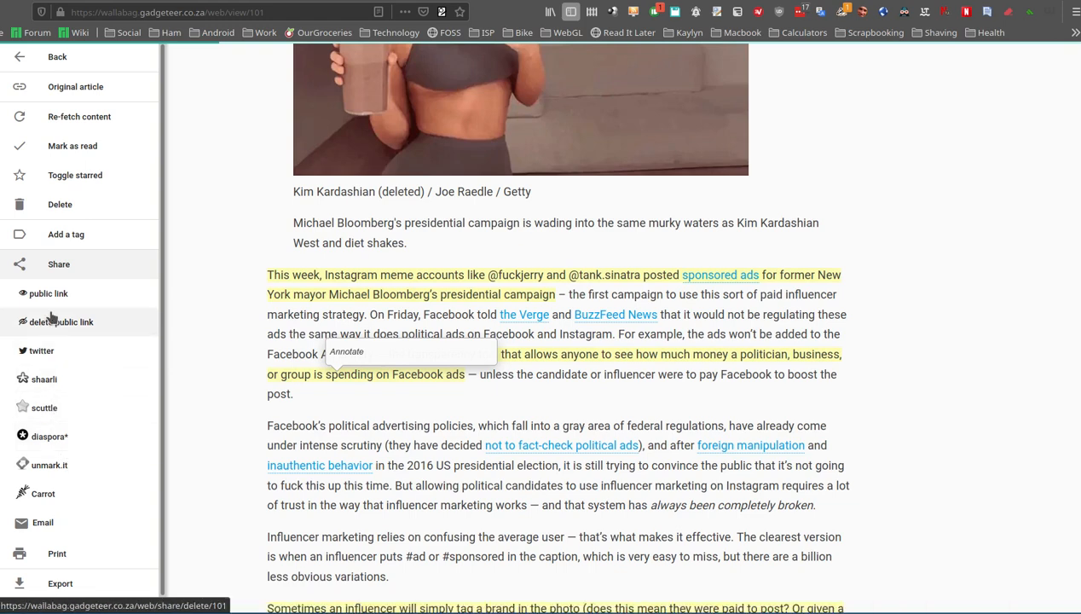
{"action": "mouse_move", "coordinate": [49, 293]}
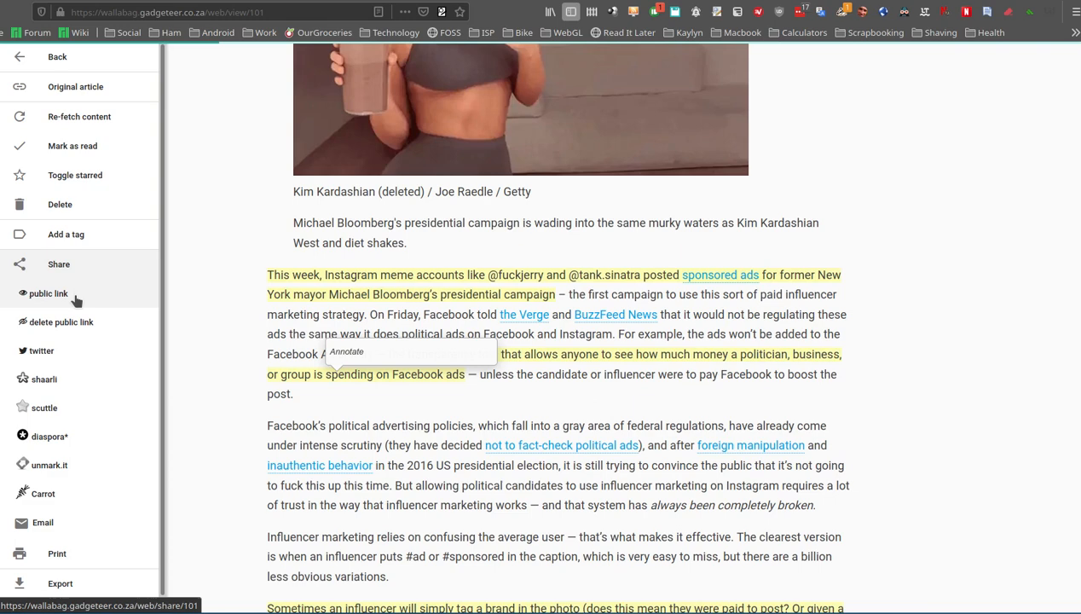
{"action": "mouse_move", "coordinate": [48, 294]}
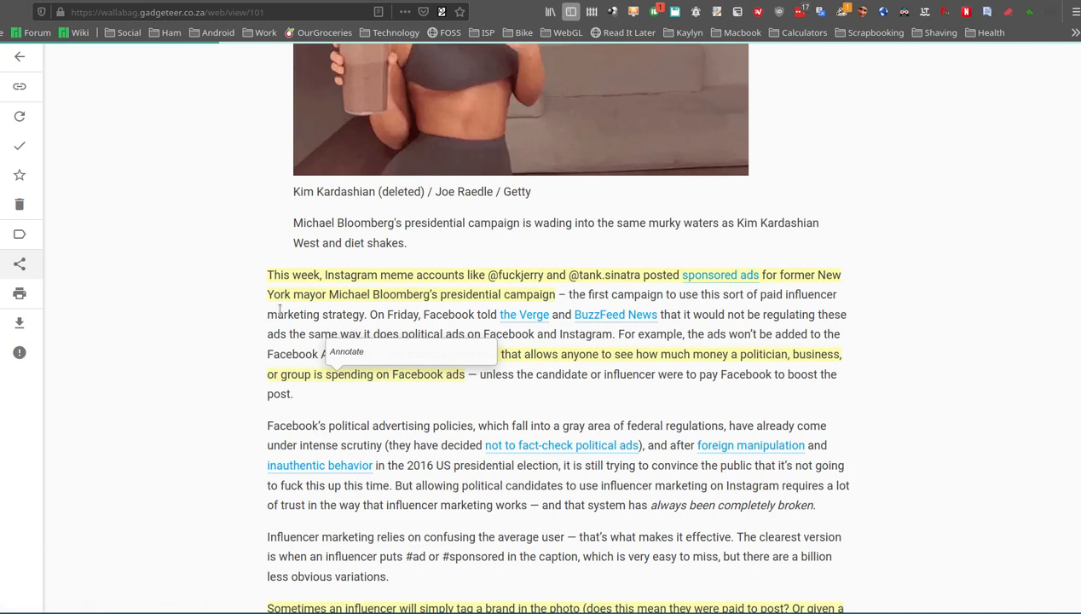
- Scroll up to the Instagram article's title and its social media and politics tags
{"action": "scroll", "scroll_direction": "up", "scroll_amount": 3}
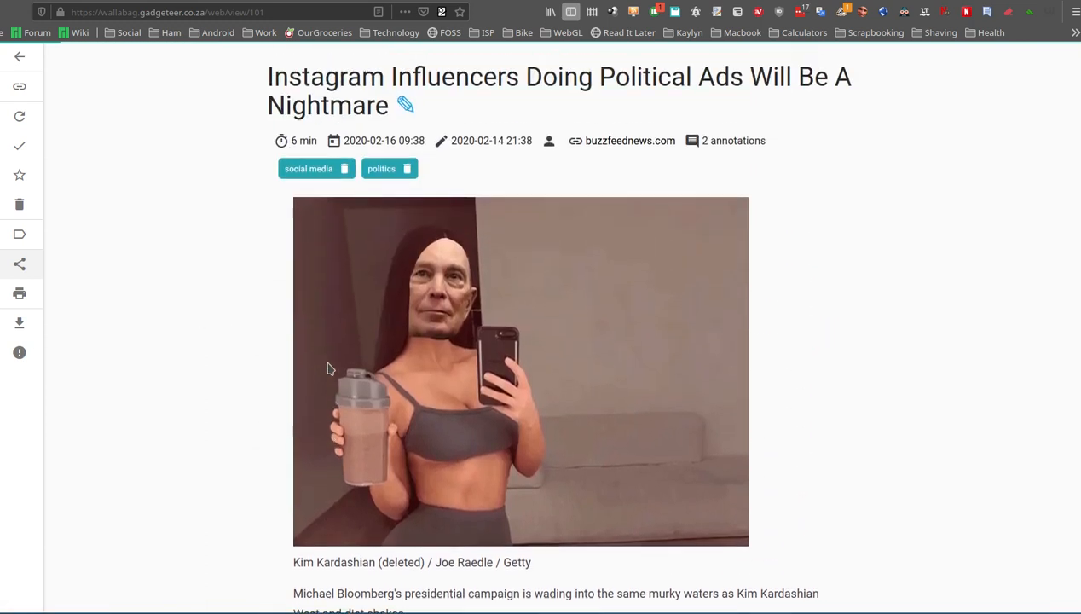
{"action": "mouse_move", "coordinate": [277, 254]}
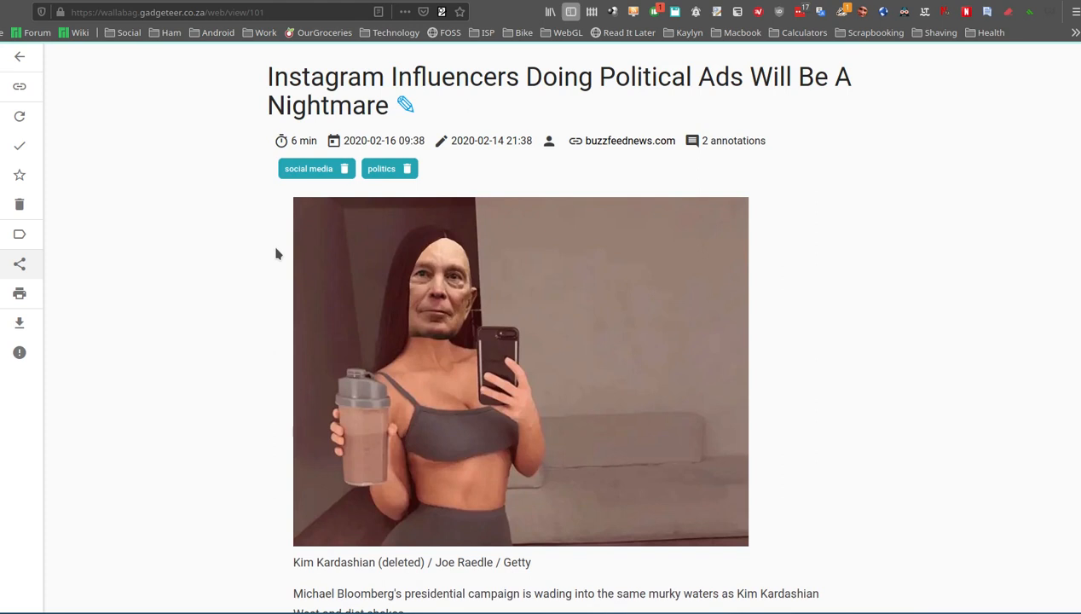
{"action": "mouse_move", "coordinate": [258, 197]}
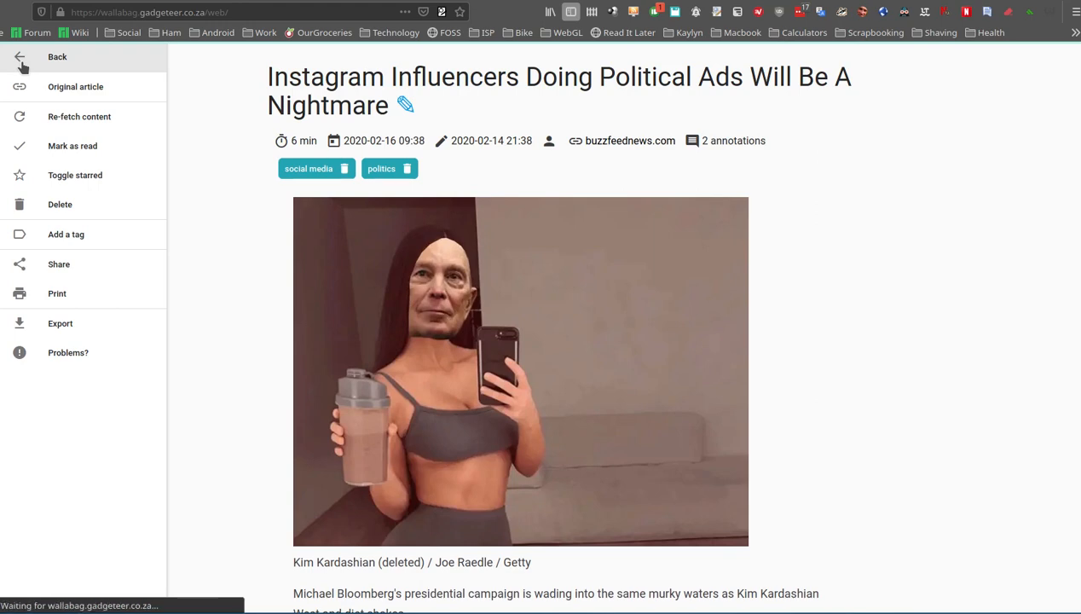
- Go Back from the Instagram article to the 34 unread entries
{"action": "left_click", "coordinate": [20, 57]}
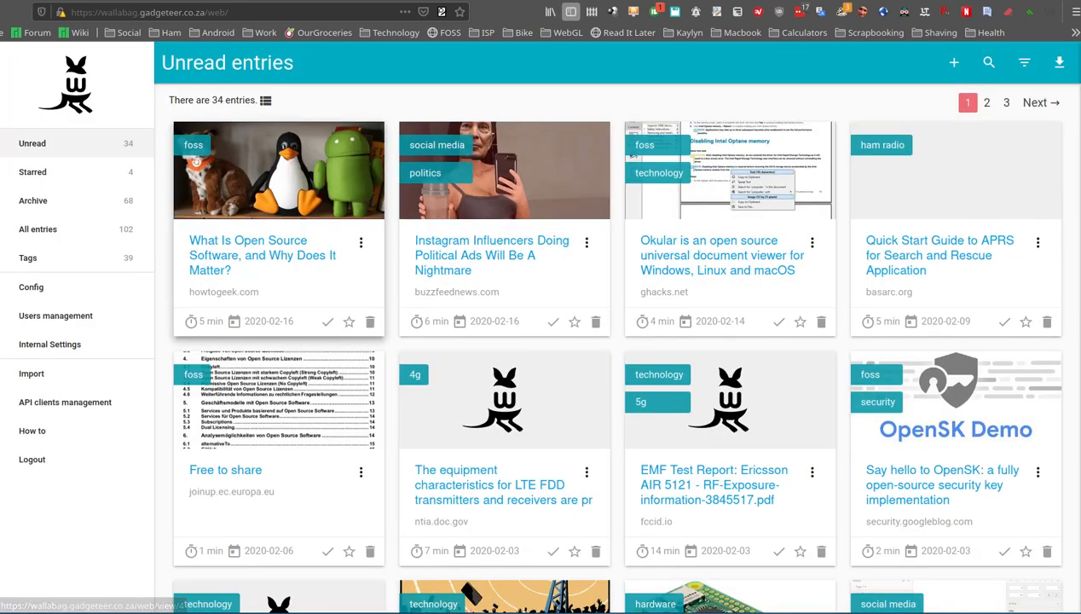
{"action": "mouse_move", "coordinate": [791, 294]}
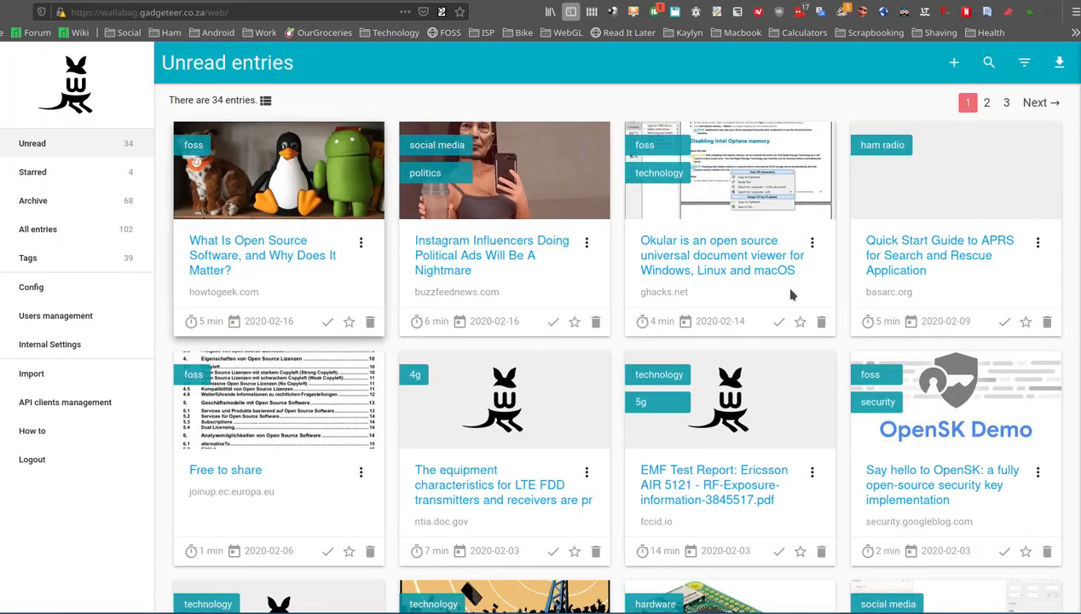
{"action": "mouse_move", "coordinate": [435, 327]}
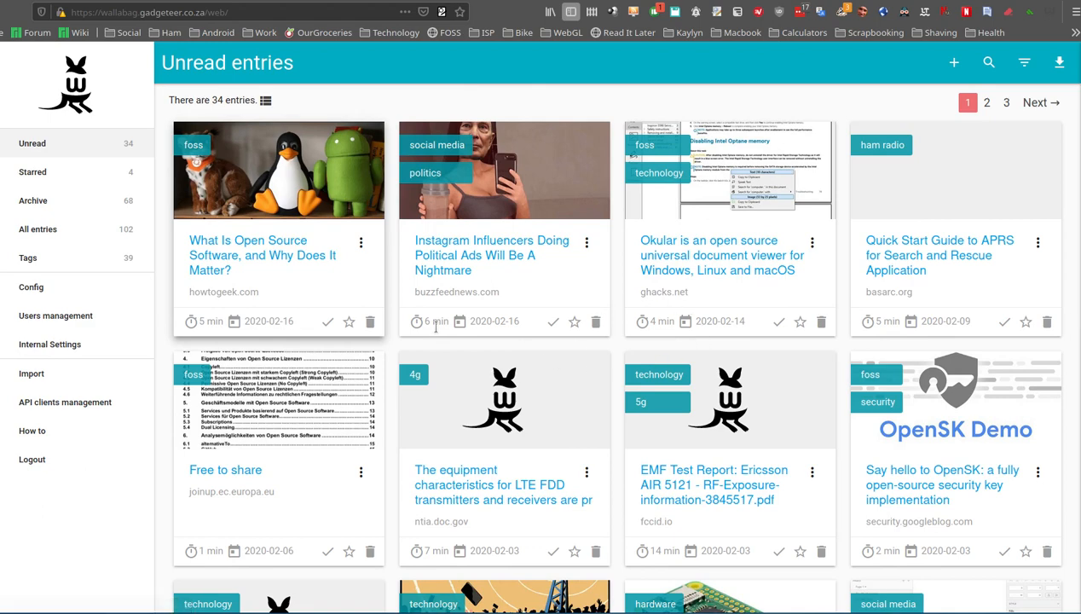
{"action": "mouse_move", "coordinate": [30, 288]}
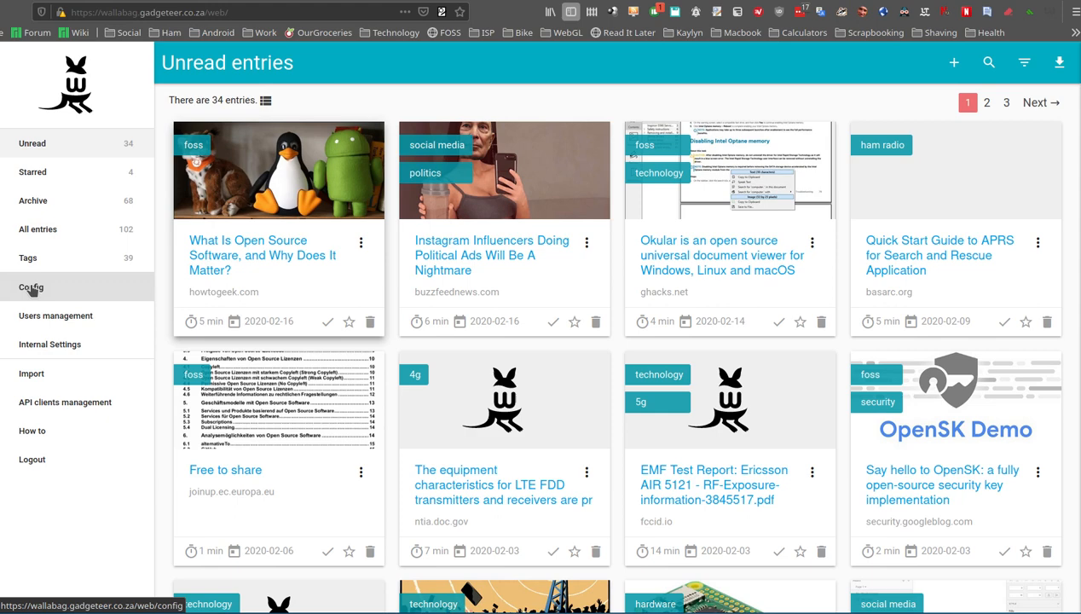
- Open Config, look over Settings, then show the RSS section with no token and 50 items
{"action": "left_click", "coordinate": [30, 287]}
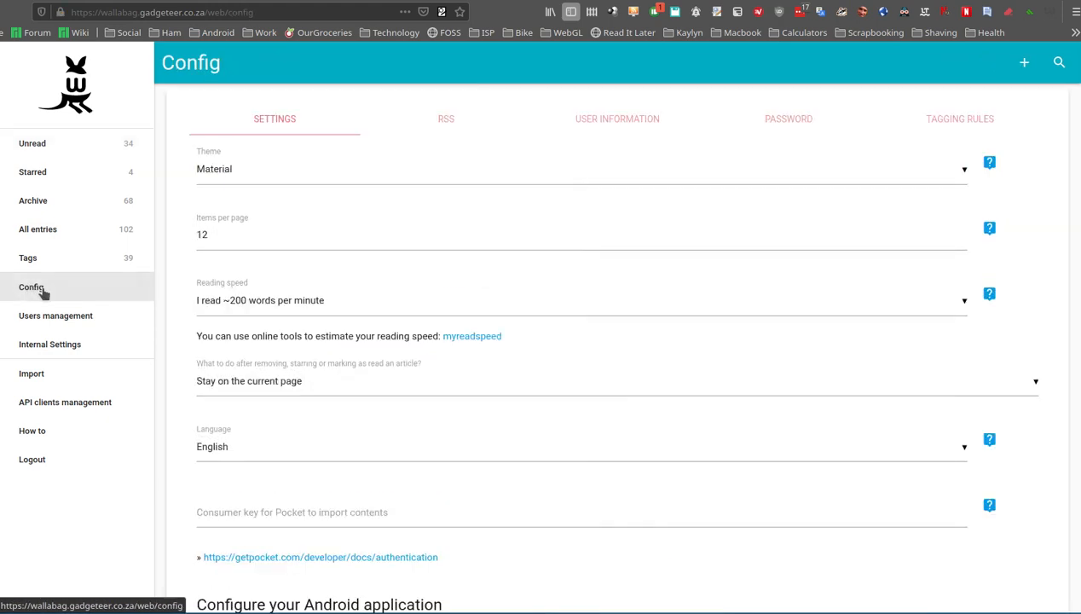
{"action": "mouse_move", "coordinate": [367, 316]}
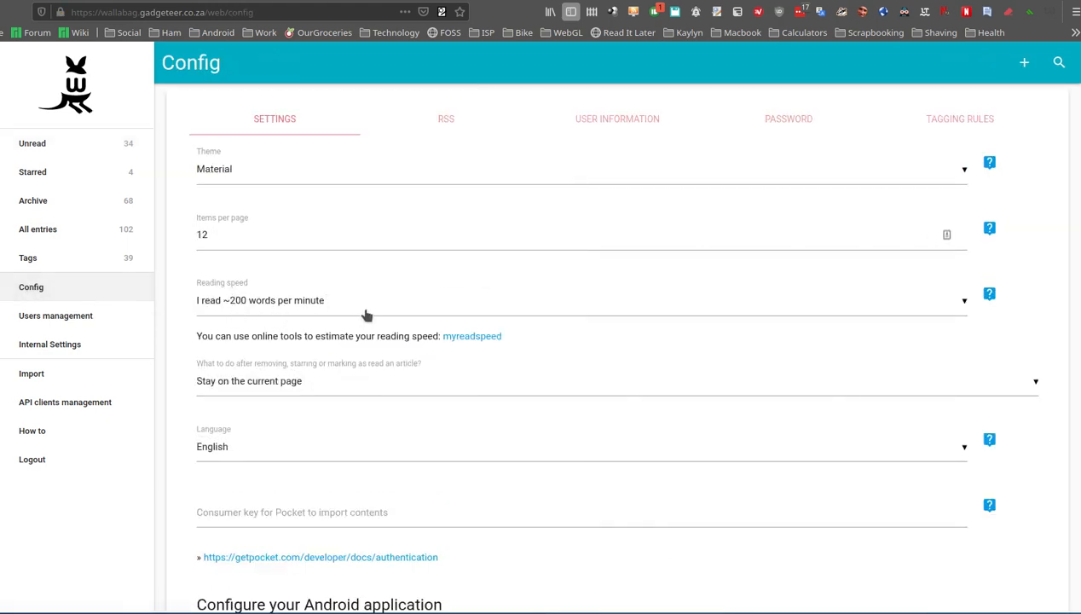
{"action": "mouse_move", "coordinate": [271, 319]}
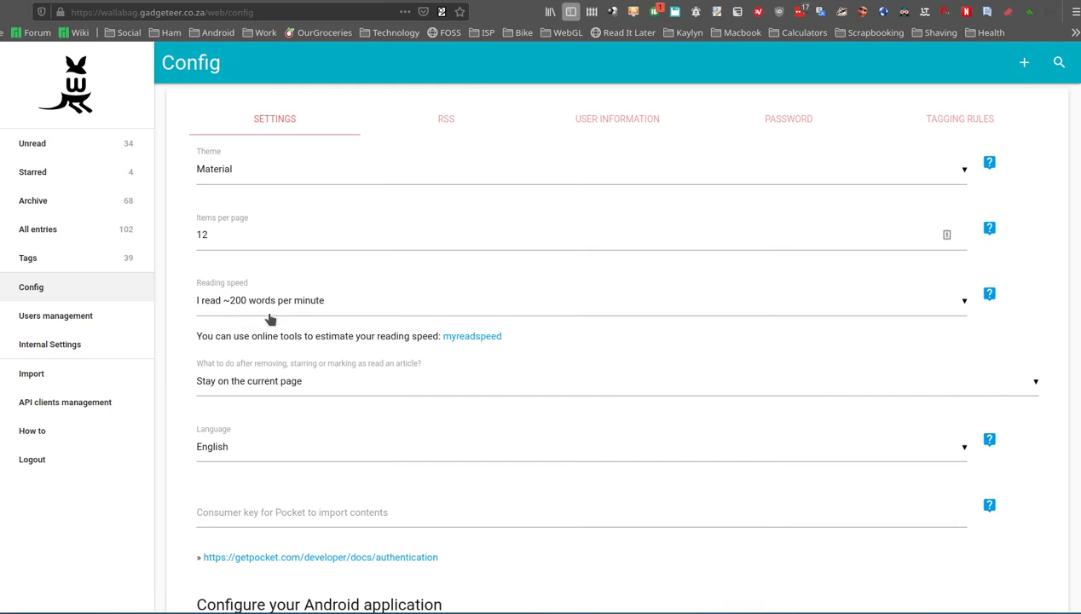
{"action": "mouse_move", "coordinate": [282, 308]}
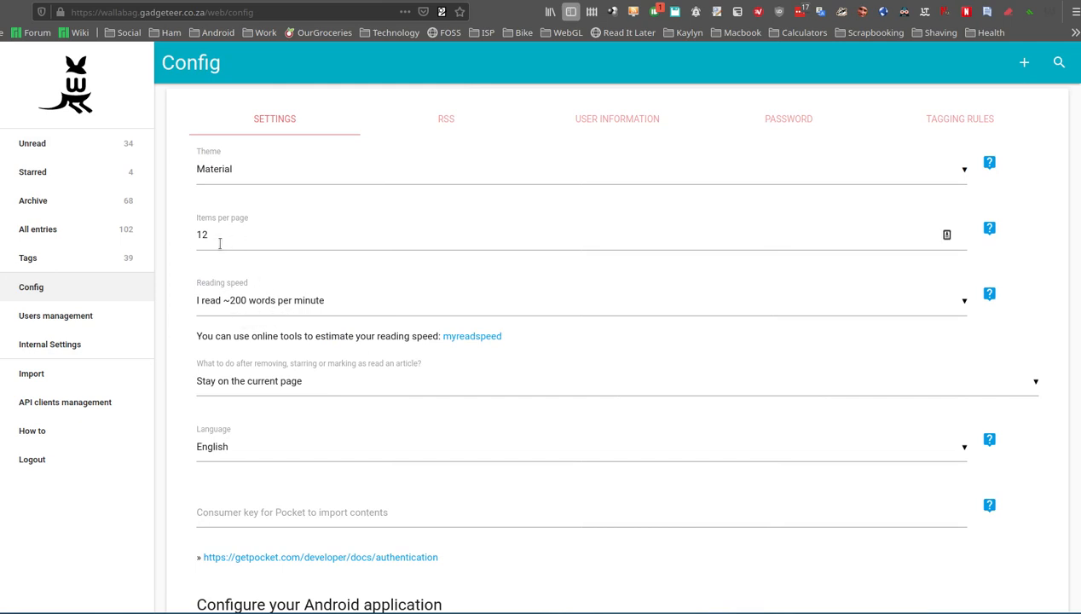
{"action": "mouse_move", "coordinate": [964, 173]}
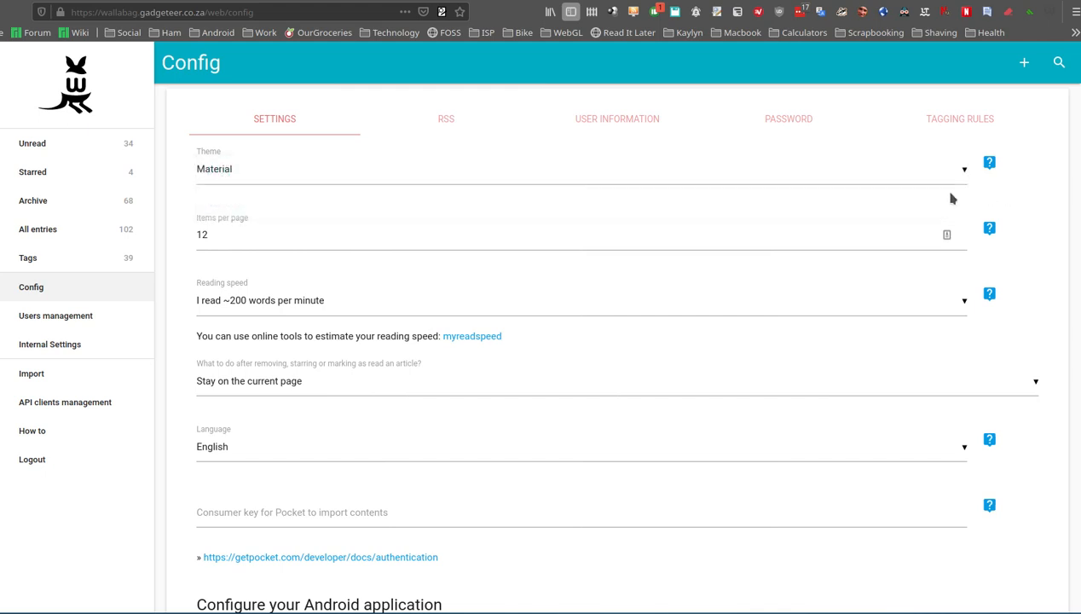
{"action": "scroll", "scroll_direction": "down", "scroll_amount": 3}
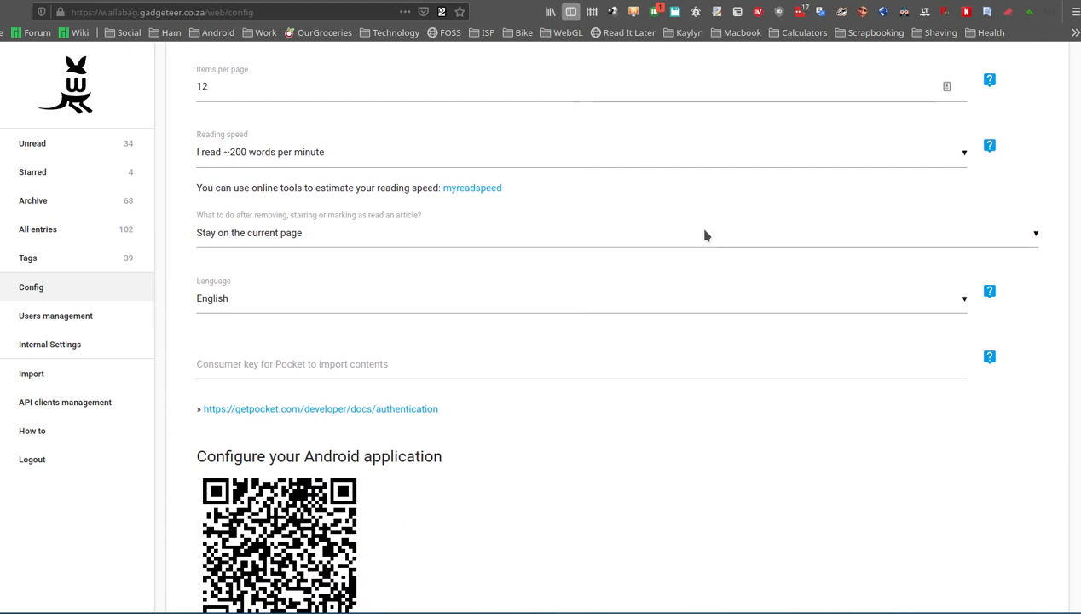
{"action": "scroll", "scroll_direction": "up", "scroll_amount": 3}
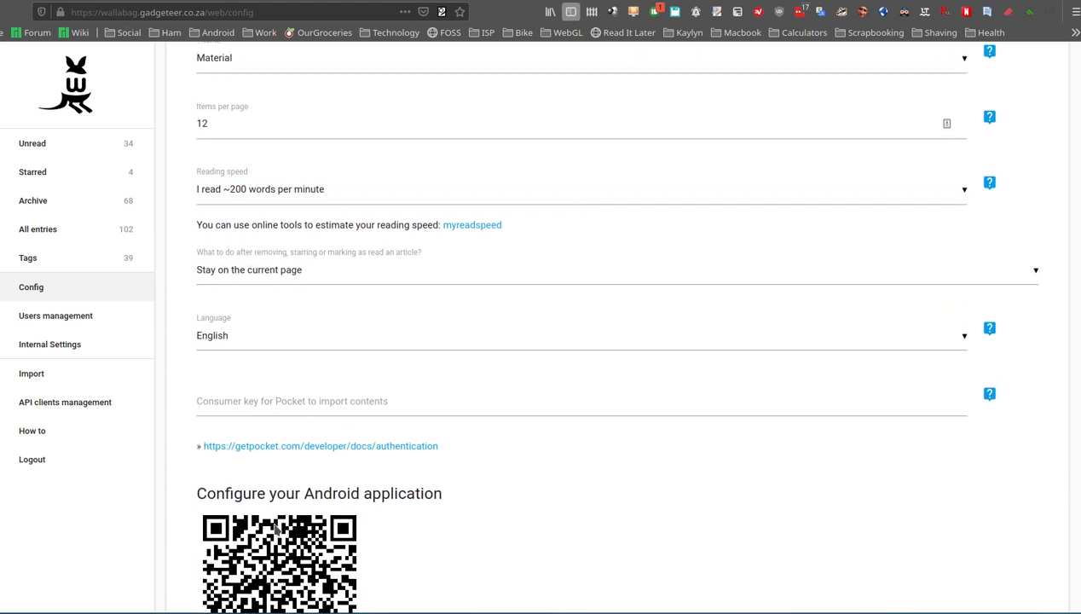
{"action": "scroll", "scroll_direction": "up", "scroll_amount": 3}
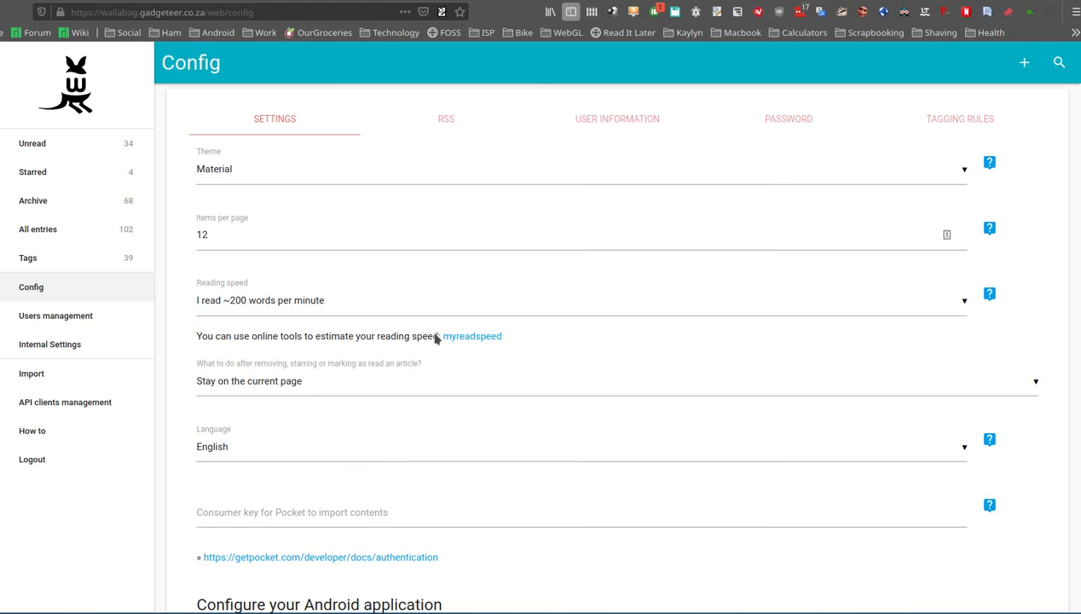
{"action": "left_click", "coordinate": [446, 118]}
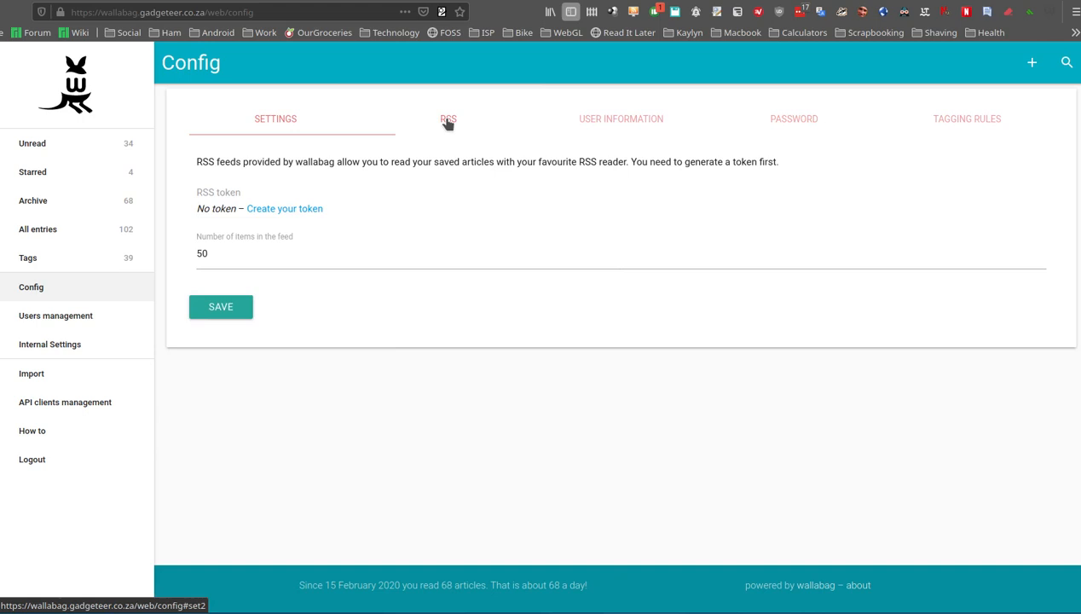
{"action": "left_click", "coordinate": [449, 119]}
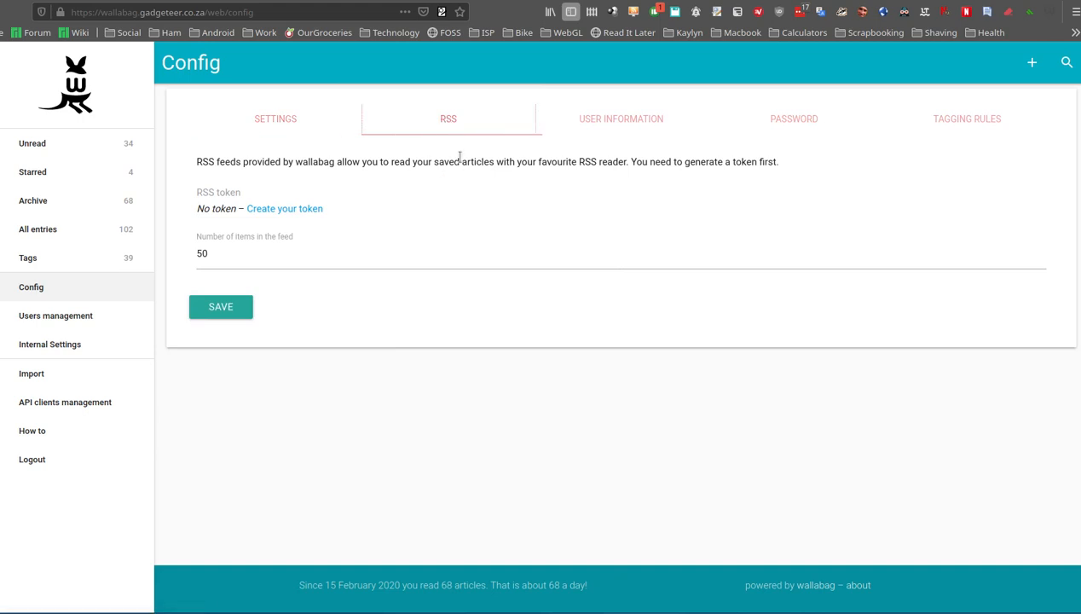
{"action": "mouse_move", "coordinate": [336, 218]}
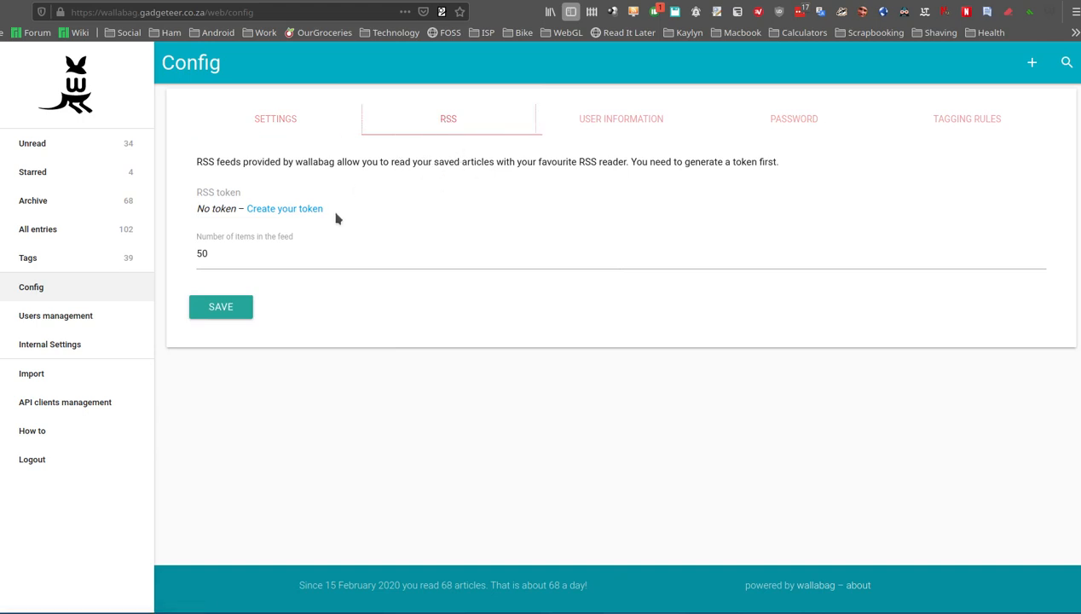
{"action": "mouse_move", "coordinate": [369, 186]}
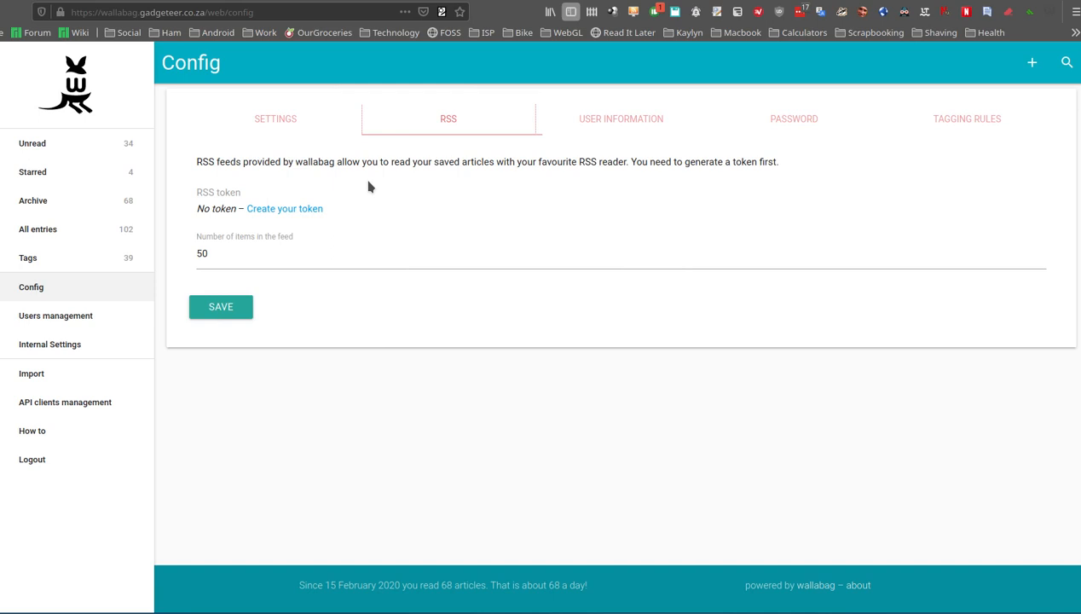
{"action": "mouse_move", "coordinate": [897, 192]}
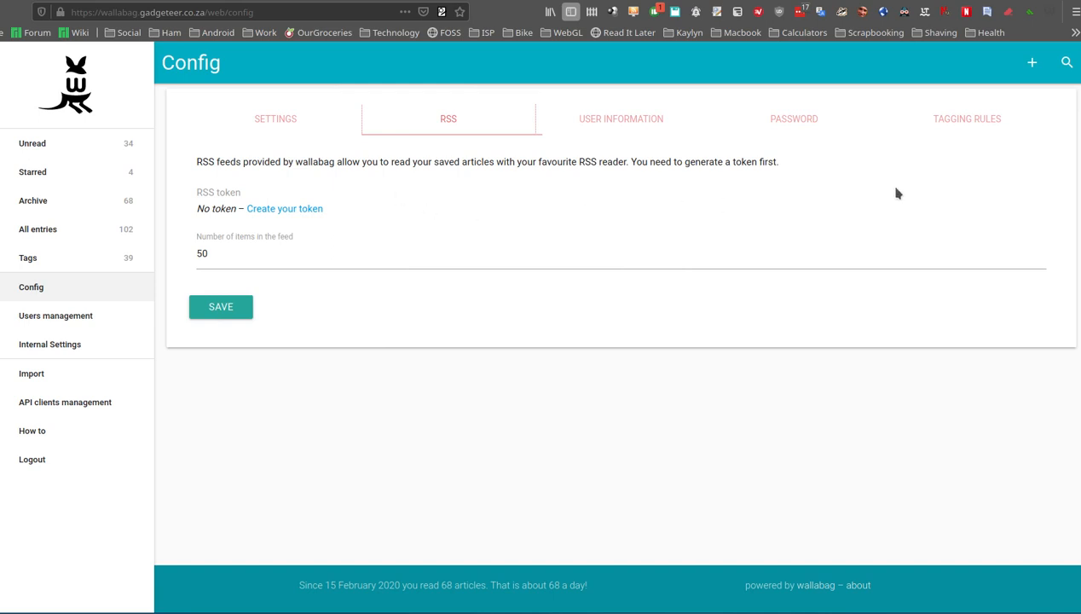
{"action": "mouse_move", "coordinate": [969, 144]}
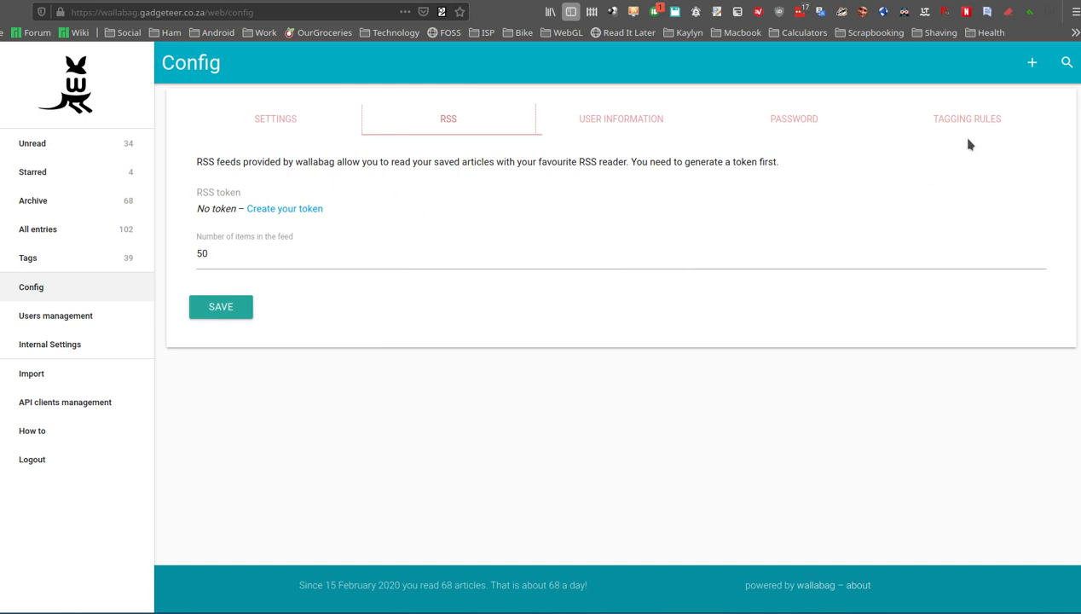
- Show the Tagging rules section with its empty rule and tags fields and FAQ
{"action": "left_click", "coordinate": [966, 119]}
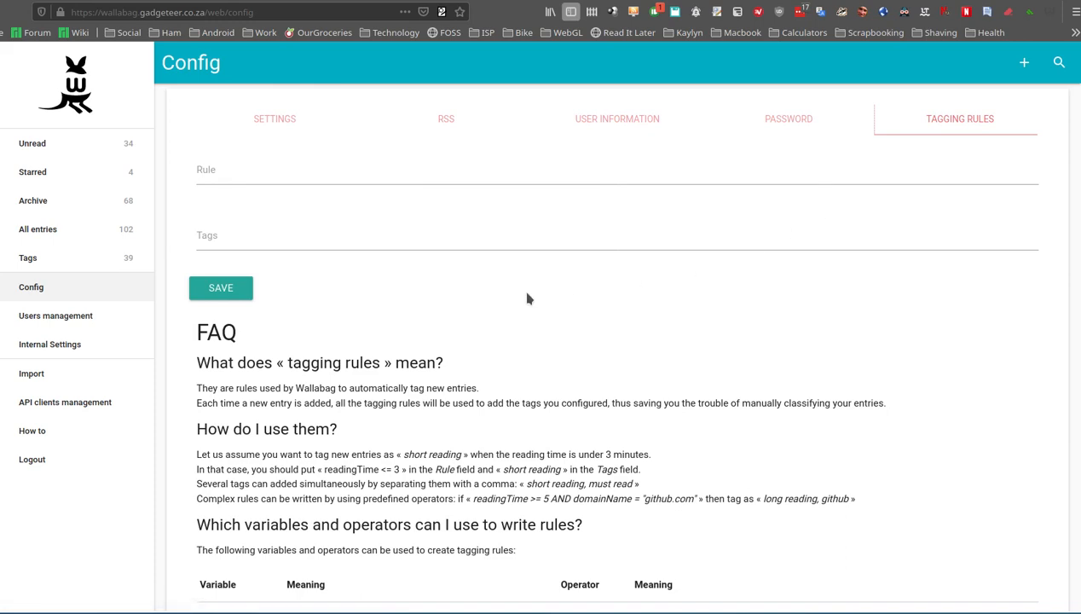
{"action": "scroll", "scroll_direction": "down", "scroll_amount": 3}
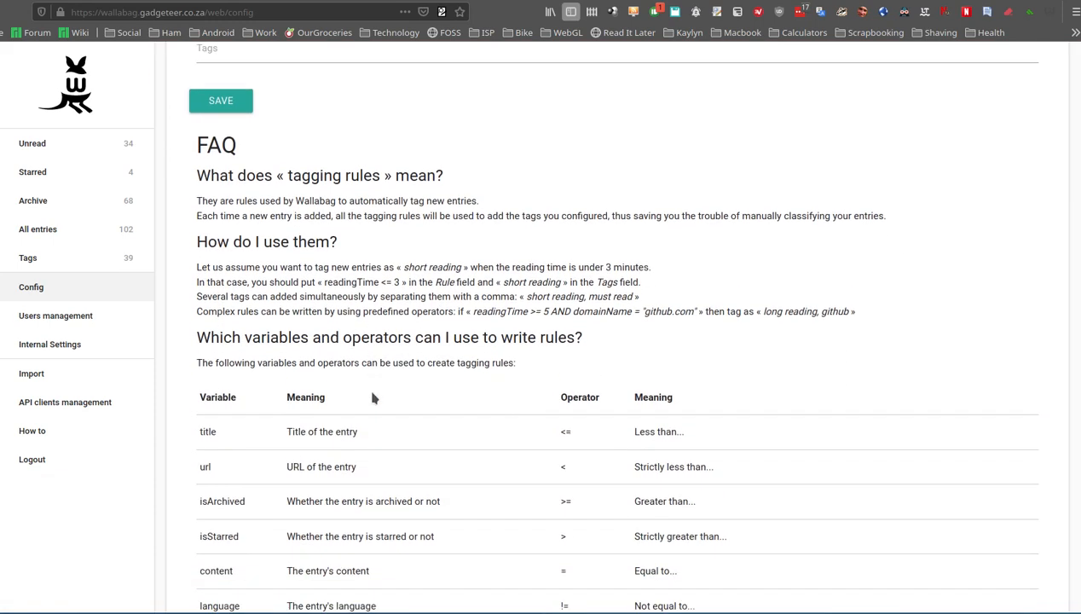
{"action": "scroll", "scroll_direction": "down", "scroll_amount": 3}
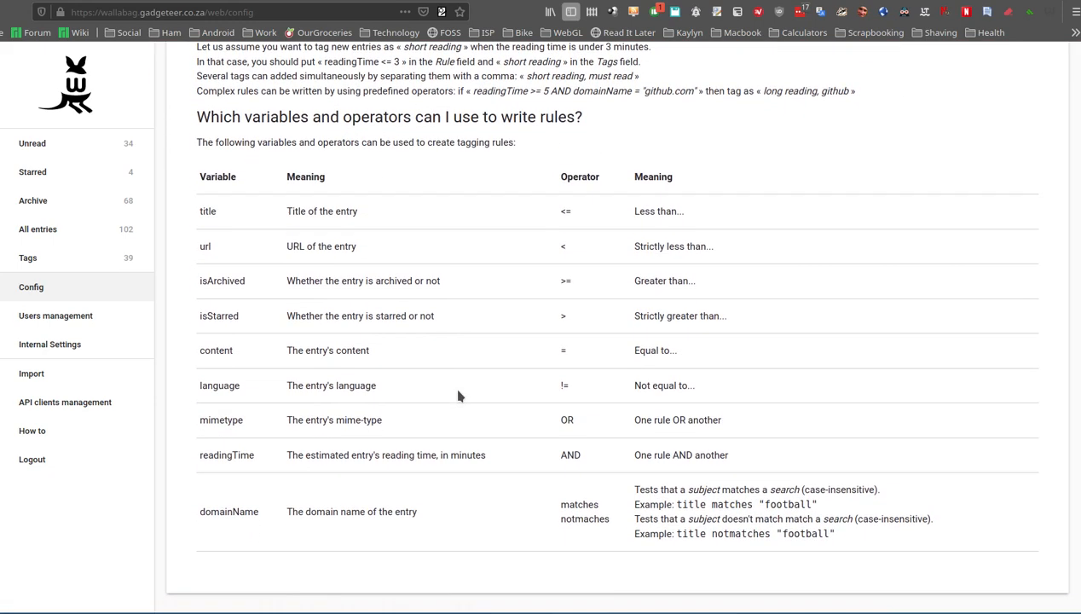
{"action": "scroll", "scroll_direction": "down", "scroll_amount": 3}
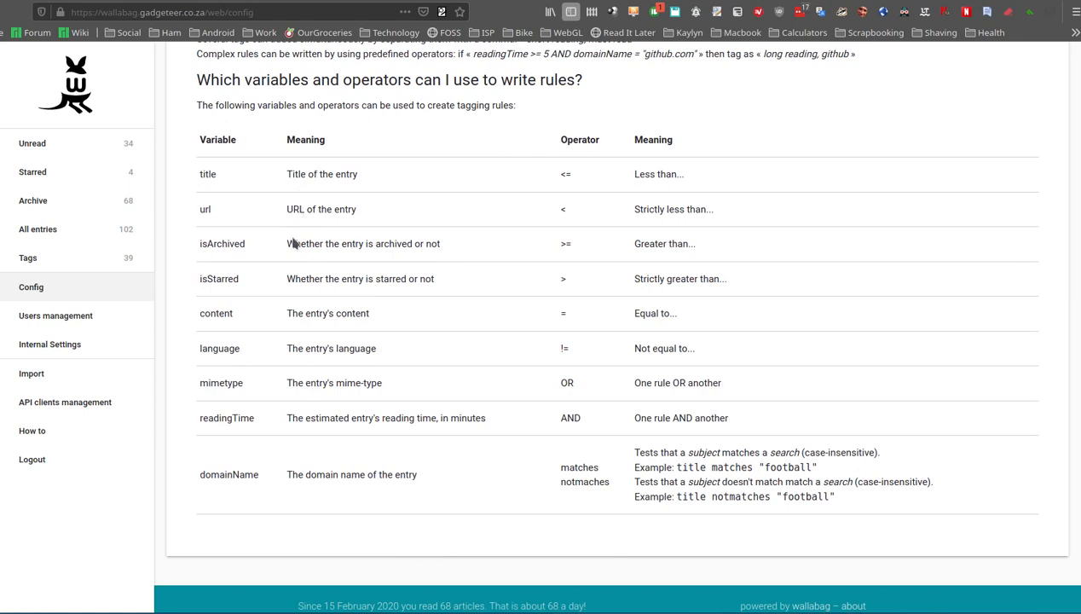
{"action": "mouse_move", "coordinate": [322, 188]}
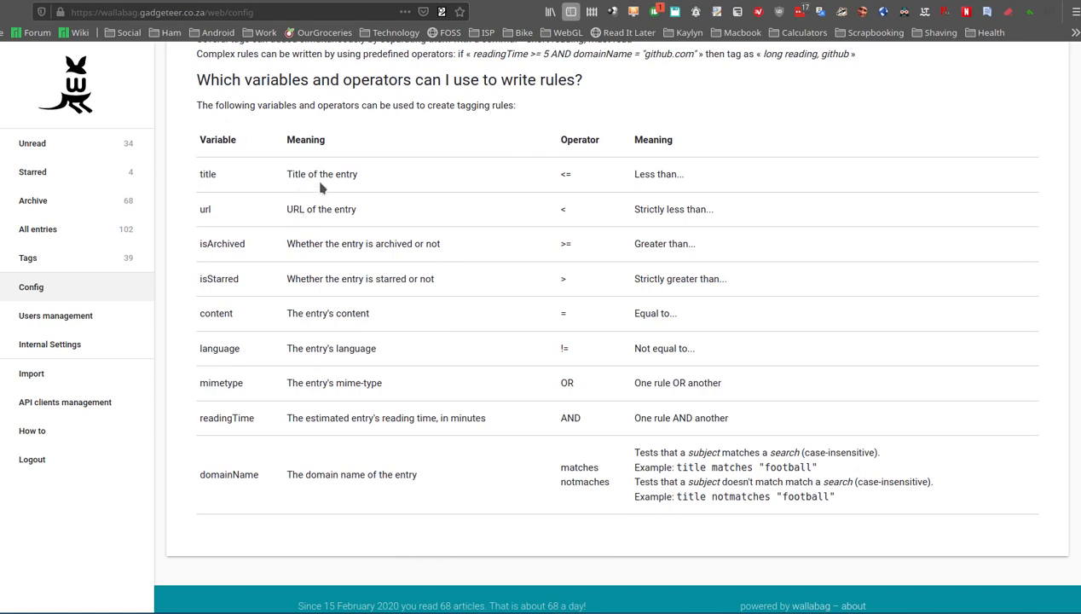
{"action": "mouse_move", "coordinate": [303, 376]}
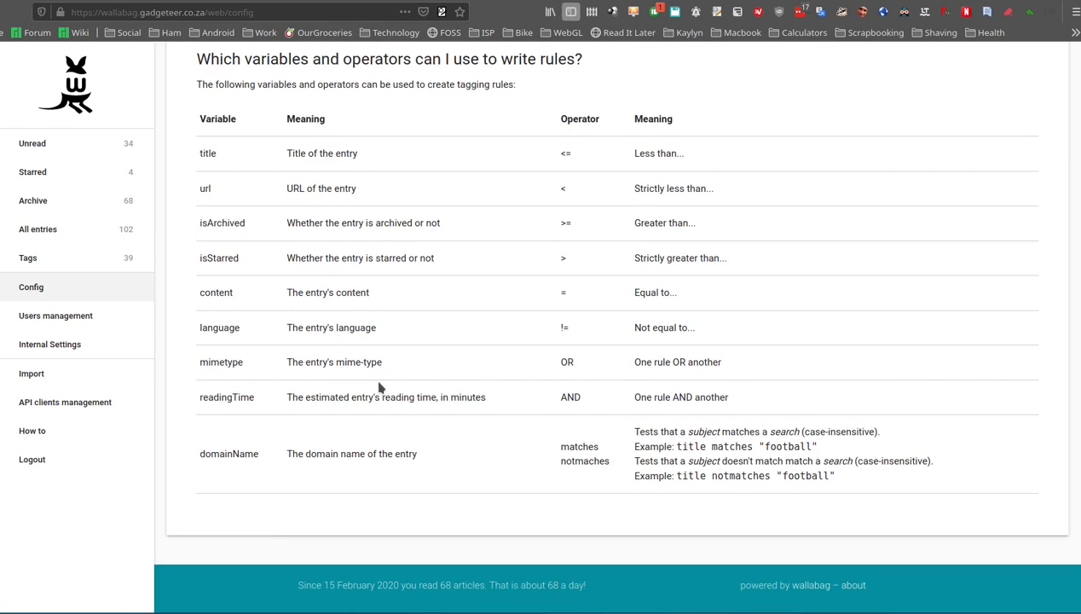
{"action": "scroll", "scroll_direction": "up", "scroll_amount": 3}
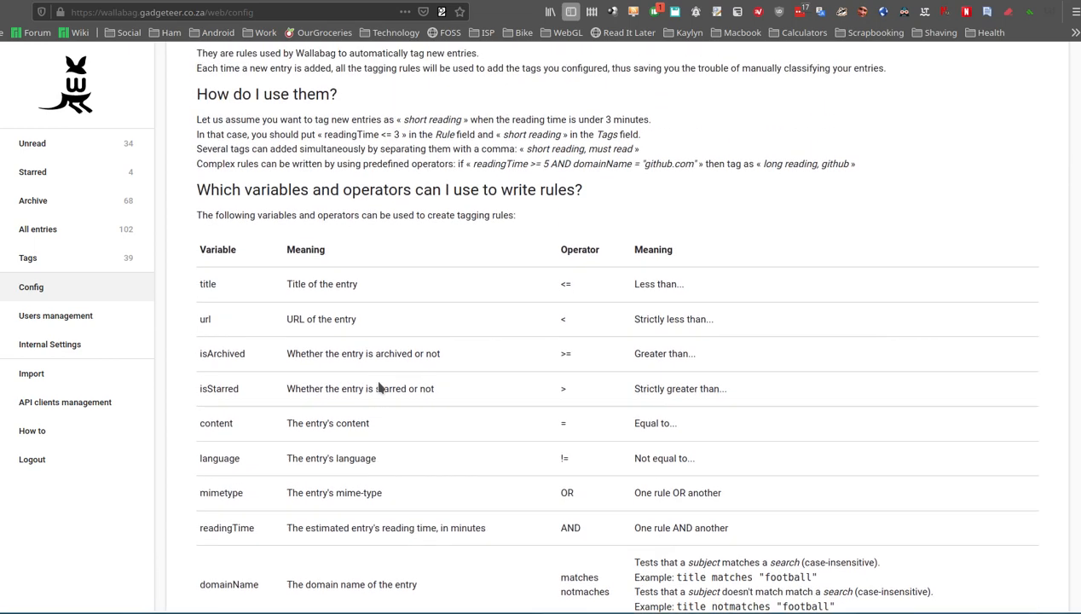
{"action": "scroll", "scroll_direction": "up", "scroll_amount": 3}
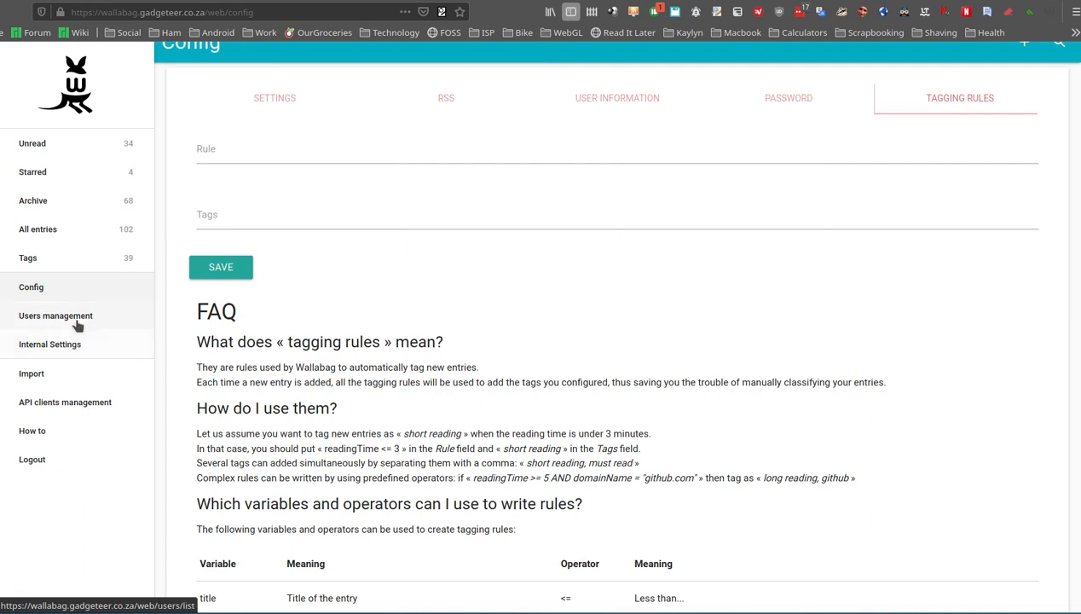
{"action": "mouse_move", "coordinate": [70, 324]}
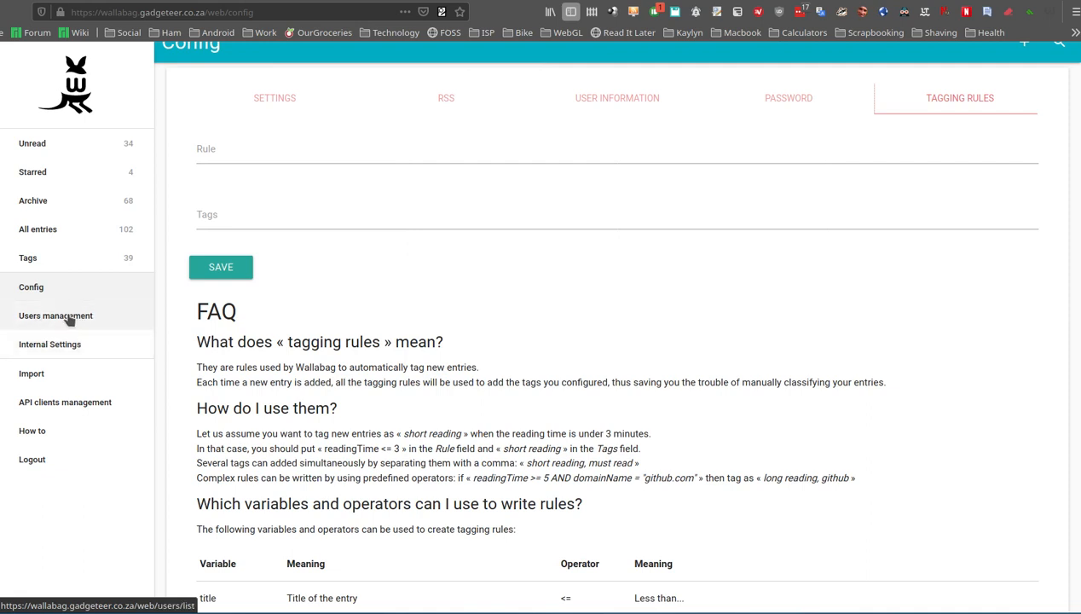
{"action": "mouse_move", "coordinate": [50, 344]}
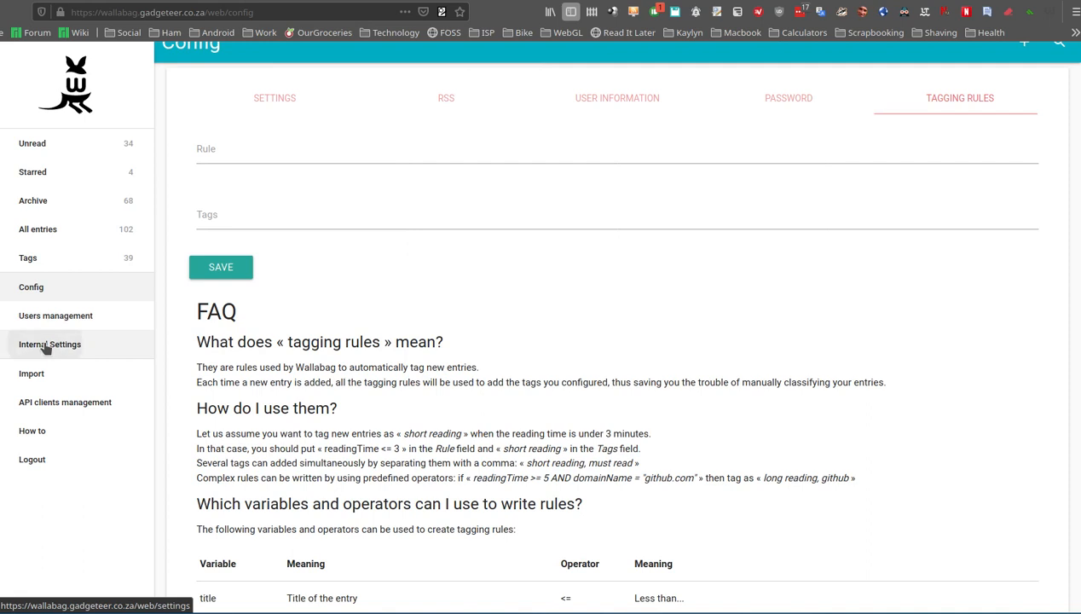
- Open Internal Settings, view the API tab, then review the Article sharing options
{"action": "left_click", "coordinate": [50, 344]}
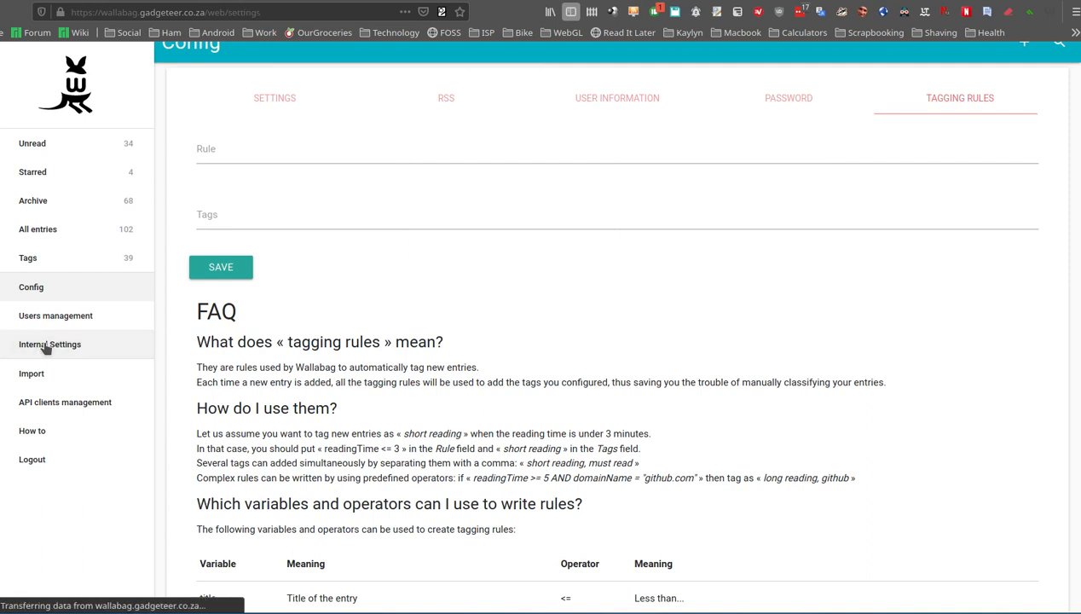
{"action": "left_click", "coordinate": [50, 343]}
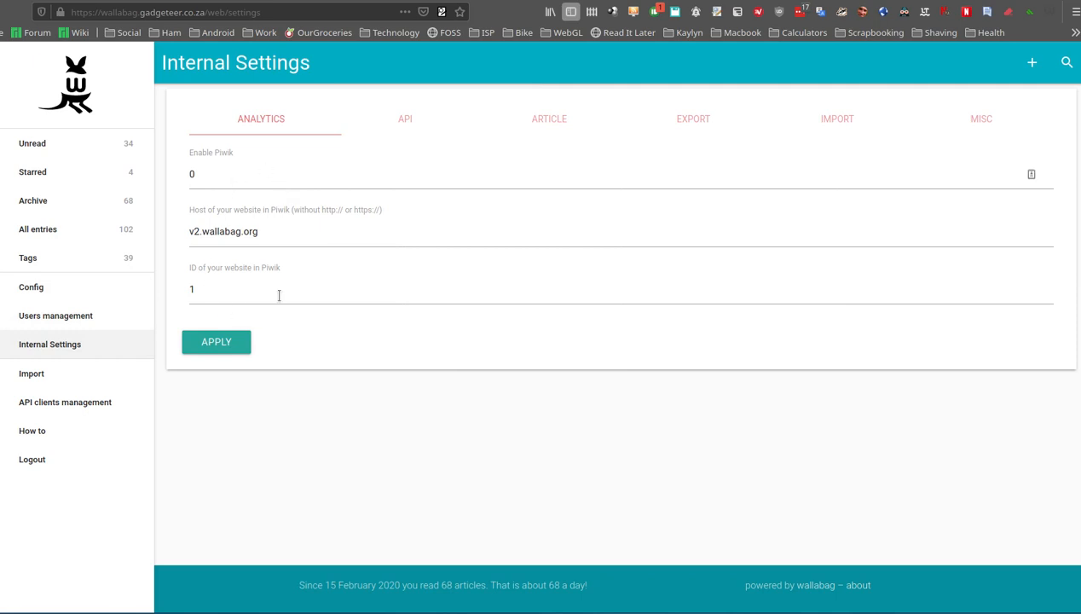
{"action": "mouse_move", "coordinate": [272, 220]}
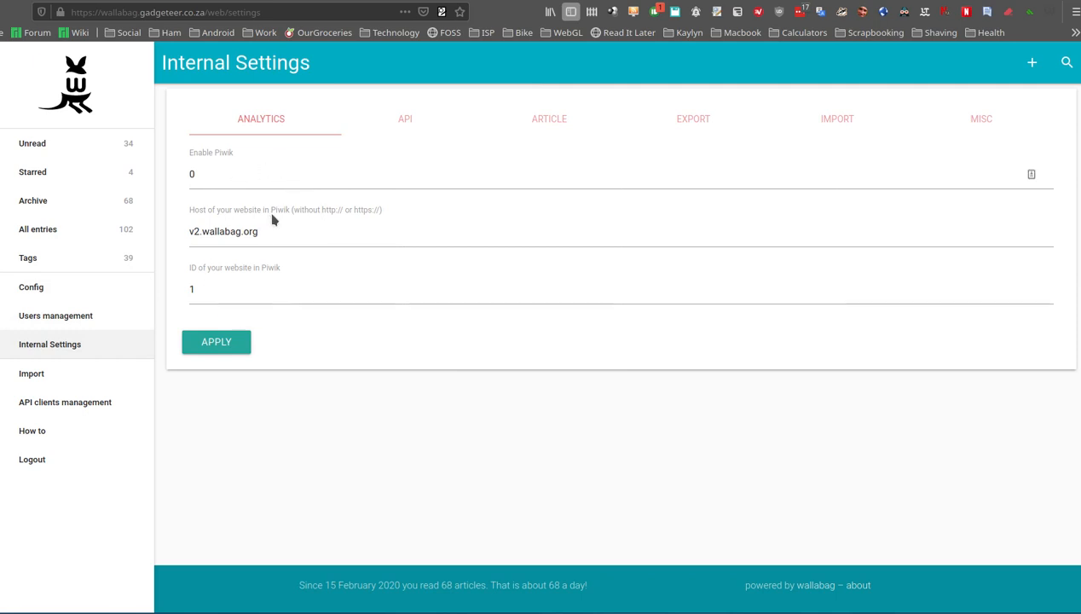
{"action": "mouse_move", "coordinate": [320, 222]}
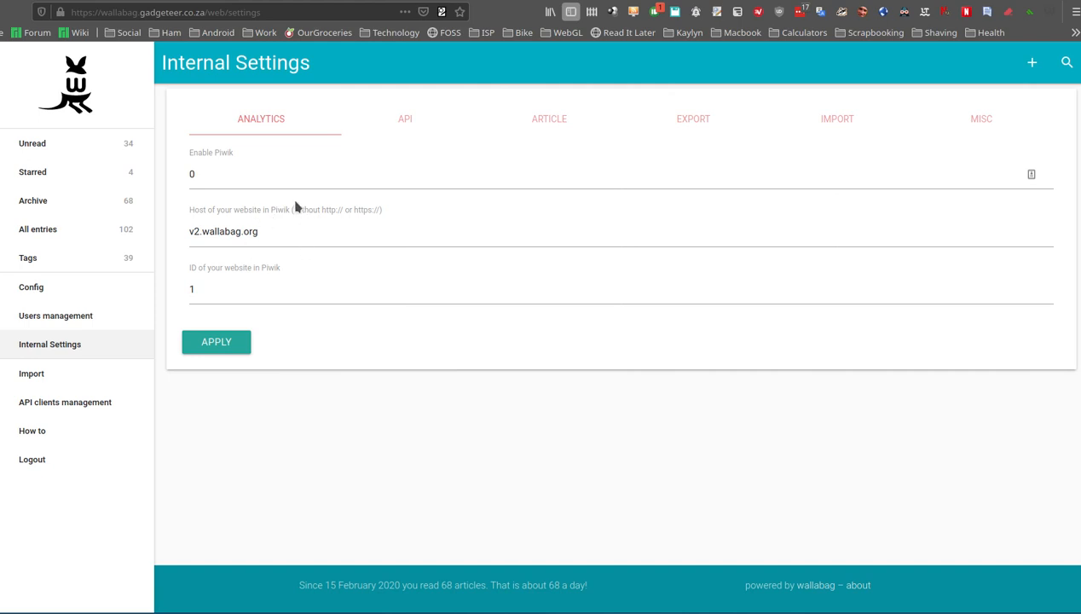
{"action": "mouse_move", "coordinate": [292, 214]}
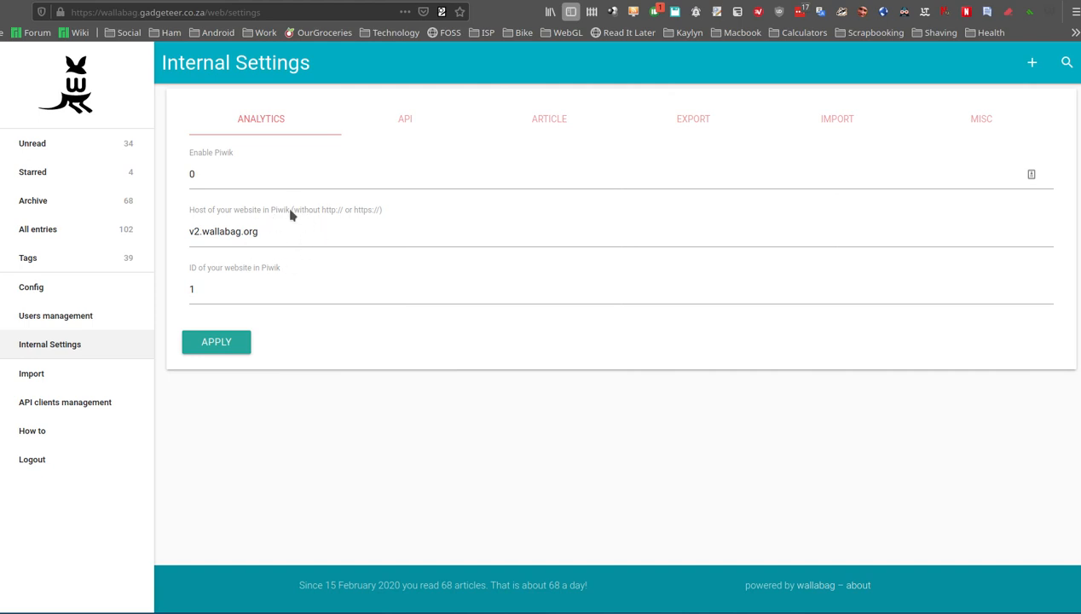
{"action": "left_click", "coordinate": [404, 119]}
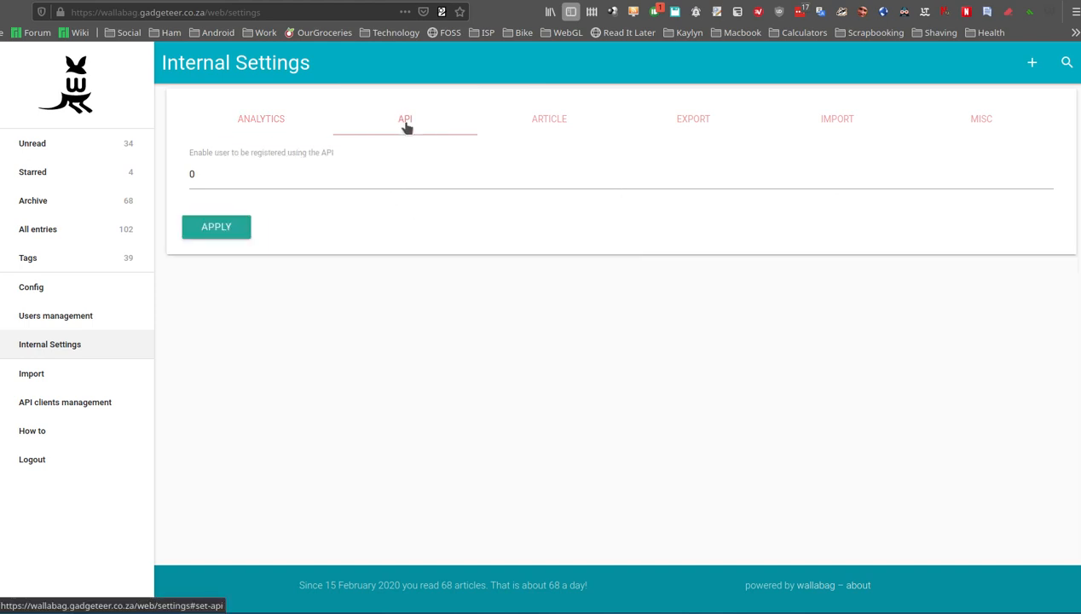
{"action": "left_click", "coordinate": [545, 118]}
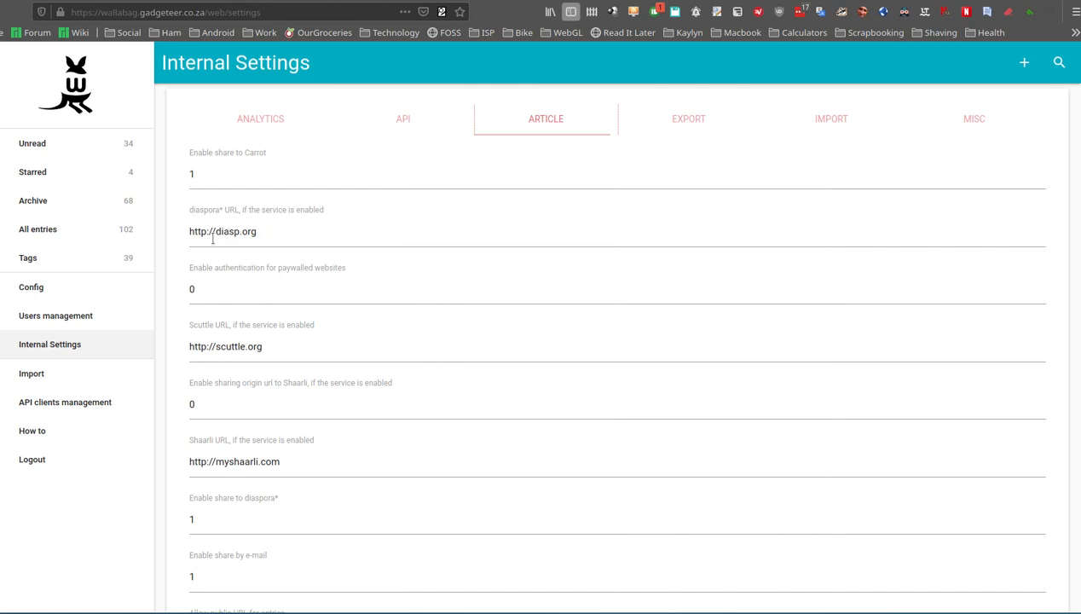
{"action": "mouse_move", "coordinate": [430, 322]}
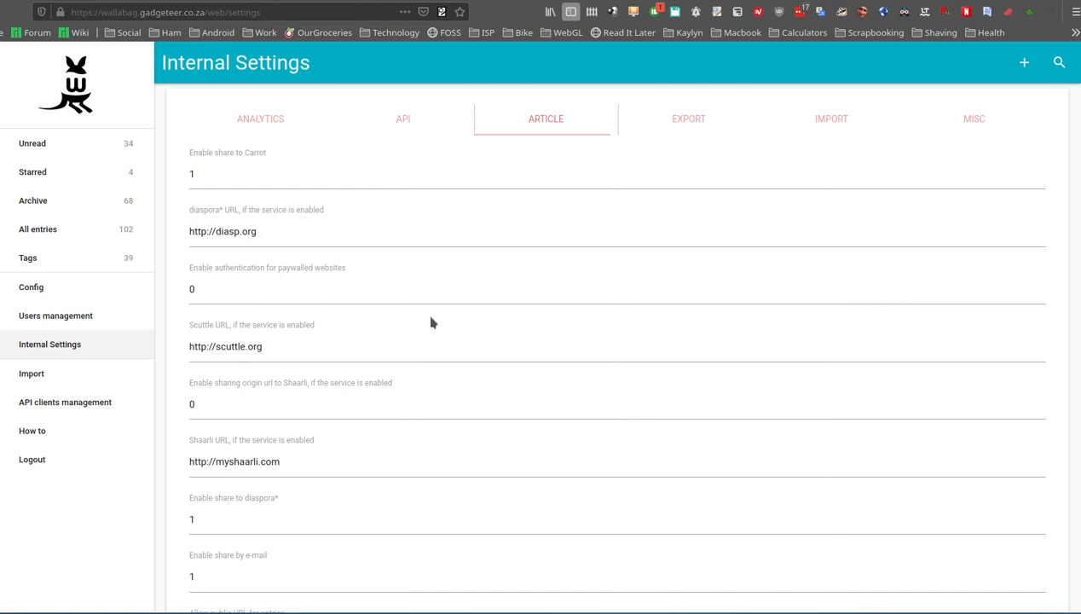
{"action": "scroll", "scroll_direction": "down", "scroll_amount": 3}
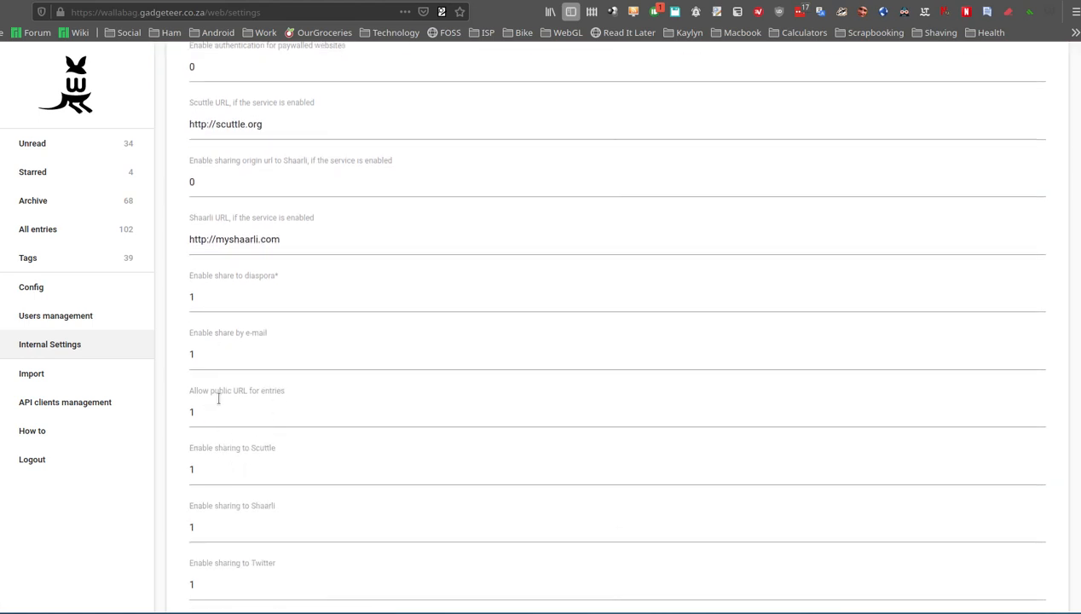
{"action": "scroll", "scroll_direction": "up", "scroll_amount": 3}
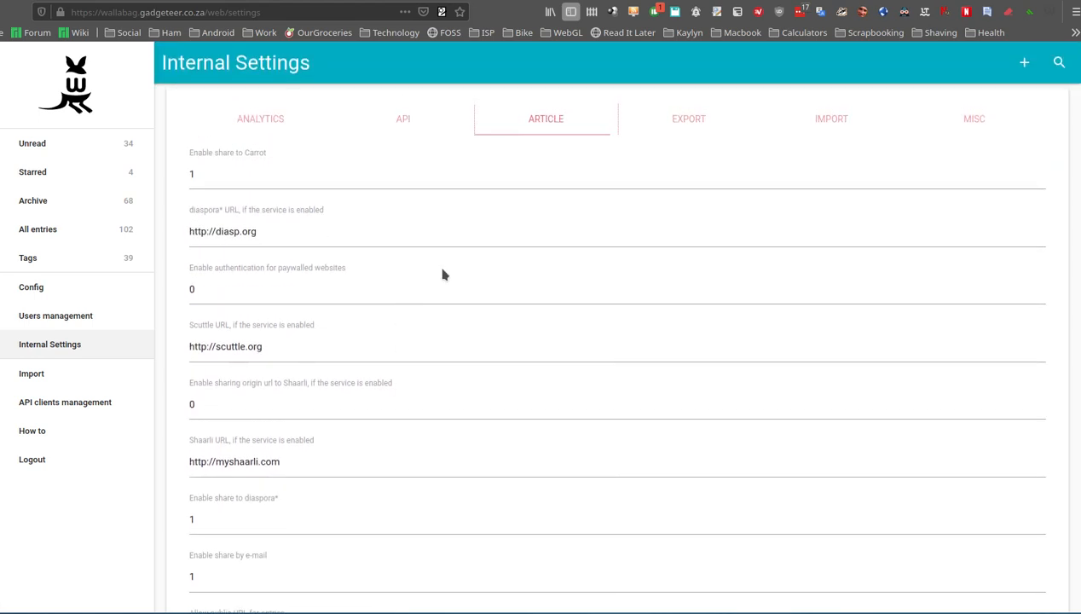
- View the Export and Import tabs, then the Misc settings with demo mode and support URL
{"action": "left_click", "coordinate": [688, 118]}
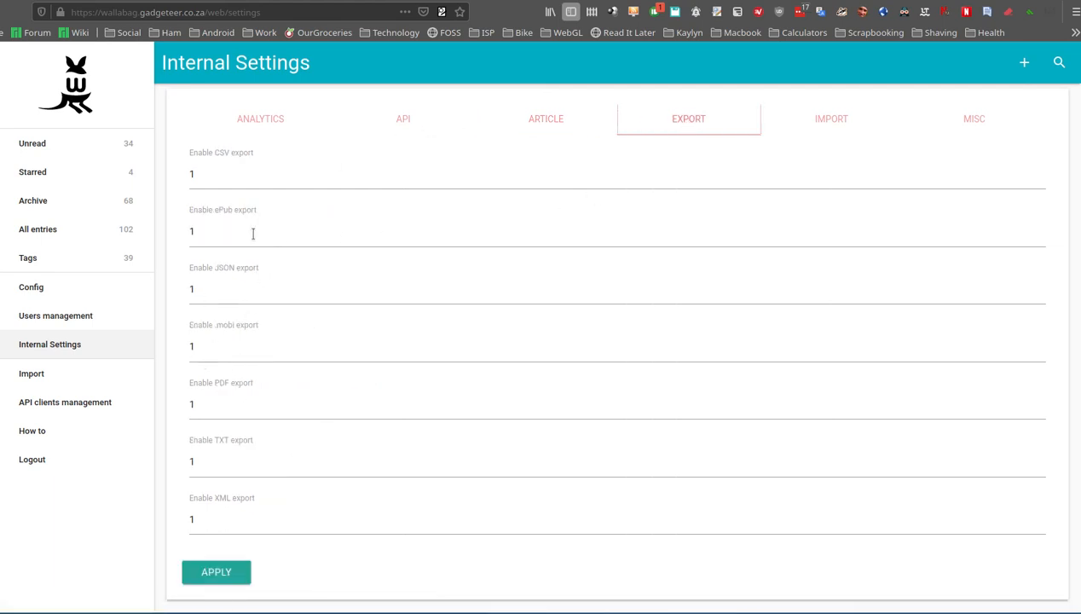
{"action": "left_click", "coordinate": [838, 119]}
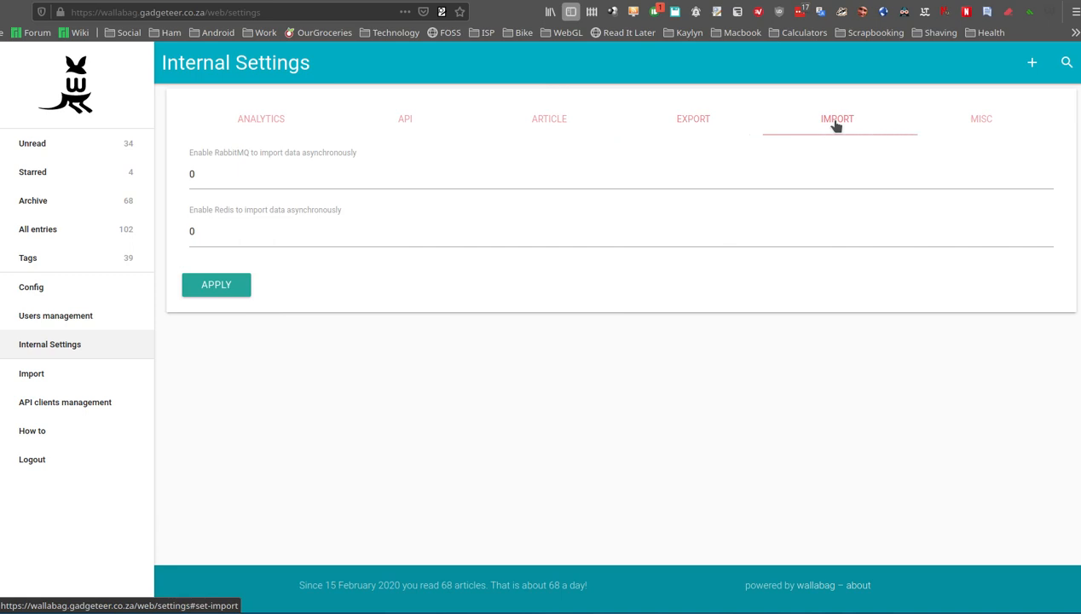
{"action": "left_click", "coordinate": [981, 119]}
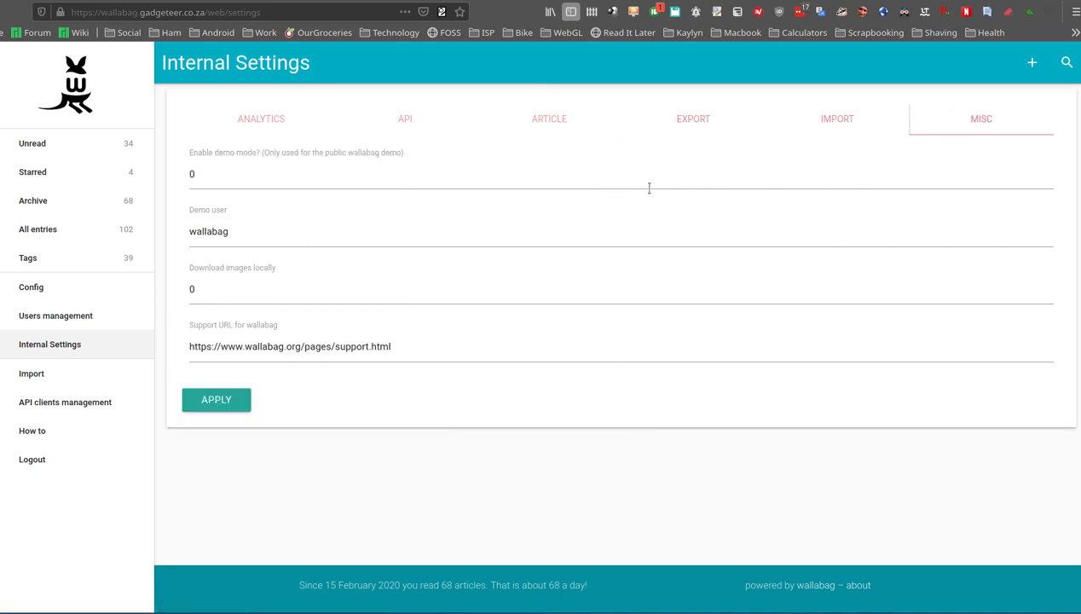
{"action": "mouse_move", "coordinate": [247, 271]}
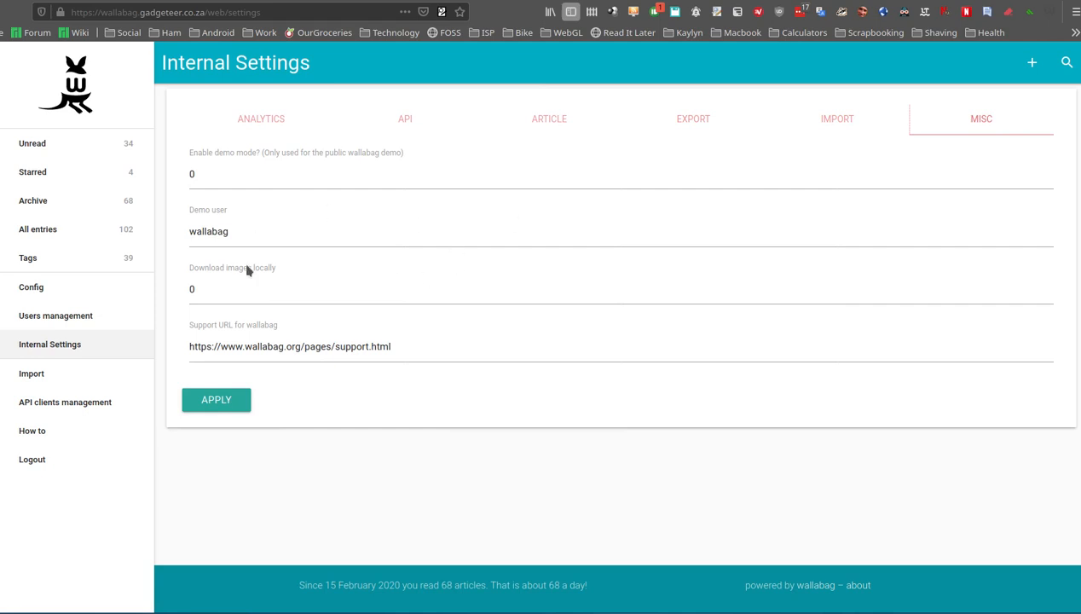
{"action": "mouse_move", "coordinate": [316, 330]}
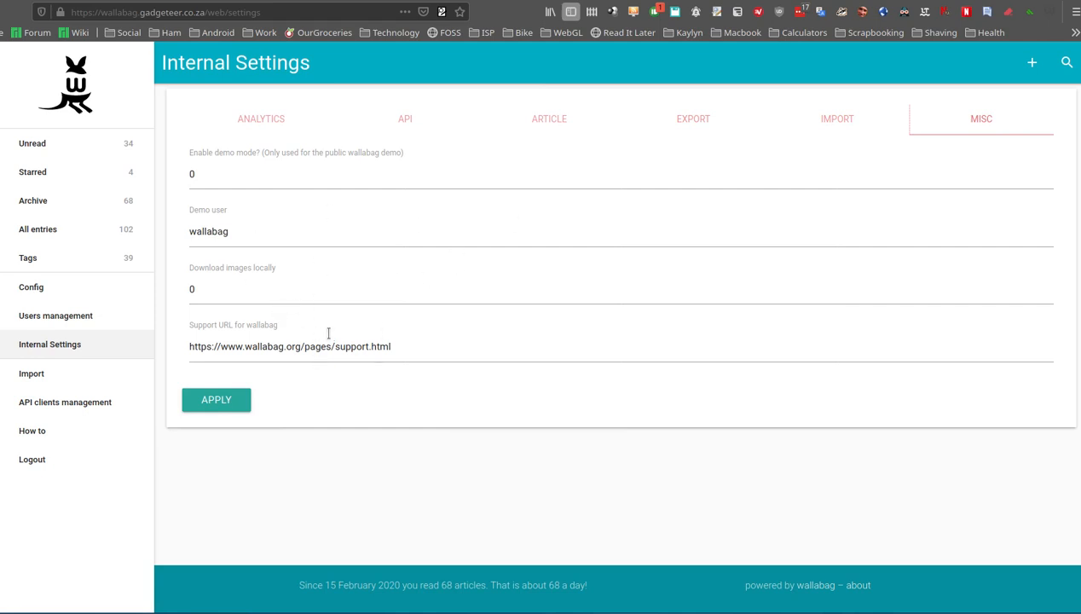
{"action": "mouse_move", "coordinate": [34, 454]}
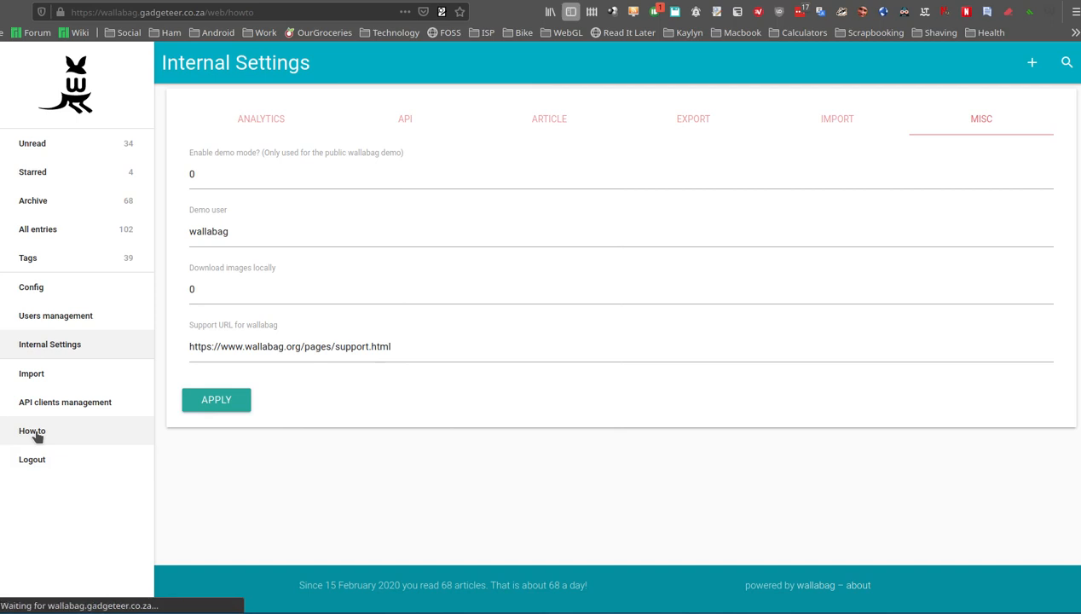
- Open How to on Add a link, listing browser addons, mobile apps and the bookmarklet
{"action": "left_click", "coordinate": [32, 431]}
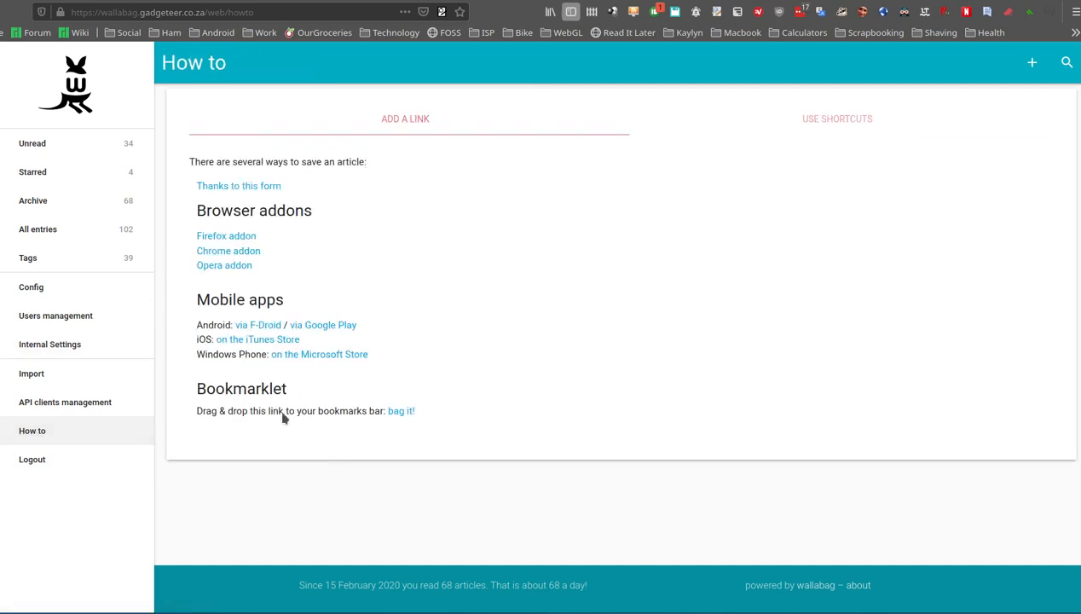
{"action": "mouse_move", "coordinate": [305, 250]}
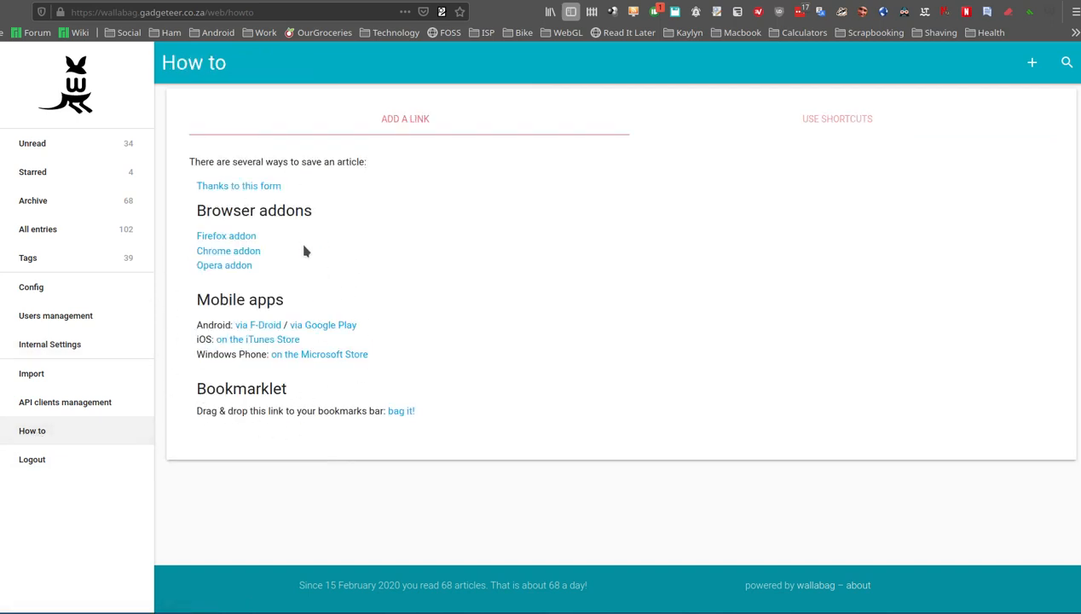
{"action": "mouse_move", "coordinate": [226, 238]}
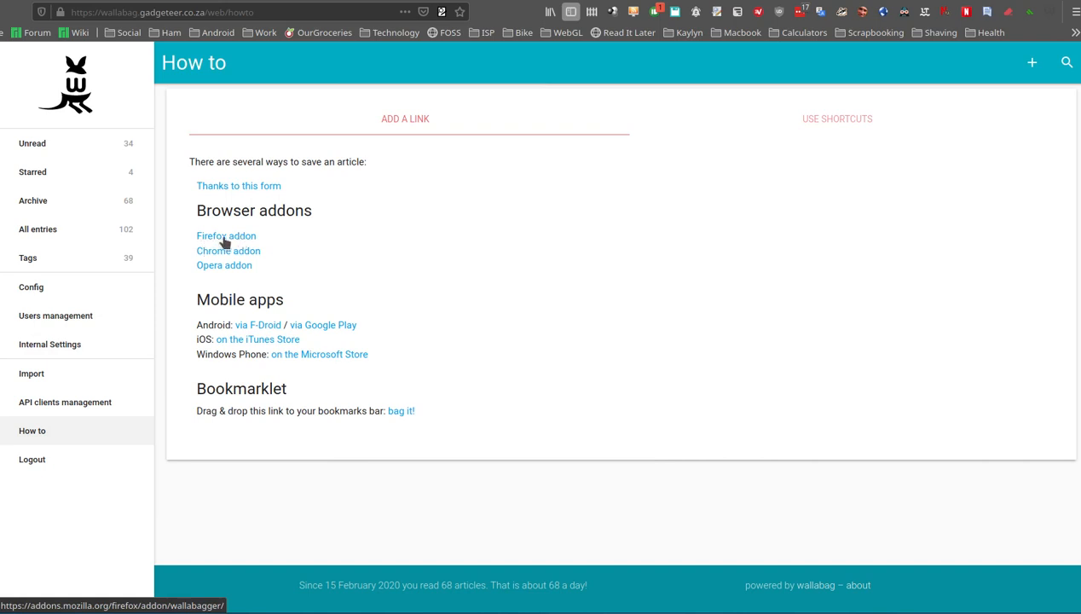
{"action": "mouse_move", "coordinate": [204, 260]}
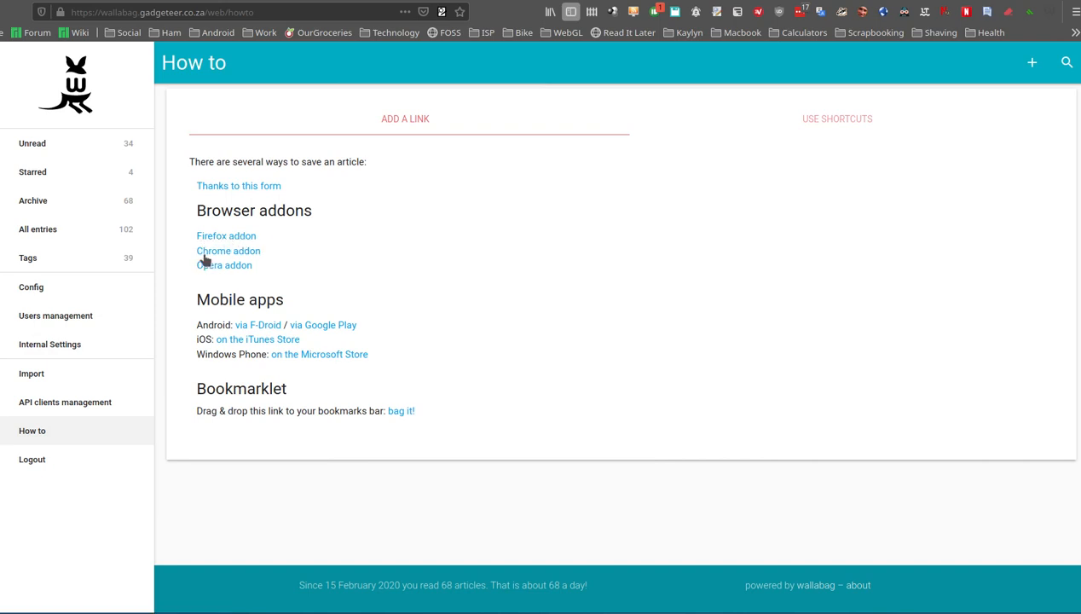
{"action": "mouse_move", "coordinate": [228, 251]}
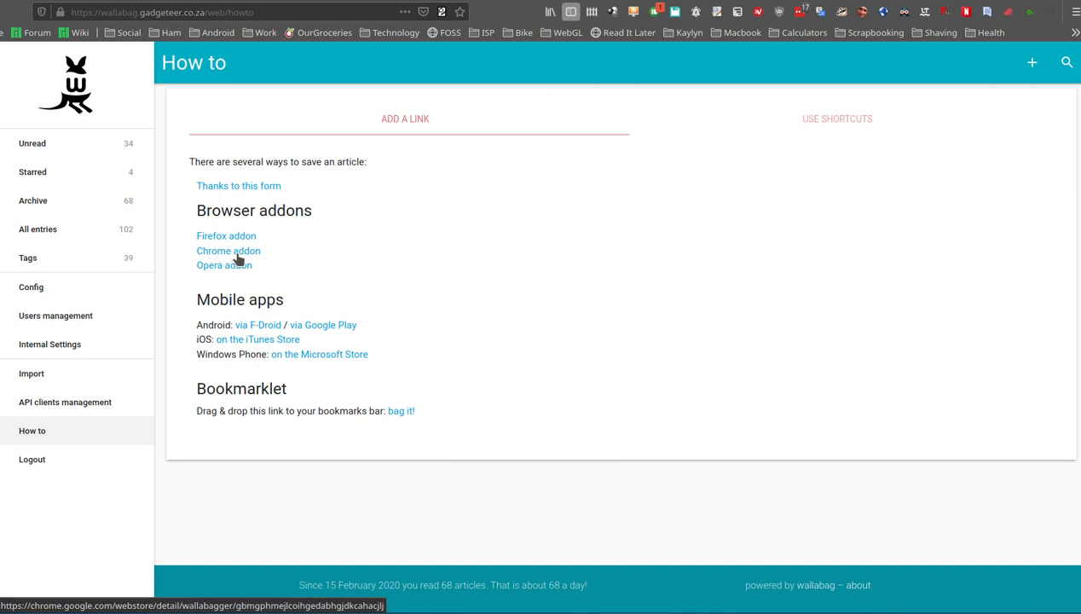
{"action": "mouse_move", "coordinate": [263, 271]}
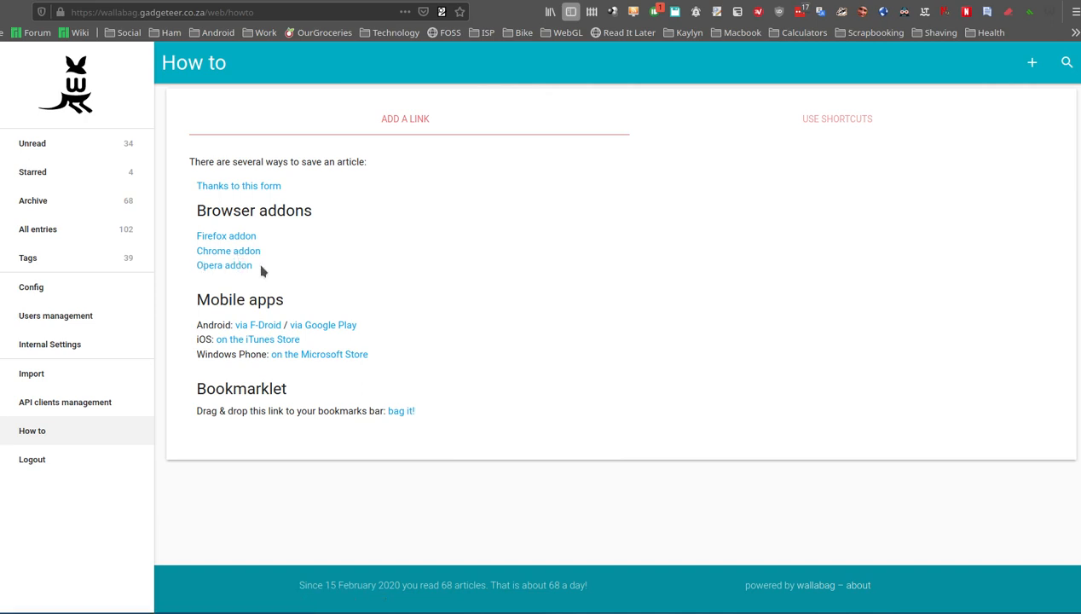
{"action": "mouse_move", "coordinate": [344, 340]}
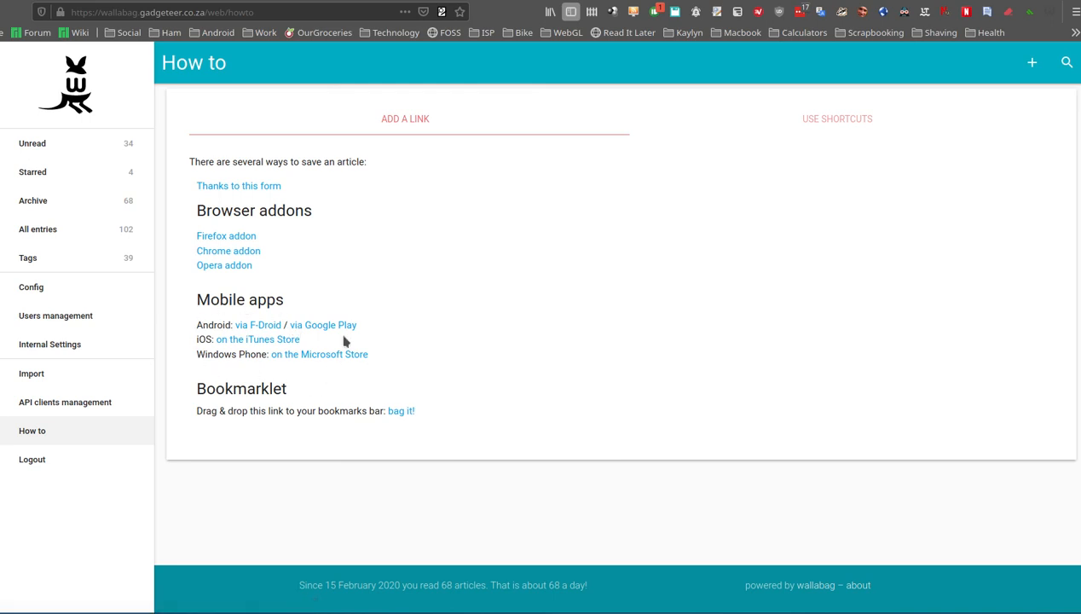
{"action": "mouse_move", "coordinate": [244, 355]}
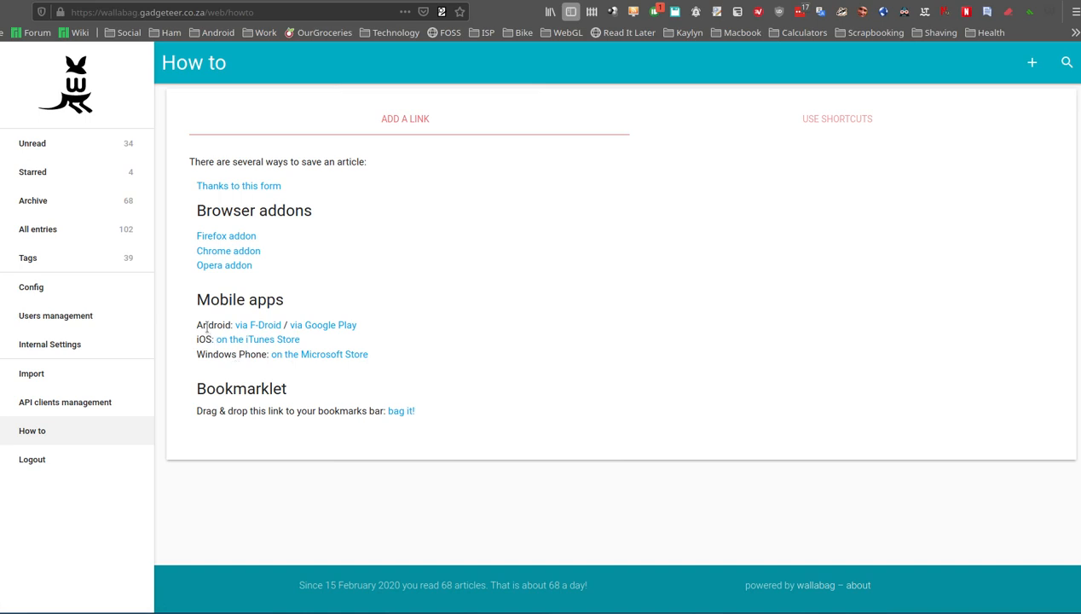
{"action": "mouse_move", "coordinate": [422, 326]}
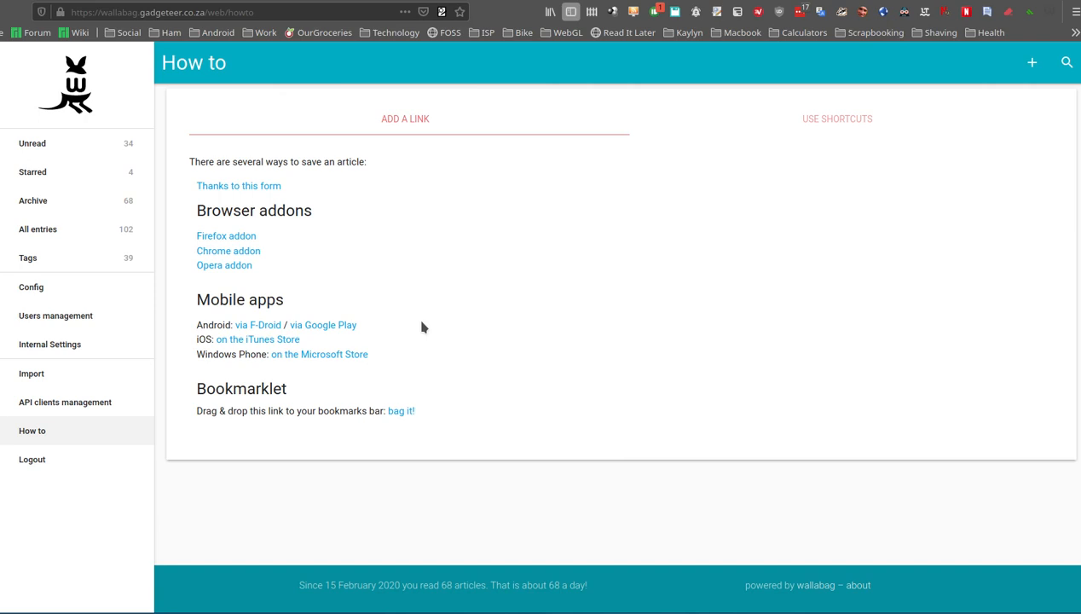
{"action": "mouse_move", "coordinate": [410, 322]}
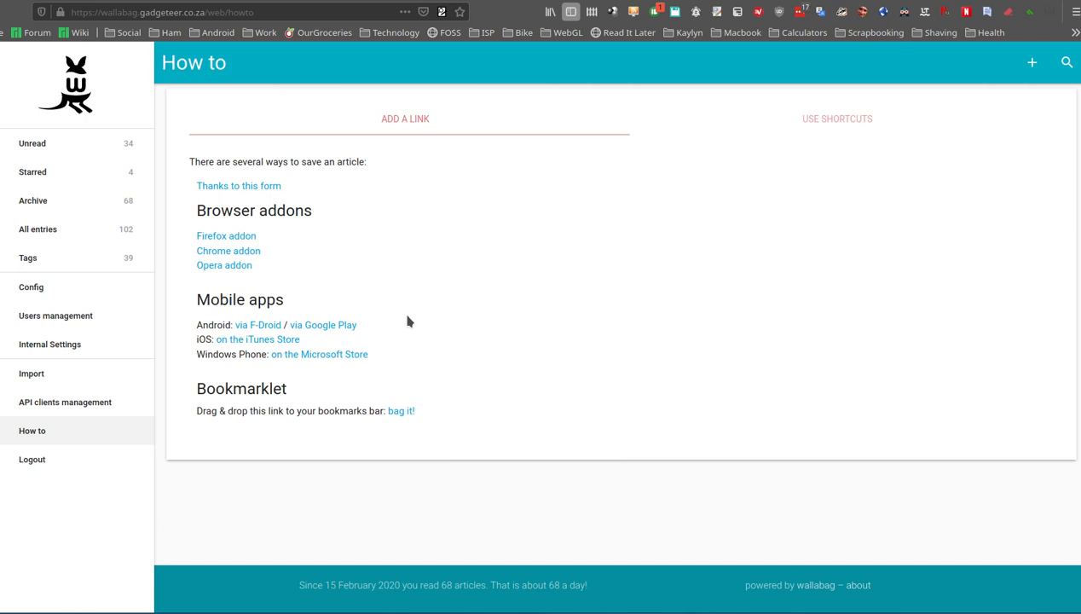
{"action": "mouse_move", "coordinate": [301, 387]}
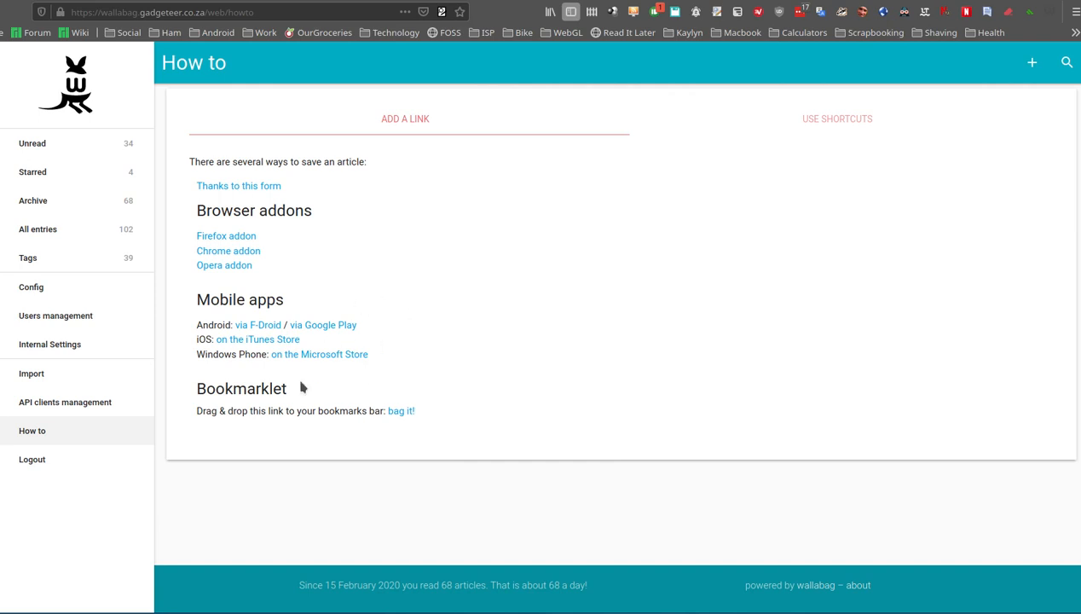
{"action": "mouse_move", "coordinate": [490, 294]}
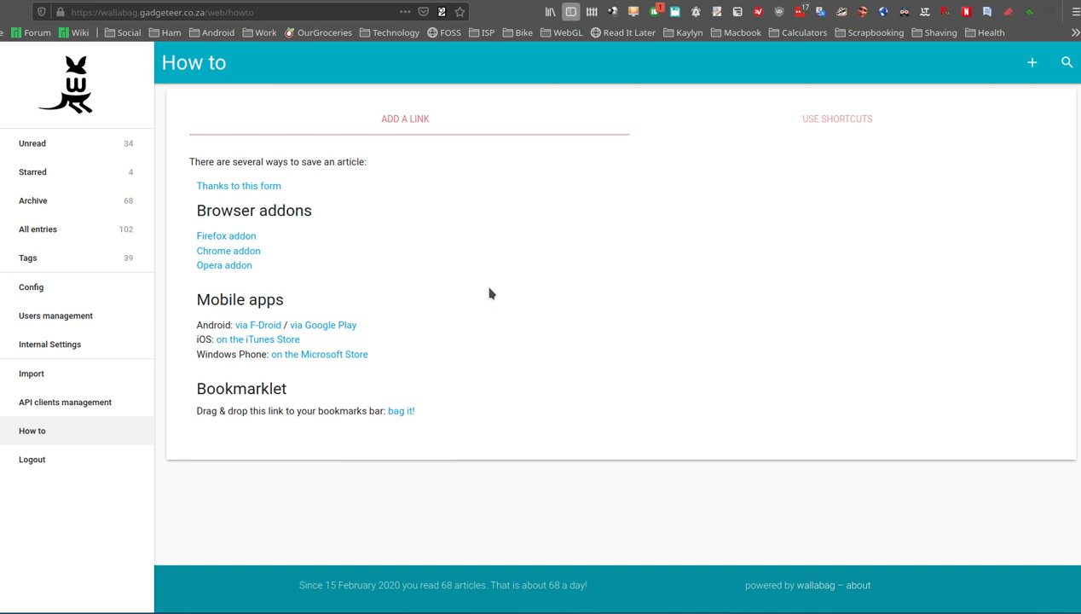
{"action": "mouse_move", "coordinate": [507, 313]}
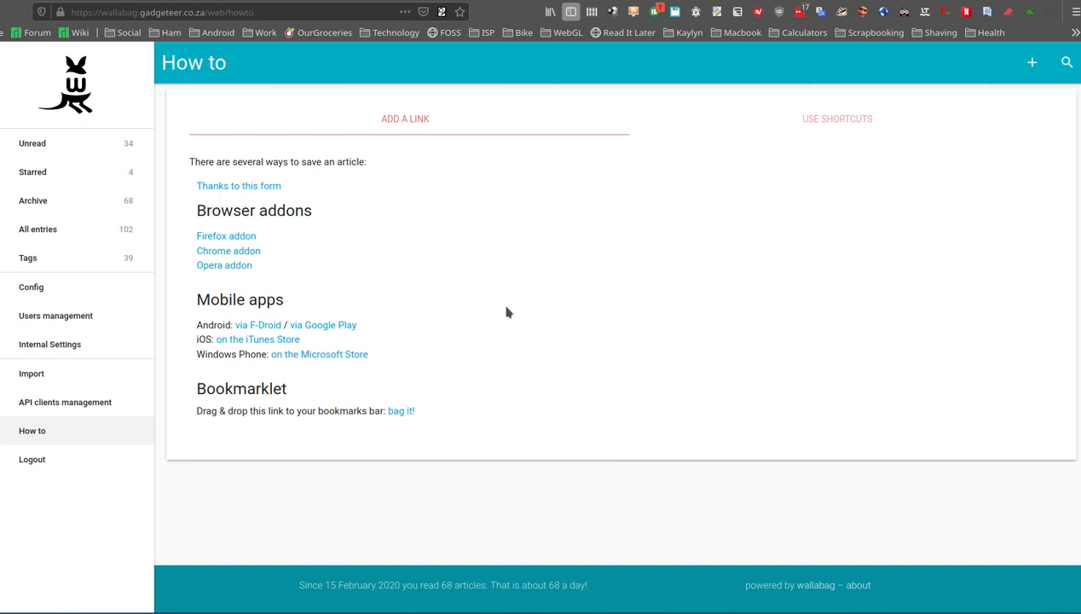
{"action": "mouse_move", "coordinate": [531, 290]}
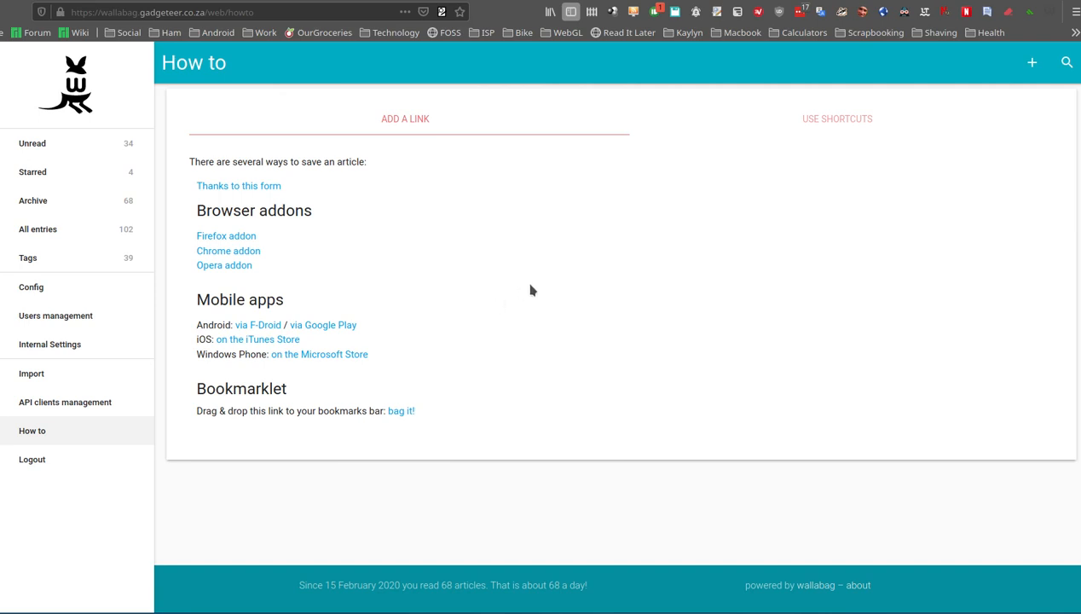
- Scroll through the listing, entry view and Material theme shortcut tables, then return to top
{"action": "left_click", "coordinate": [836, 119]}
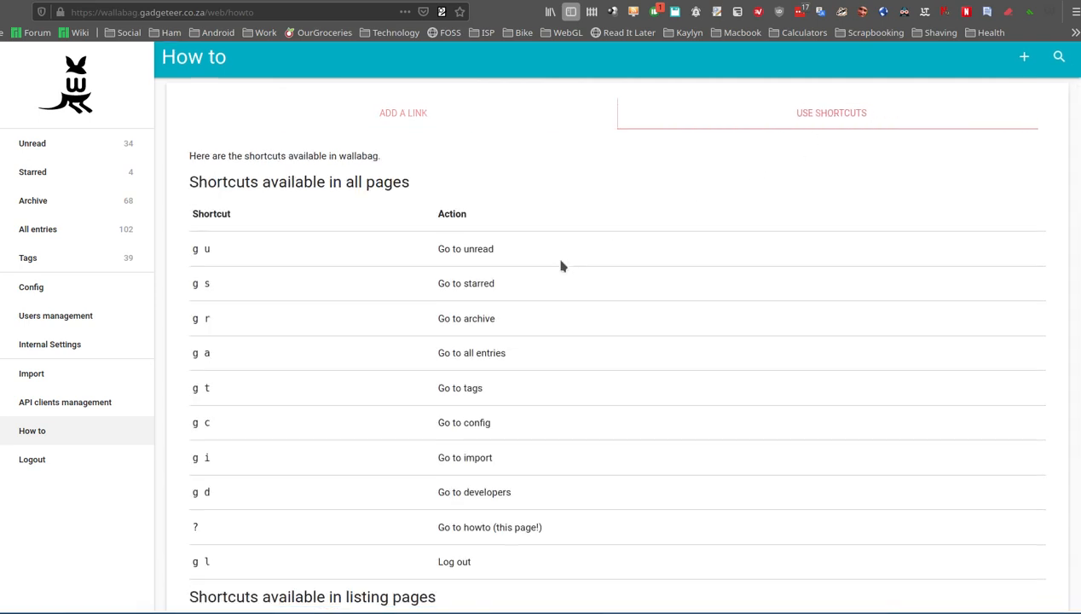
{"action": "scroll", "scroll_direction": "down", "scroll_amount": 3}
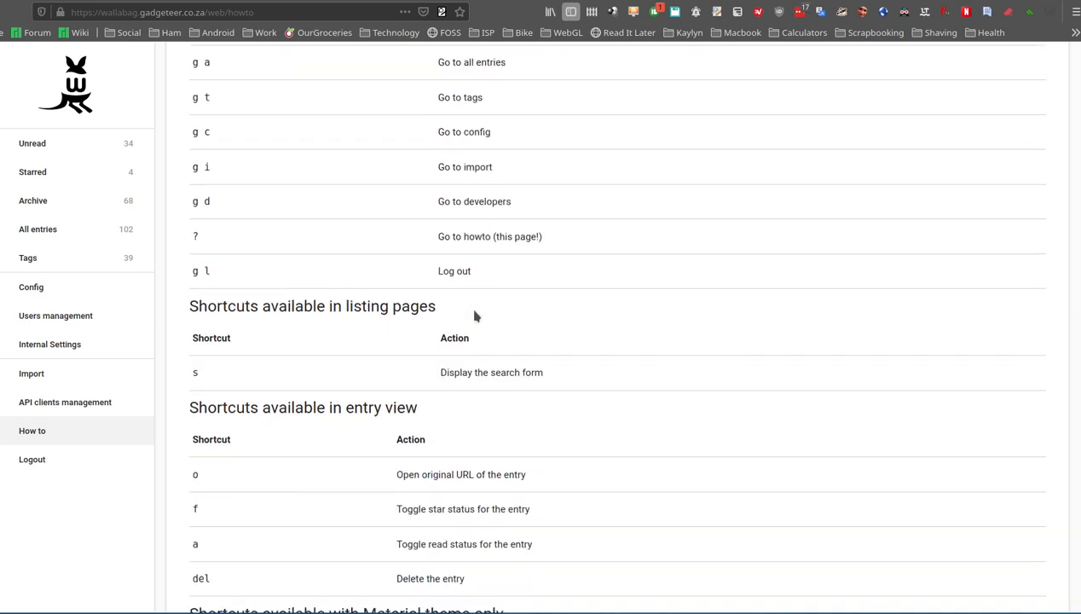
{"action": "scroll", "scroll_direction": "down", "scroll_amount": 3}
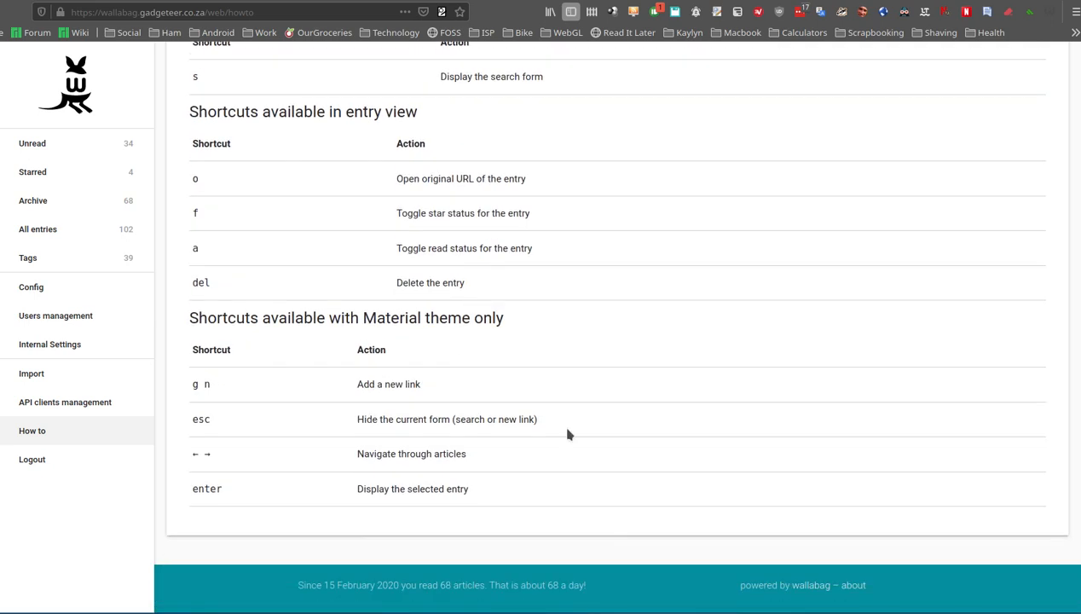
{"action": "mouse_move", "coordinate": [417, 605]}
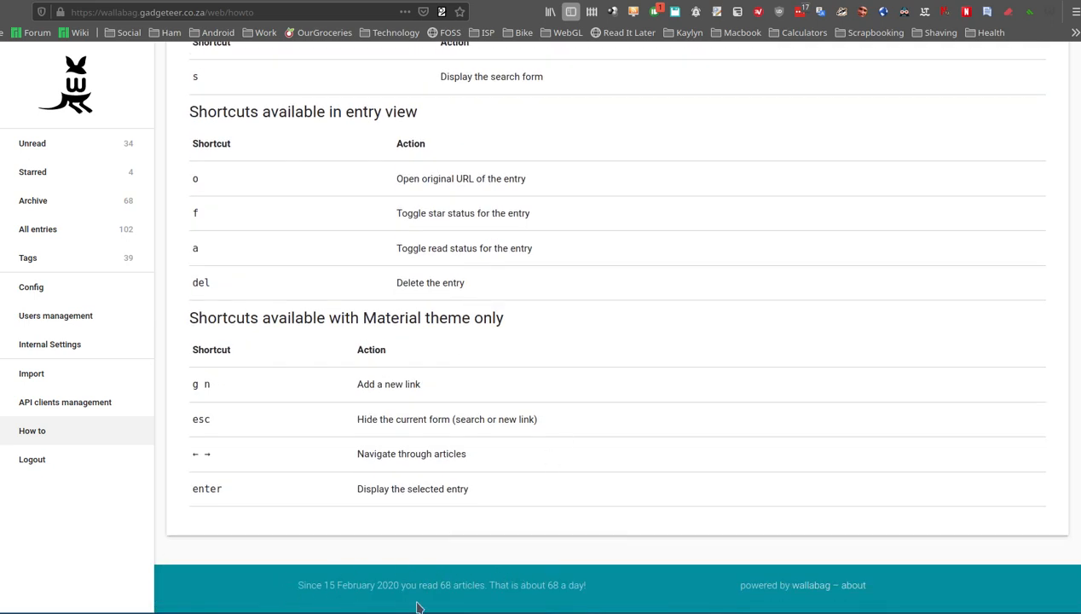
{"action": "mouse_move", "coordinate": [442, 585]}
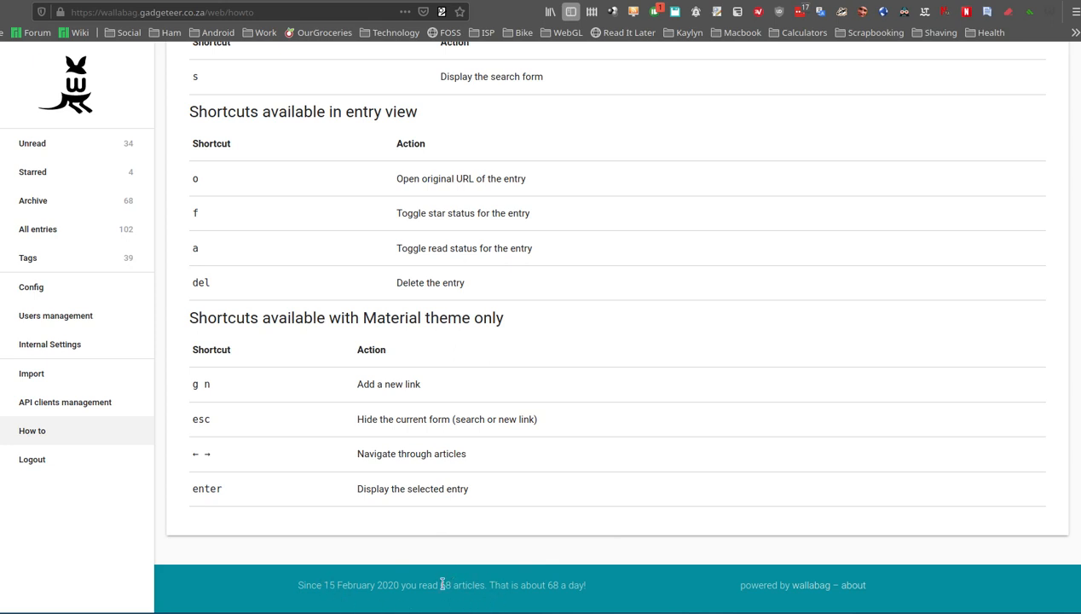
{"action": "mouse_move", "coordinate": [417, 585]}
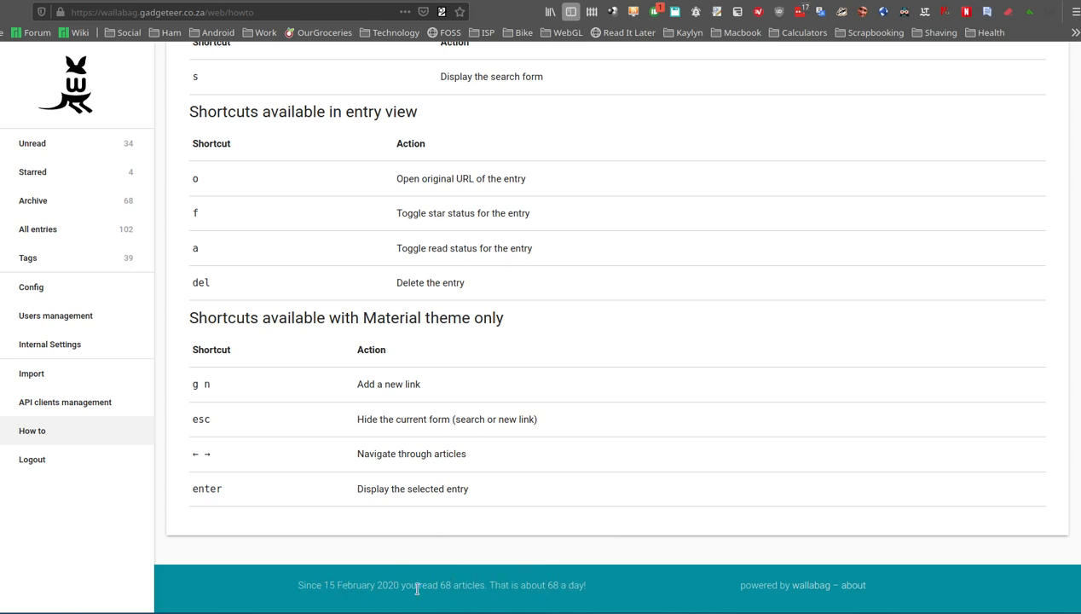
{"action": "mouse_move", "coordinate": [524, 585]}
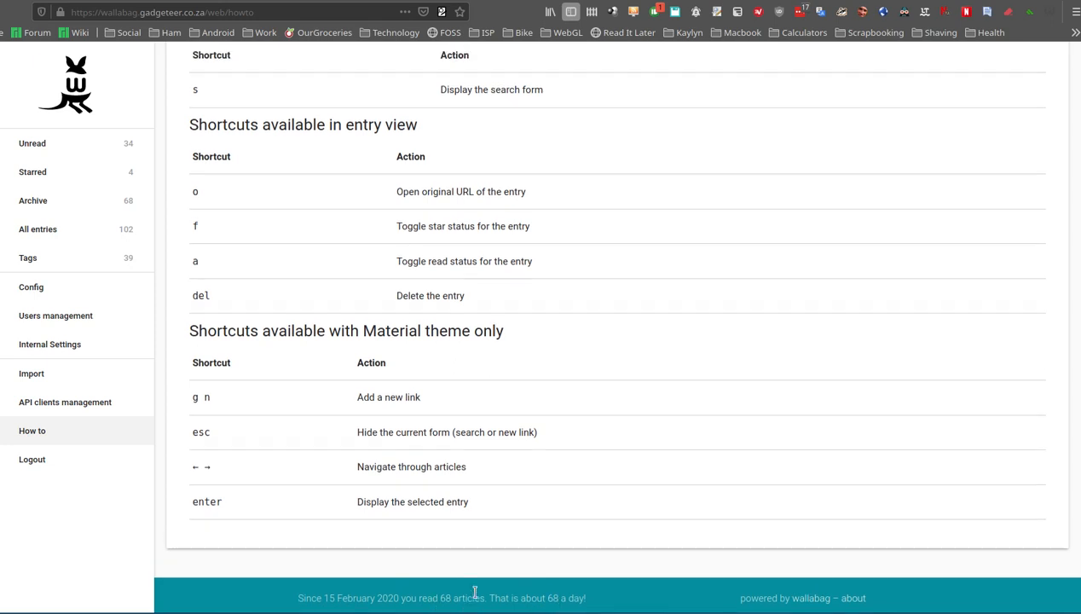
{"action": "scroll", "scroll_direction": "up", "scroll_amount": 3}
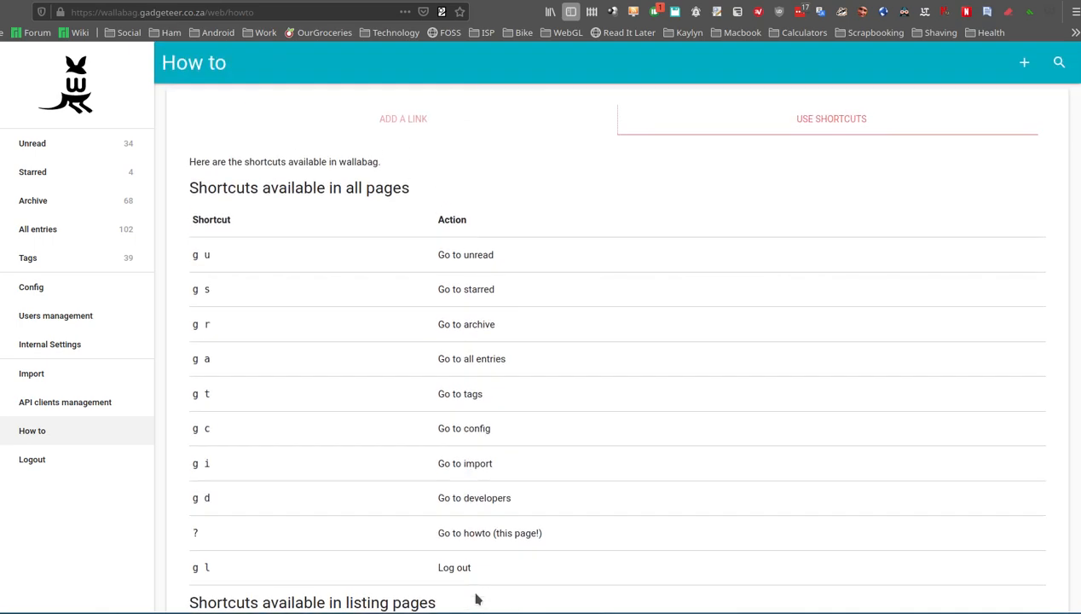
{"action": "mouse_move", "coordinate": [353, 302]}
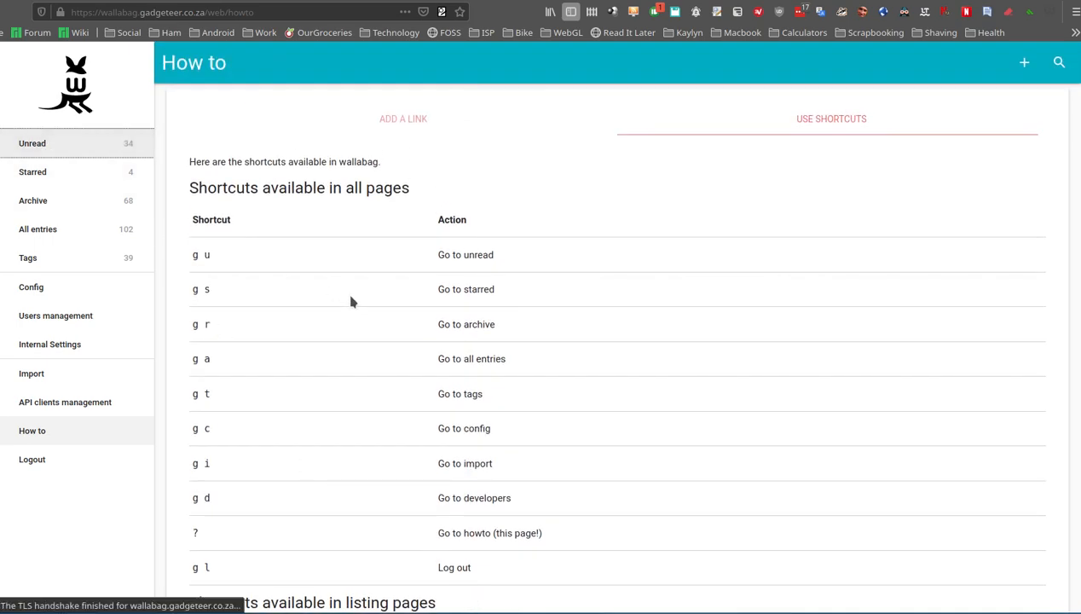
- Go to Unread, showing 34 entries with the How-To Geek open source article first
{"action": "left_click", "coordinate": [33, 142]}
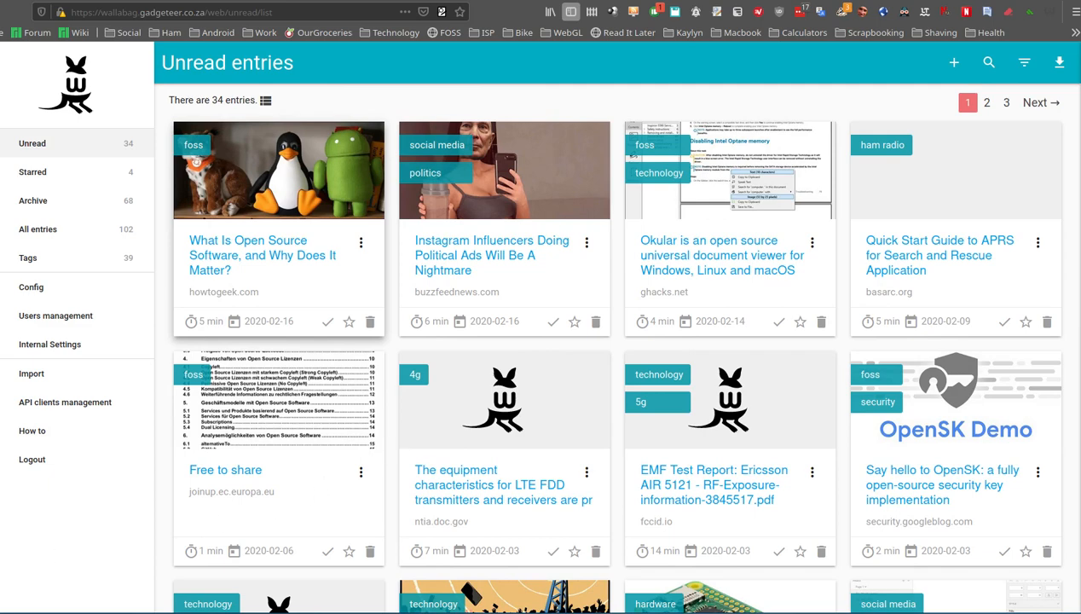
{"action": "mouse_move", "coordinate": [810, 315]}
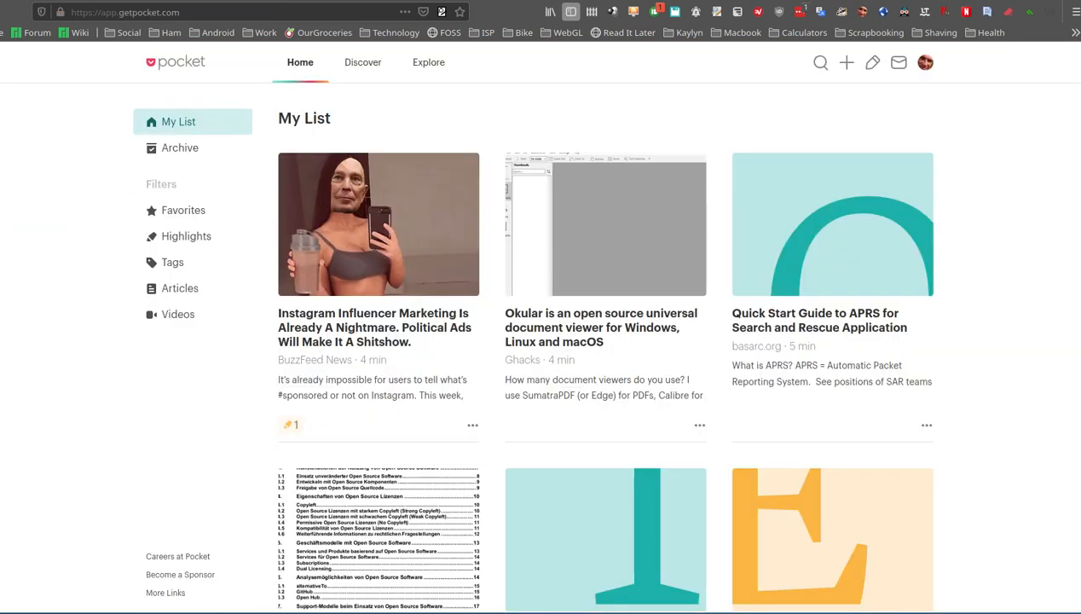
{"action": "mouse_move", "coordinate": [641, 471]}
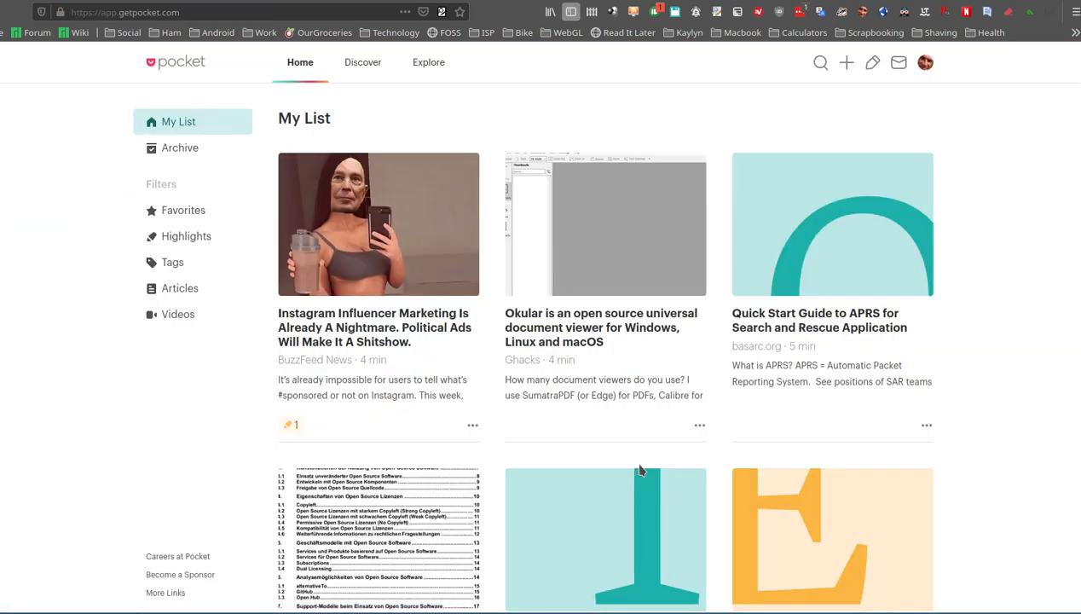
- Scroll My List and show the action menu for the Instagram influencer article
{"action": "scroll", "scroll_direction": "down", "scroll_amount": 3}
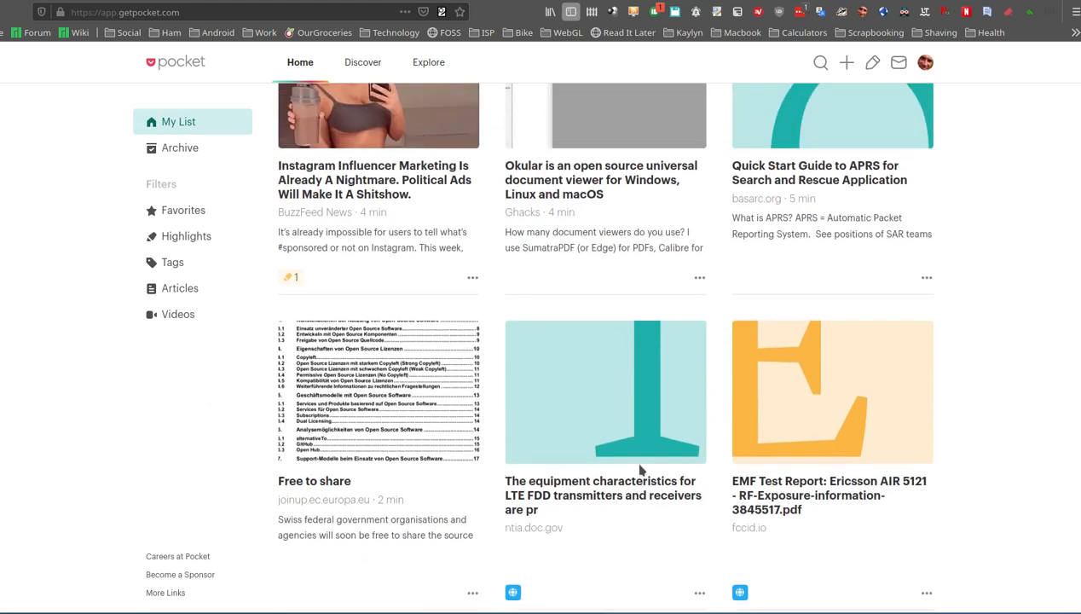
{"action": "left_click", "coordinate": [472, 277]}
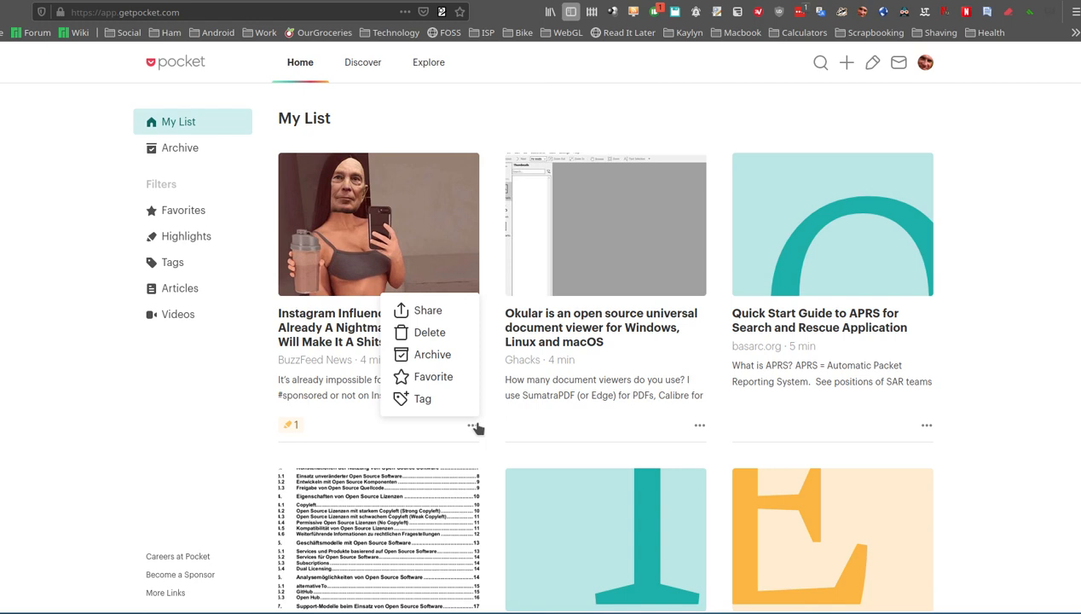
- Look over the Instagram article's sharing destinations, then close them without sharing
{"action": "left_click", "coordinate": [428, 309]}
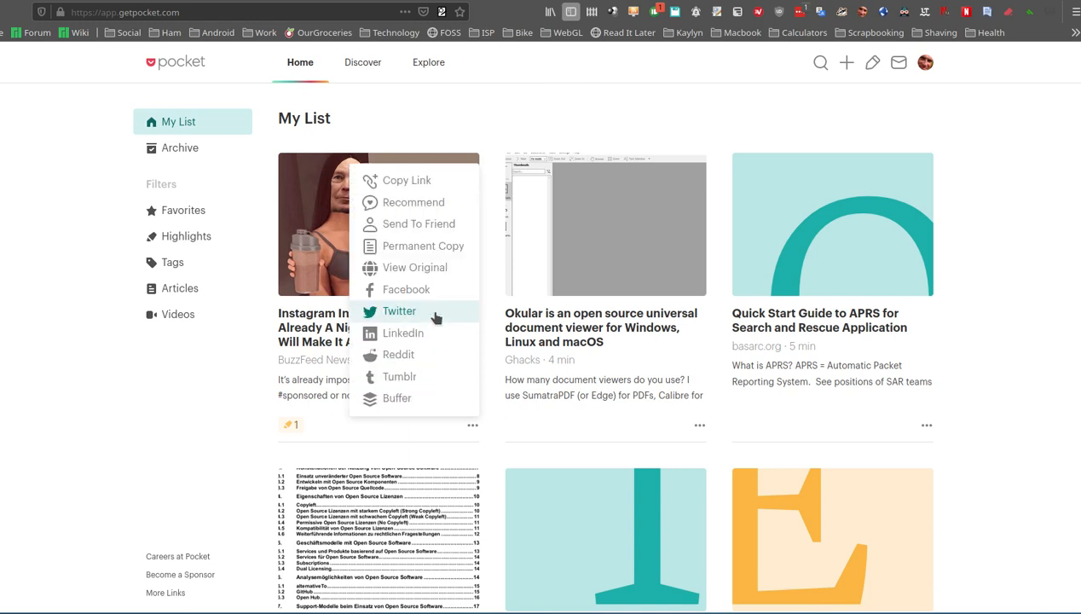
{"action": "mouse_move", "coordinate": [418, 224]}
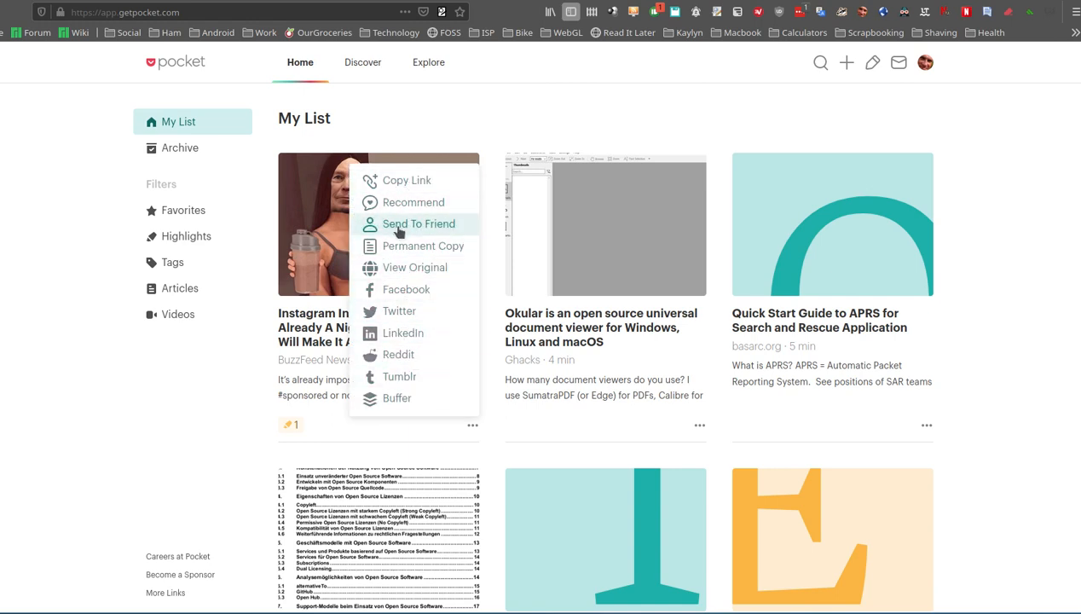
{"action": "mouse_move", "coordinate": [417, 332]}
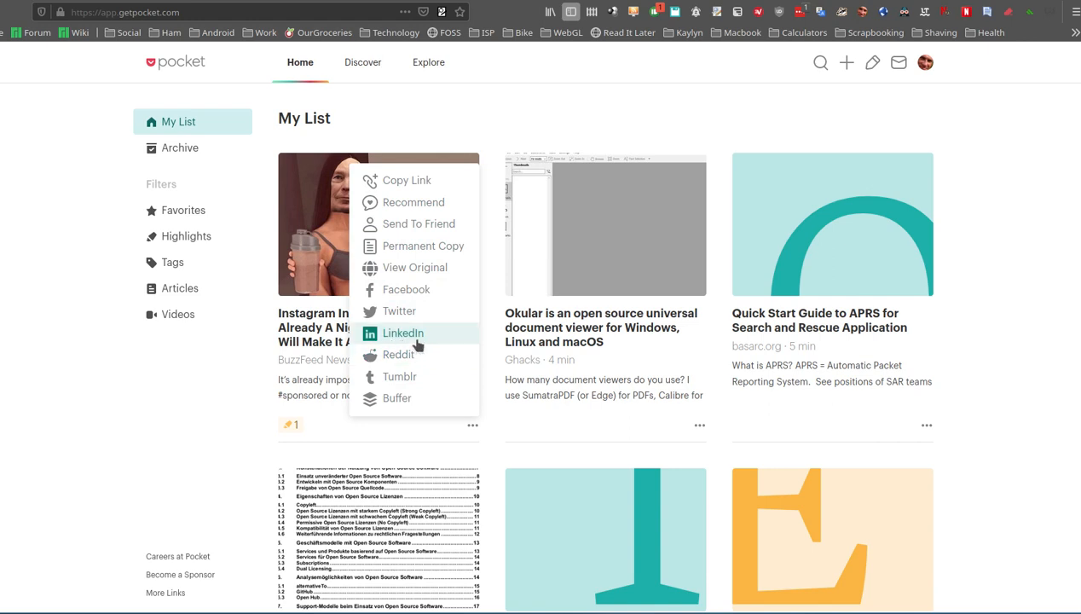
{"action": "mouse_move", "coordinate": [400, 311]}
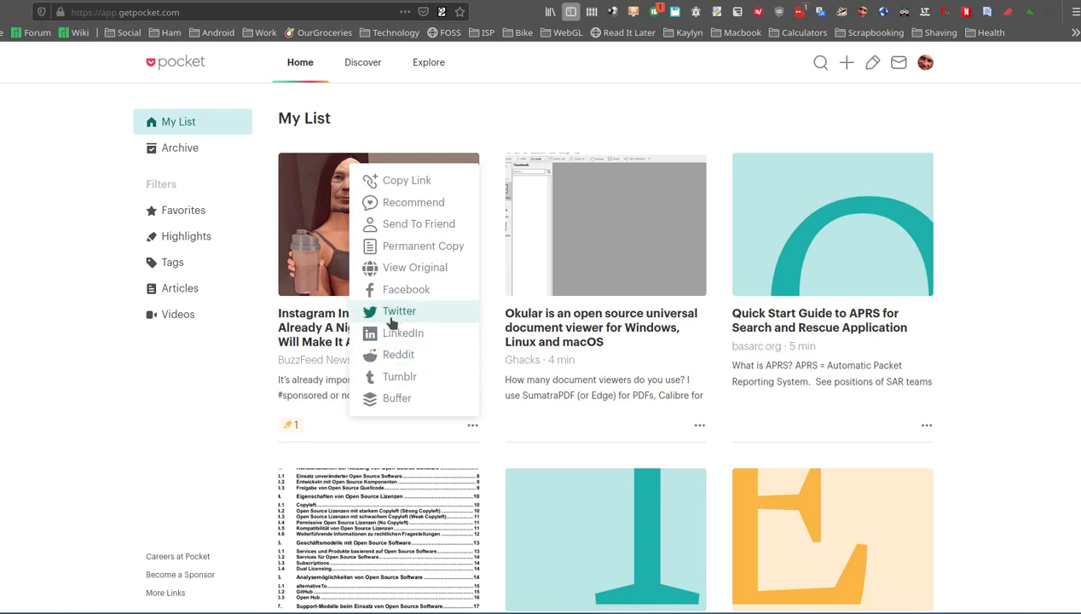
{"action": "mouse_move", "coordinate": [405, 328]}
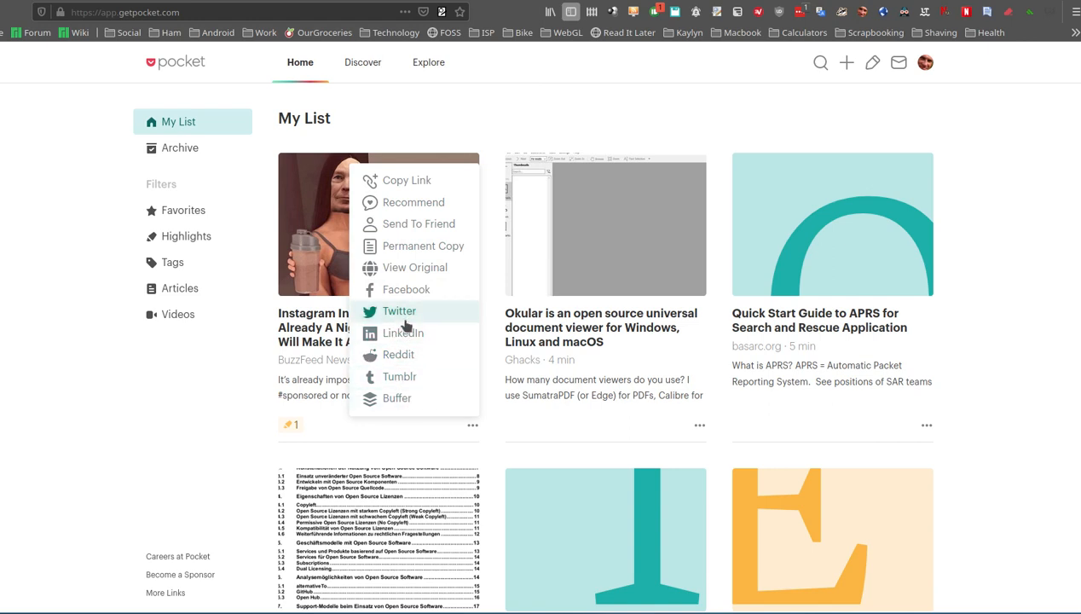
{"action": "mouse_move", "coordinate": [447, 285]}
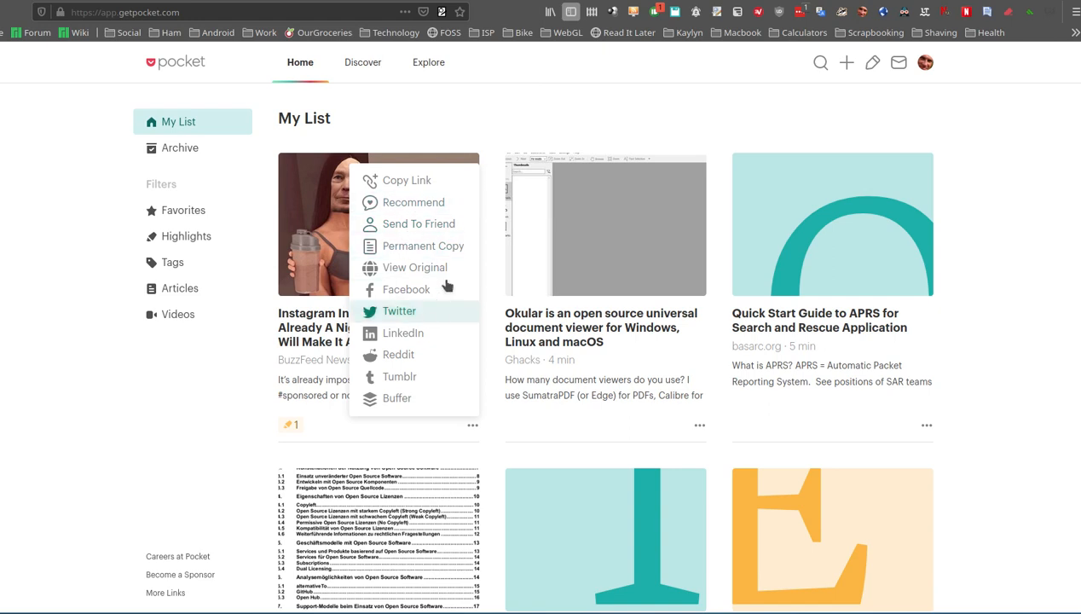
{"action": "mouse_move", "coordinate": [398, 354]}
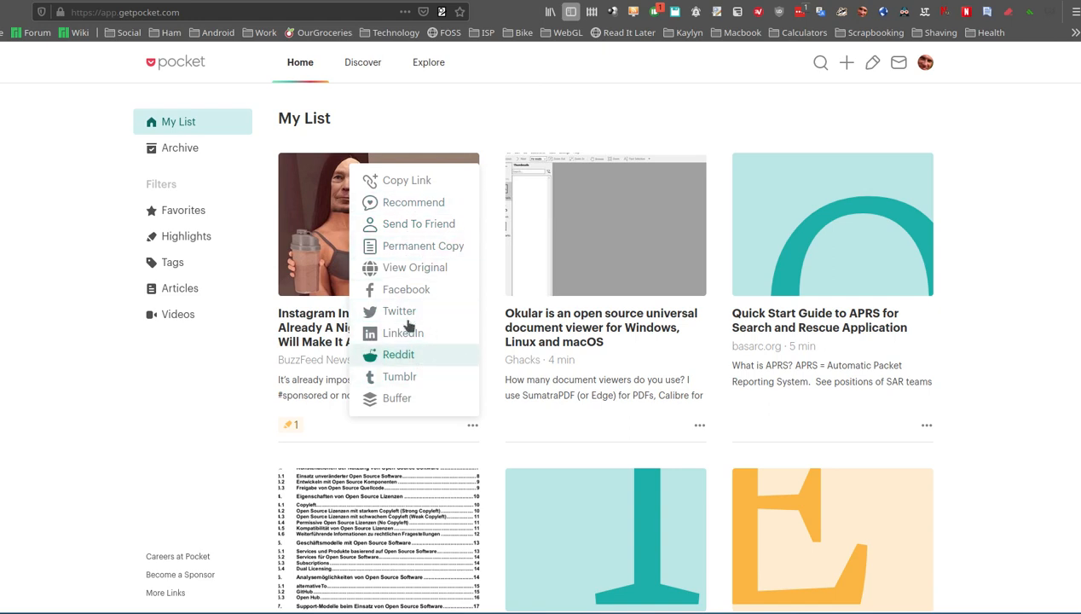
{"action": "left_click", "coordinate": [511, 140]}
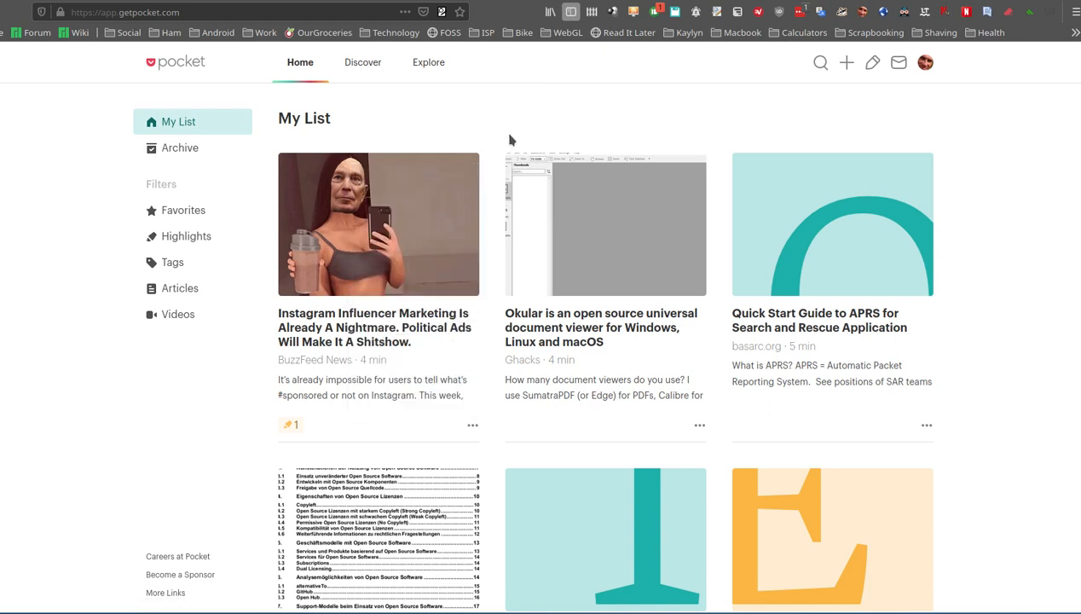
{"action": "mouse_move", "coordinate": [466, 368]}
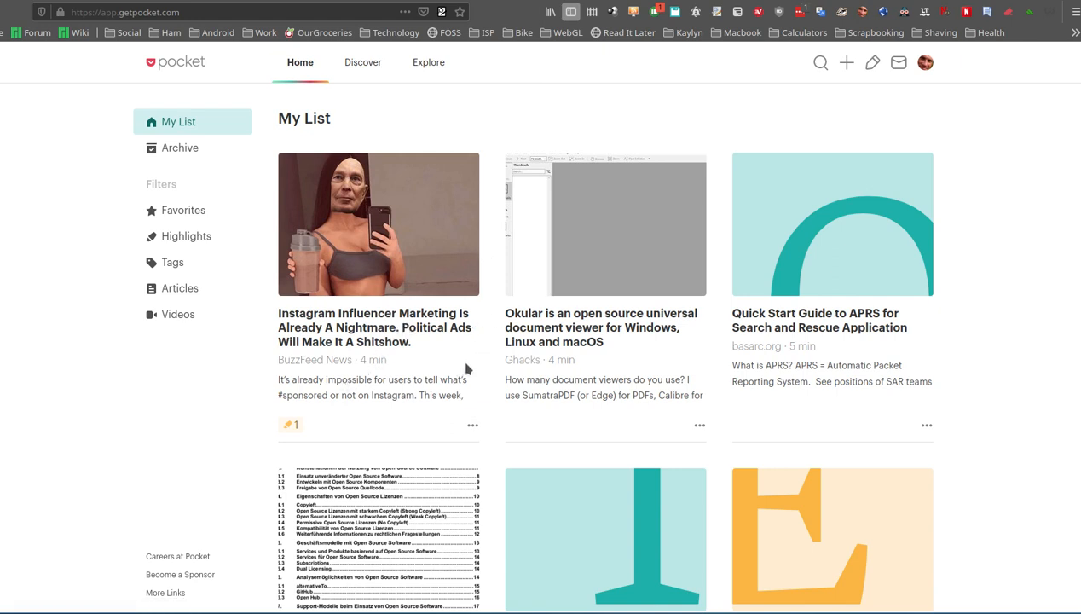
{"action": "mouse_move", "coordinate": [417, 126]}
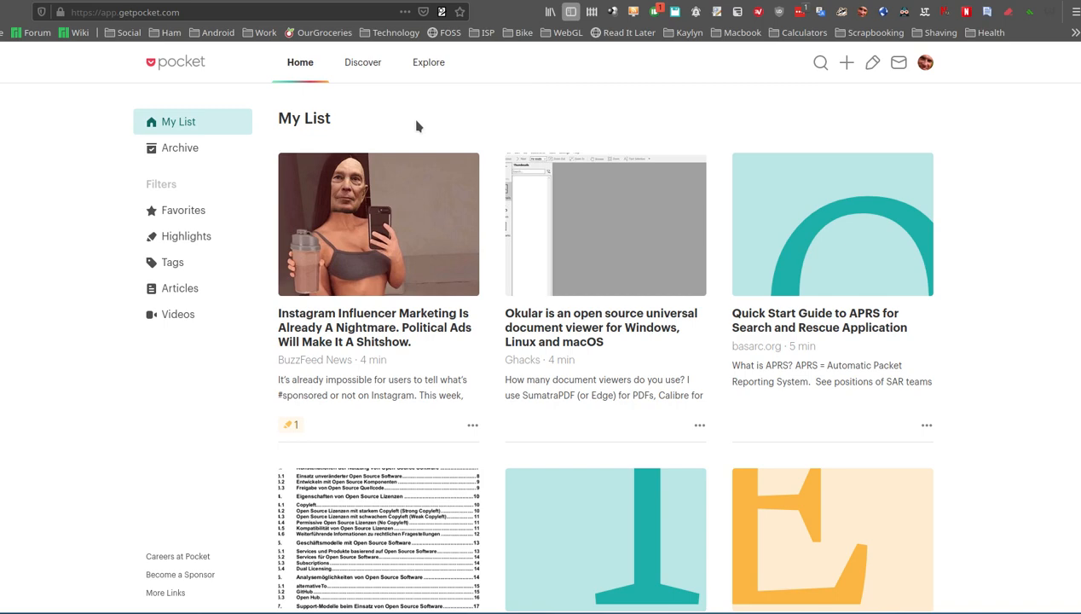
{"action": "mouse_move", "coordinate": [392, 104]}
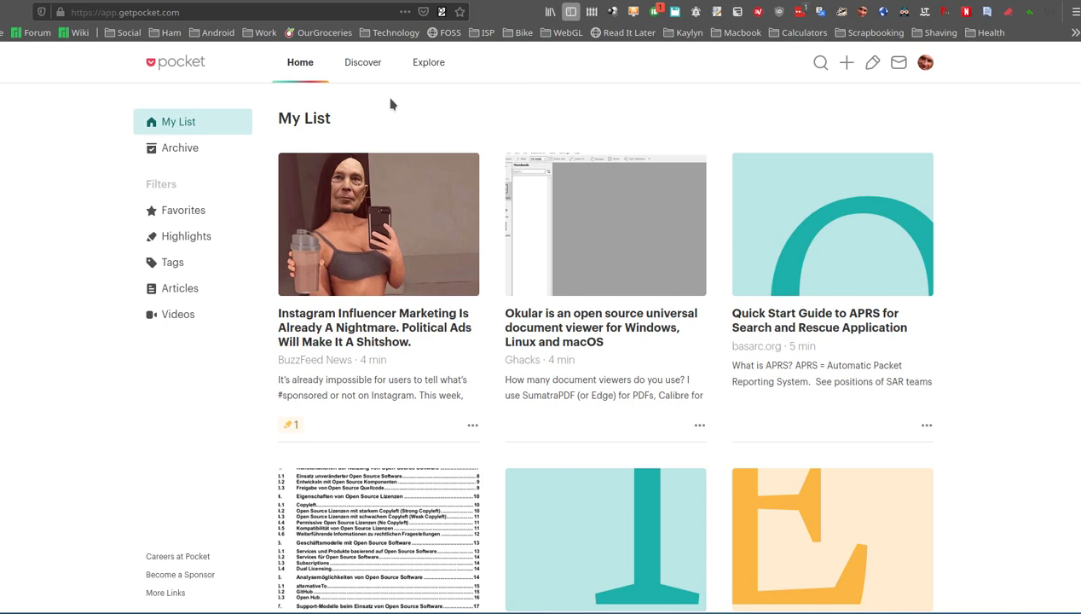
- Browse Pocket's Discover page of recommended articles, scrolling down through the feed
{"action": "left_click", "coordinate": [363, 62]}
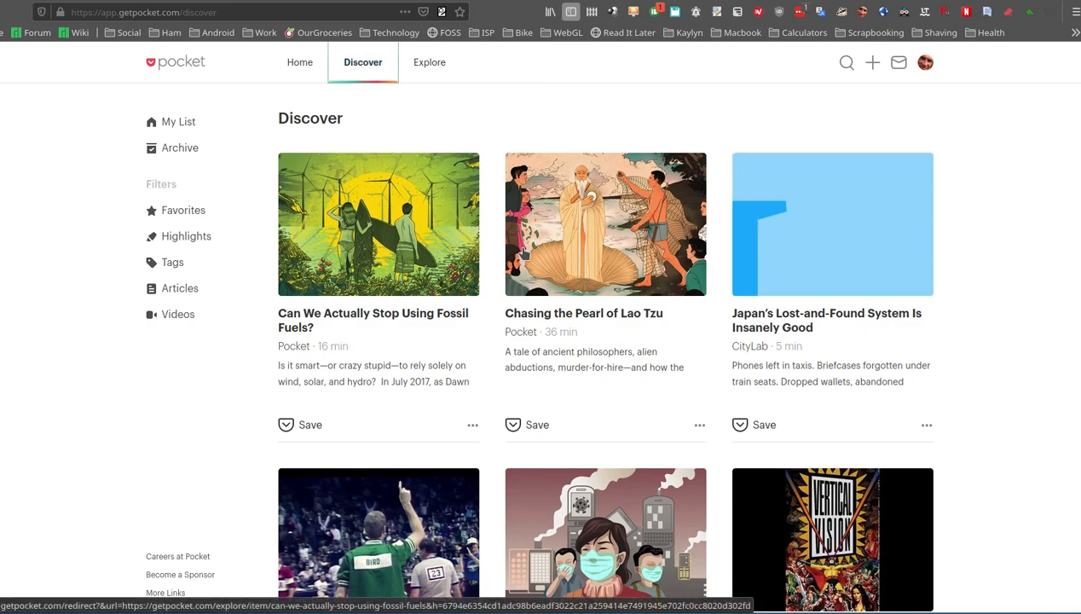
{"action": "scroll", "scroll_direction": "down", "scroll_amount": 3}
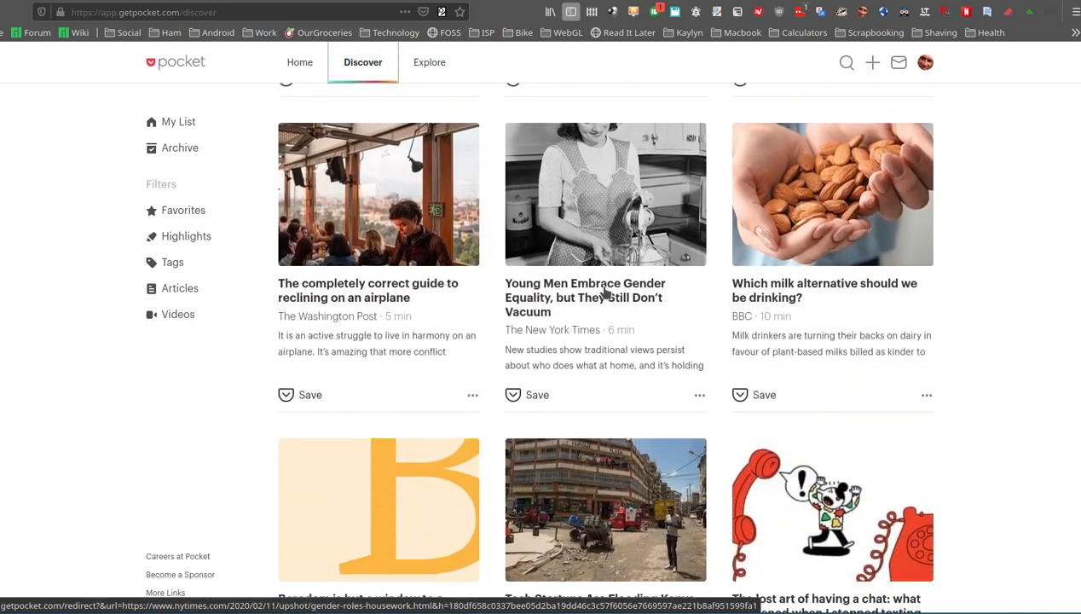
{"action": "scroll", "scroll_direction": "down", "scroll_amount": 3}
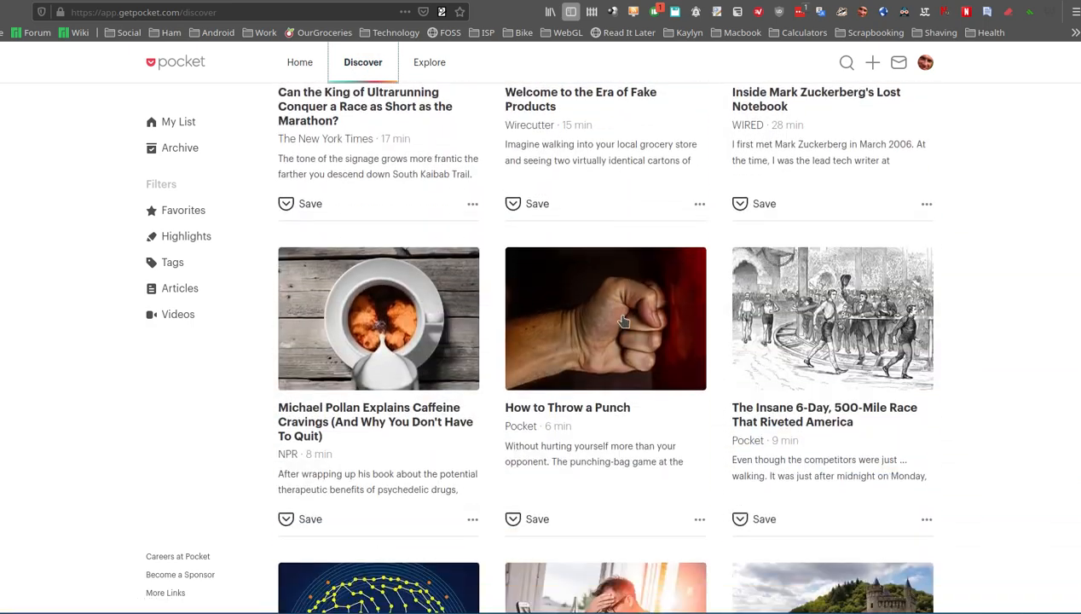
{"action": "scroll", "scroll_direction": "down", "scroll_amount": 3}
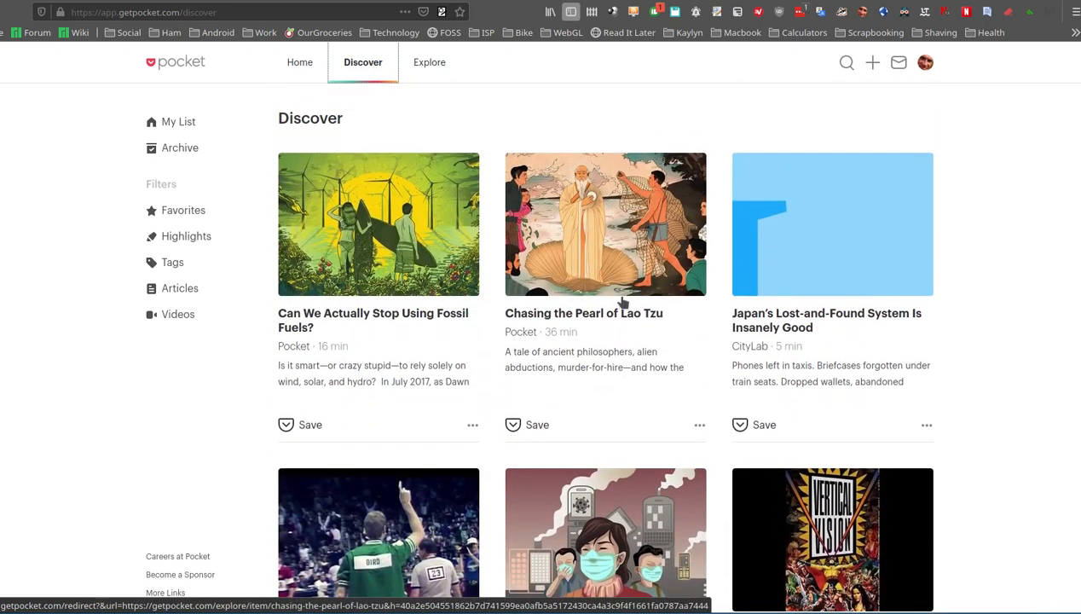
{"action": "mouse_move", "coordinate": [488, 329]}
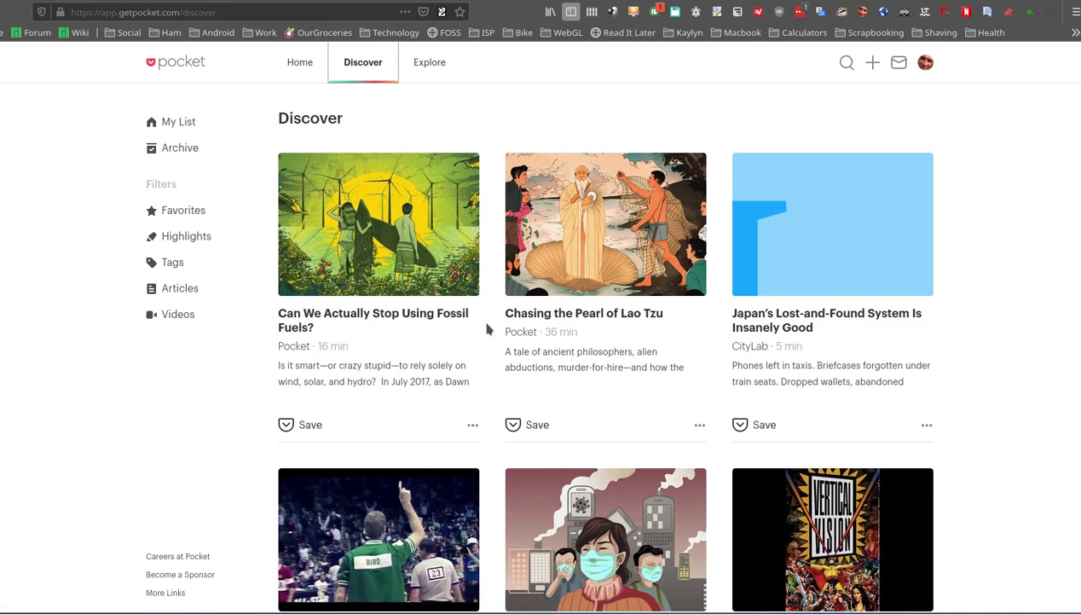
{"action": "mouse_move", "coordinate": [584, 313]}
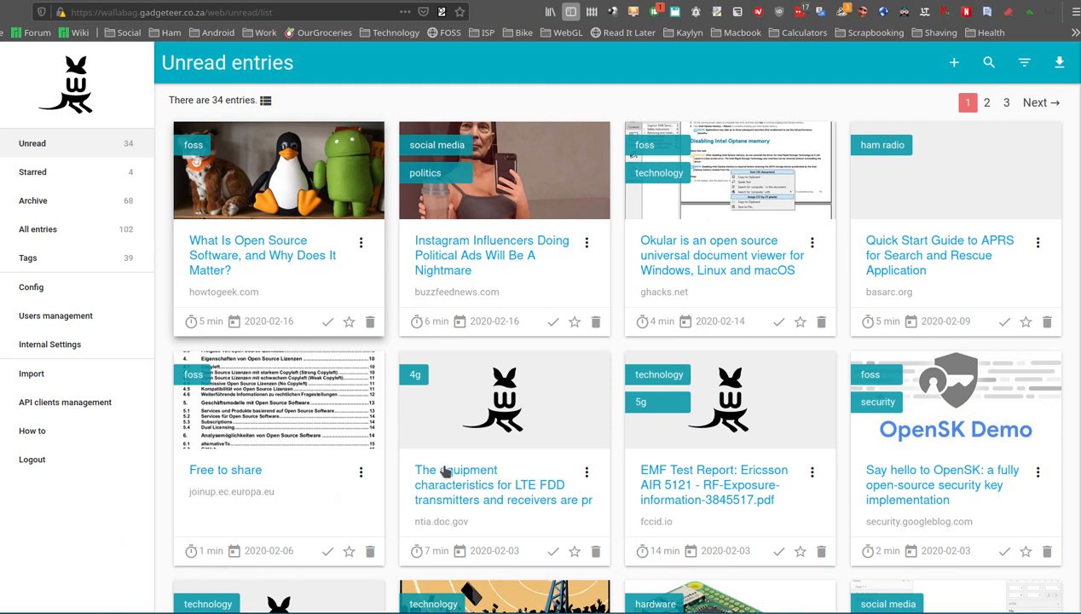
{"action": "mouse_move", "coordinate": [552, 322]}
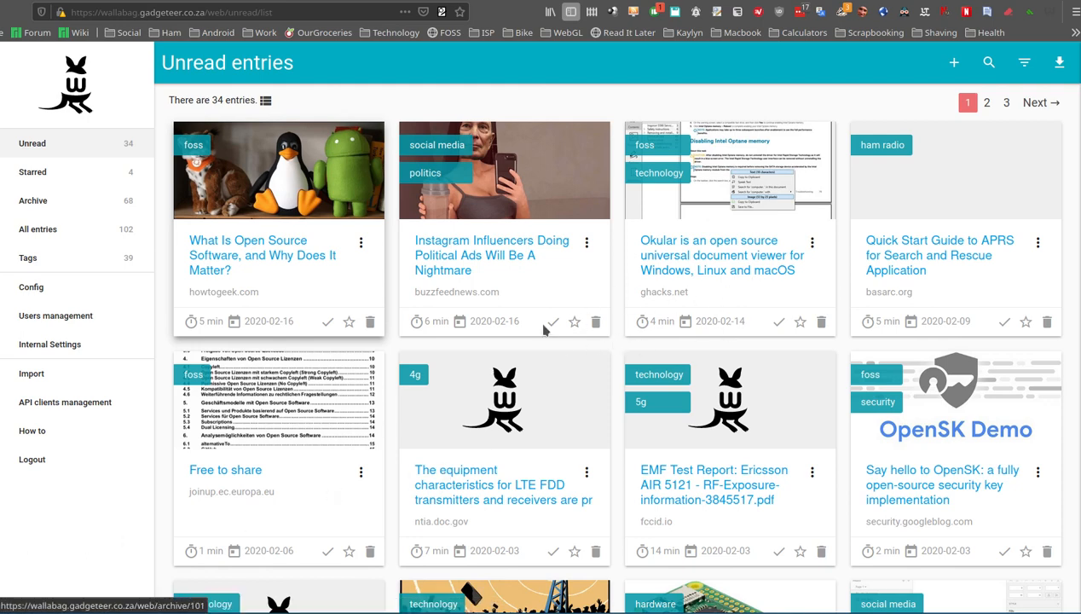
{"action": "mouse_move", "coordinate": [665, 270]}
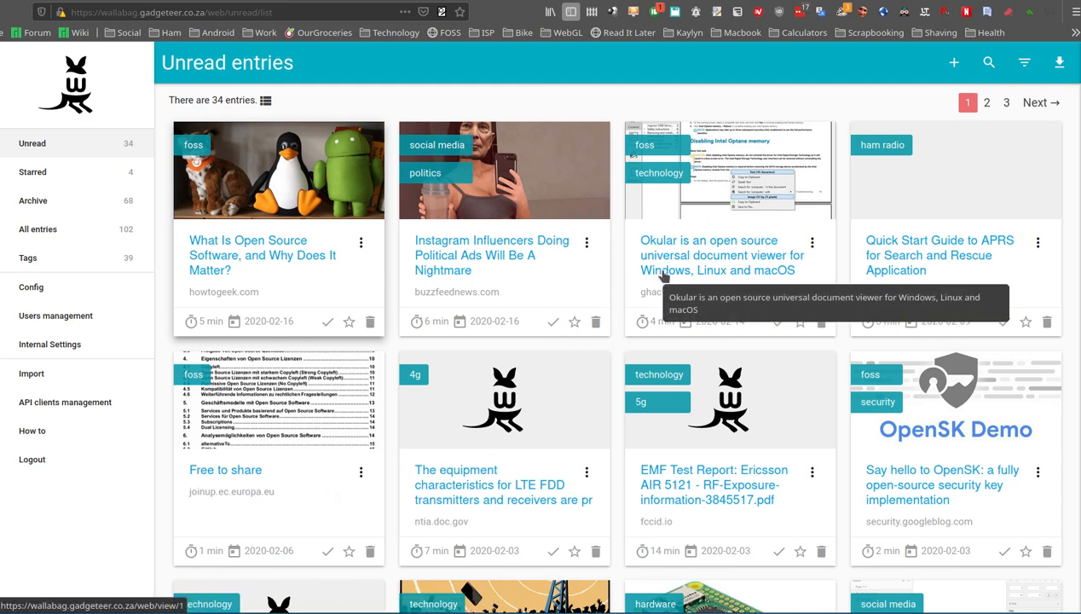
{"action": "mouse_move", "coordinate": [557, 292]}
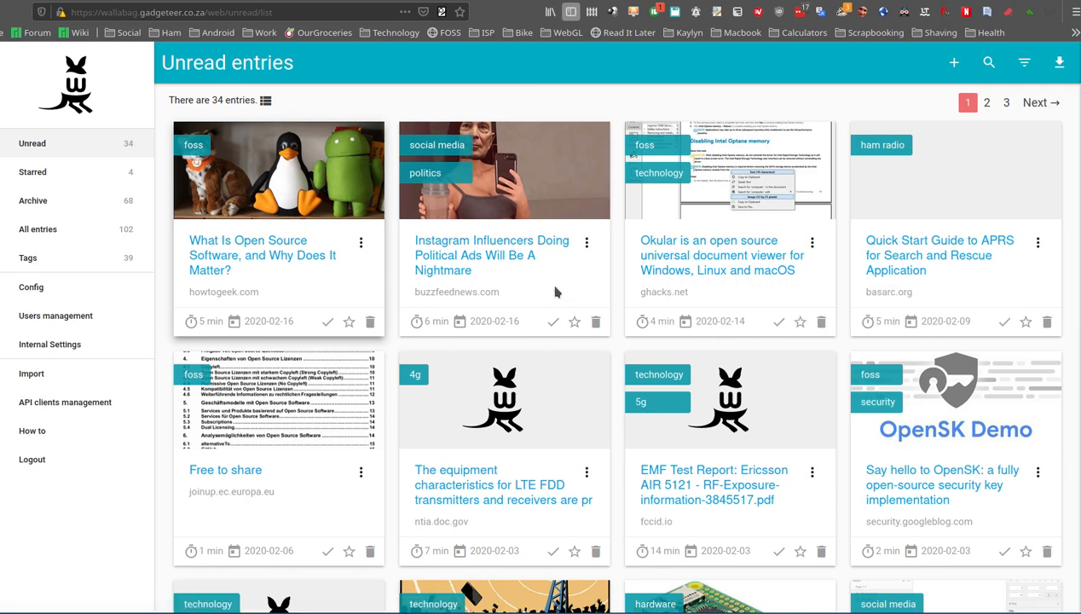
{"action": "mouse_move", "coordinate": [572, 266]}
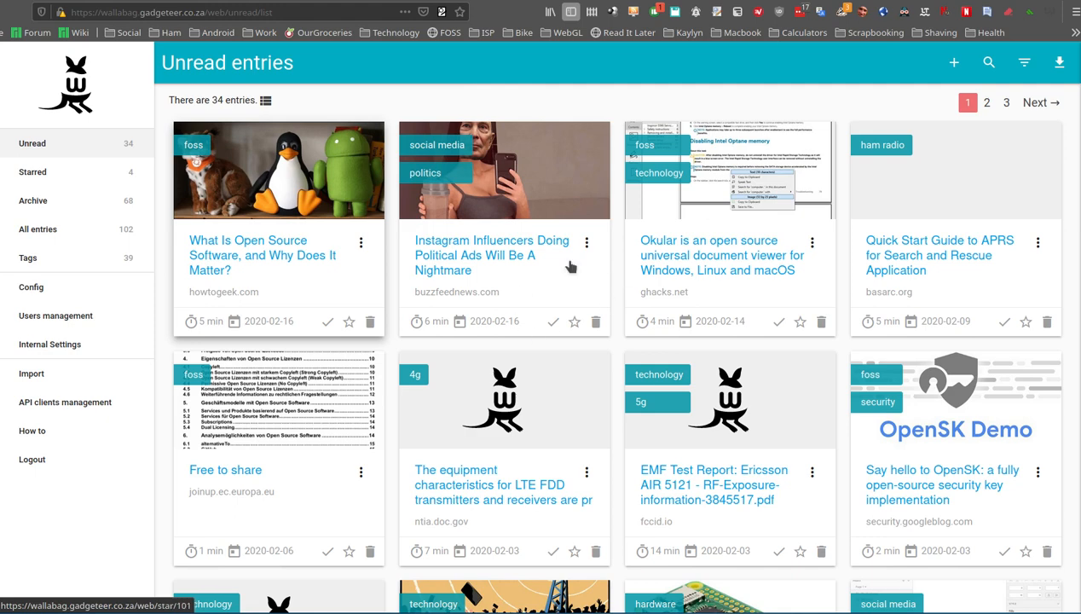
{"action": "mouse_move", "coordinate": [566, 336]}
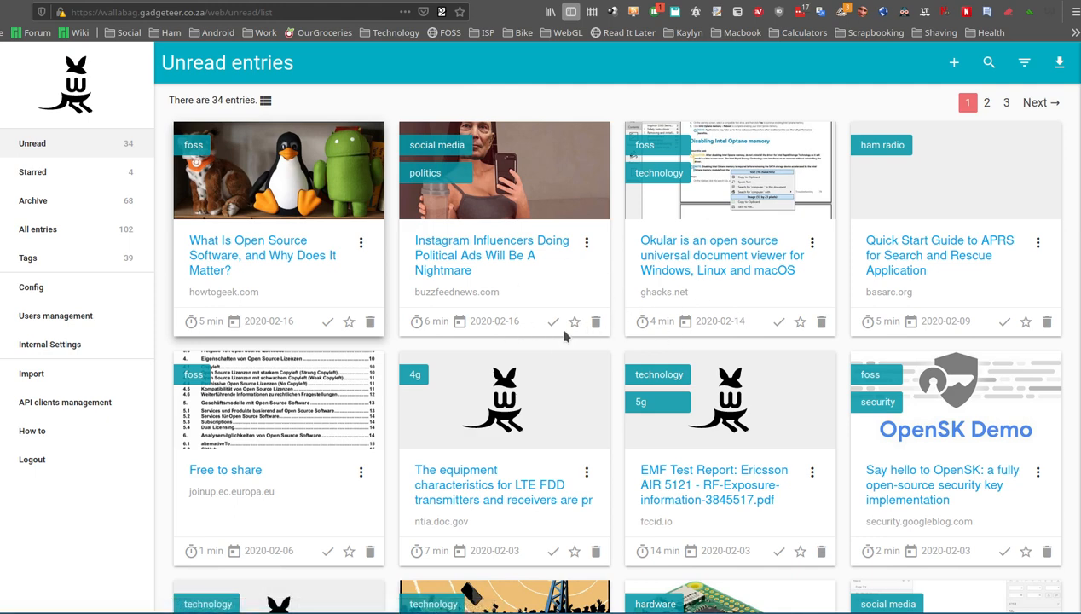
- Scroll through wallabag's Unread grid of 34 saved articles
{"action": "scroll", "scroll_direction": "down", "scroll_amount": 3}
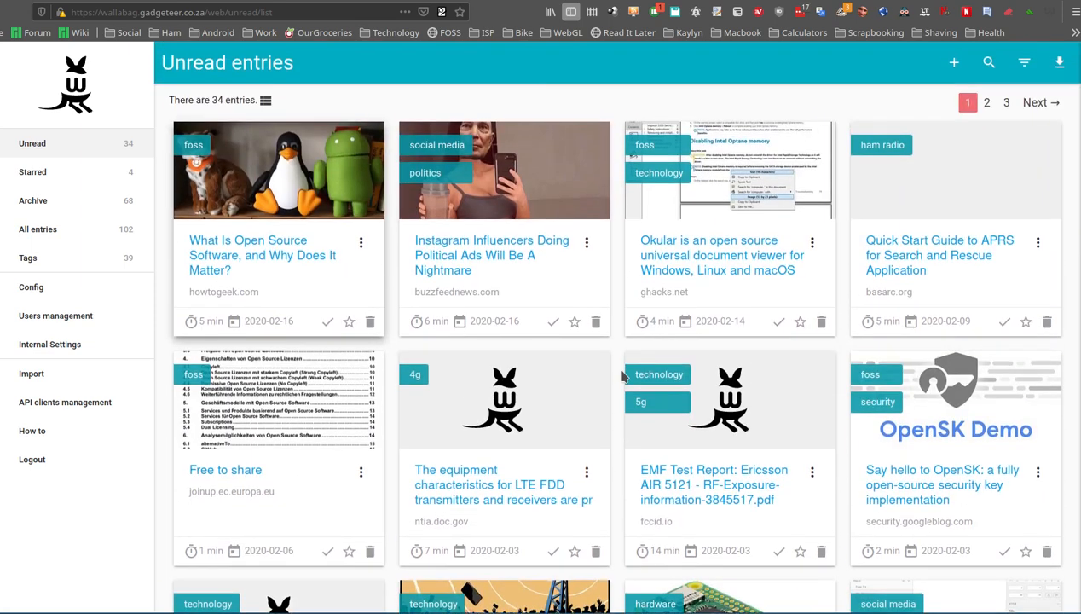
{"action": "mouse_move", "coordinate": [634, 337]}
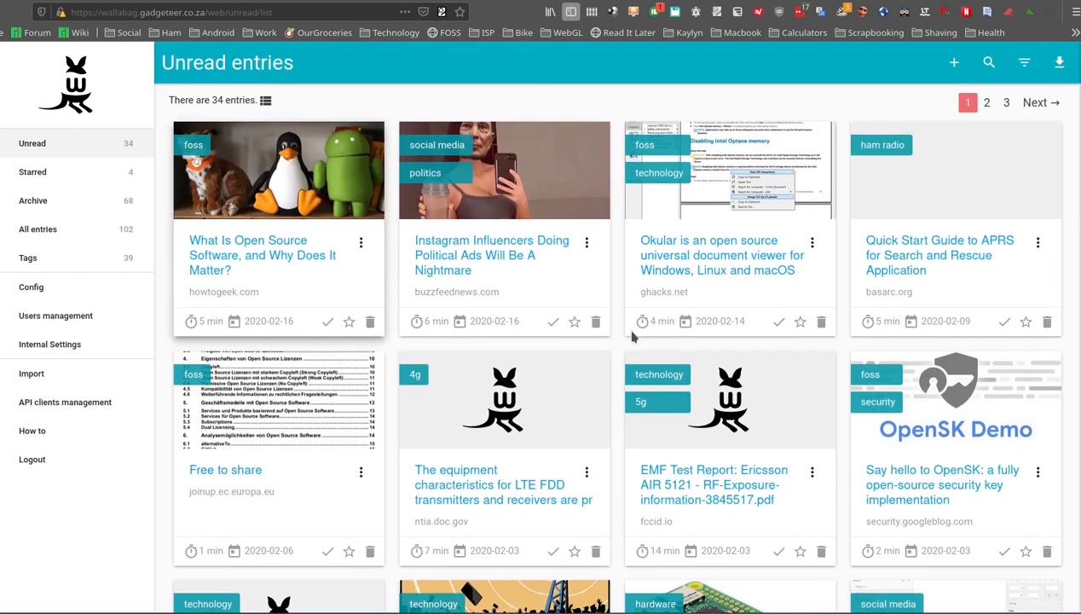
{"action": "mouse_move", "coordinate": [631, 336]}
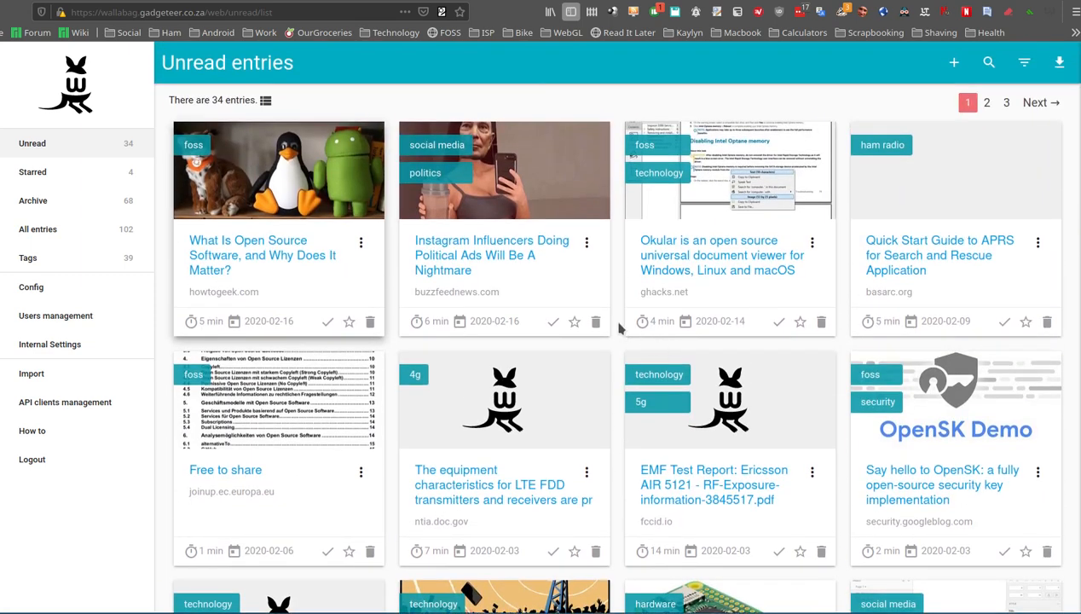